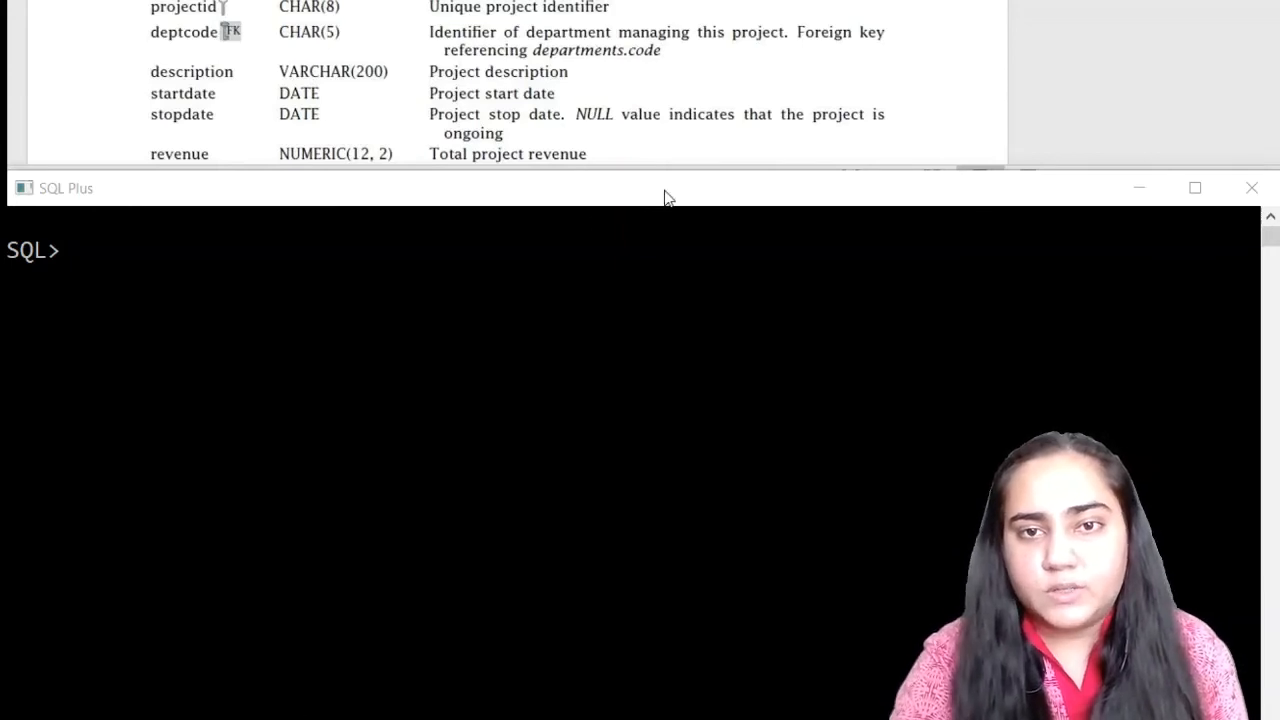
{"action": "mouse_move", "coordinate": [160, 20]}
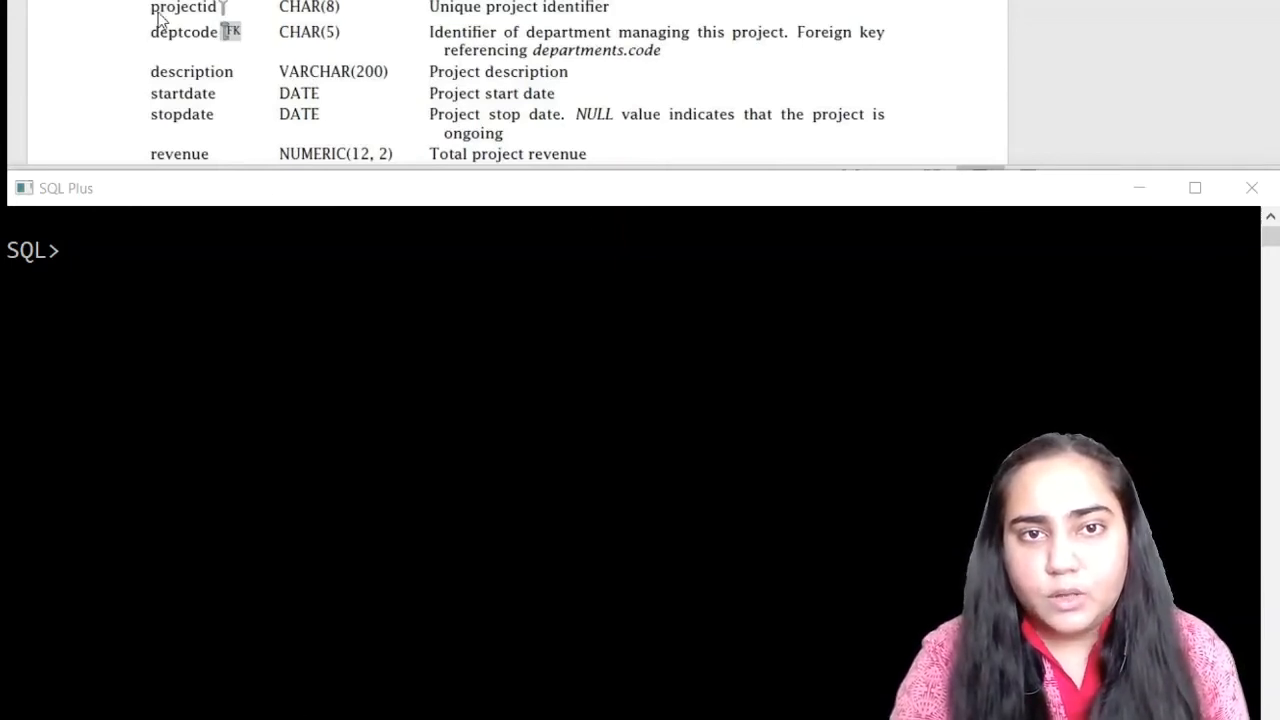
{"action": "mouse_move", "coordinate": [395, 22]}
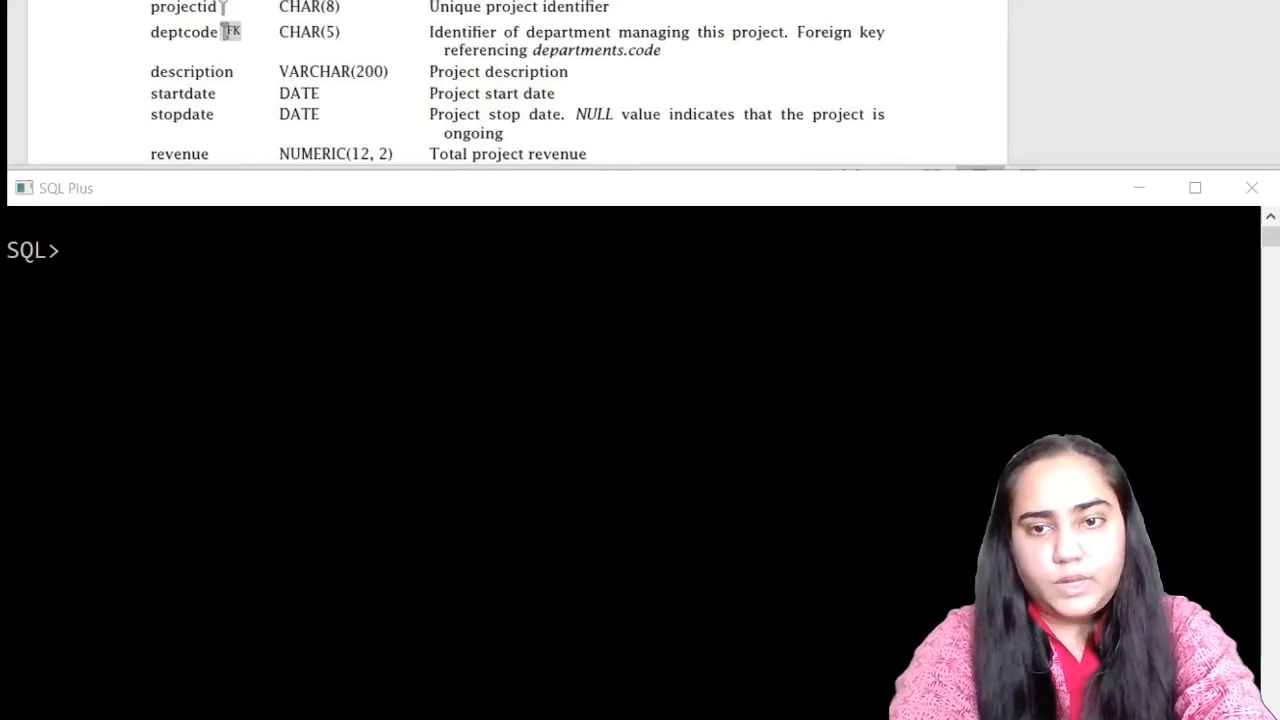
- Start CREATE TABLE projects with projectid char(8) primary key, deptcode char(5), description varchar(200)
{"action": "type", "text": "create"}
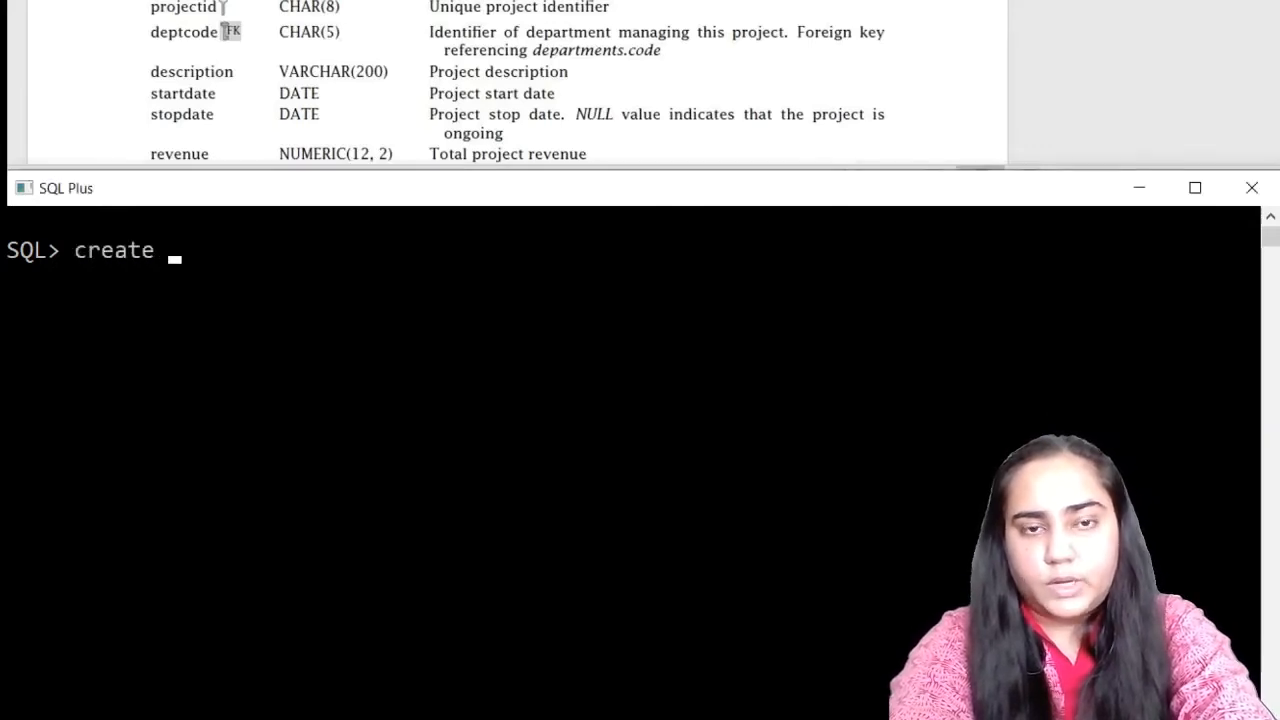
{"action": "type", "text": "table projec"}
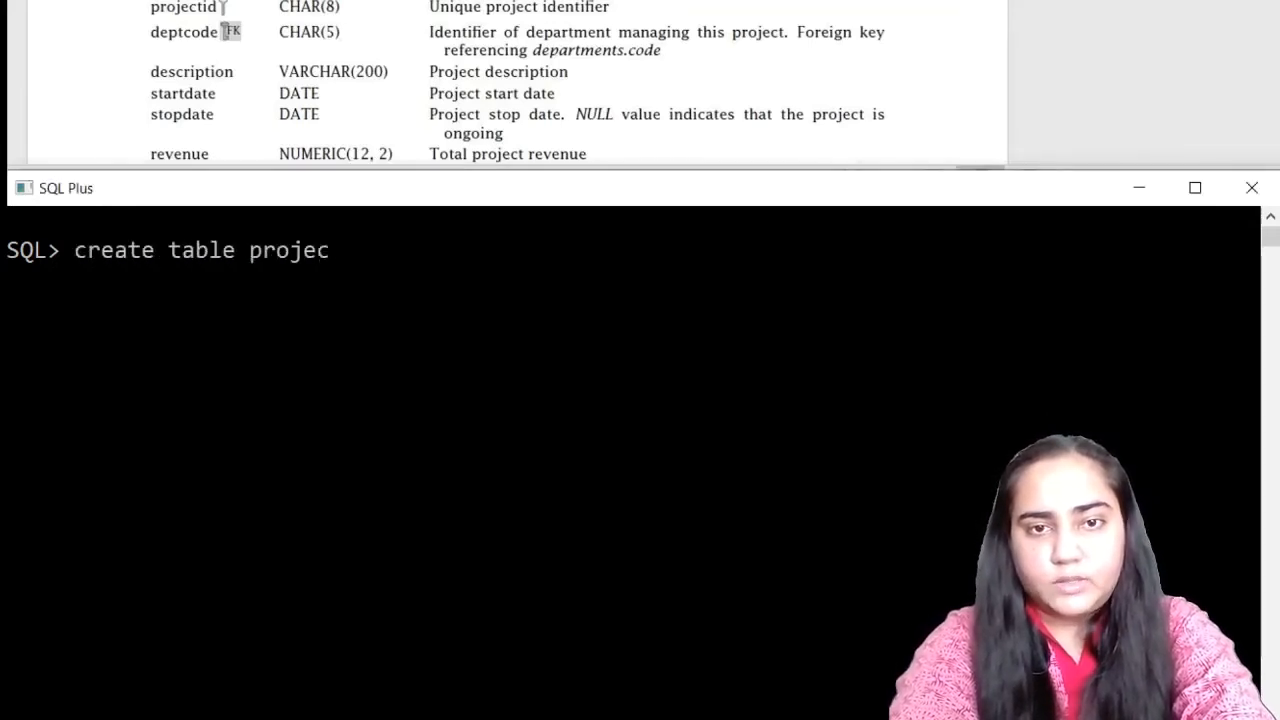
{"action": "type", "text": "ts"}
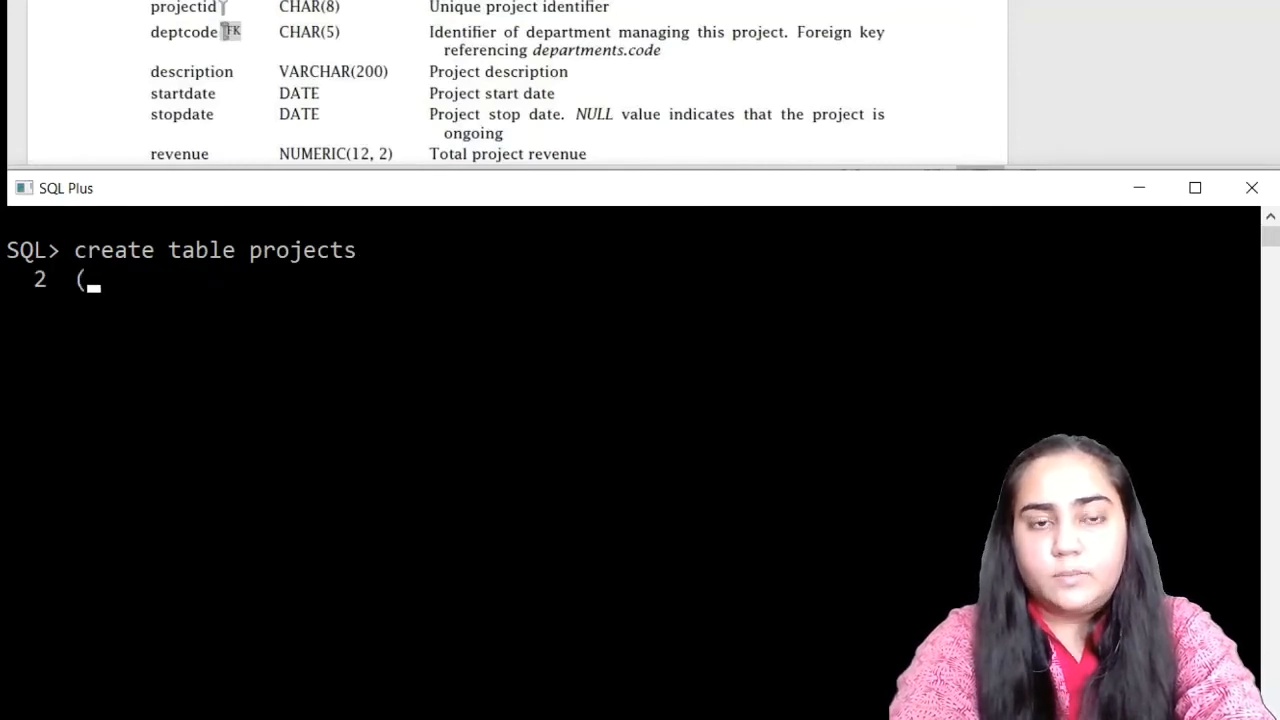
{"action": "type", "text": "projec"}
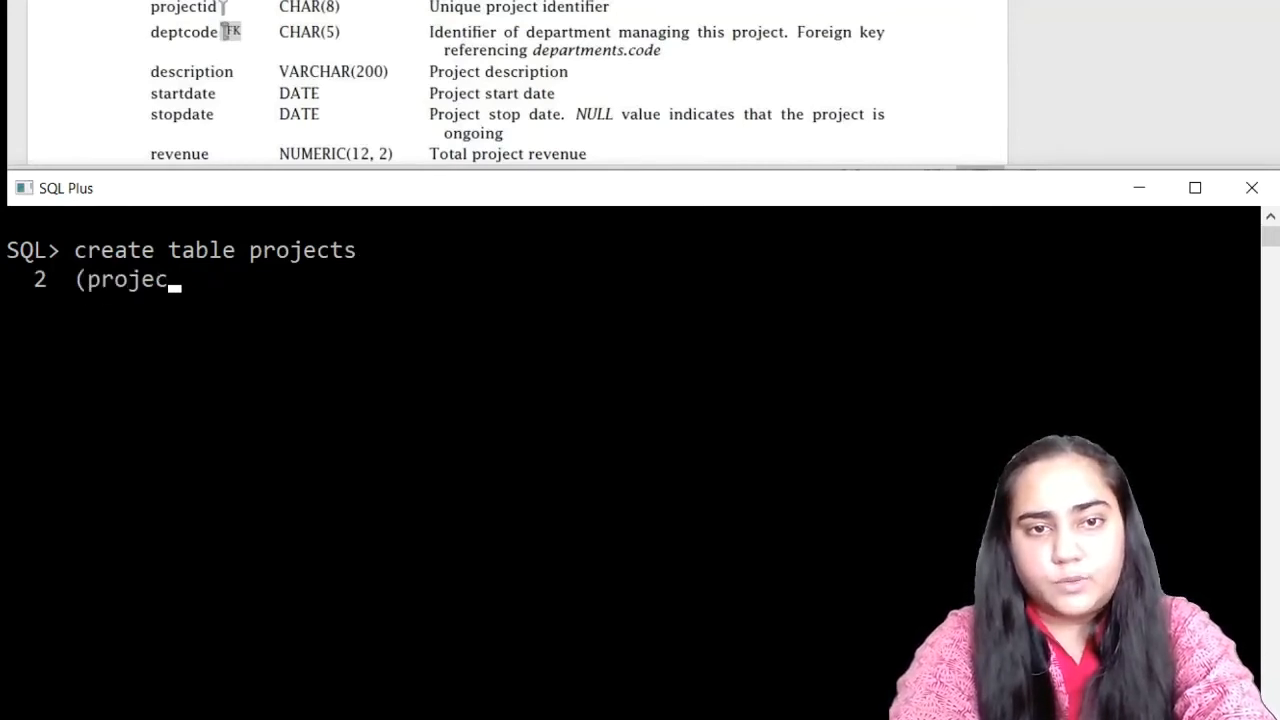
{"action": "type", "text": "tid char"}
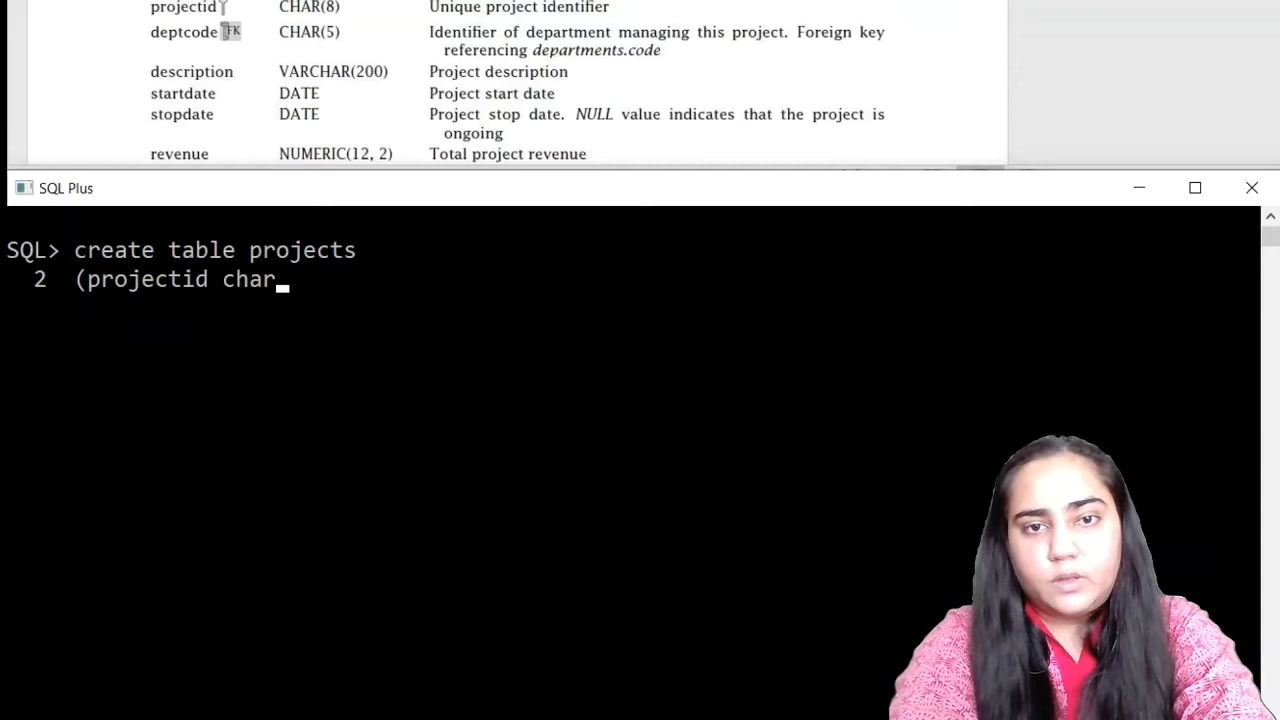
{"action": "type", "text": "(8) primary k"}
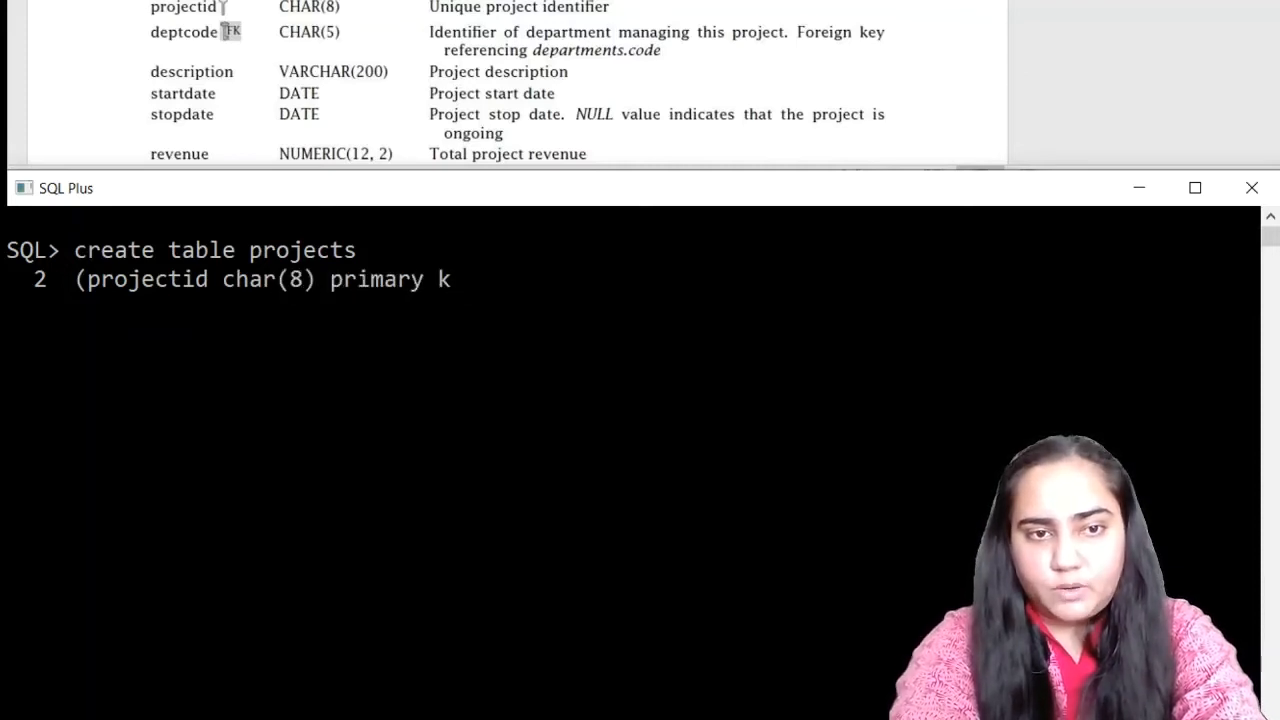
{"action": "type", "text": "ey,"}
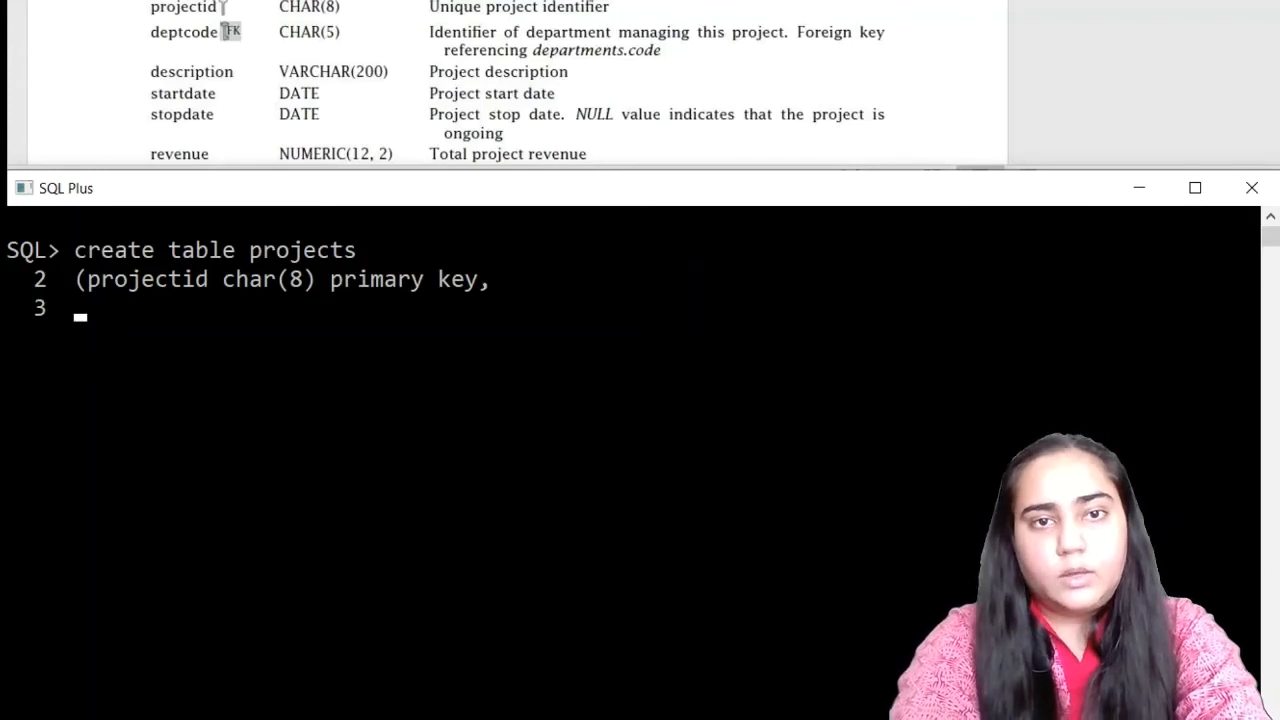
{"action": "type", "text": "deptcode"}
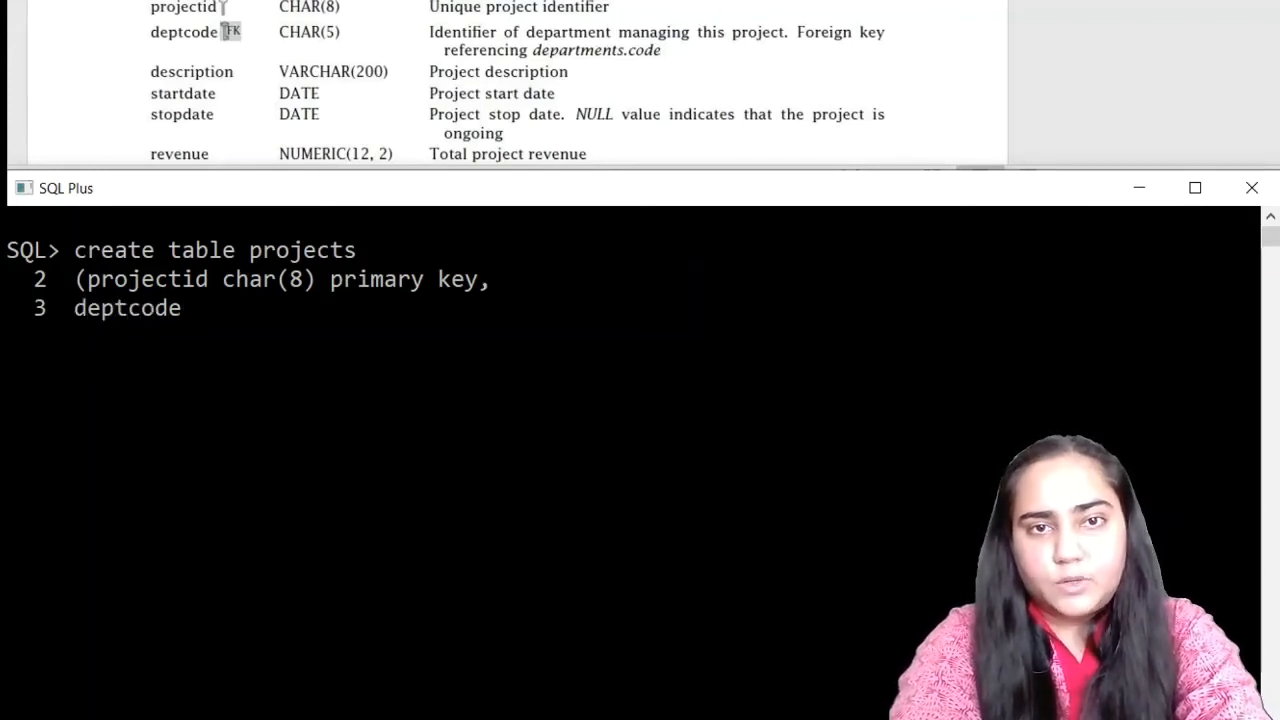
{"action": "type", "text": "char(5"}
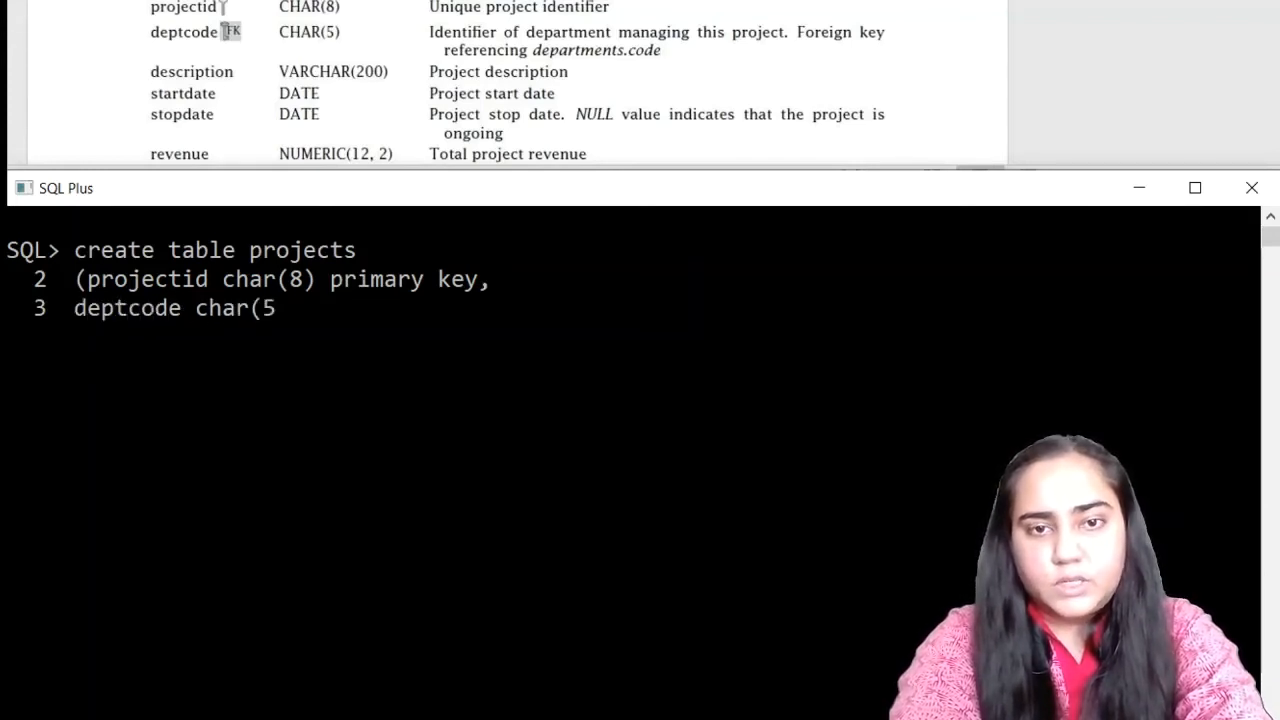
{"action": "type", "text": "),"}
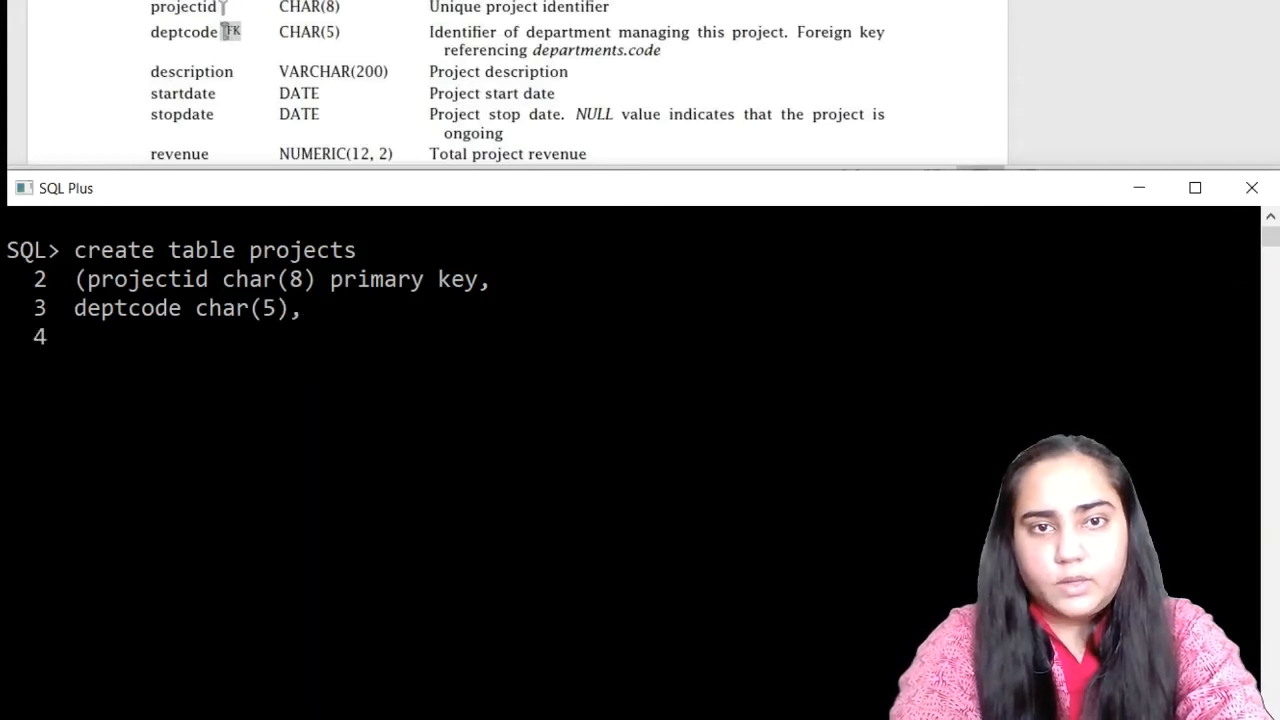
{"action": "type", "text": "description"}
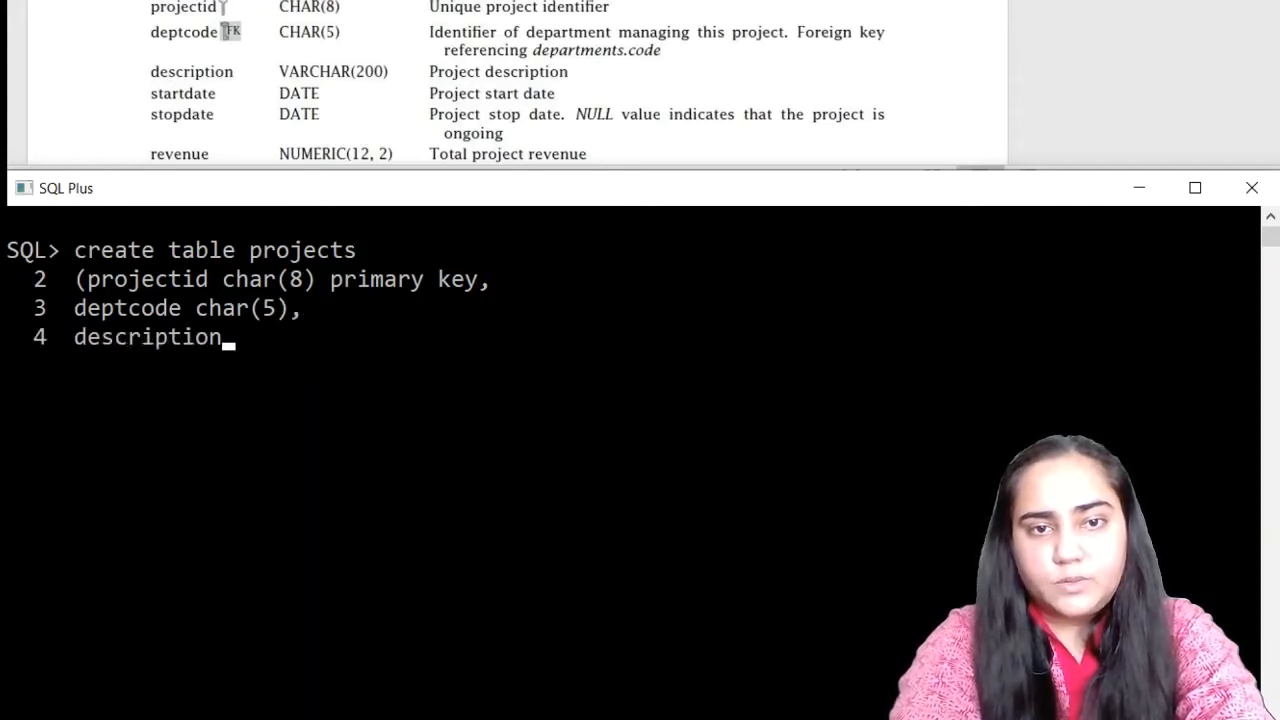
{"action": "type", "text": "varchar("}
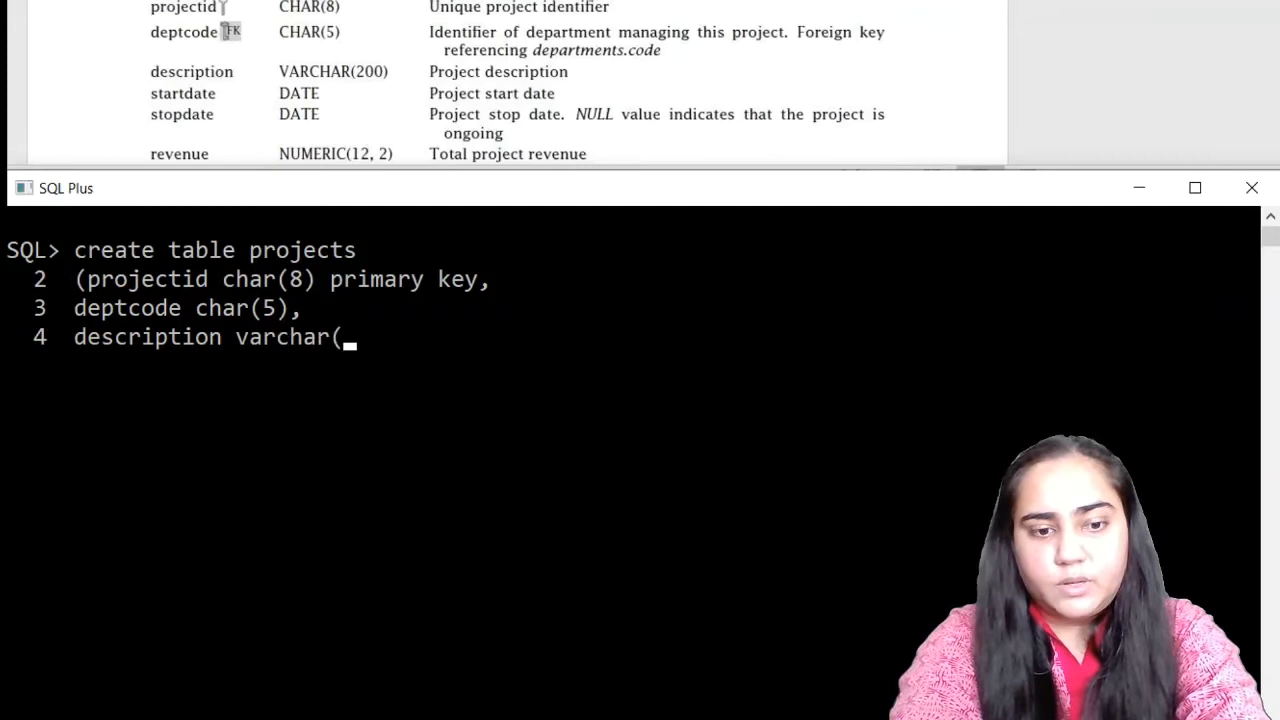
{"action": "type", "text": "200"}
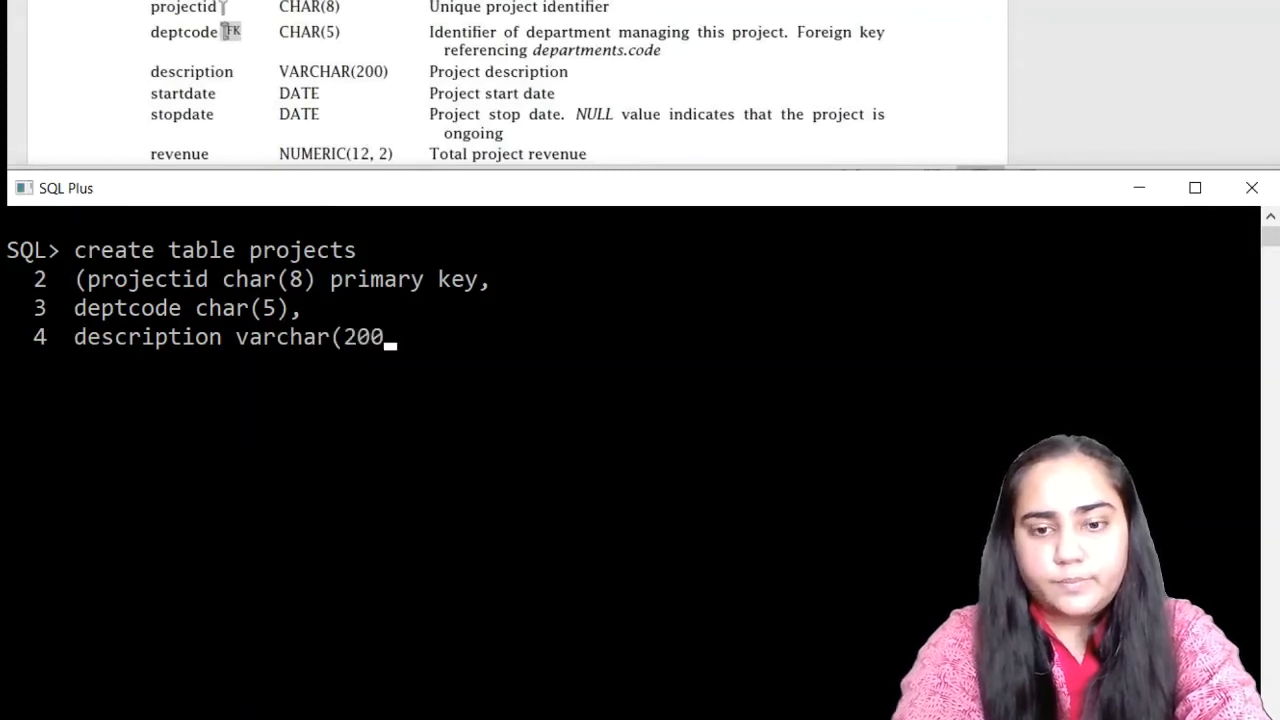
{"action": "type", "text": "),"}
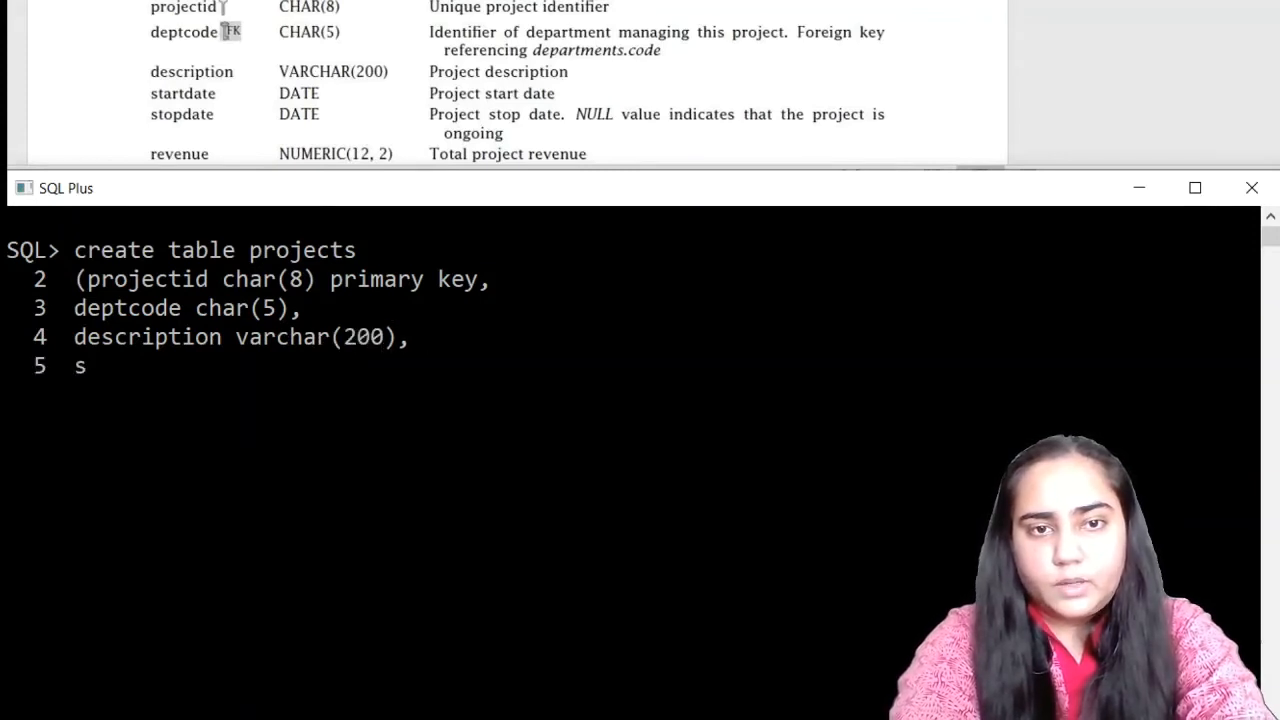
- Finish the table with startdate and stopdate date columns and revenue numeric(12,2)
{"action": "type", "text": "tartdate"}
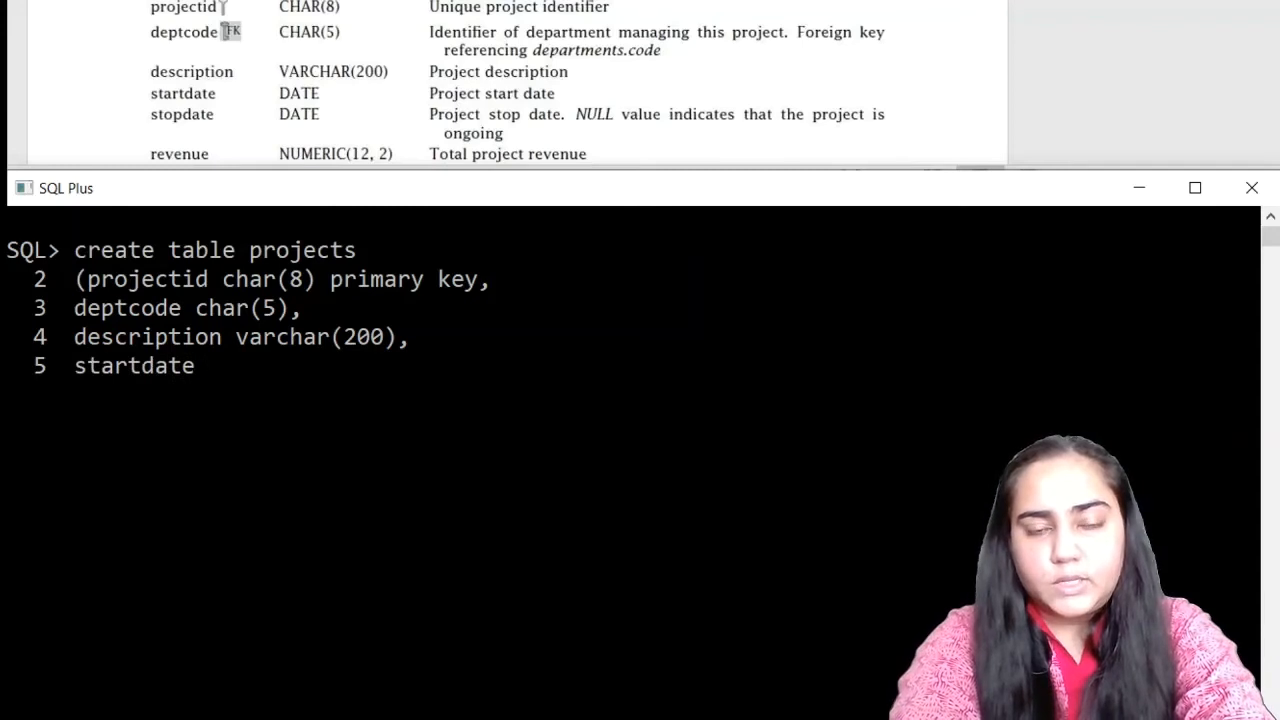
{"action": "type", "text": "date,"}
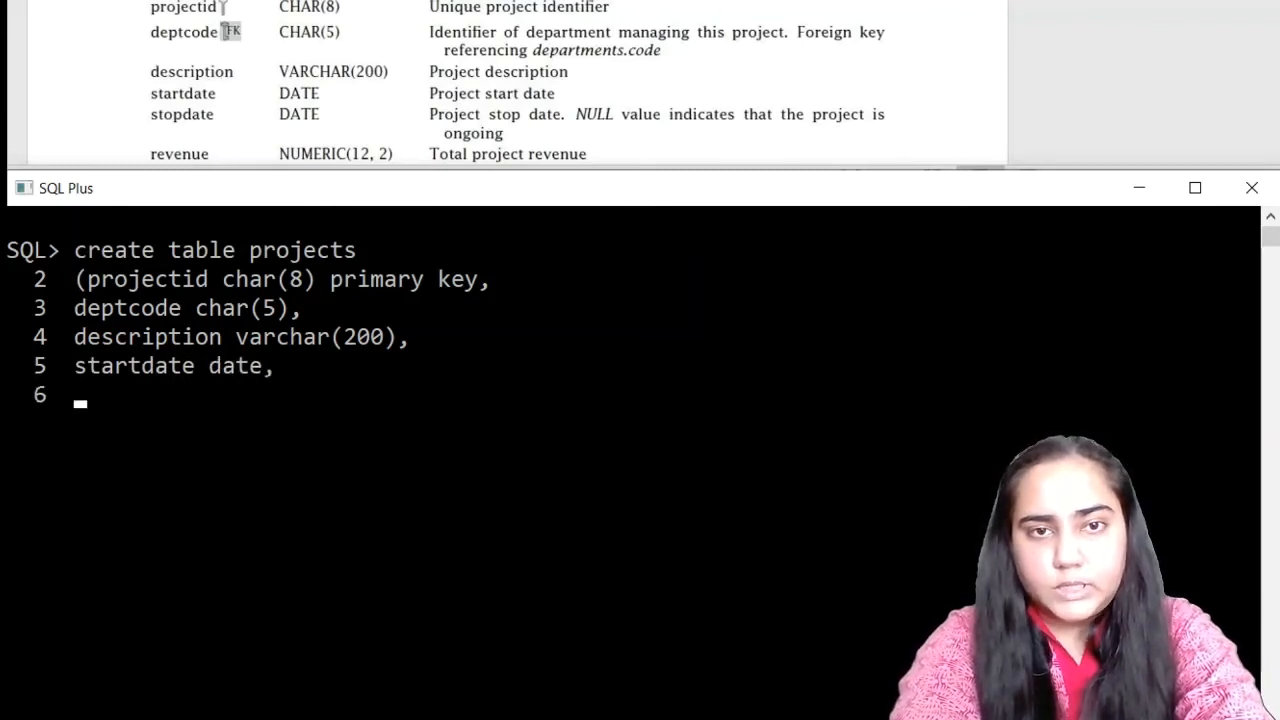
{"action": "type", "text": "stopdate d"}
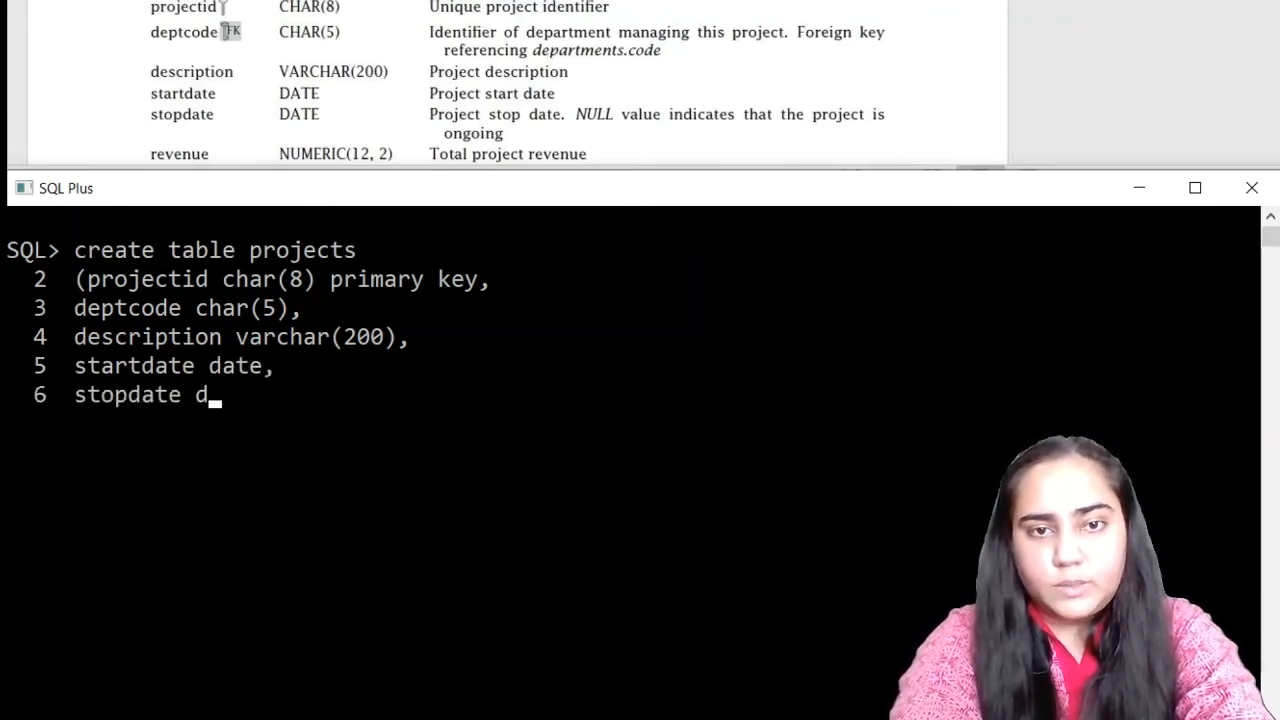
{"action": "type", "text": "ate,"}
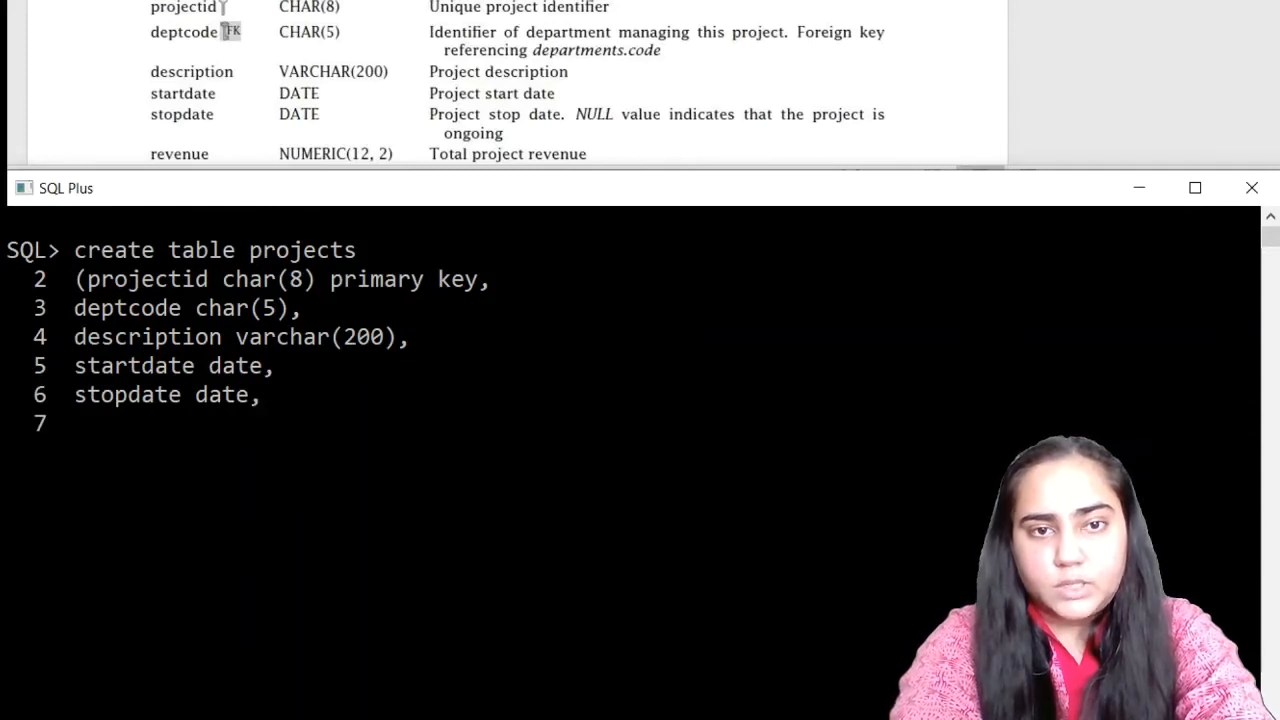
{"action": "type", "text": "revenue"}
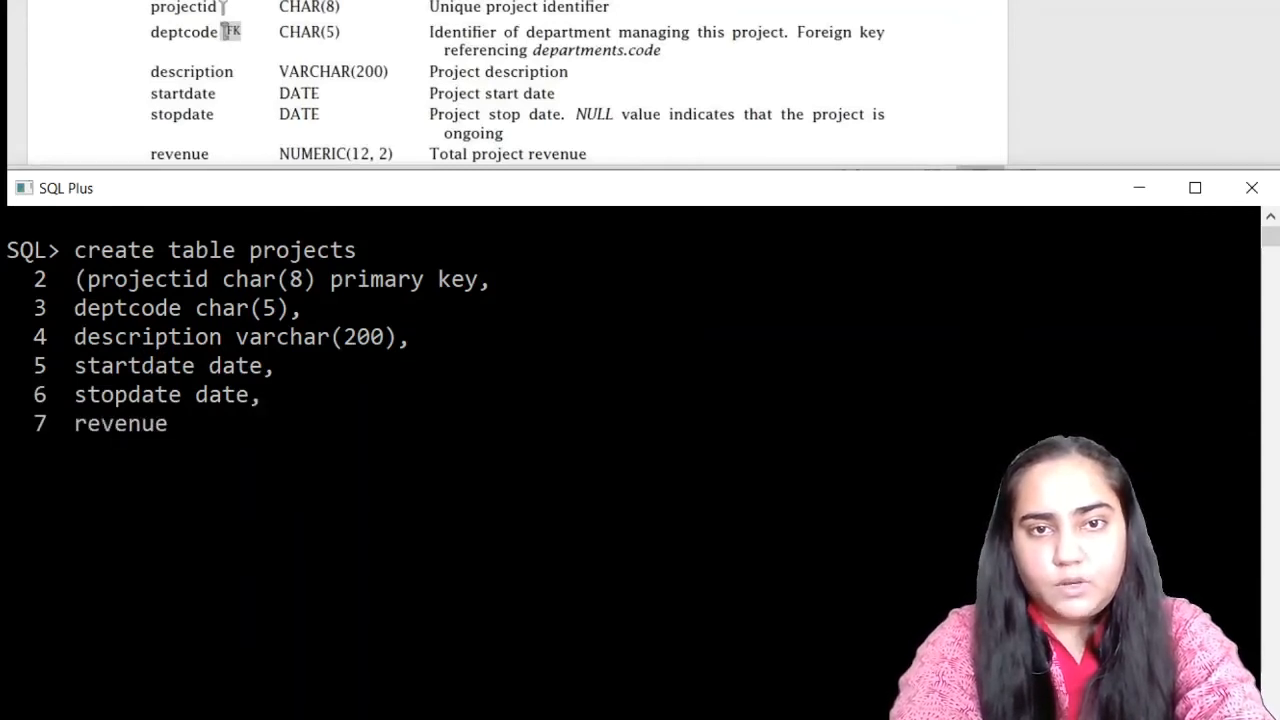
{"action": "type", "text": "numeric"}
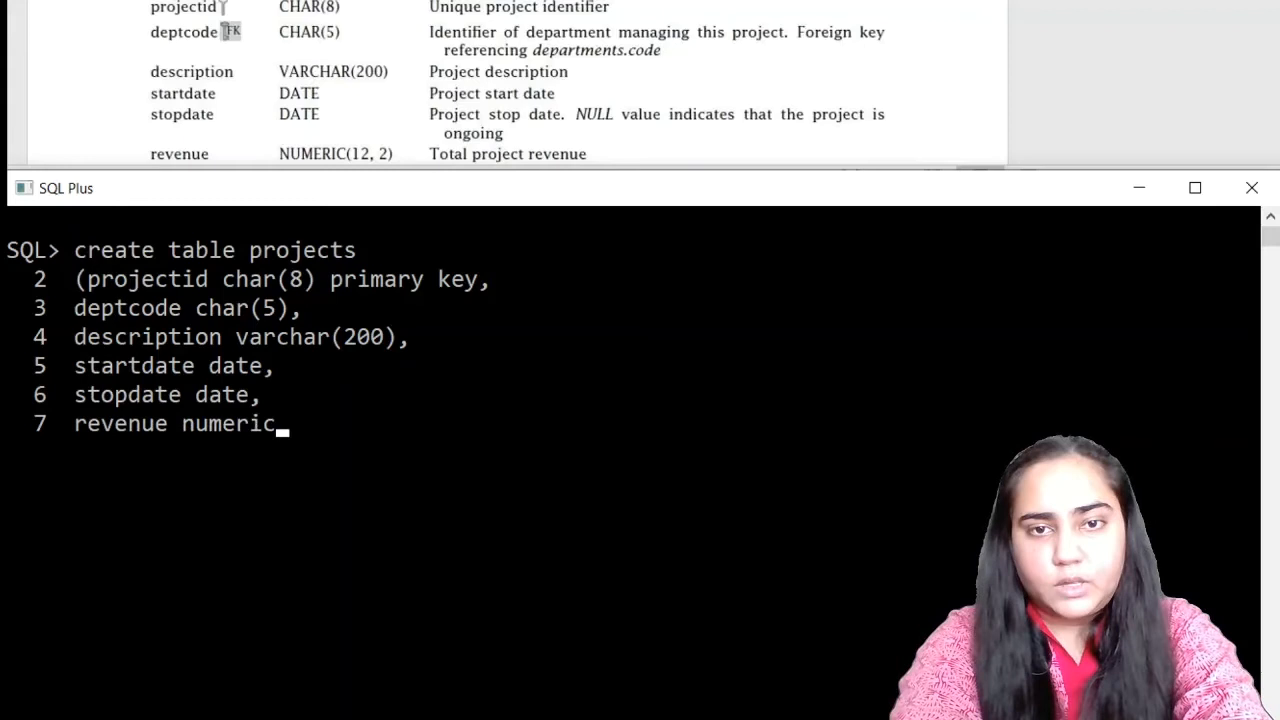
{"action": "type", "text": "(12,2)"}
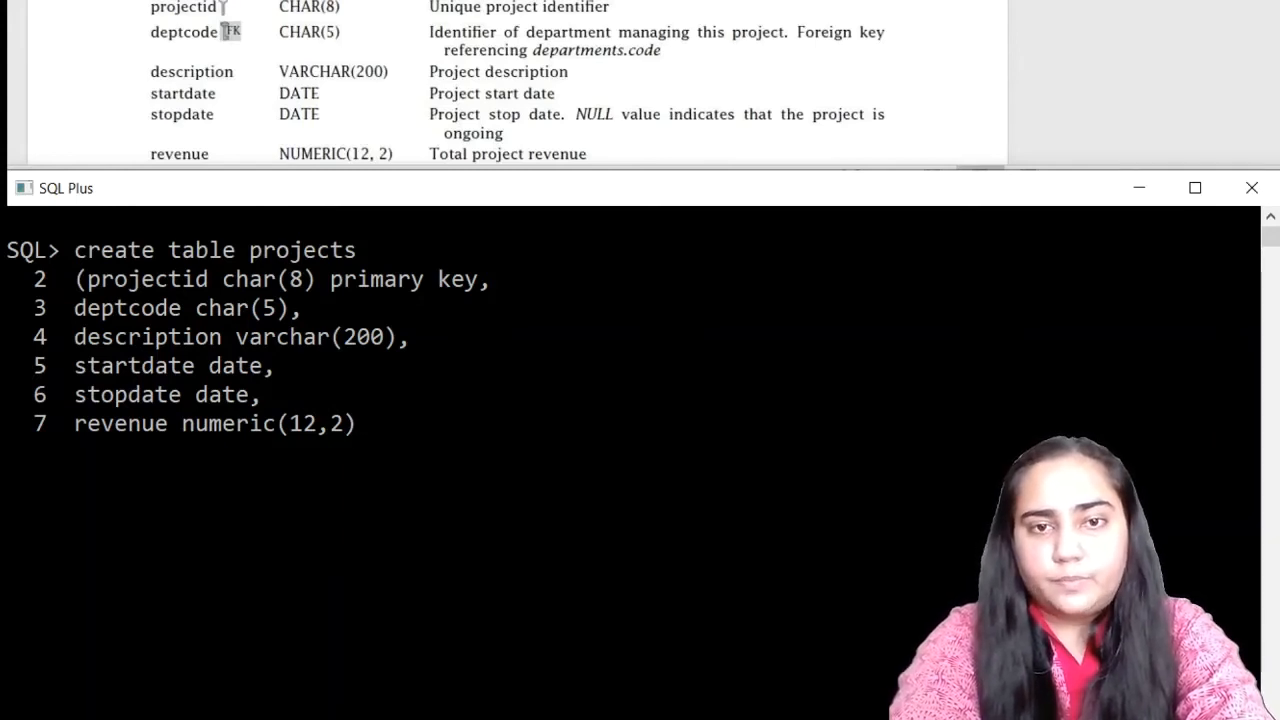
{"action": "type", "text": ");"}
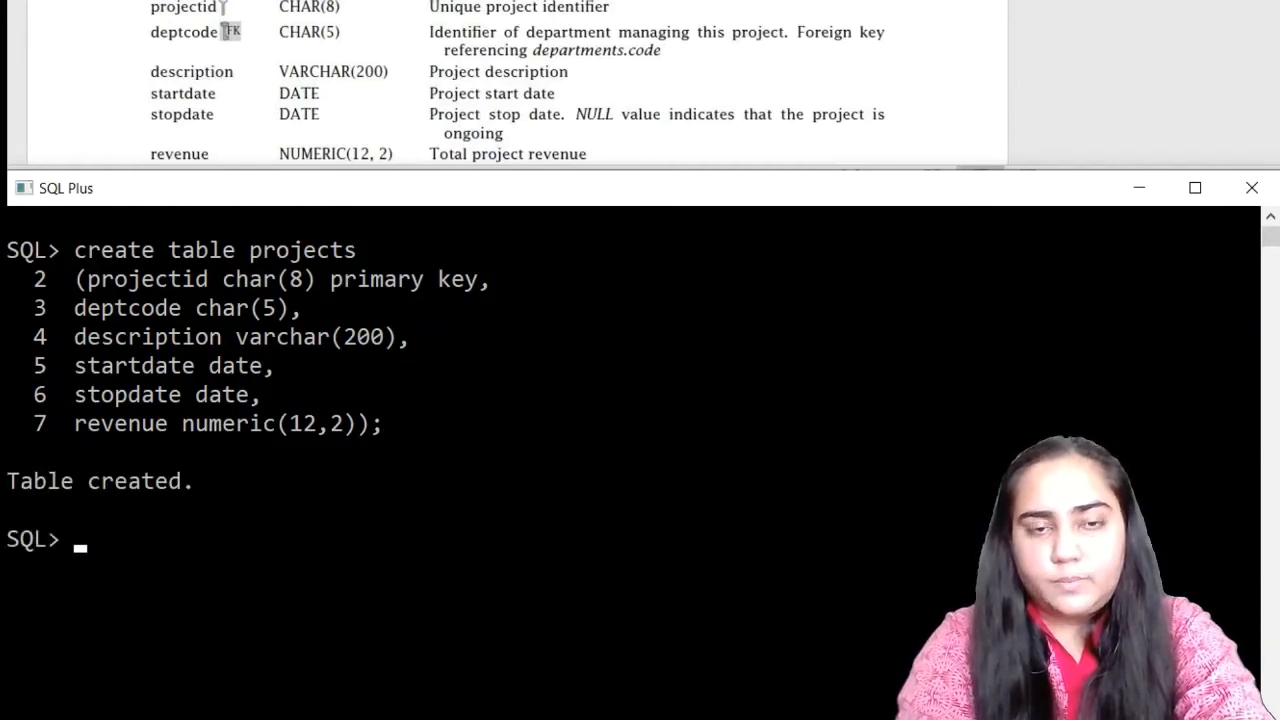
- Run DESC projects to list its six columns, null constraints and types
{"action": "type", "text": "desc"}
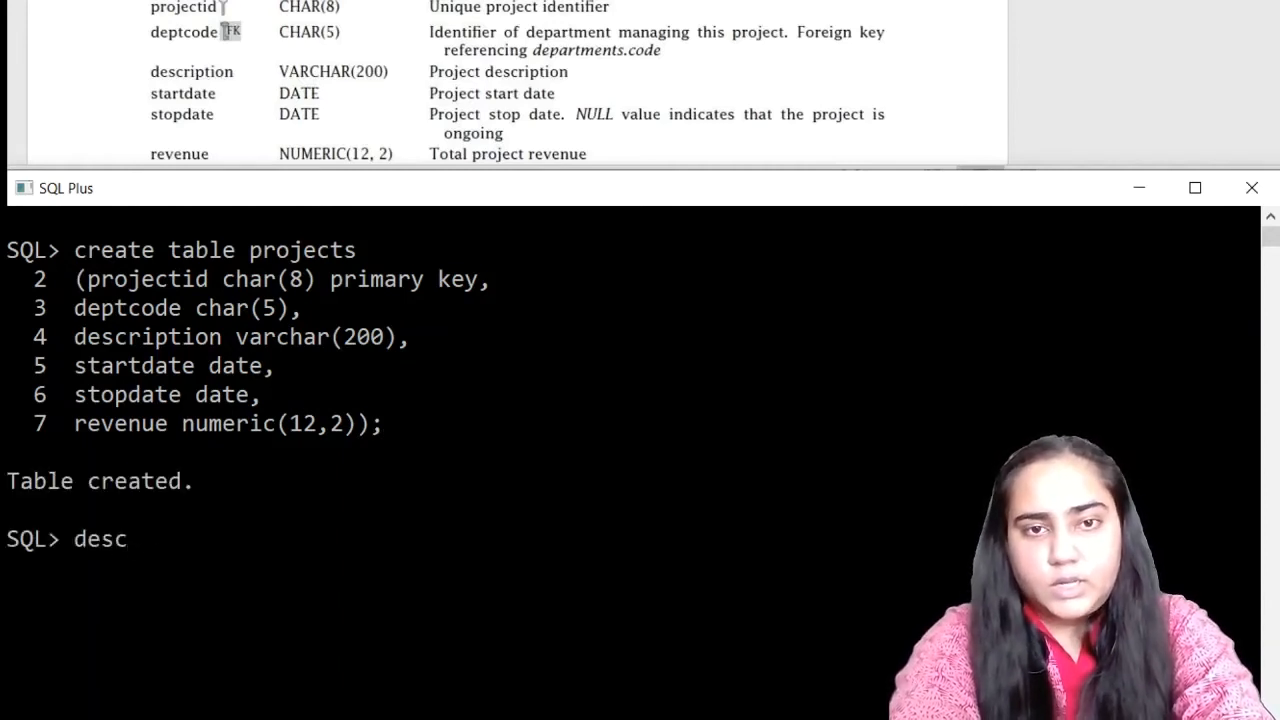
{"action": "type", "text": "projects;"}
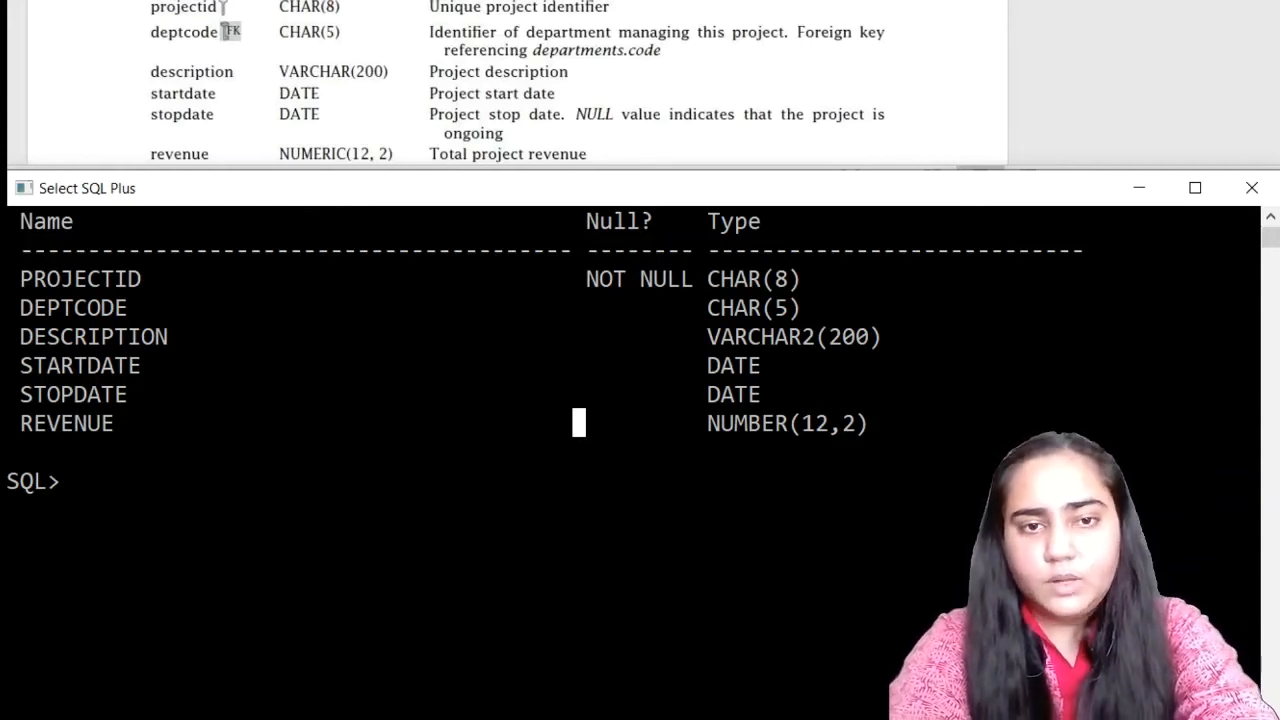
- Clear the screen and begin INSERT INTO projects naming all six columns
{"action": "type", "text": "clear"}
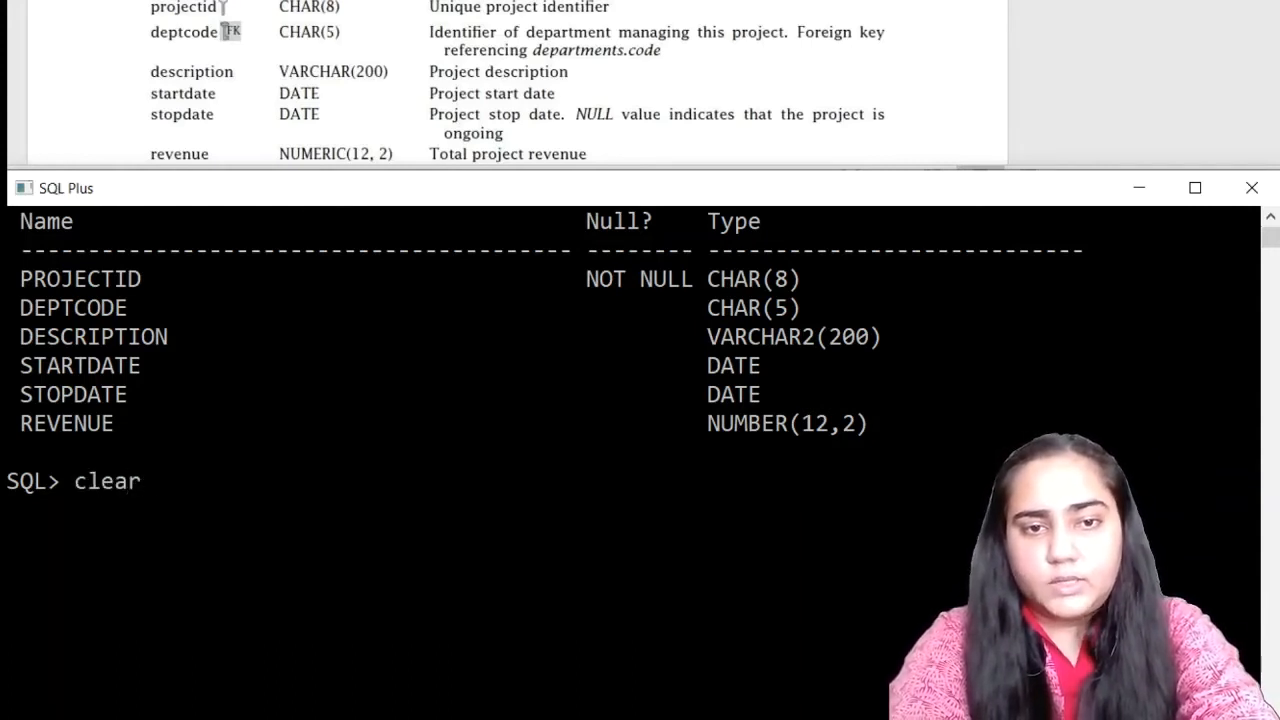
{"action": "type", "text": "screen;"}
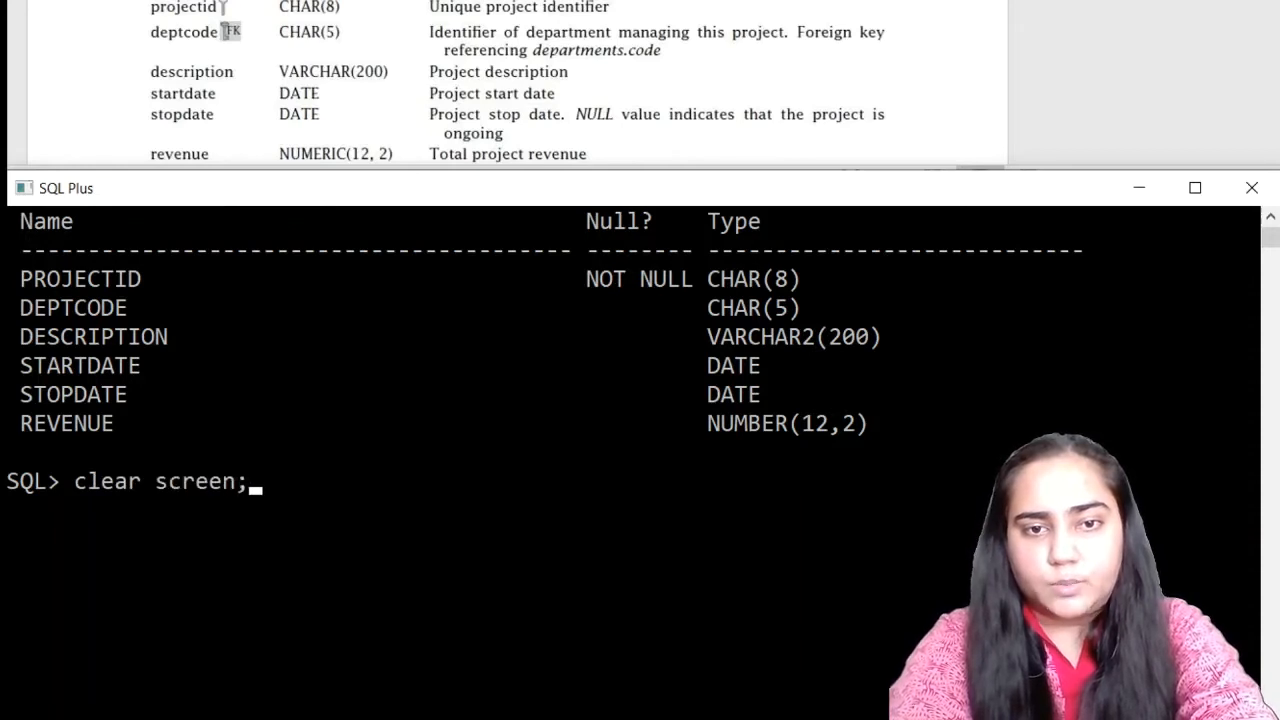
{"action": "type", "text": "insert into projects"}
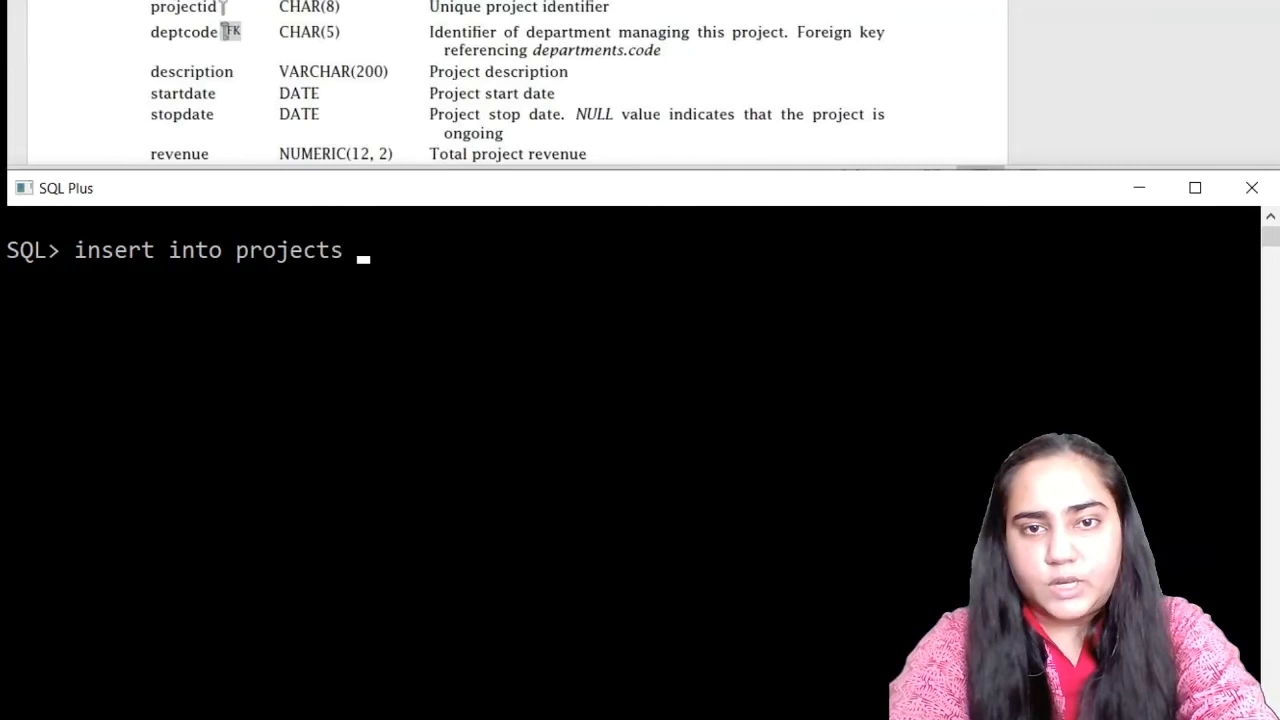
{"action": "type", "text": "("}
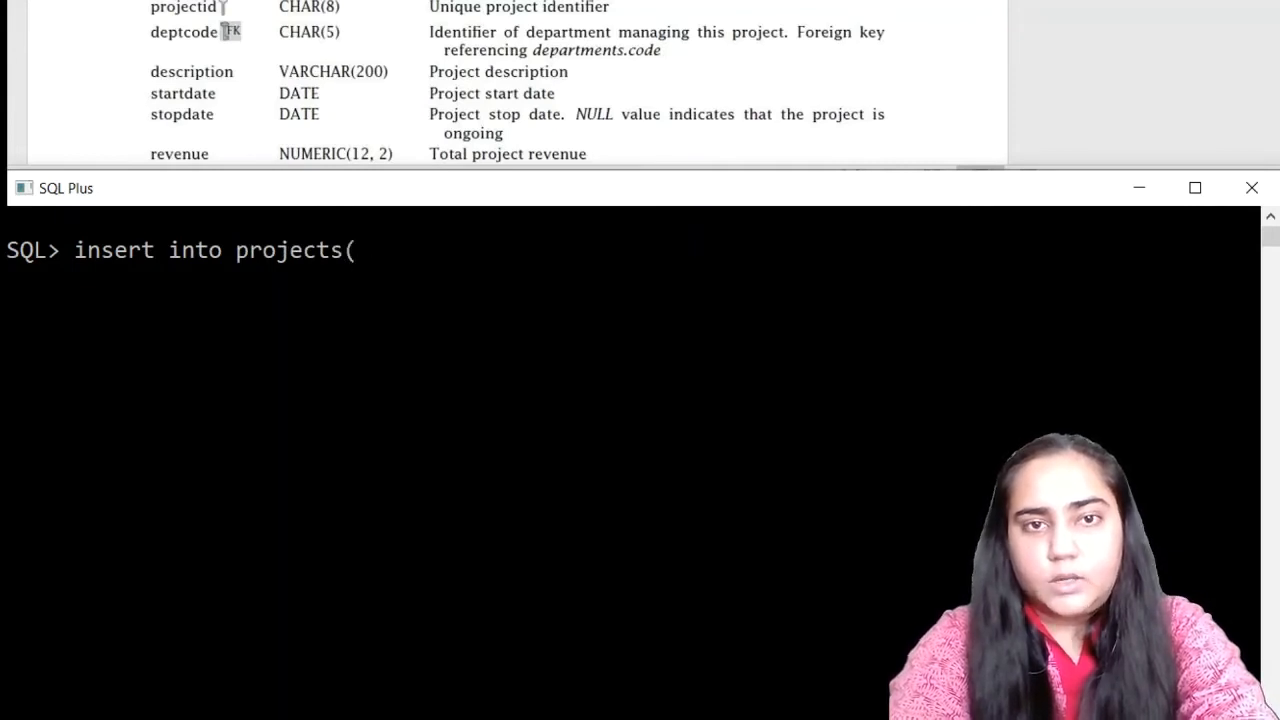
{"action": "type", "text": "projectid,"}
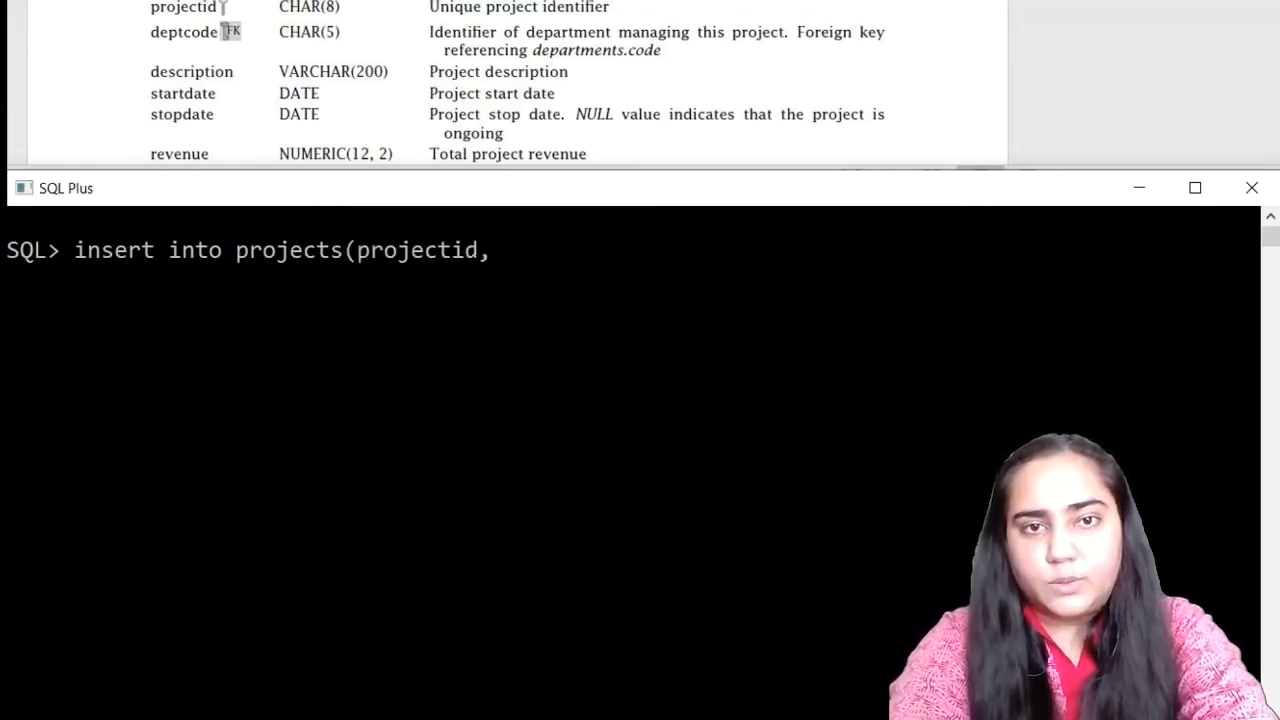
{"action": "type", "text": "deptcode"}
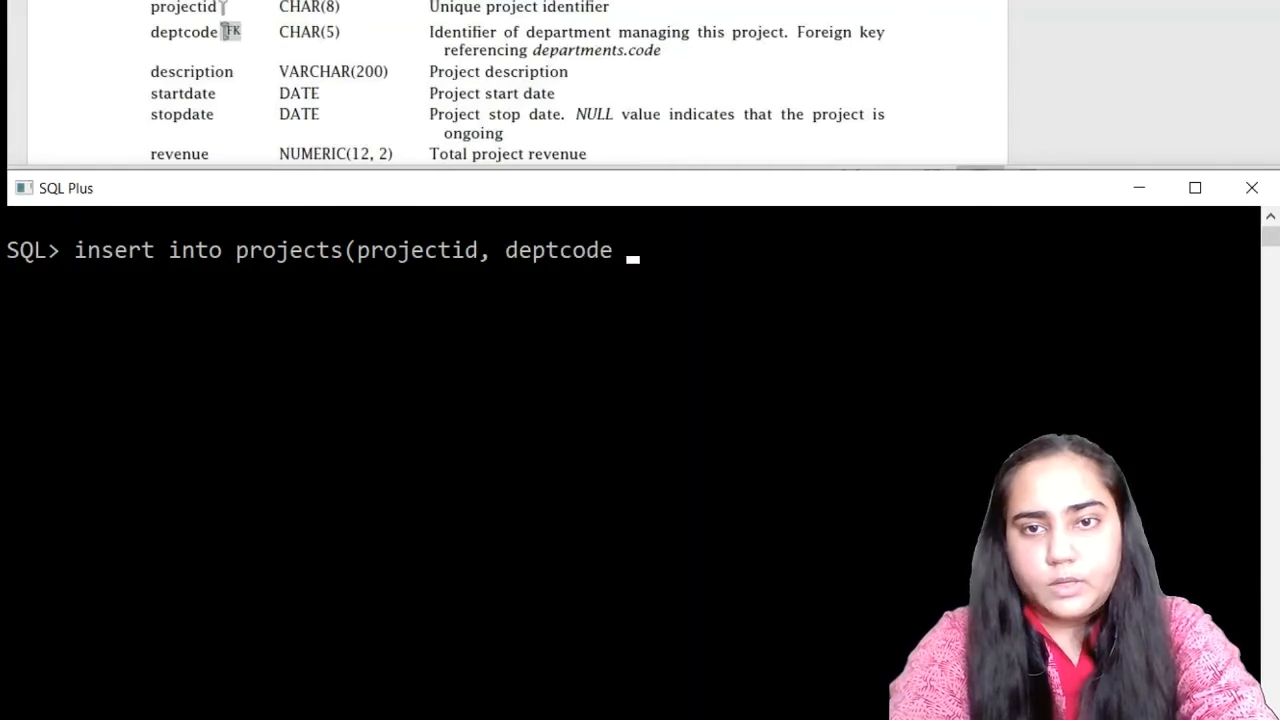
{"action": "type", "text": ", descri"}
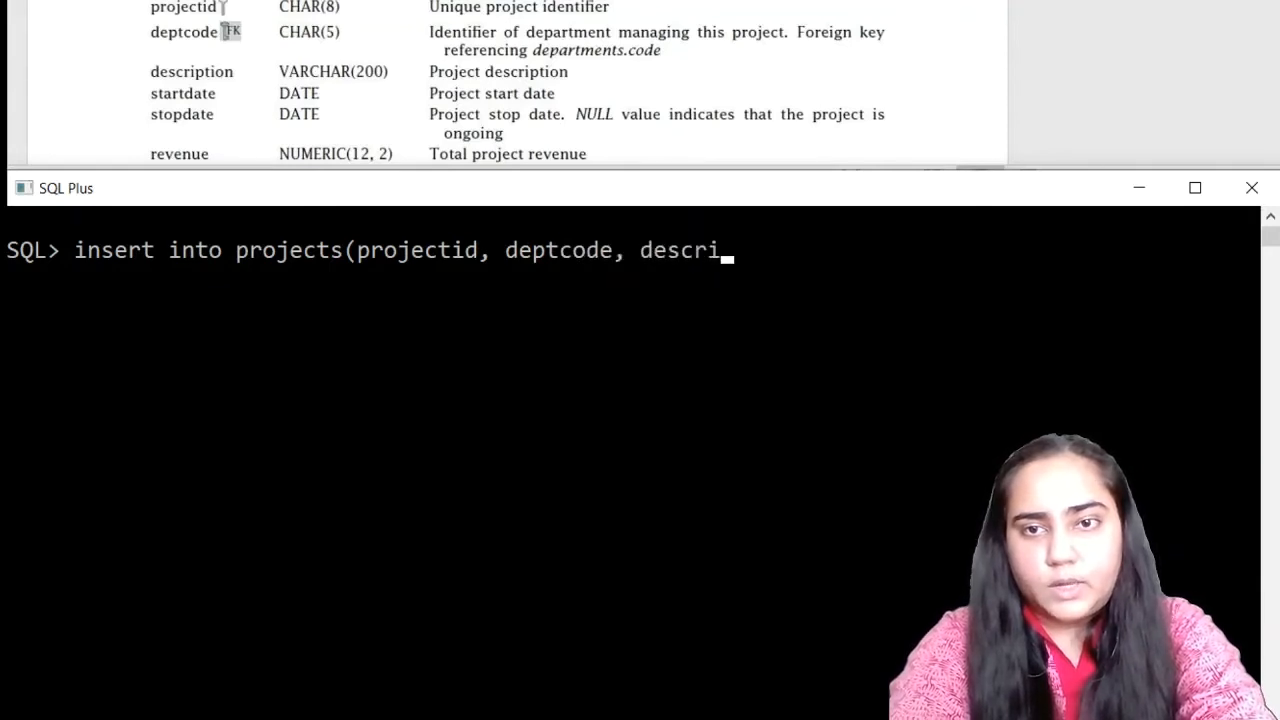
{"action": "type", "text": "ption, star"}
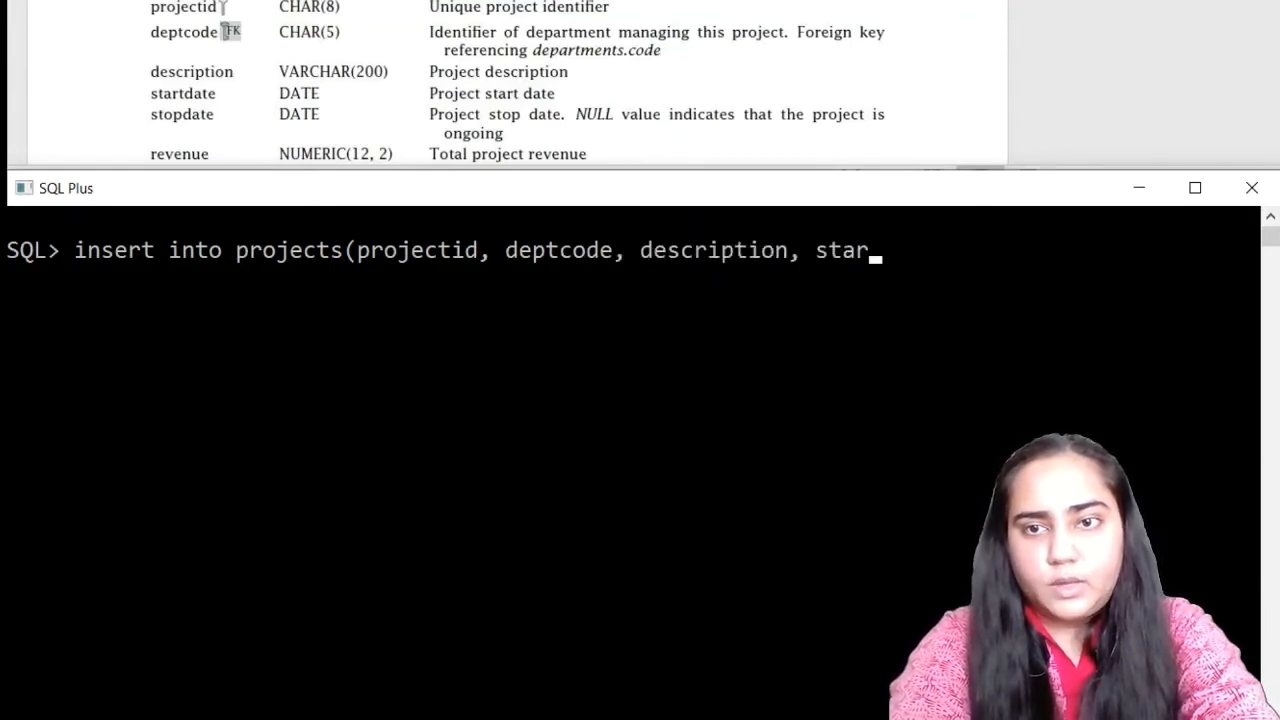
{"action": "type", "text": "tdate, stopd"}
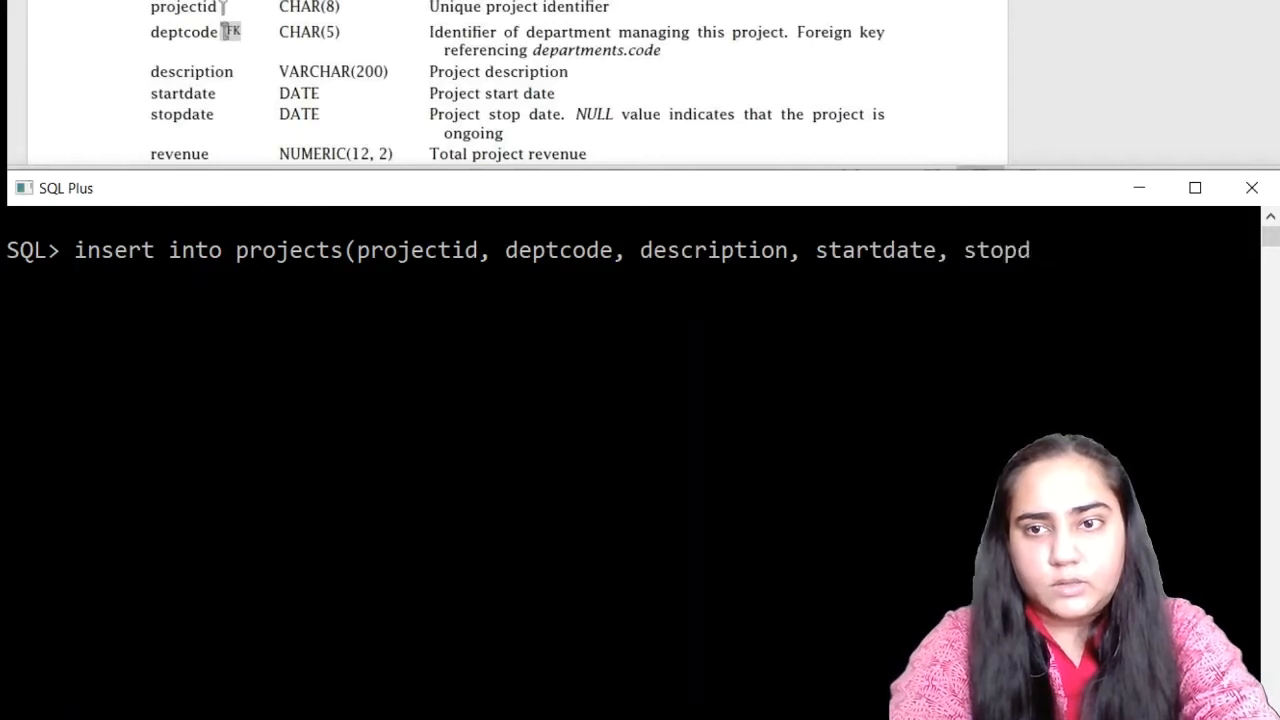
{"action": "type", "text": "ate, rev"}
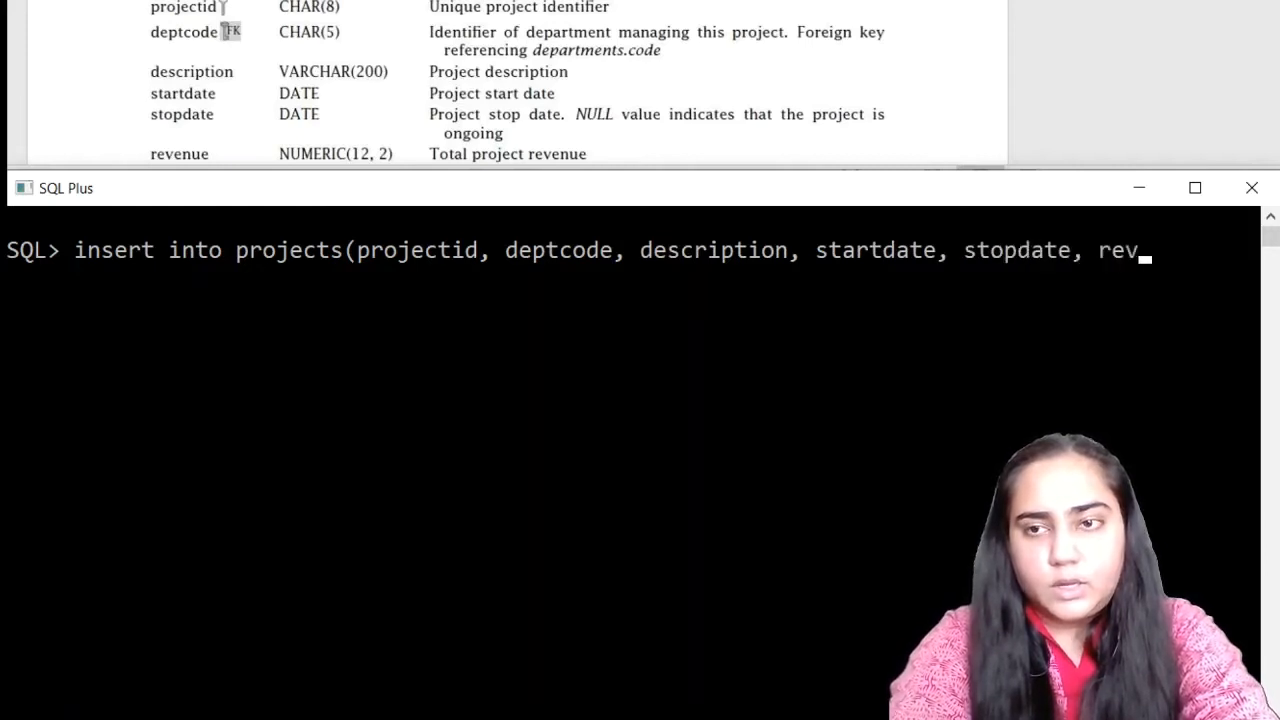
{"action": "type", "text": "en"}
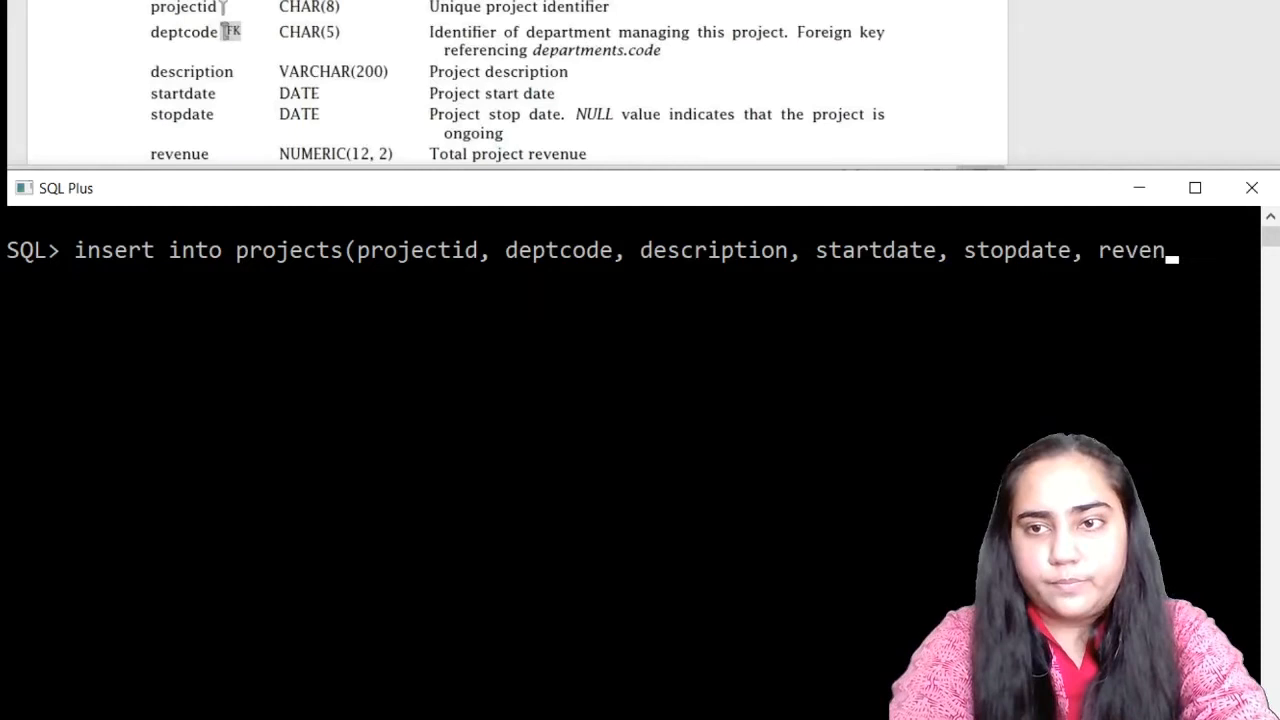
{"action": "type", "text": "ue)"}
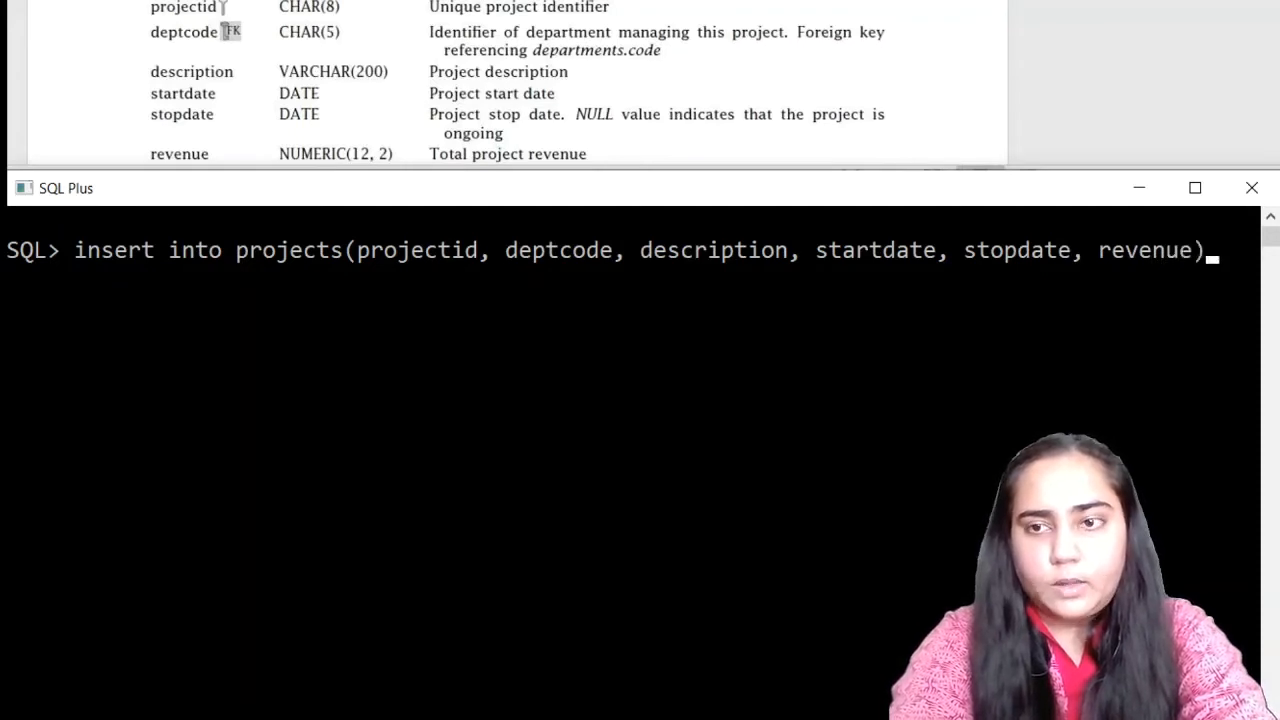
- Give the insert VALUES as substitution variables &projectid through &revenue
{"action": "type", "text": "values"}
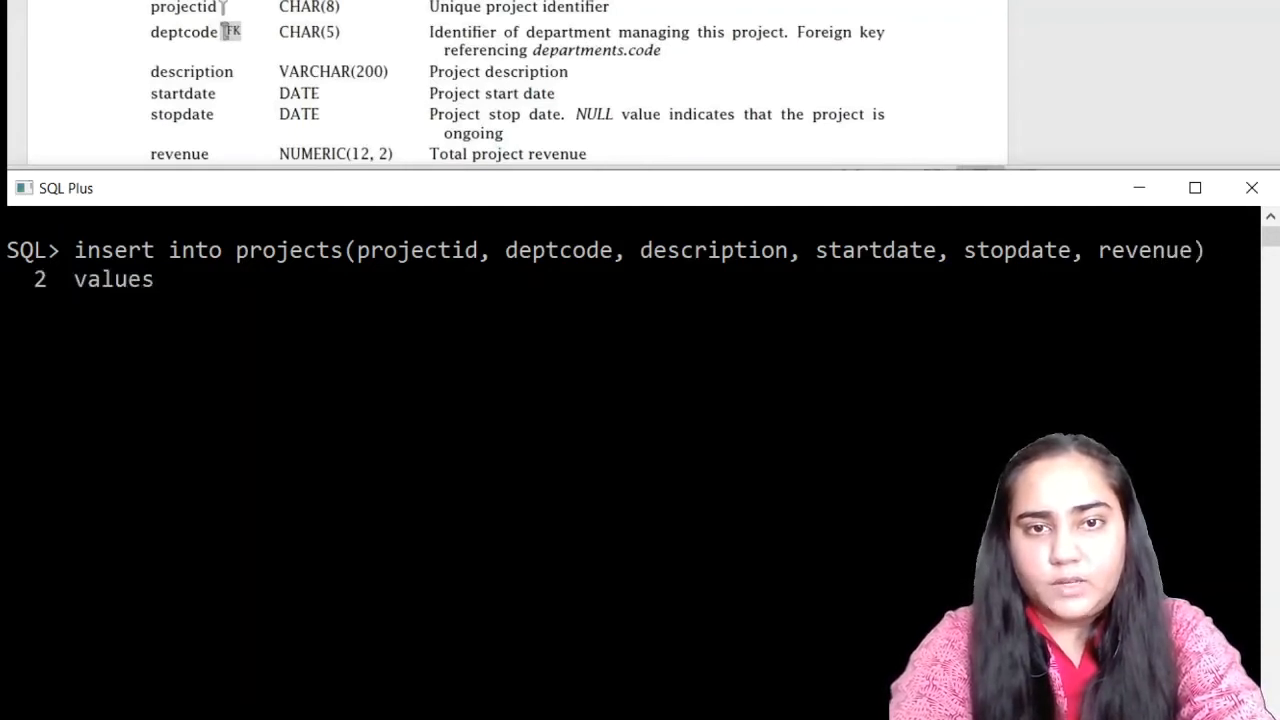
{"action": "type", "text": "(&p"}
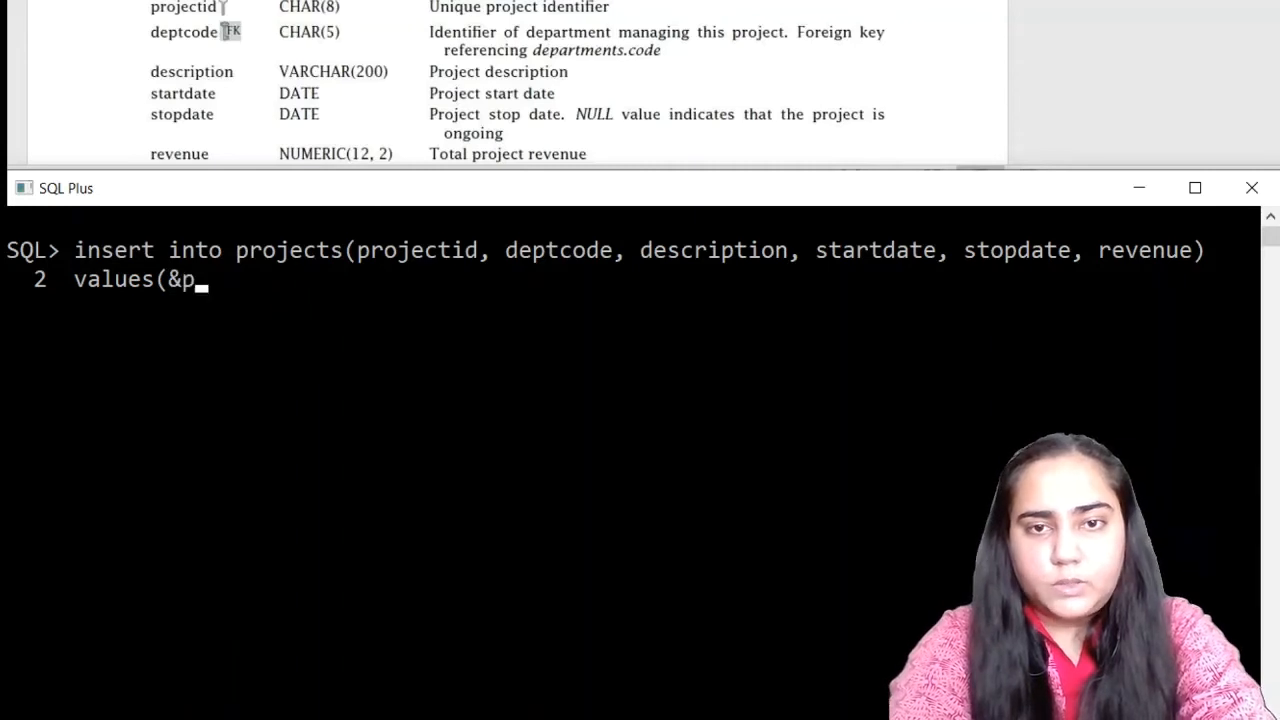
{"action": "type", "text": "rojectid,"}
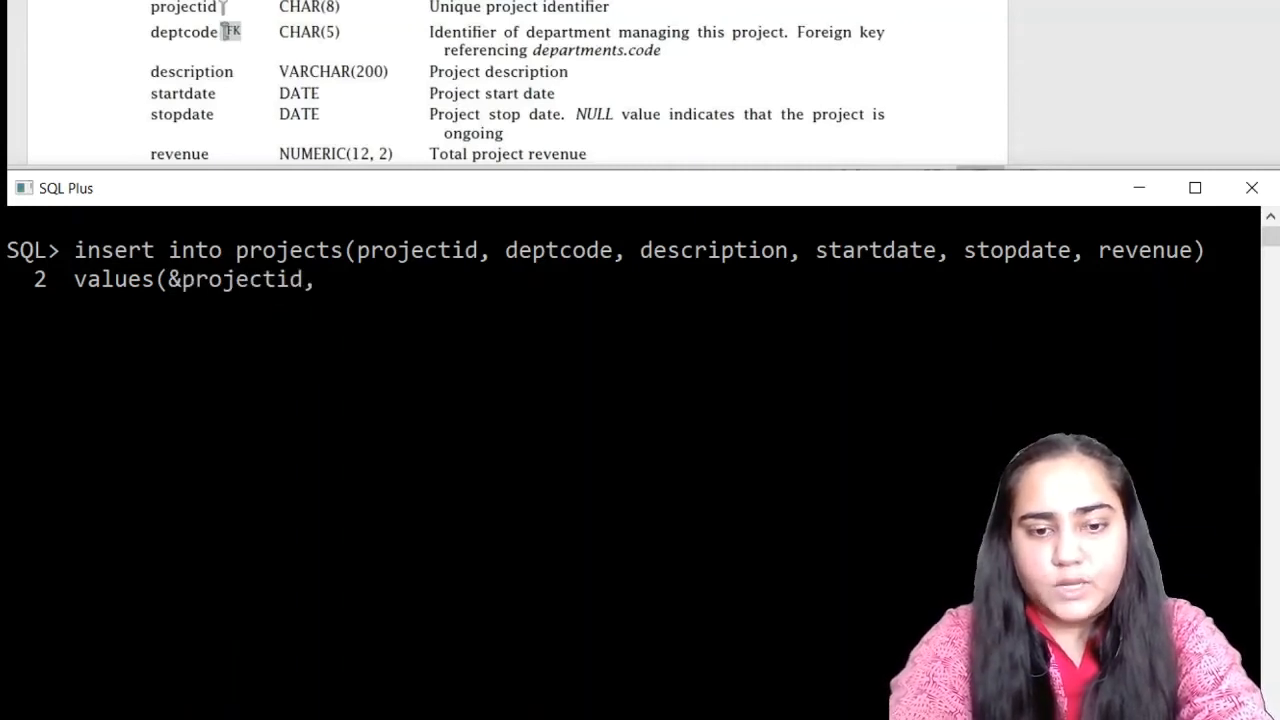
{"action": "type", "text": "&deptc"}
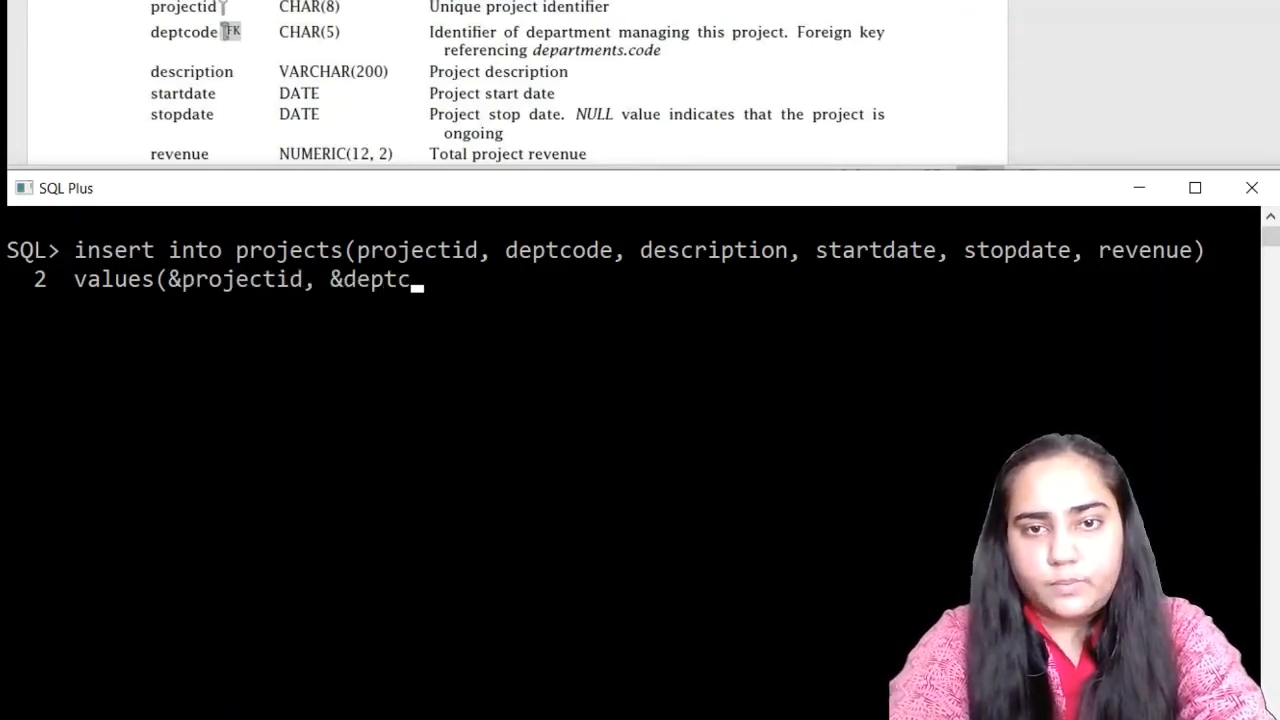
{"action": "type", "text": "ode,"}
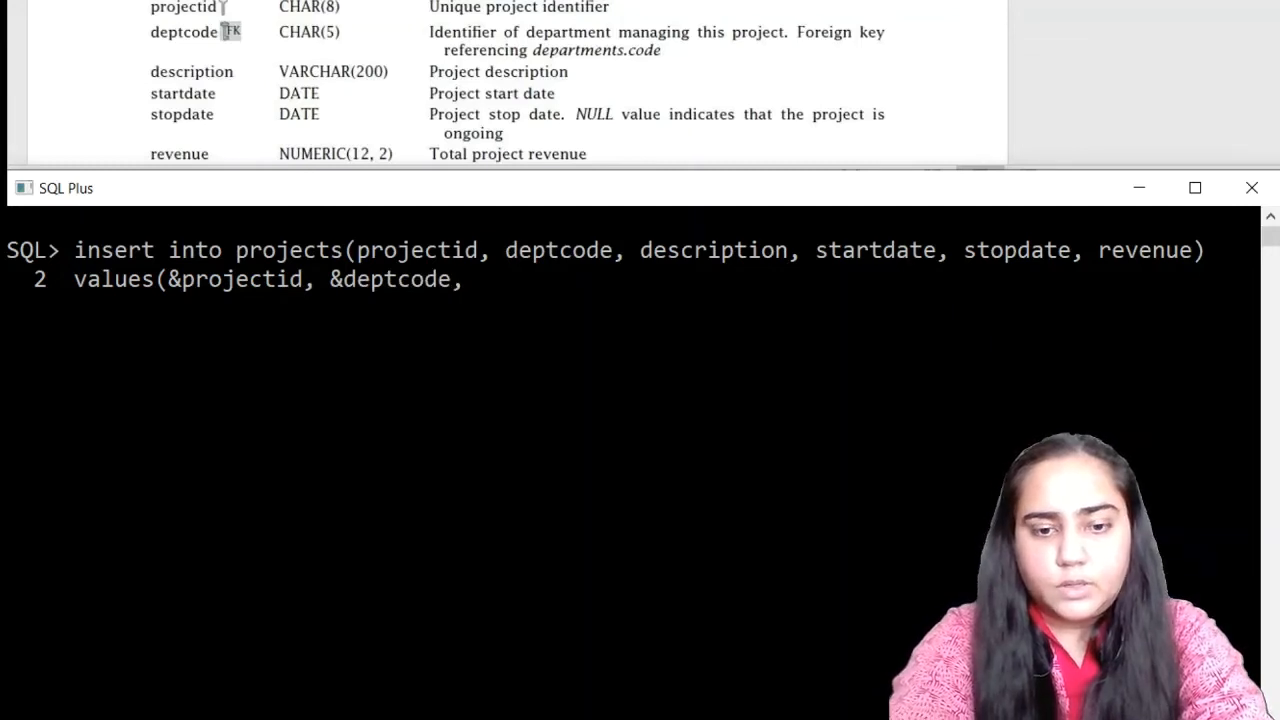
{"action": "type", "text": "&description, &"}
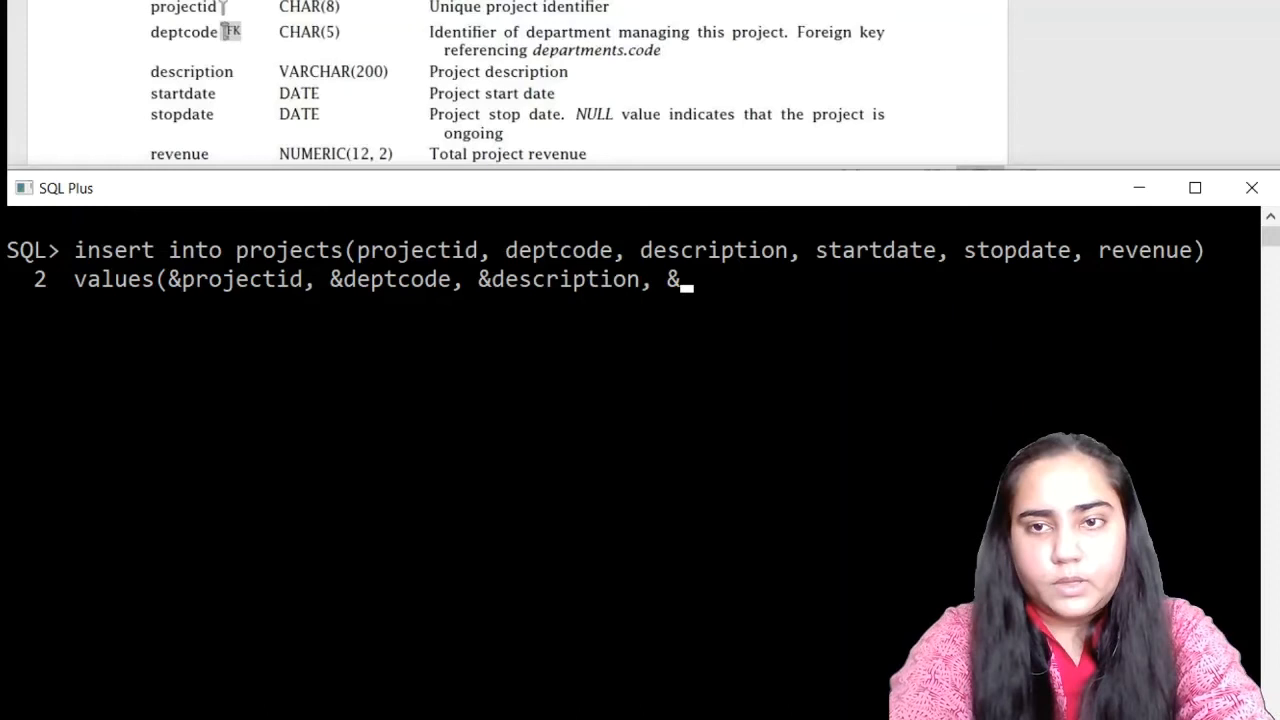
{"action": "type", "text": "startdate, &s"}
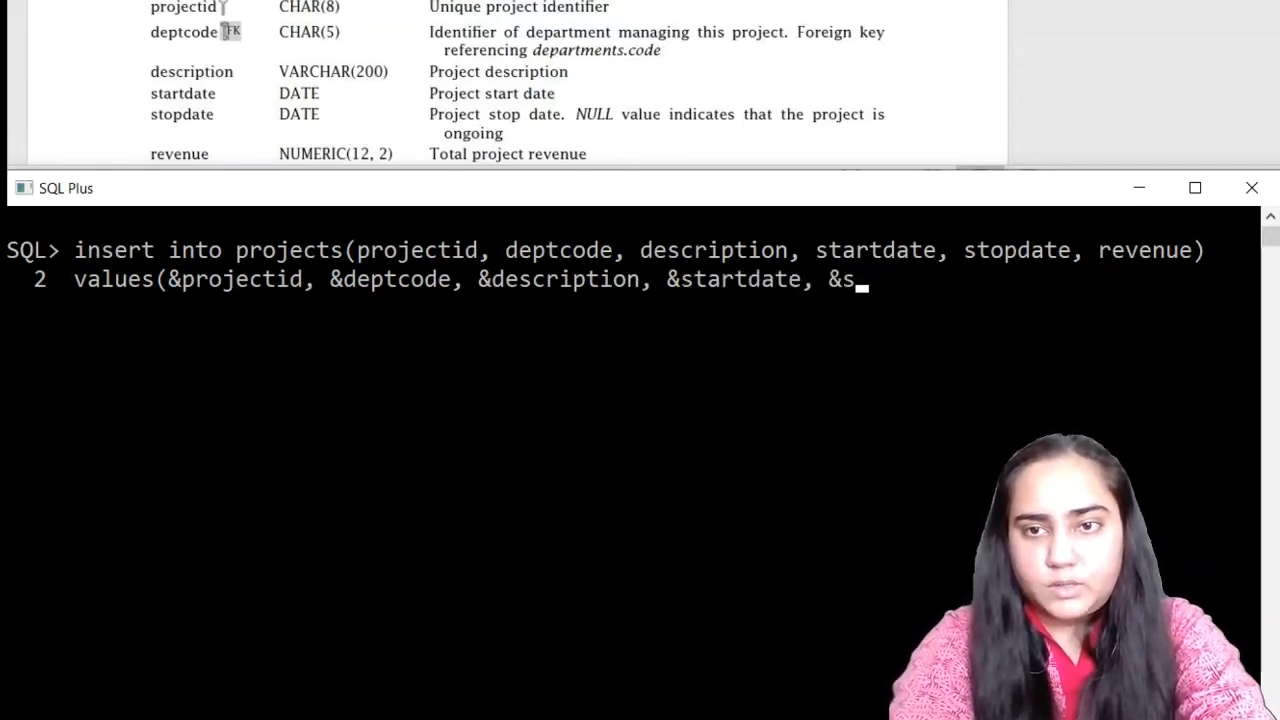
{"action": "type", "text": "topdate,"}
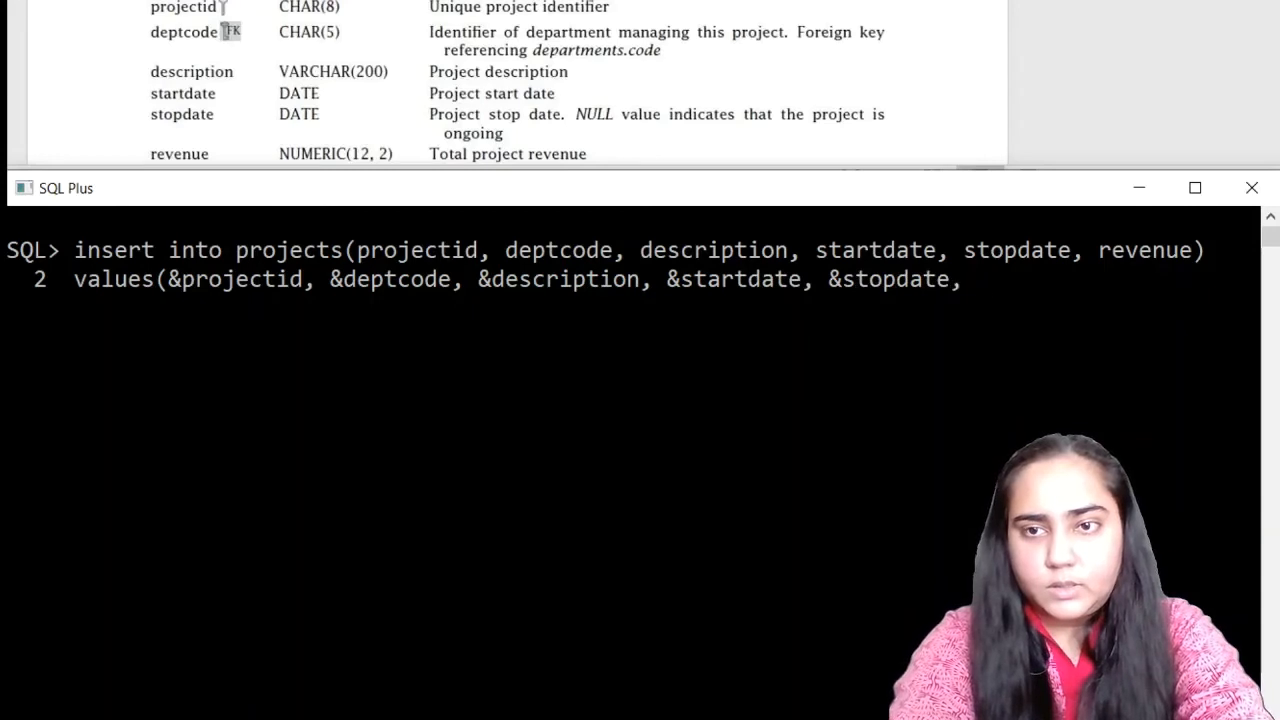
{"action": "type", "text": "&re"}
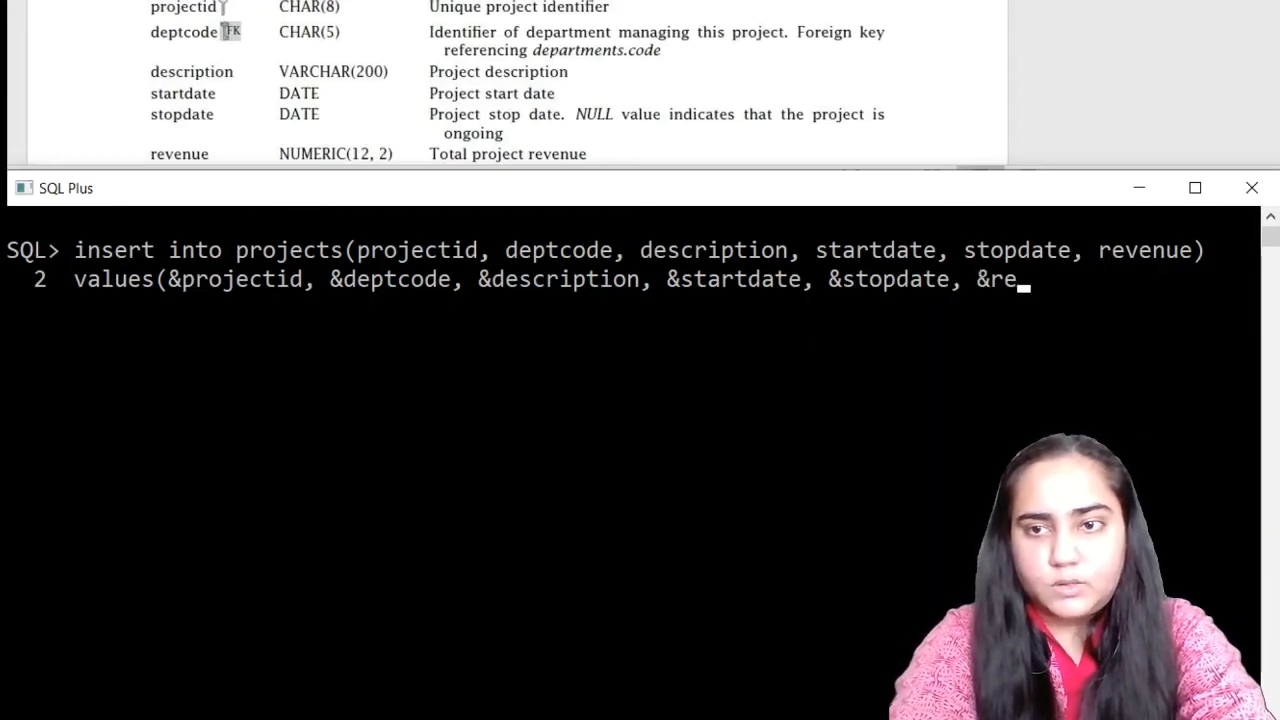
{"action": "type", "text": "venue);"}
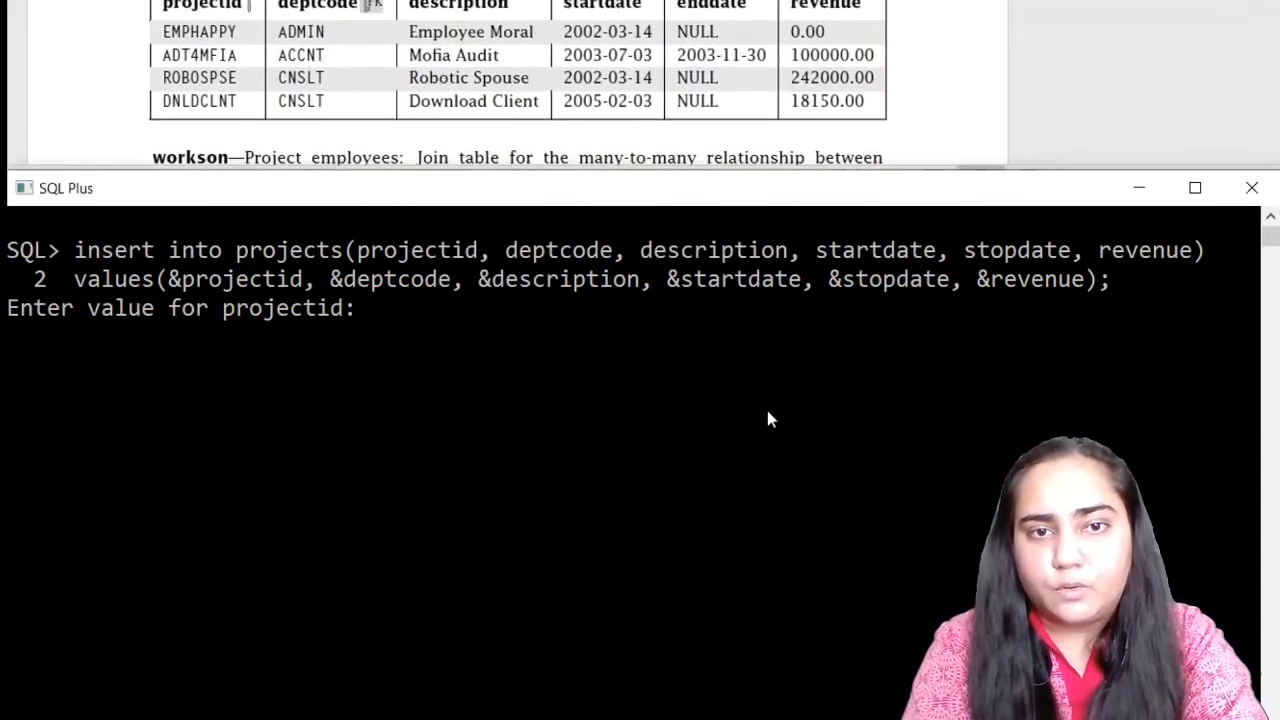
{"action": "mouse_move", "coordinate": [585, 367]}
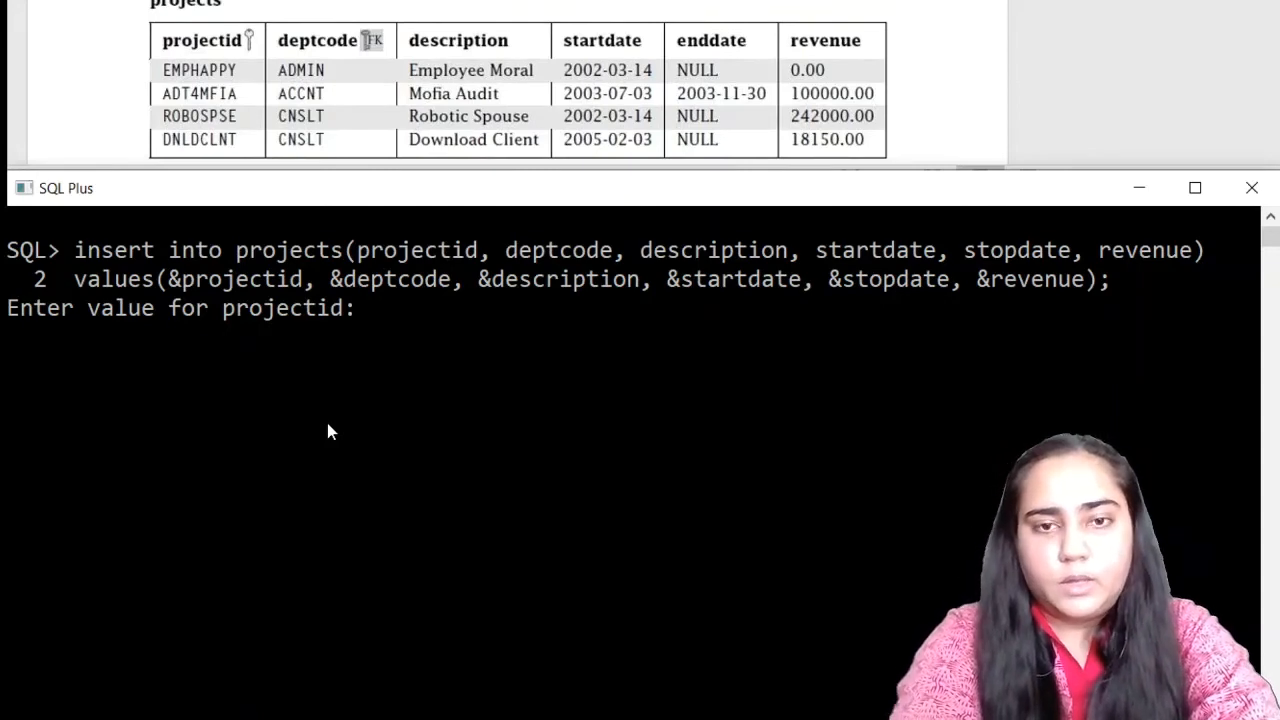
- Enter 'EMPHAPPY', 'ADMIN' and 'Employee Moral' at the first three prompts
{"action": "type", "text": "'EMP"}
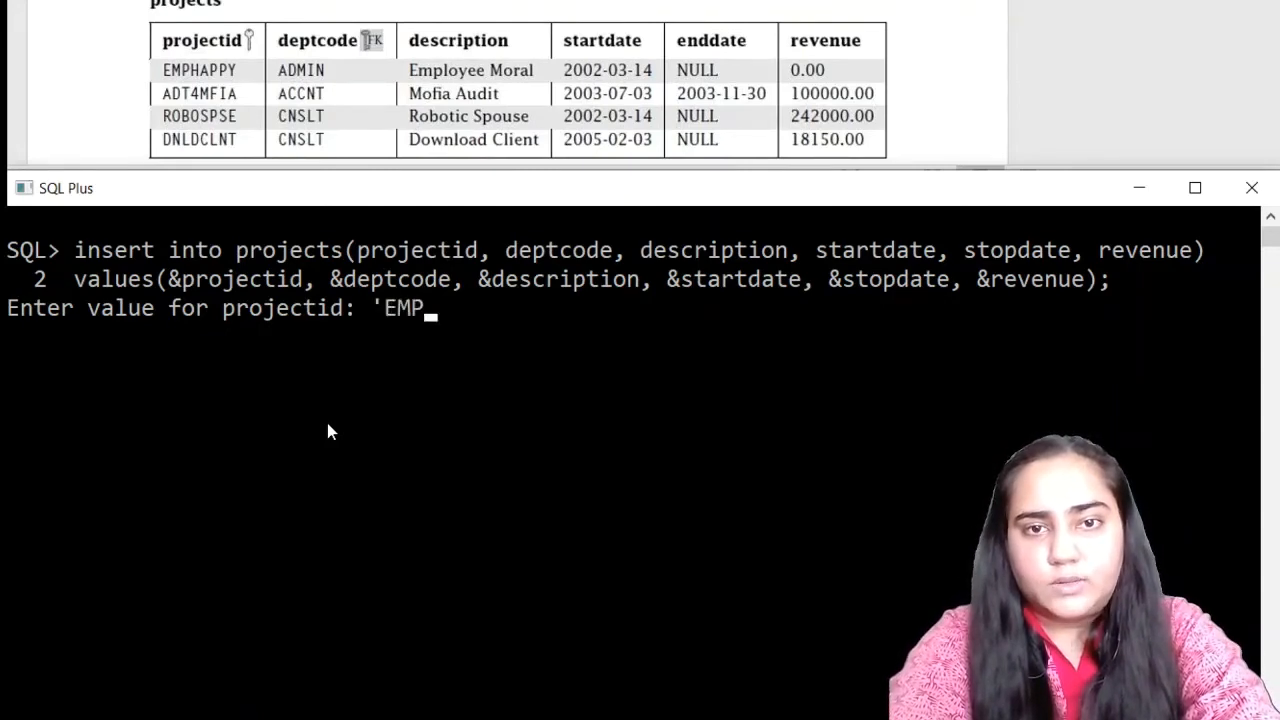
{"action": "type", "text": "HAPPY'"}
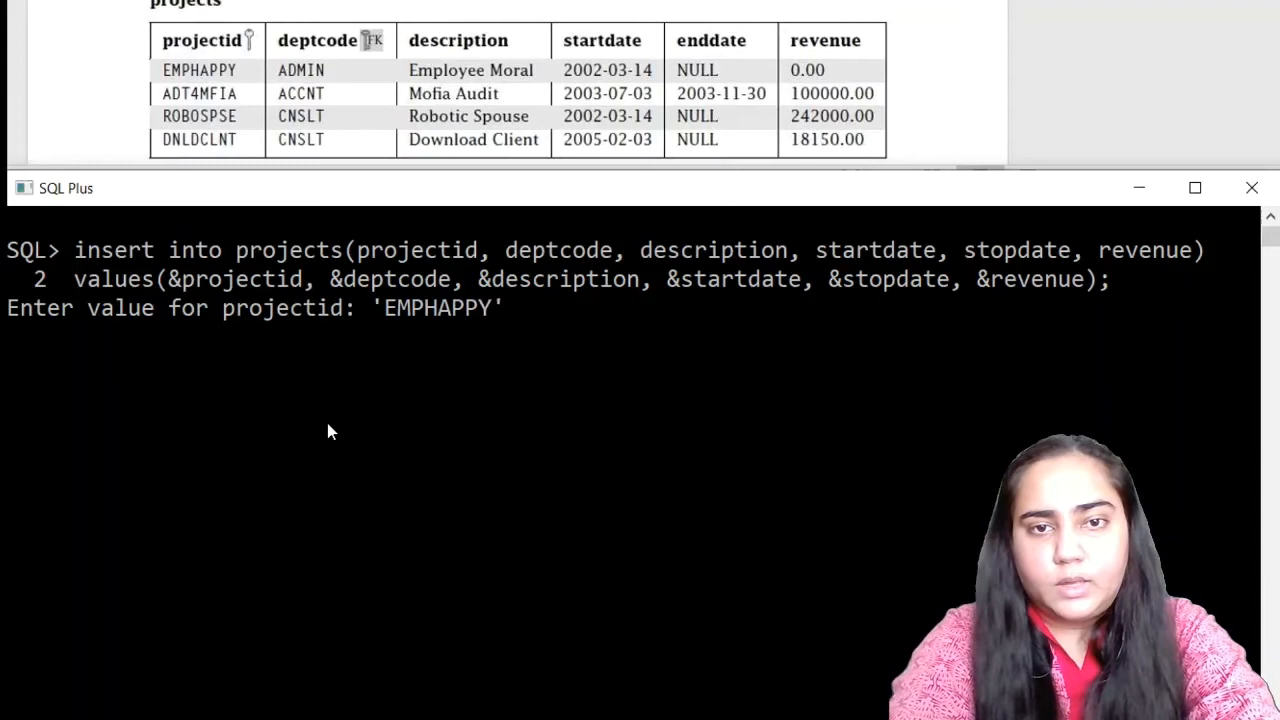
{"action": "type", "text": "'ADMIN"}
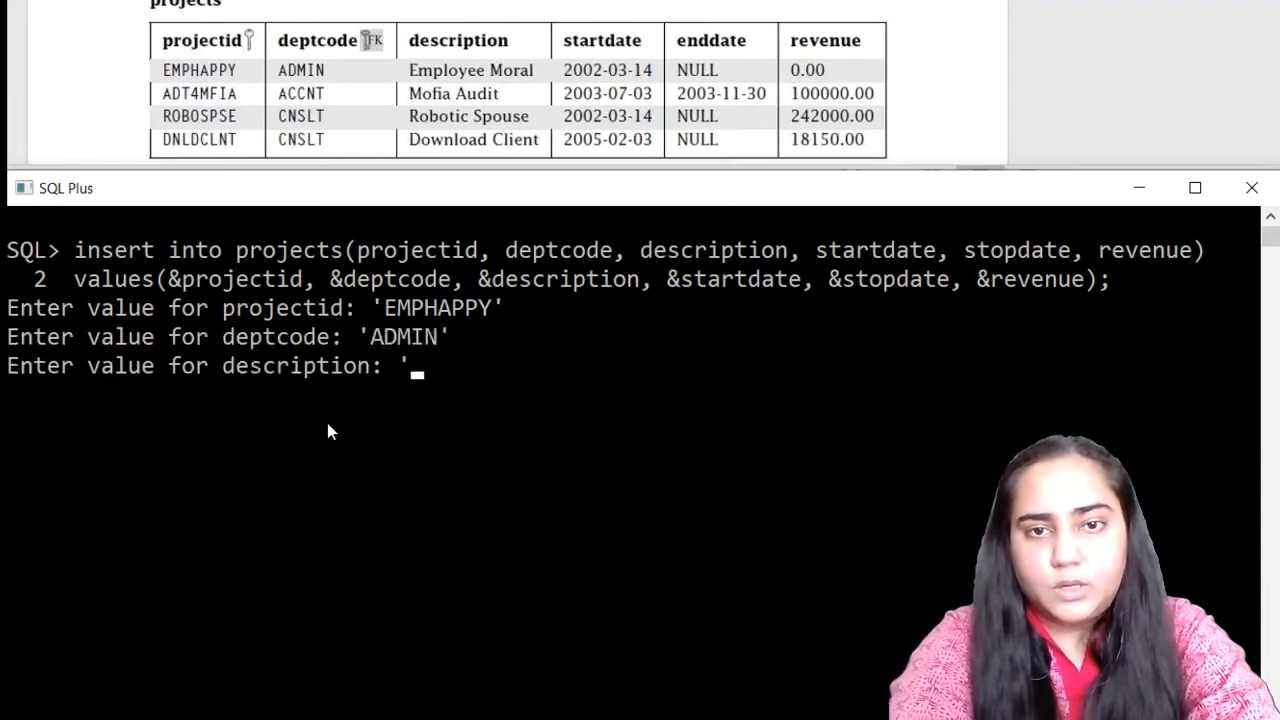
{"action": "type", "text": "Employee Moral"}
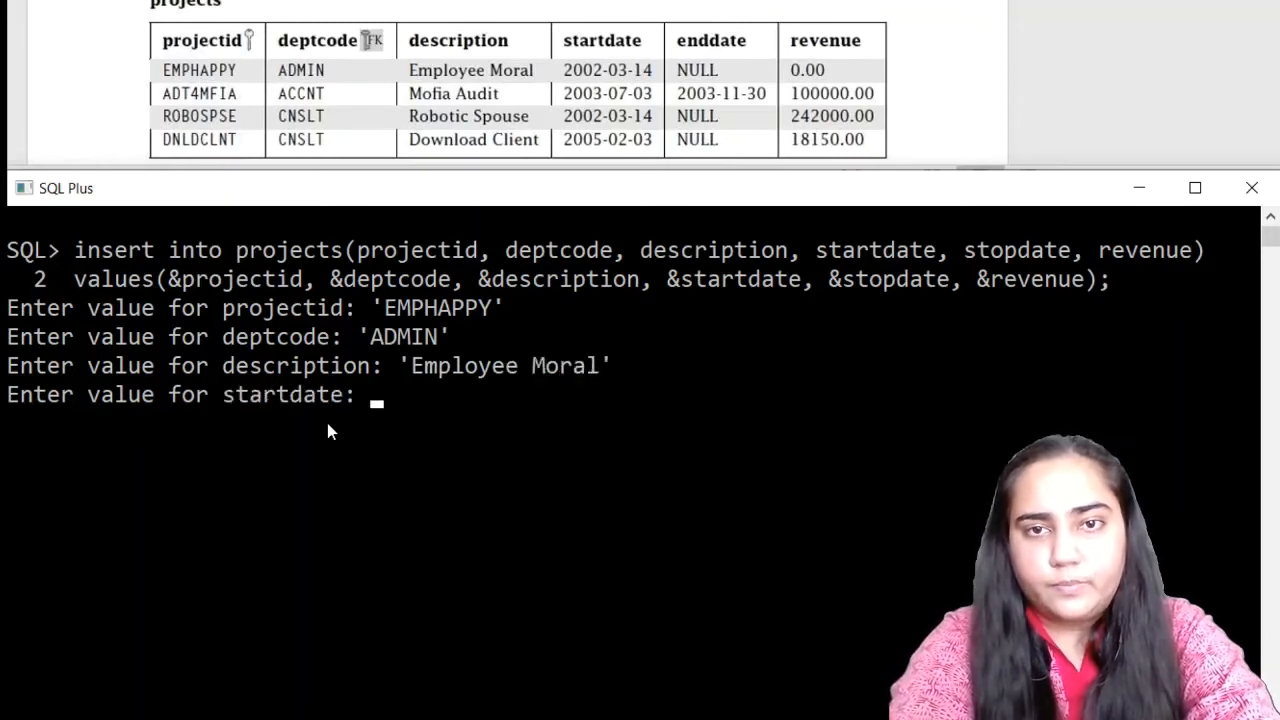
{"action": "type", "text": "'"}
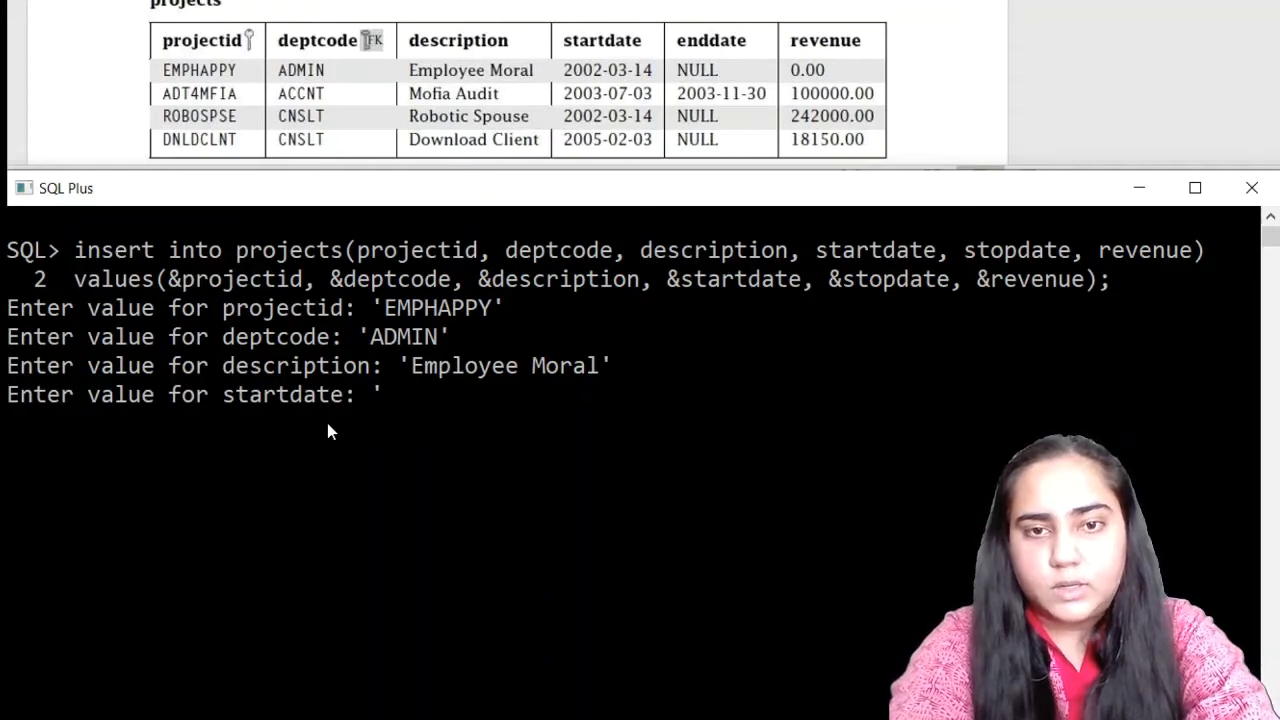
- Enter start date '14-MAR-2002', NULL stop date and revenue 0
{"action": "type", "text": "1"}
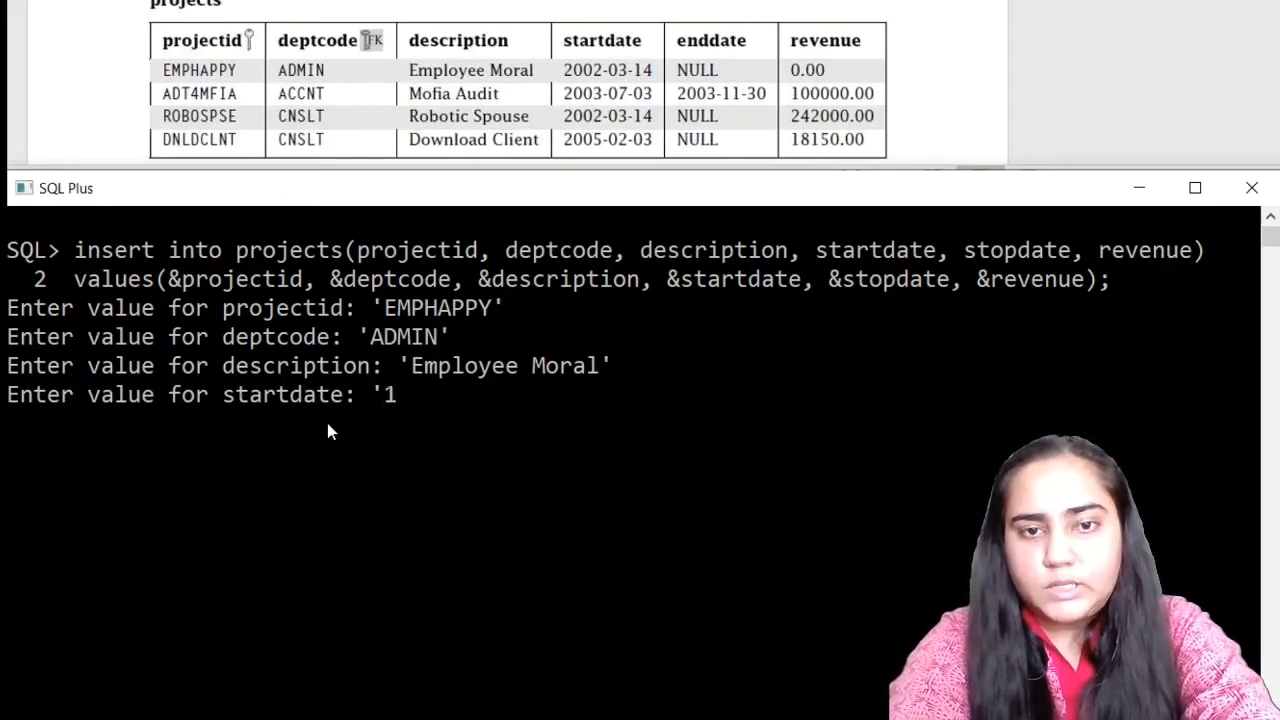
{"action": "type", "text": "4-"}
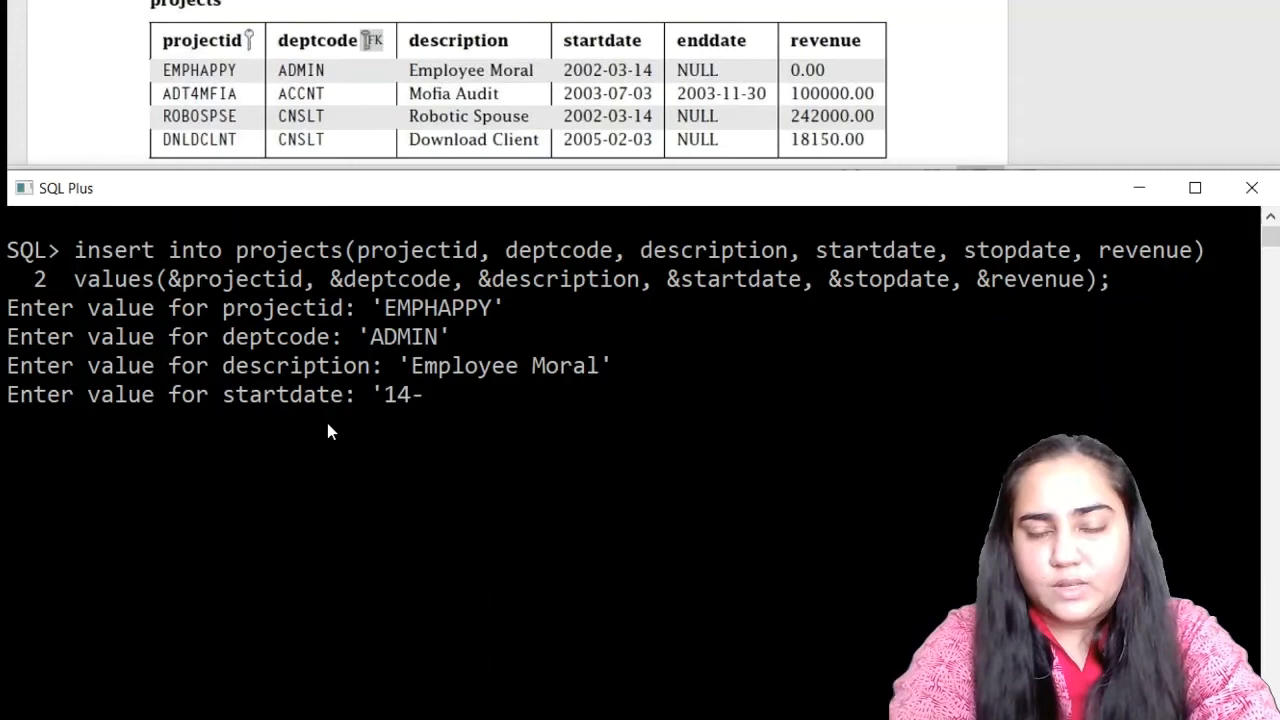
{"action": "type", "text": "MAR"}
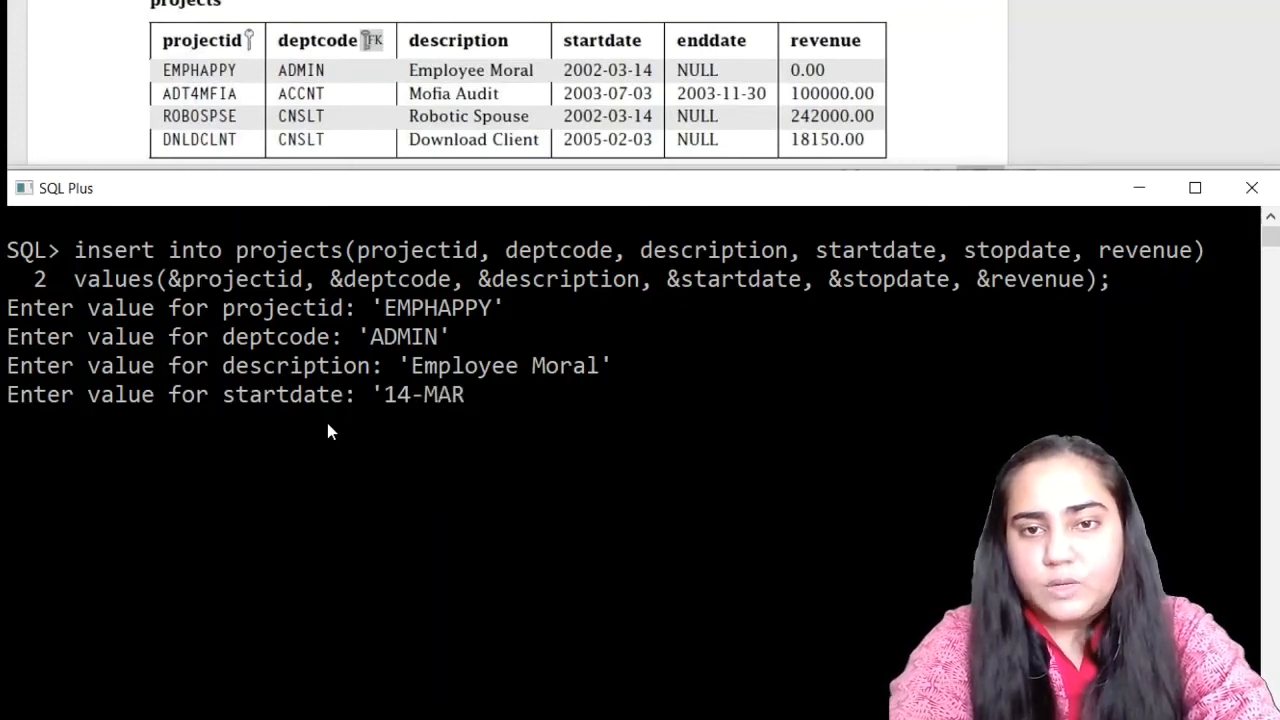
{"action": "type", "text": "-"}
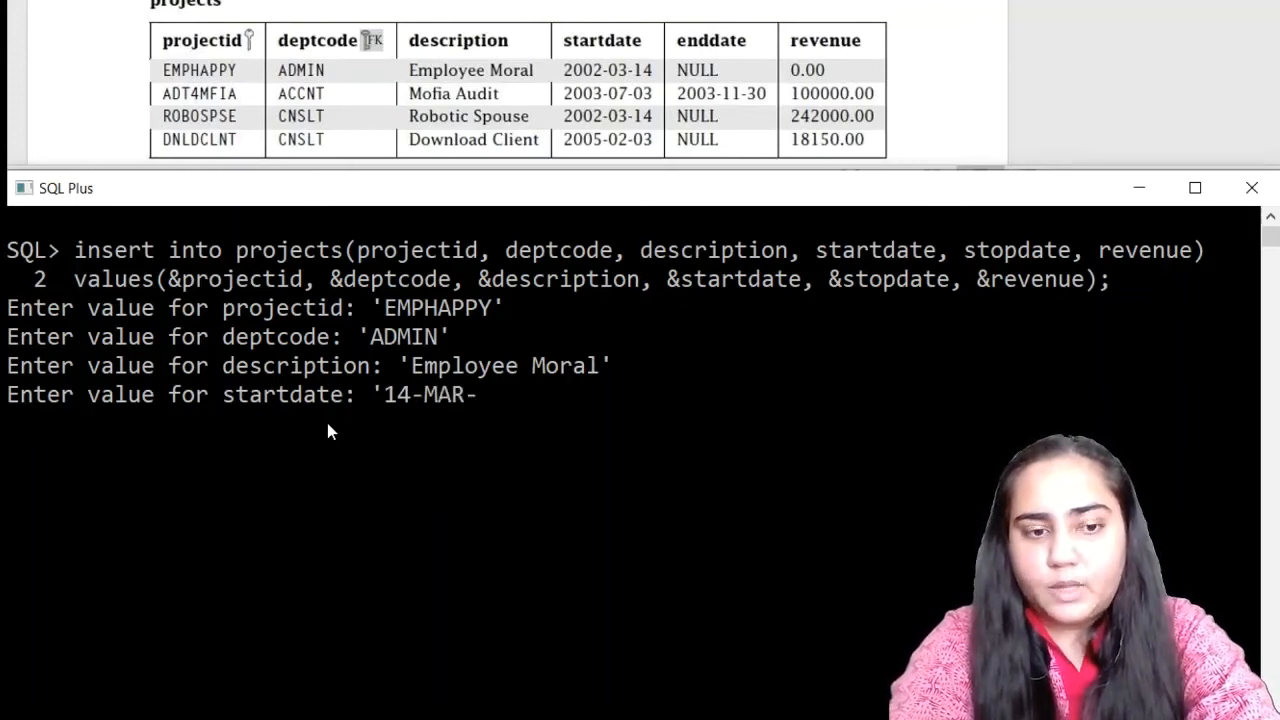
{"action": "type", "text": "2002"}
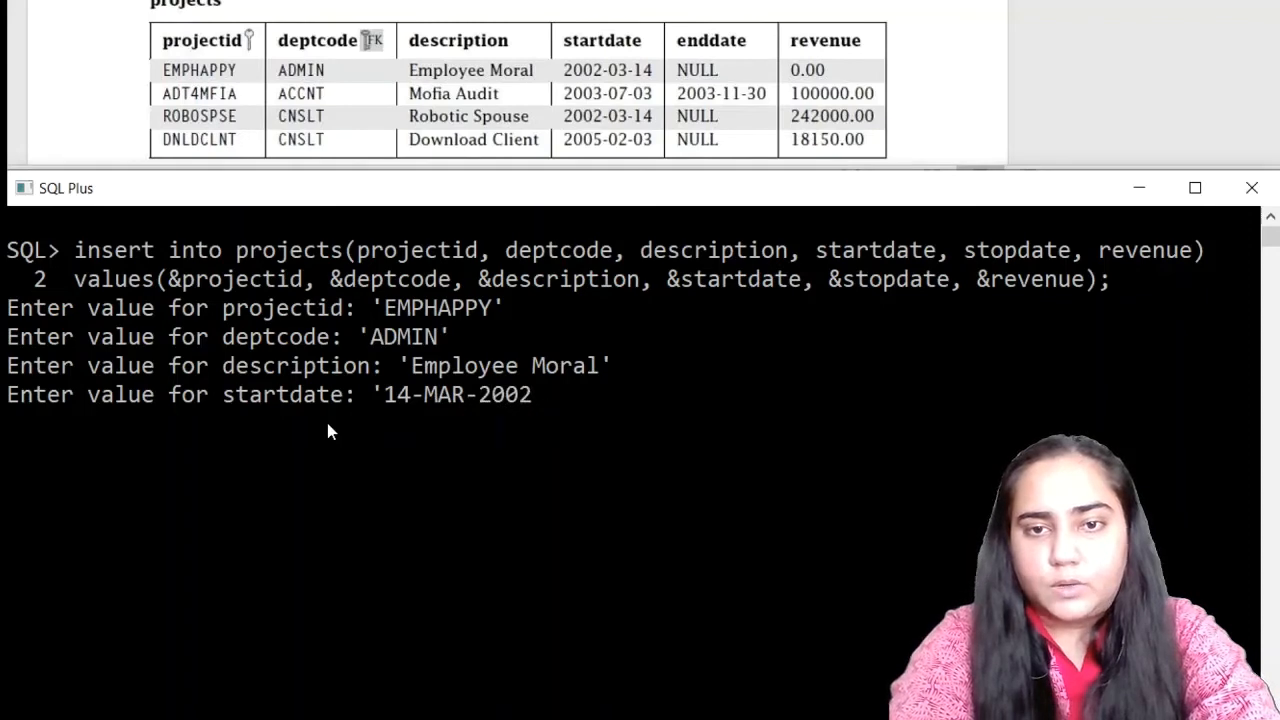
{"action": "type", "text": "'"}
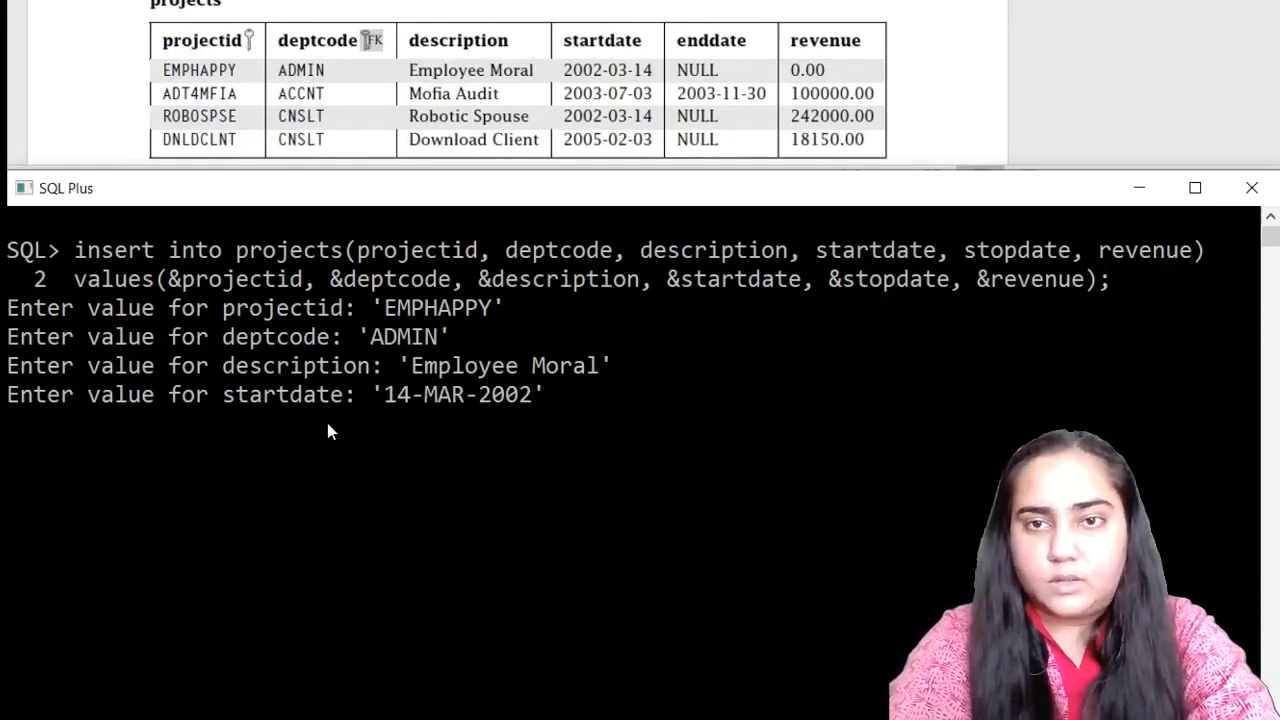
{"action": "type", "text": "NU"}
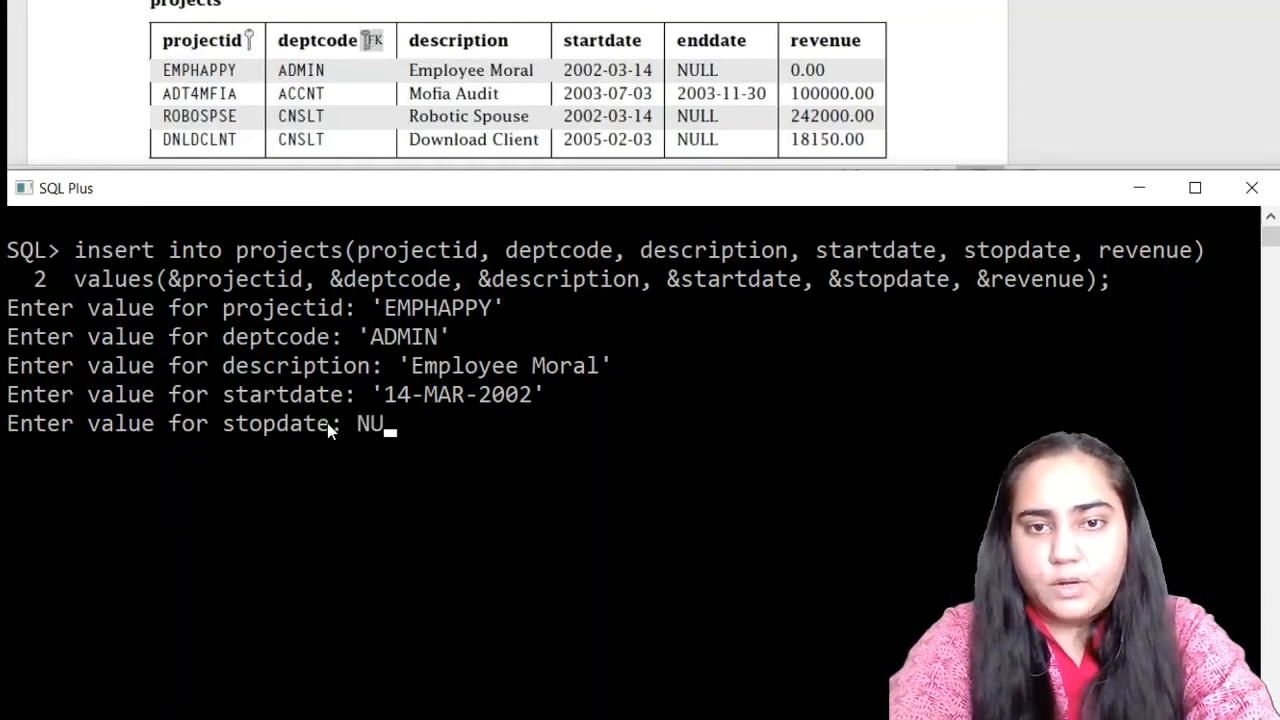
{"action": "type", "text": "LL"}
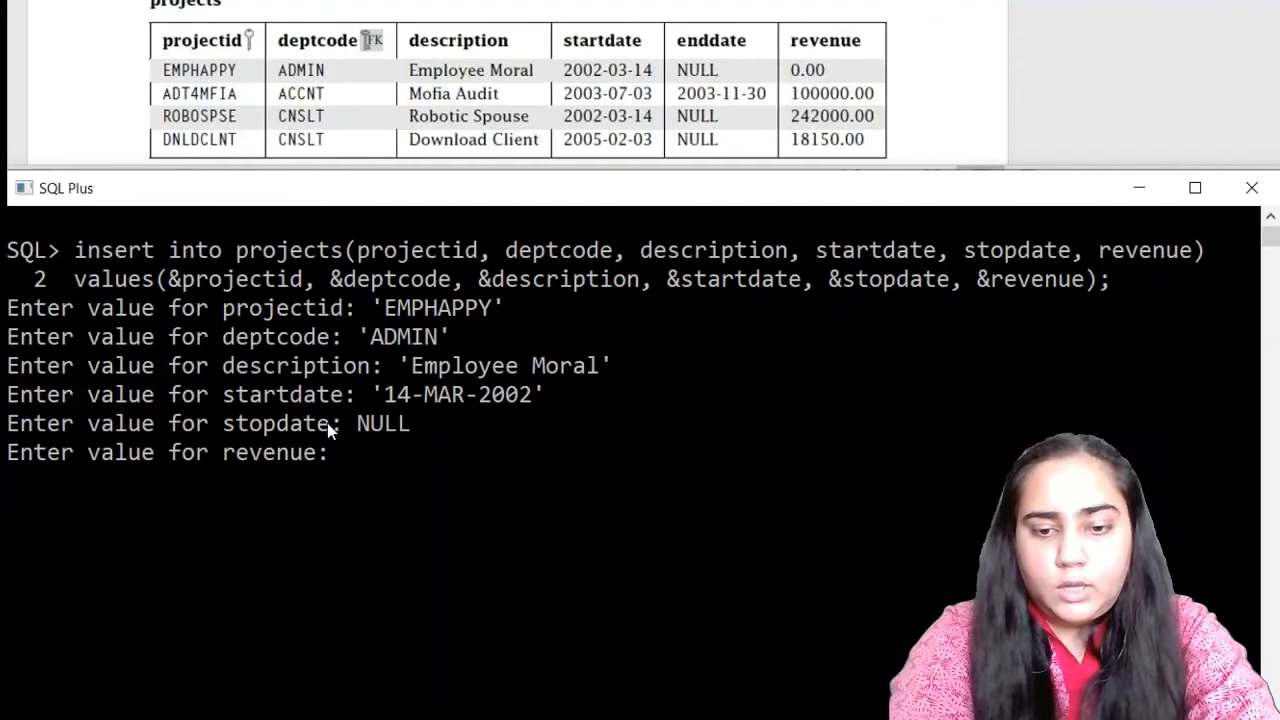
{"action": "type", "text": "0"}
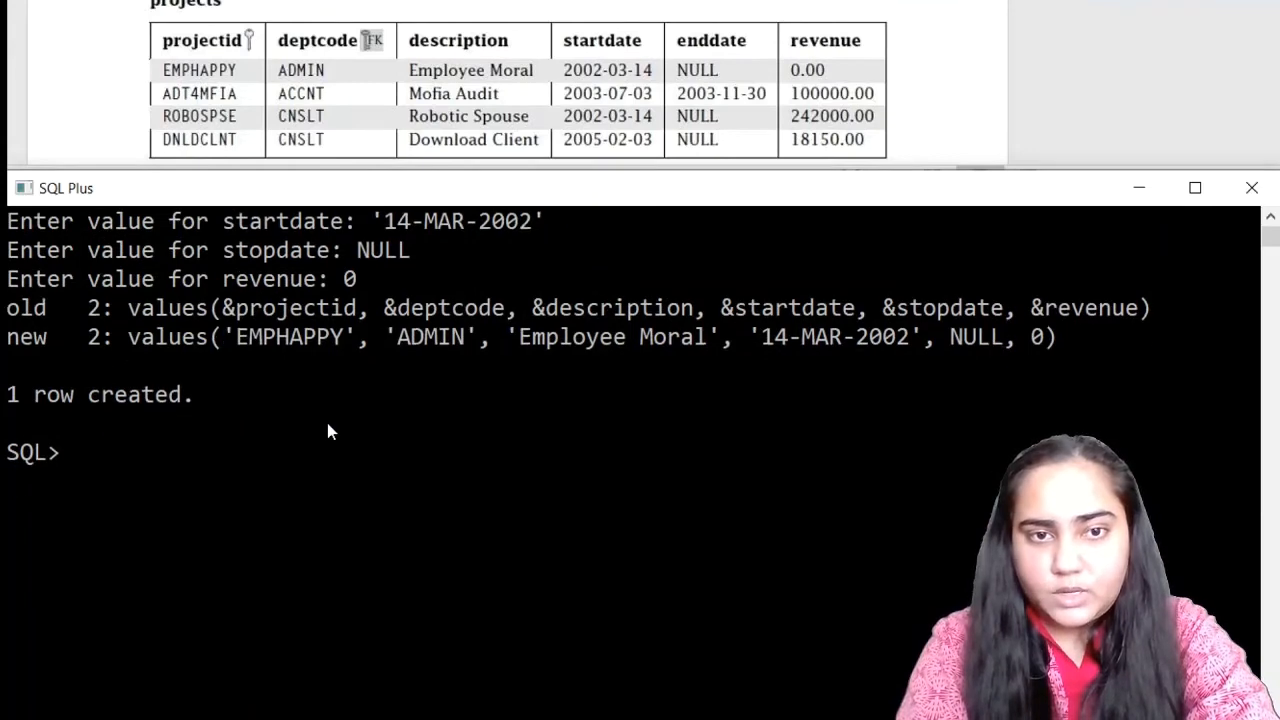
- Re-run the insert with / and enter 'ADT4MFIA', 'ACCNT' and 'Mofia Audit'
{"action": "type", "text": "/"}
{"action": "type", "text": "'"}
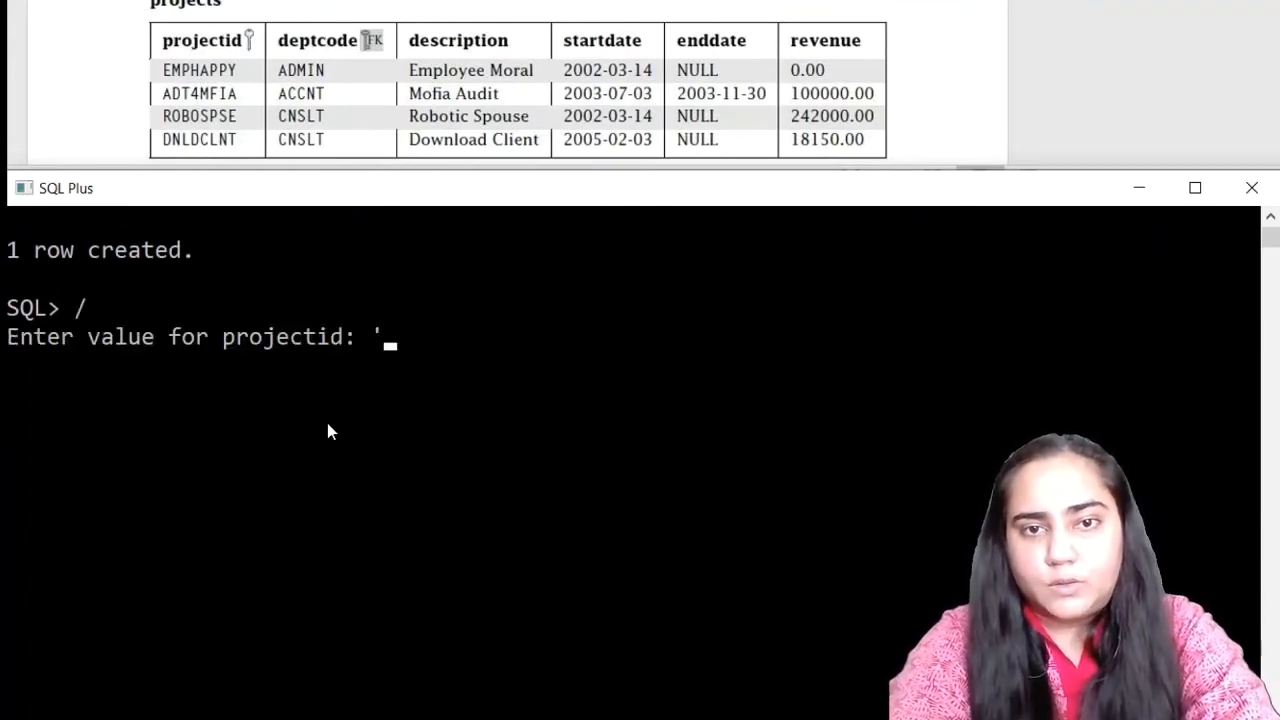
{"action": "type", "text": "ADT"}
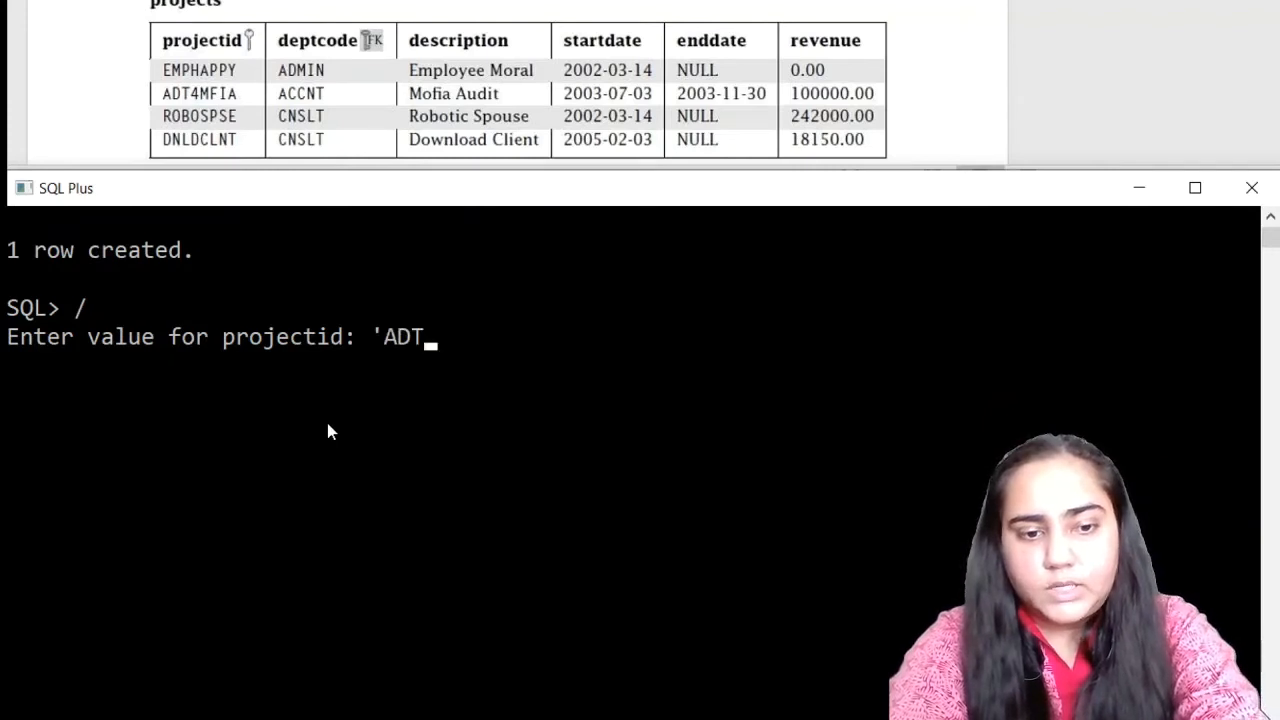
{"action": "type", "text": "4MFIA"}
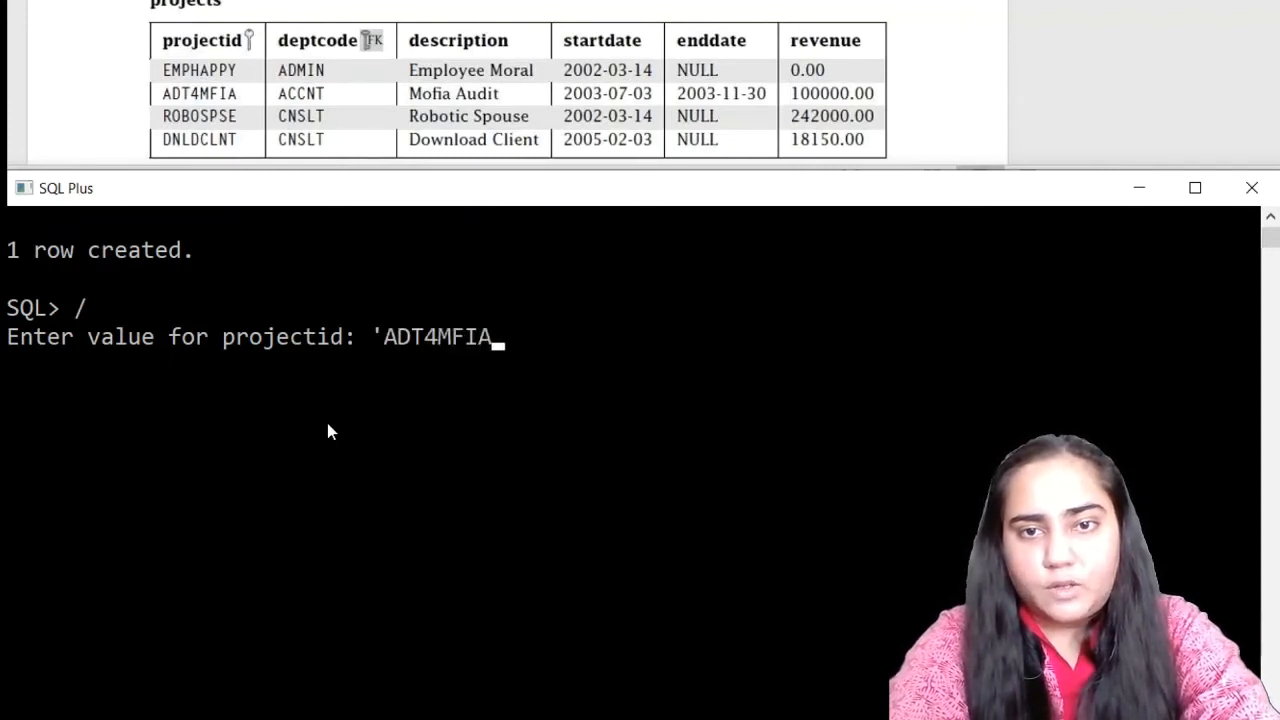
{"action": "key", "text": "enter"}
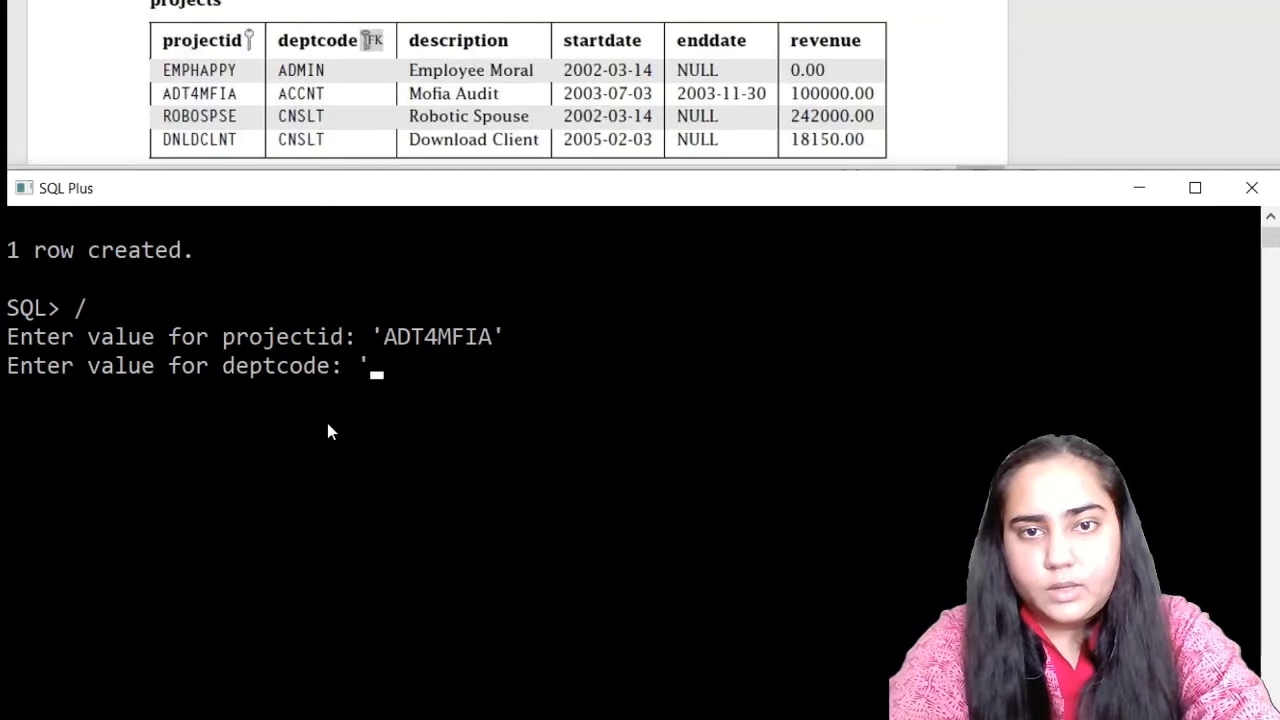
{"action": "type", "text": "ACCNT"}
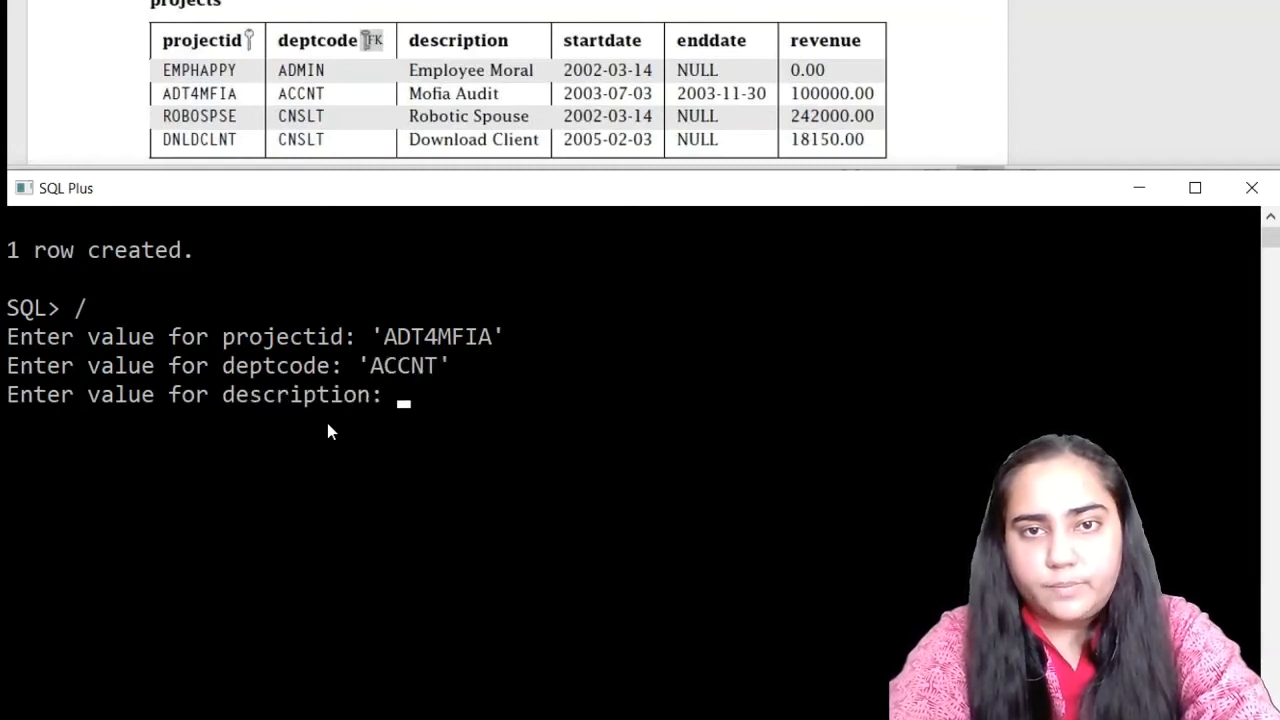
{"action": "type", "text": "'Mofia Audit"}
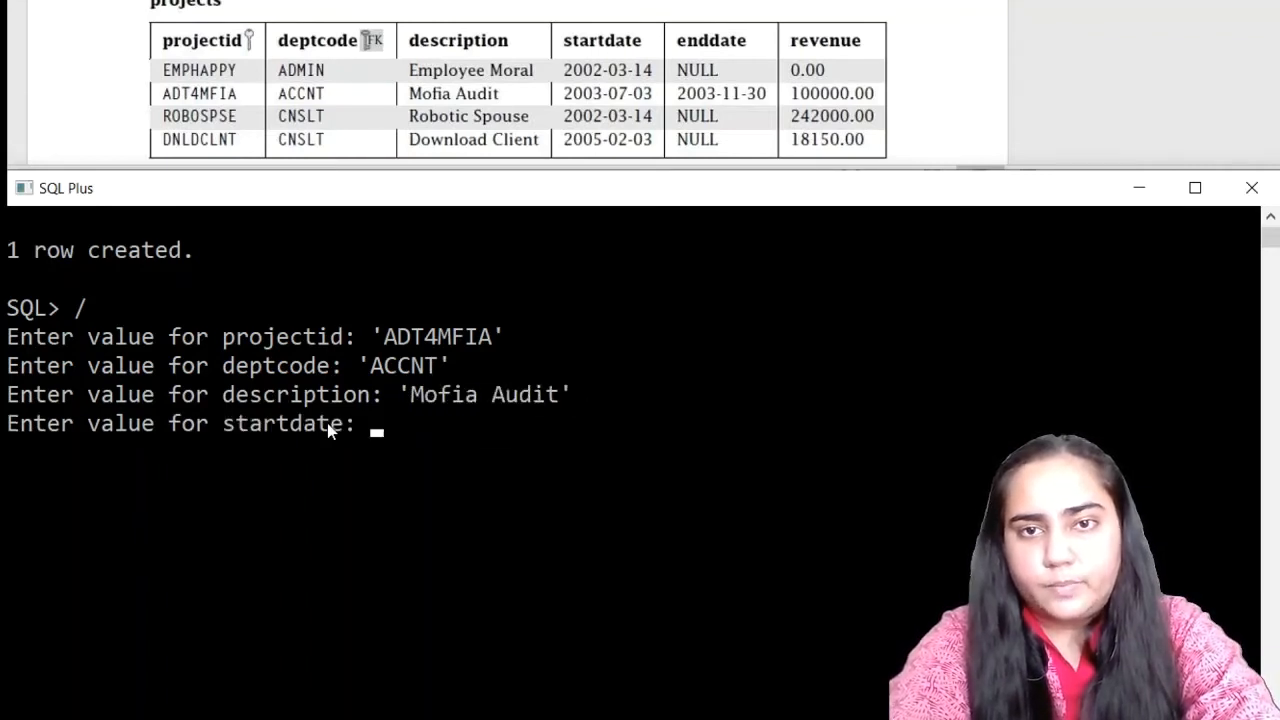
{"action": "type", "text": "'"}
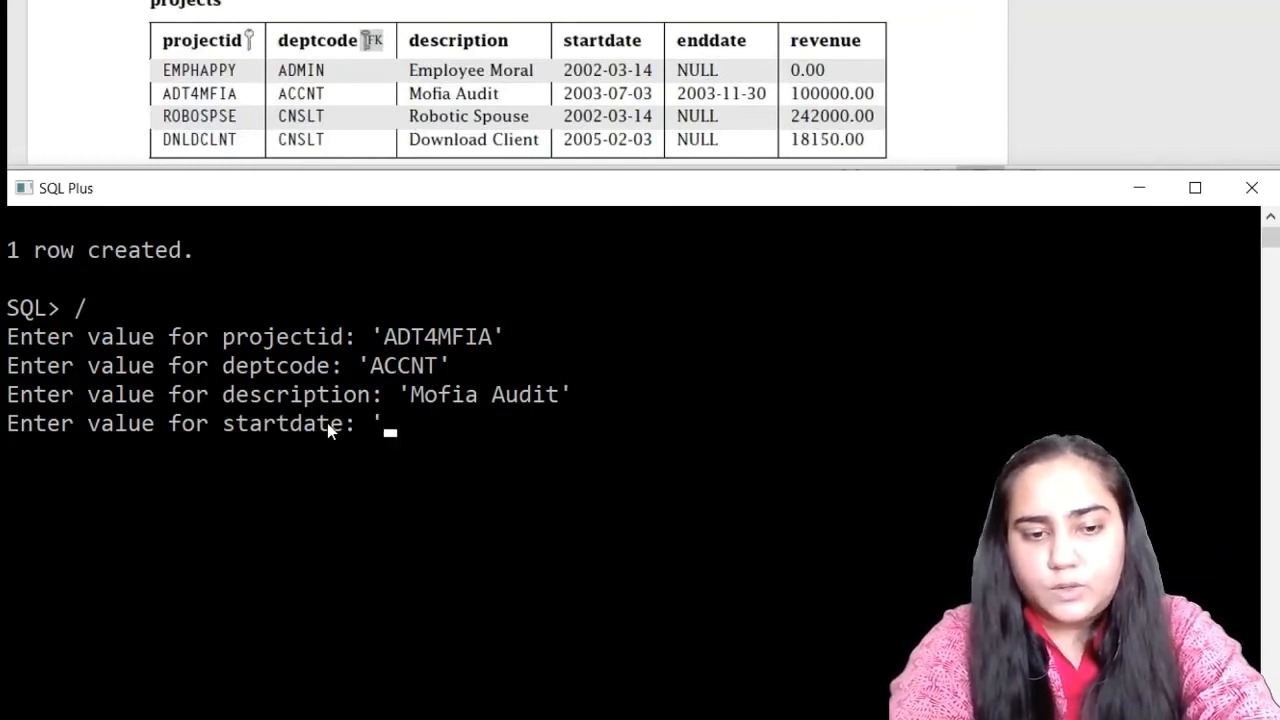
- Enter dates '03-JUL-2003' and '30-NOV-2003' and revenue 10000
{"action": "type", "text": "03"}
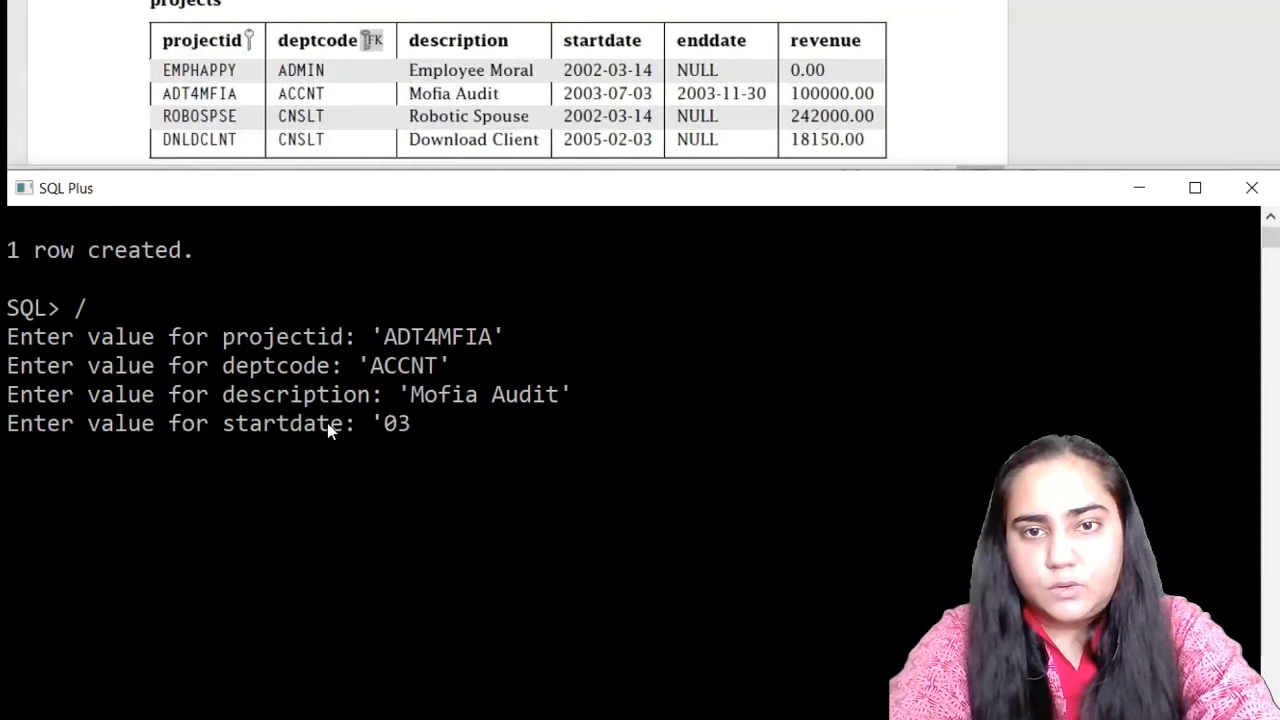
{"action": "type", "text": "-JU"}
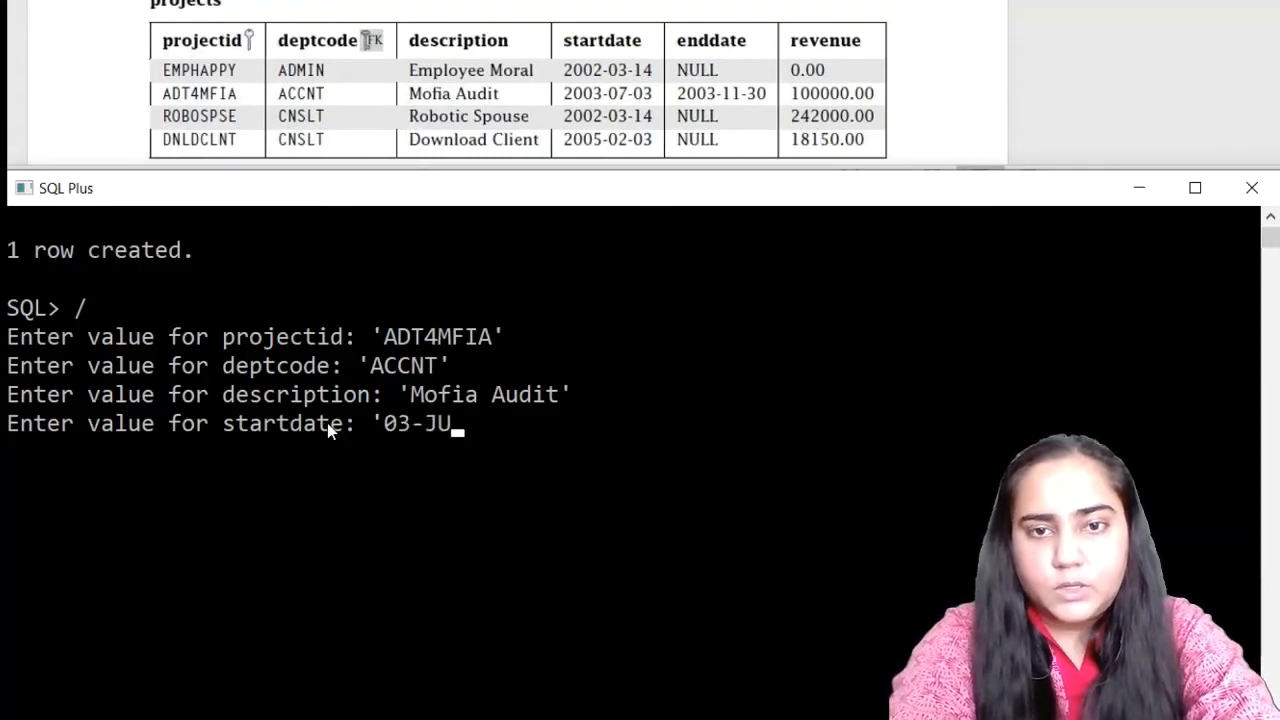
{"action": "type", "text": "L-"}
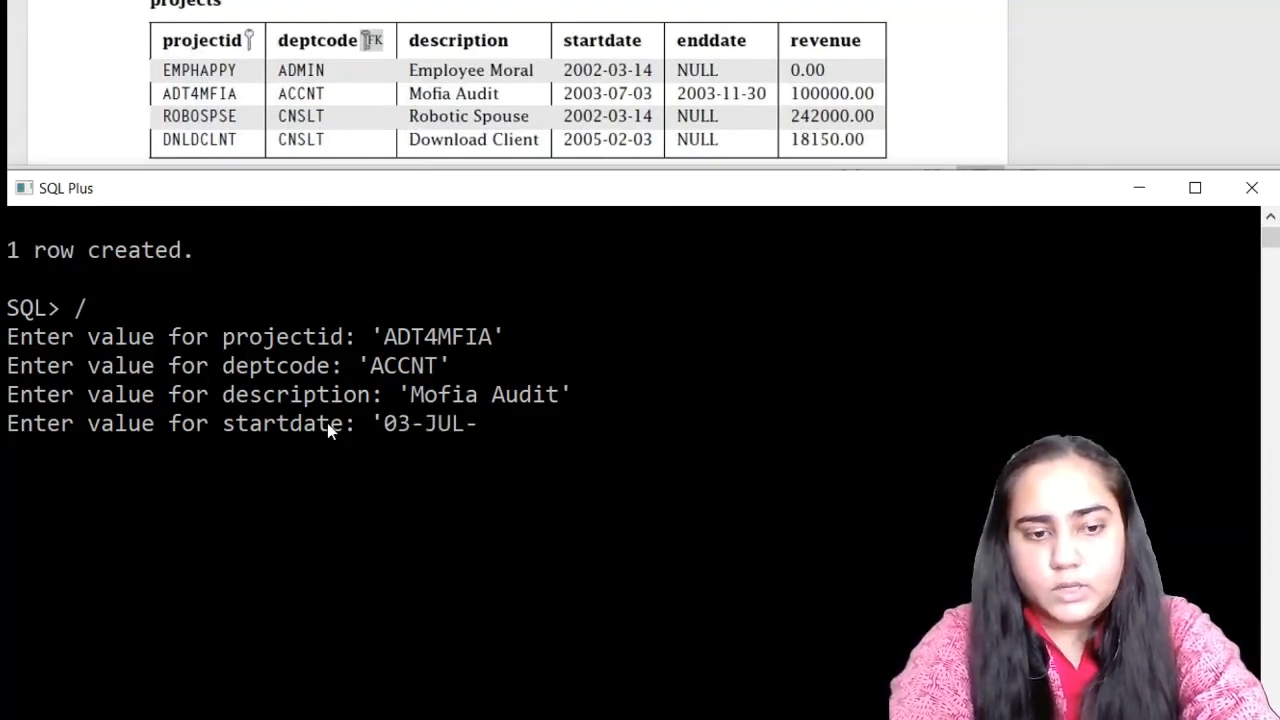
{"action": "type", "text": "2003"}
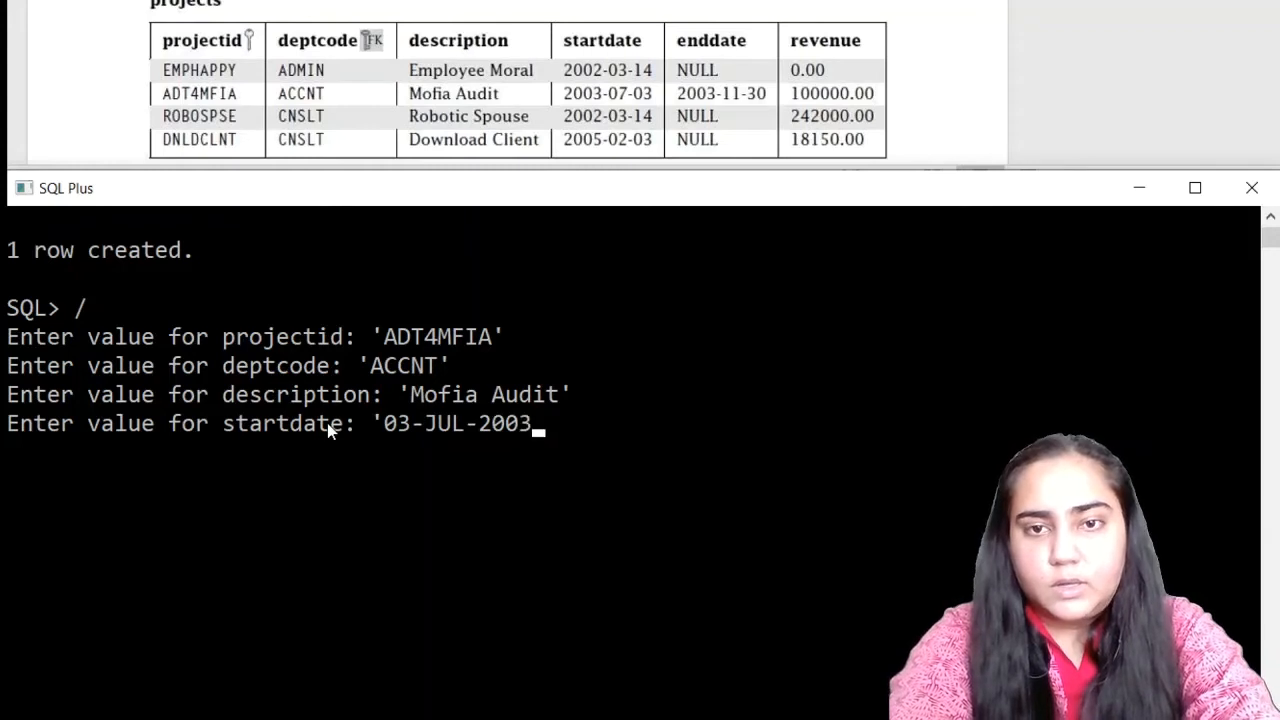
{"action": "type", "text": "'"}
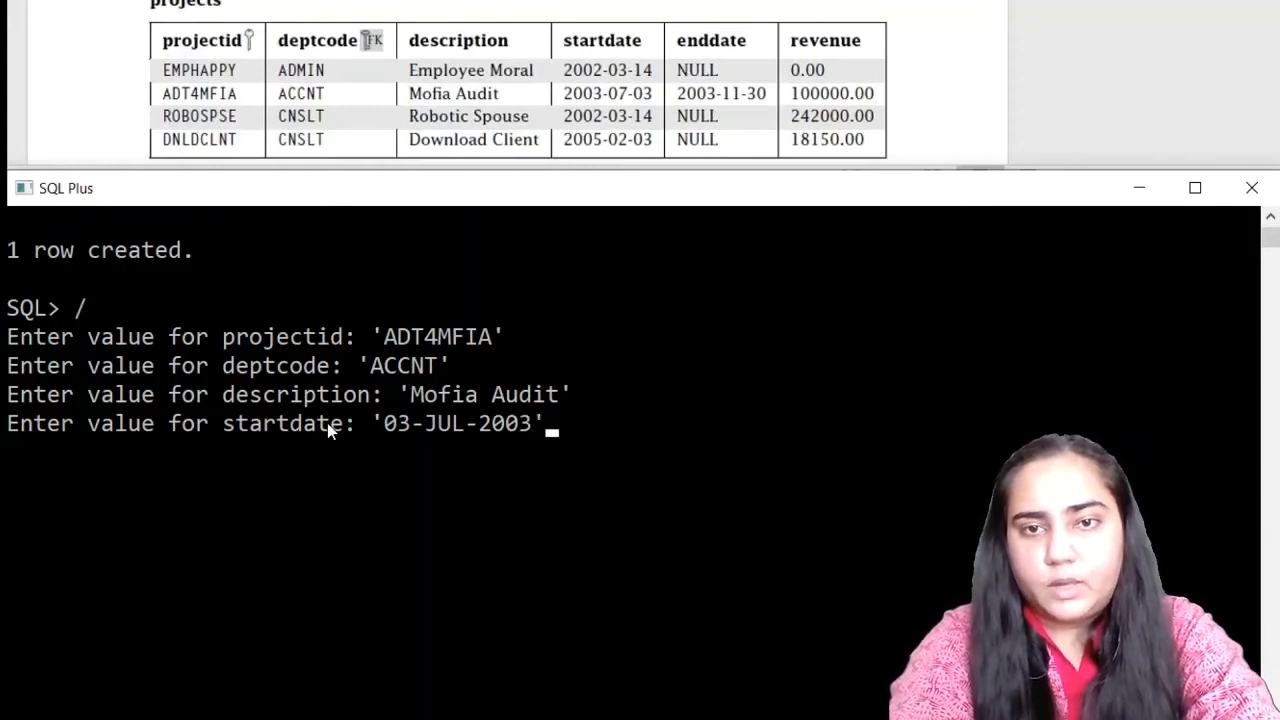
{"action": "key", "text": "enter"}
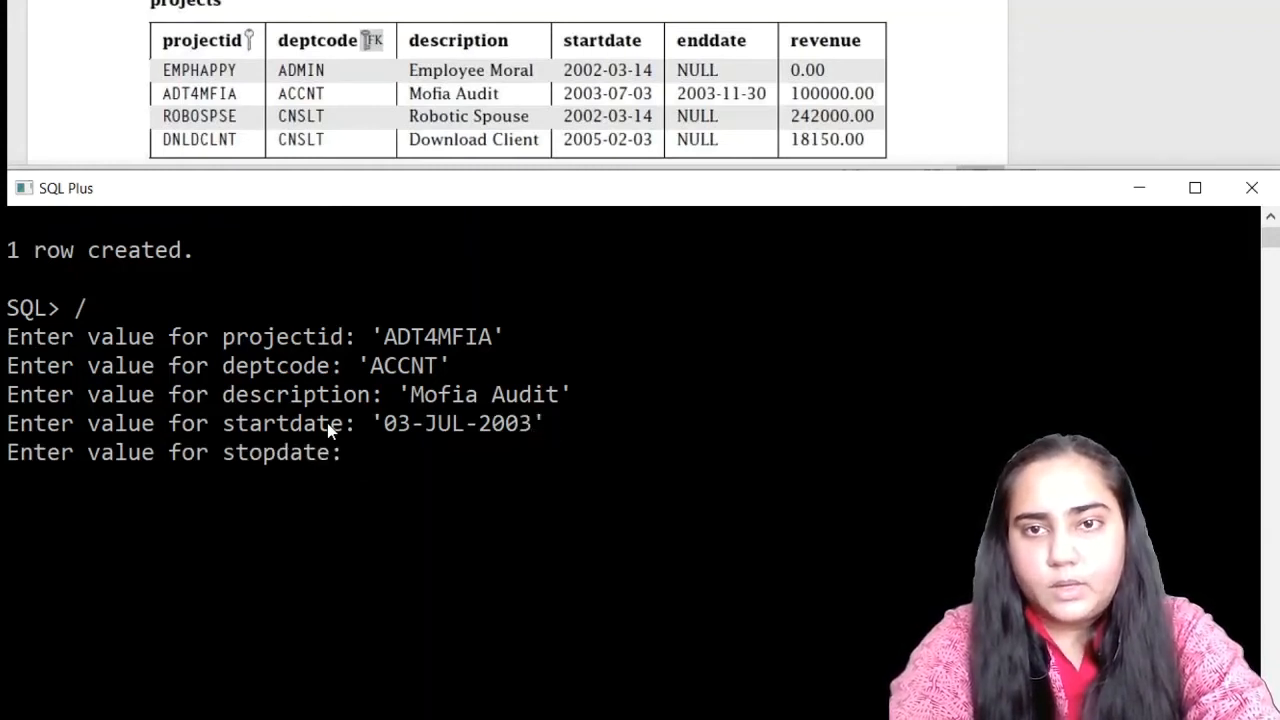
{"action": "type", "text": "'30"}
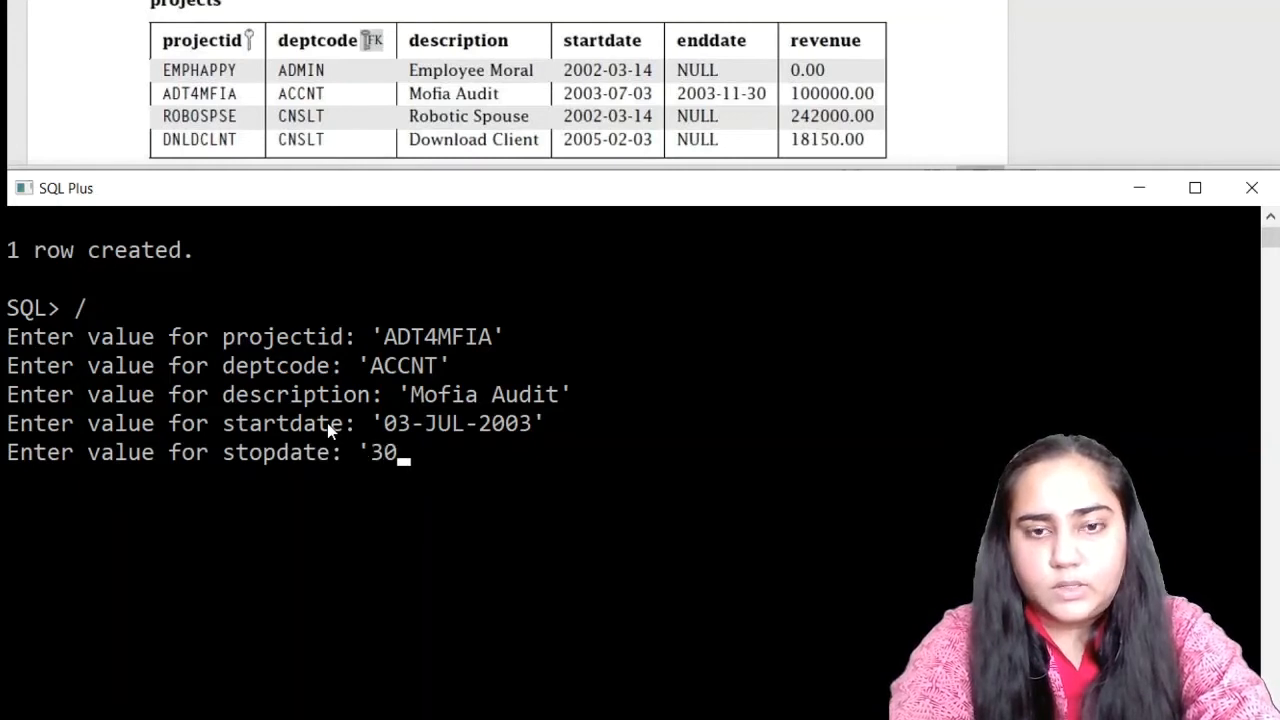
{"action": "type", "text": "-NOV-"}
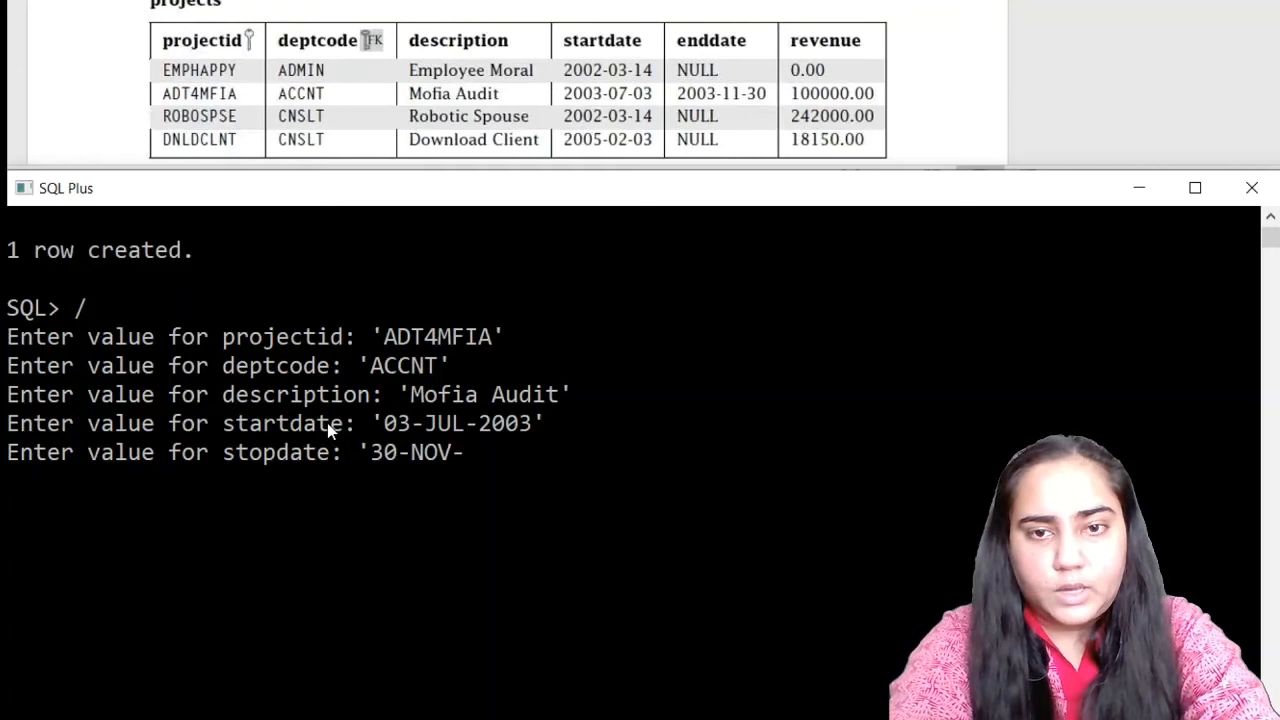
{"action": "type", "text": "2003"}
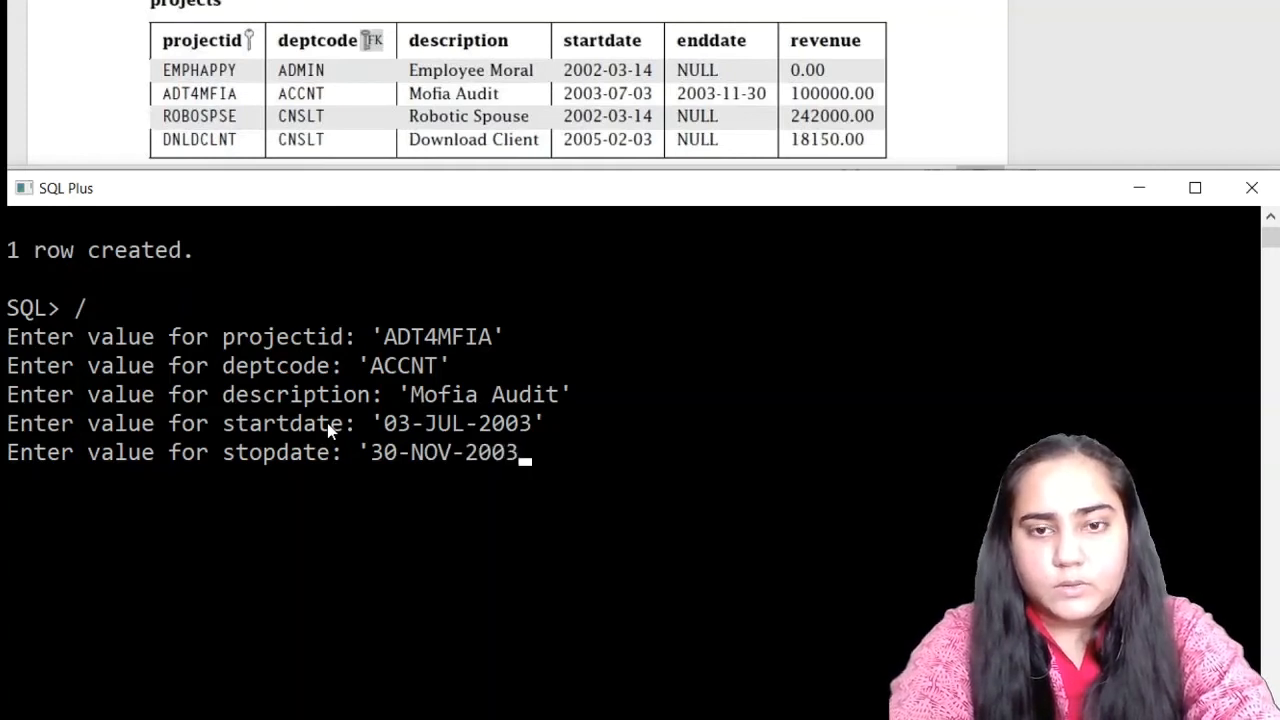
{"action": "type", "text": "'"}
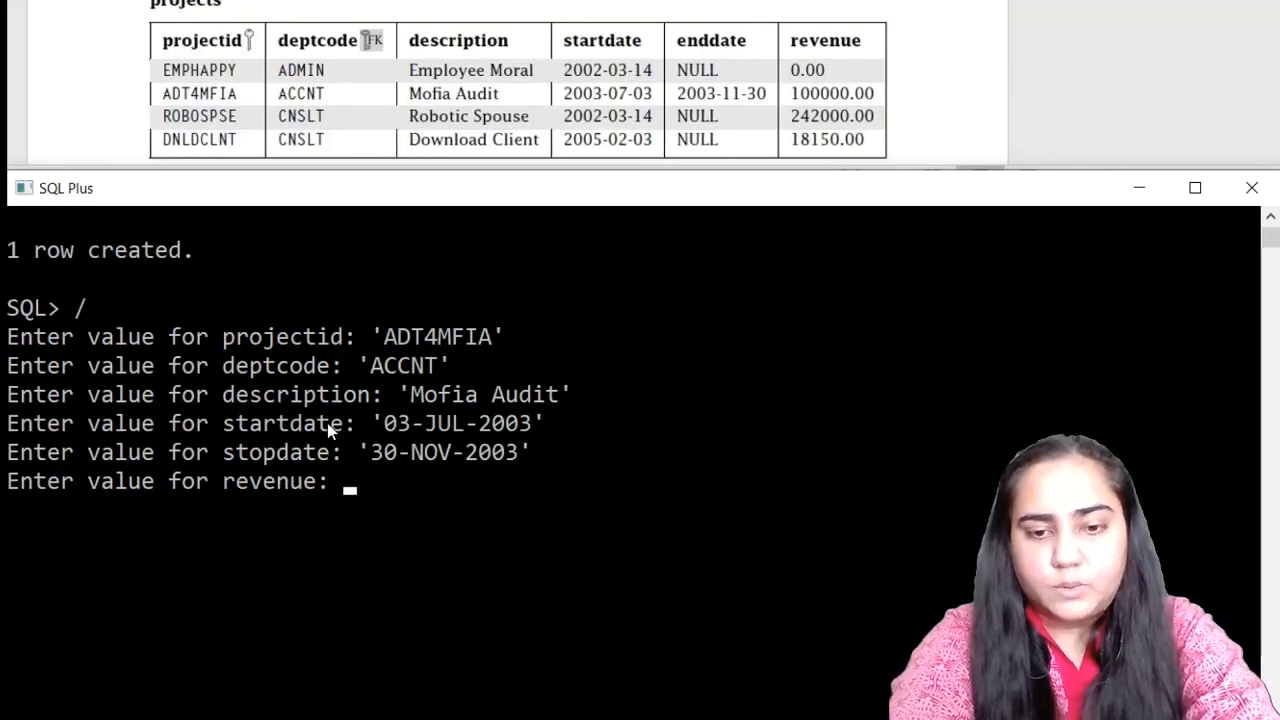
{"action": "type", "text": "10"}
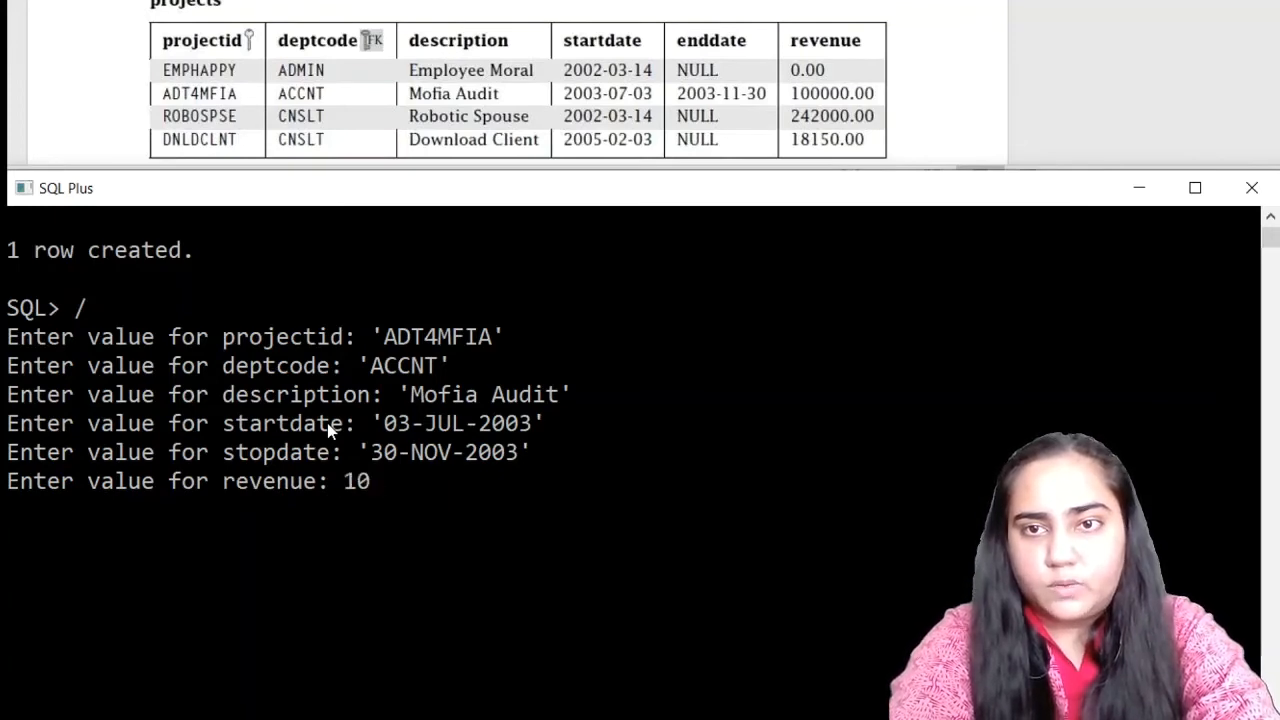
{"action": "type", "text": "000"}
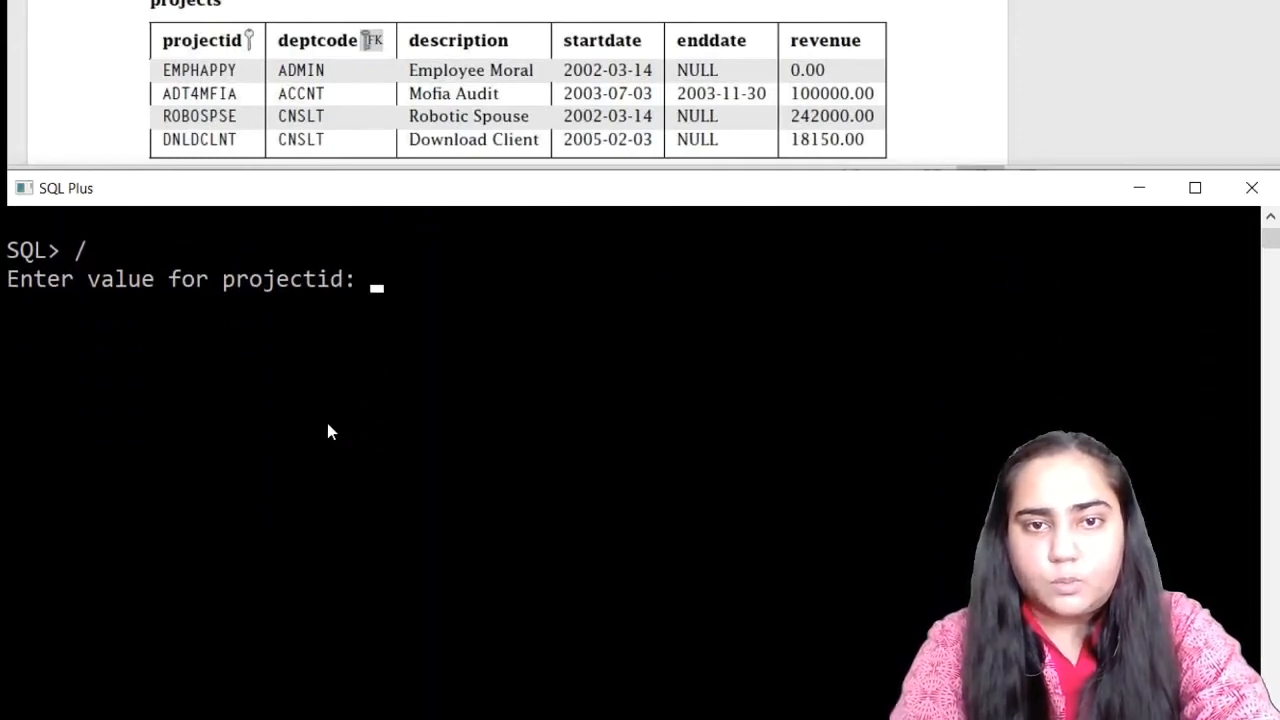
- Enter 'ROBOSPSE', 'CNSLT', 'Robotic Spouse', '14-MAR-2002', NULL and revenue 242
{"action": "type", "text": "'RO"}
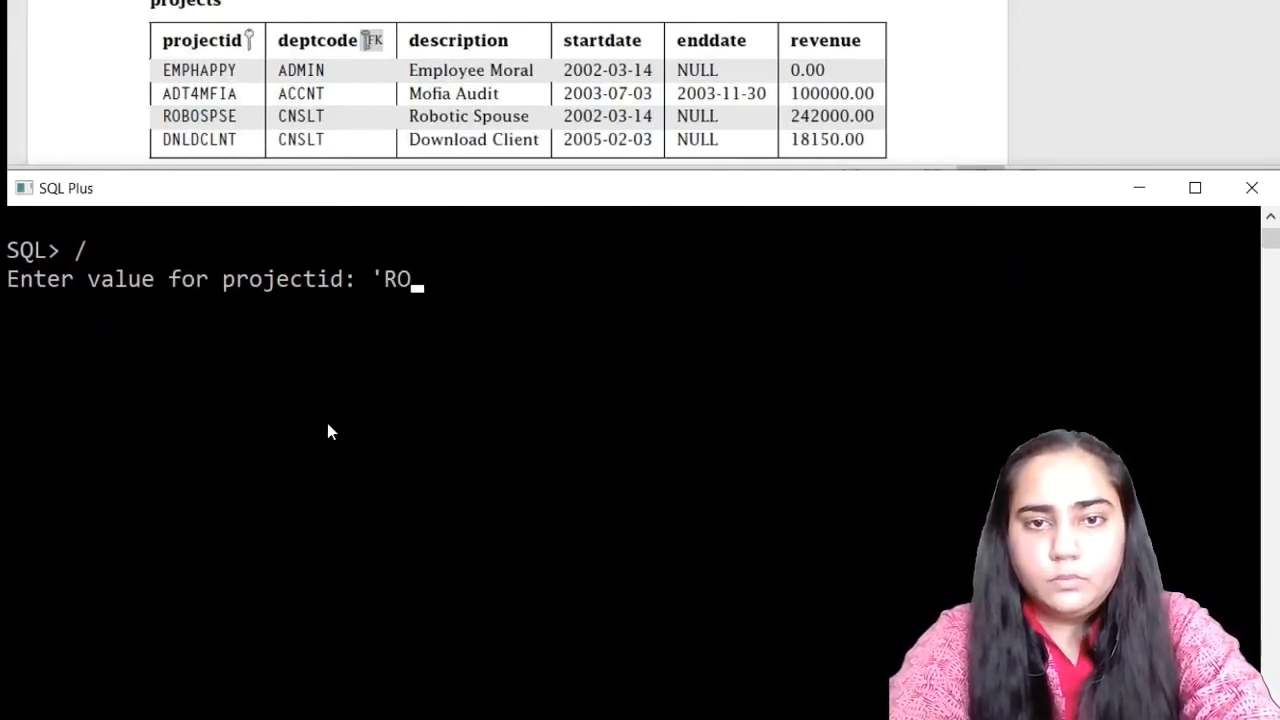
{"action": "type", "text": "BOSPSE'"}
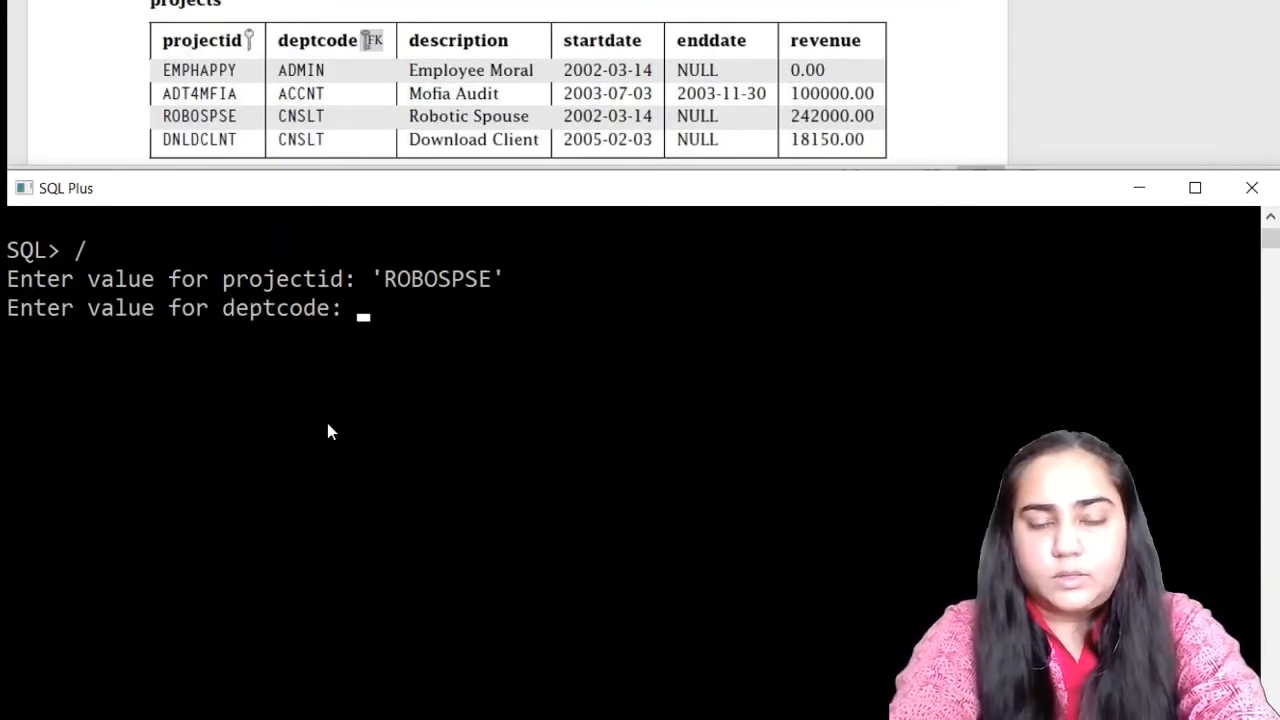
{"action": "type", "text": "'CNSLT"}
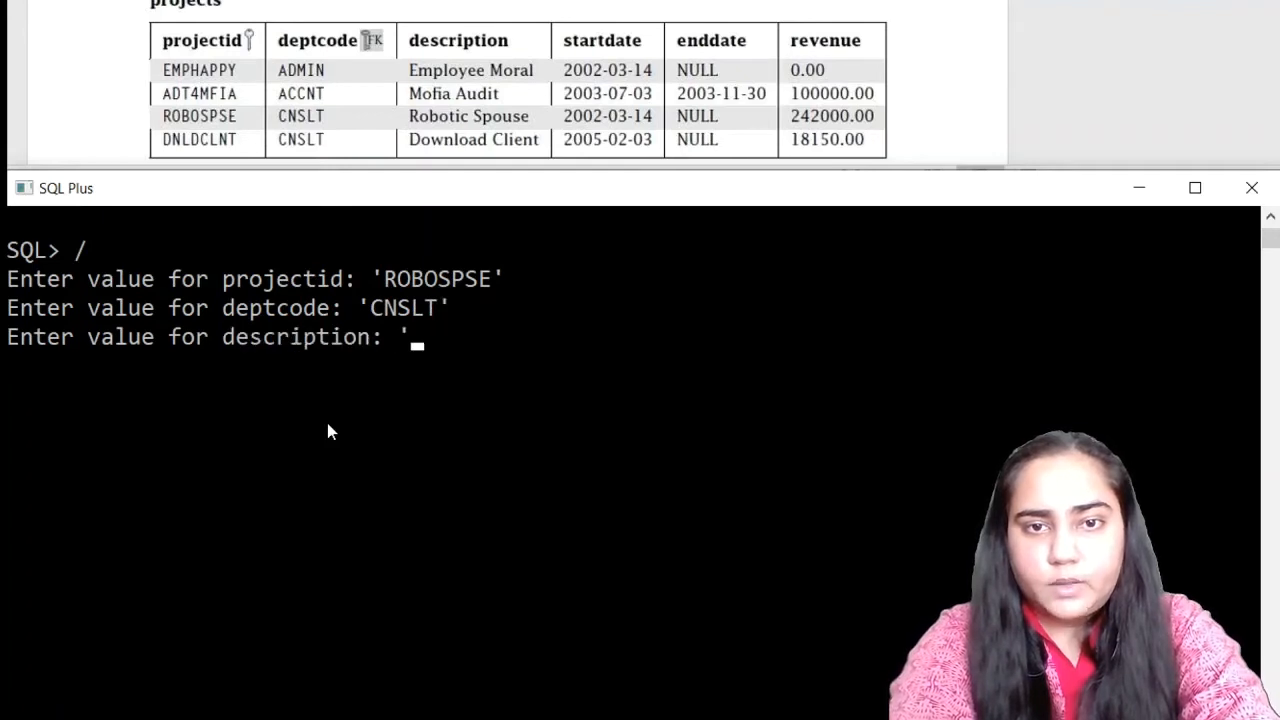
{"action": "type", "text": "Robotic"}
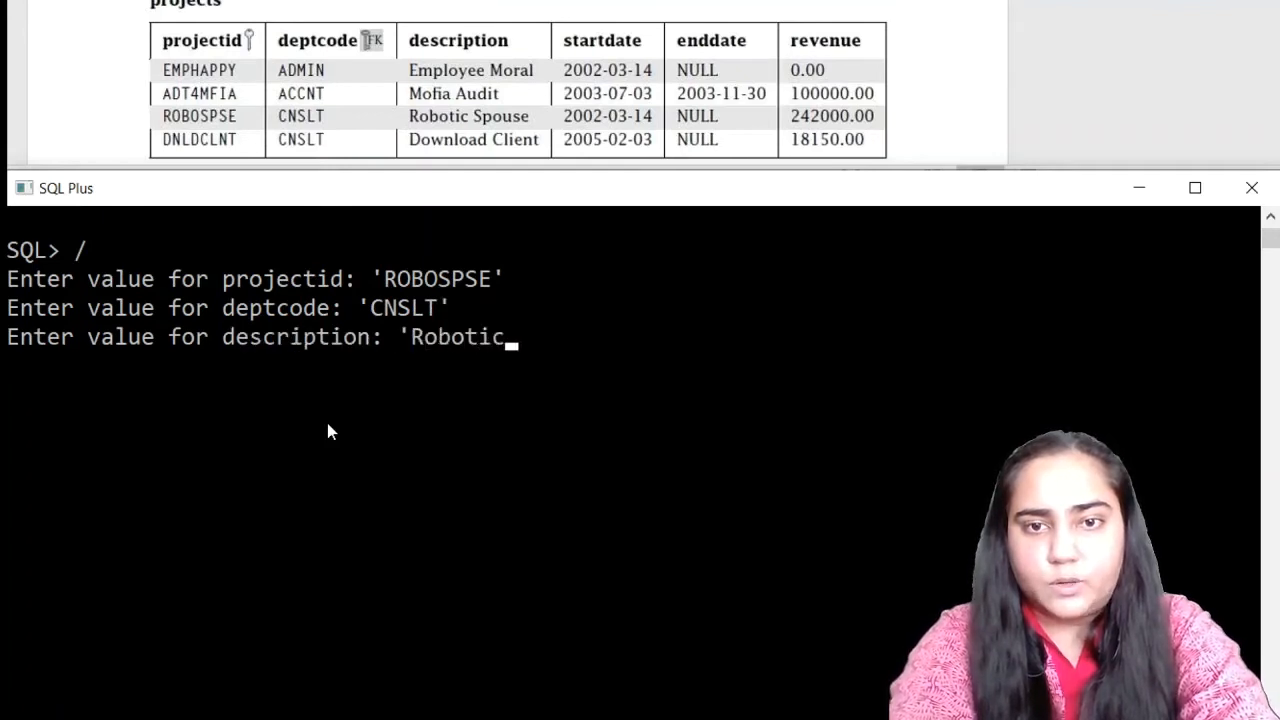
{"action": "type", "text": "Spouse'"}
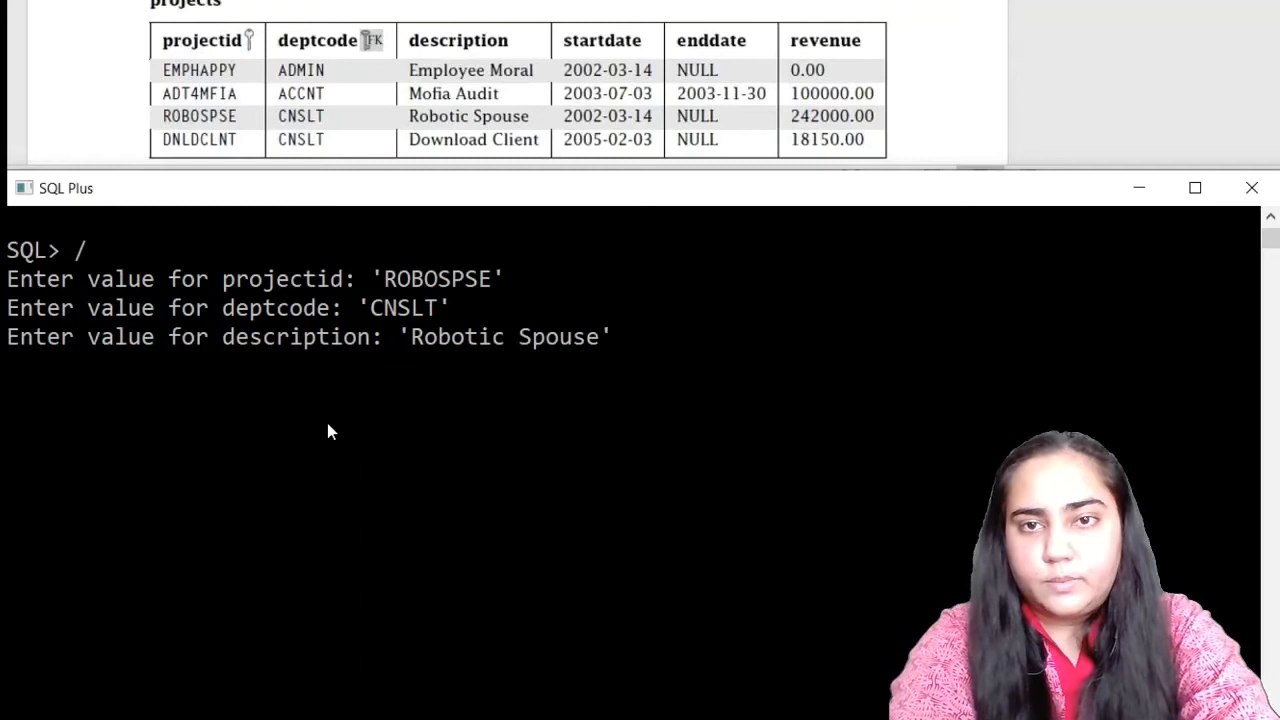
{"action": "key", "text": "Enter"}
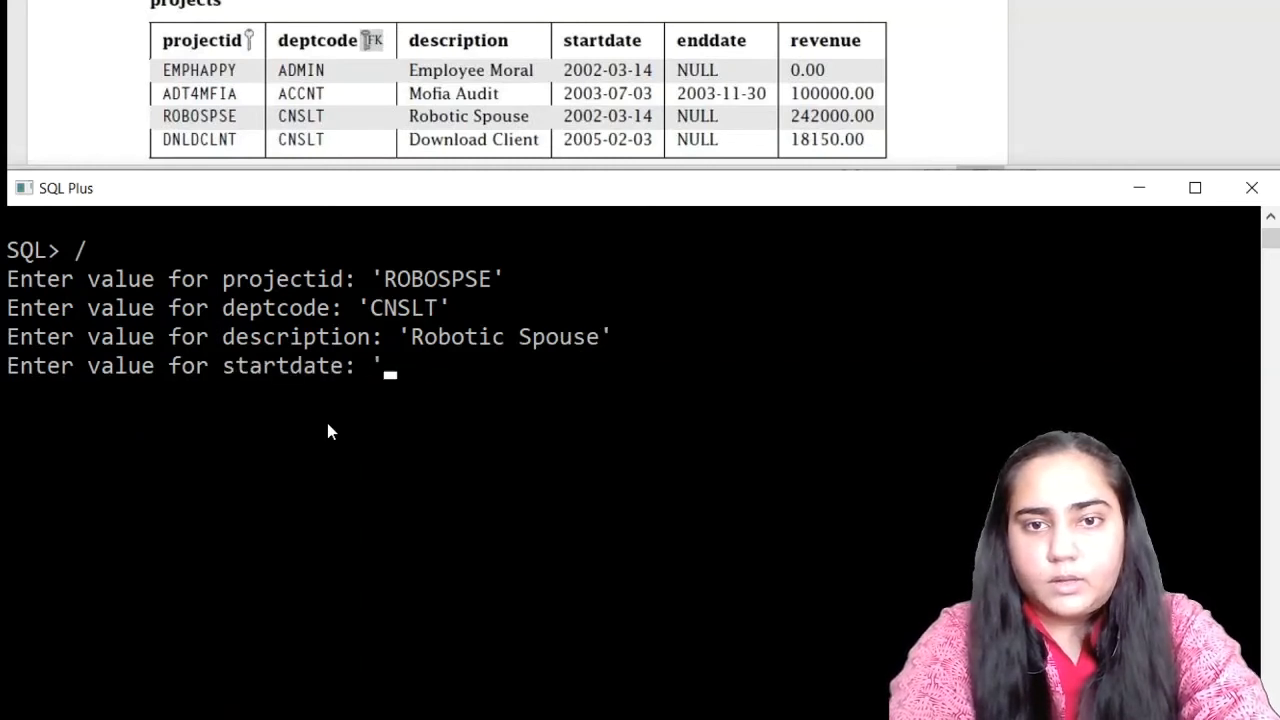
{"action": "type", "text": "14-"}
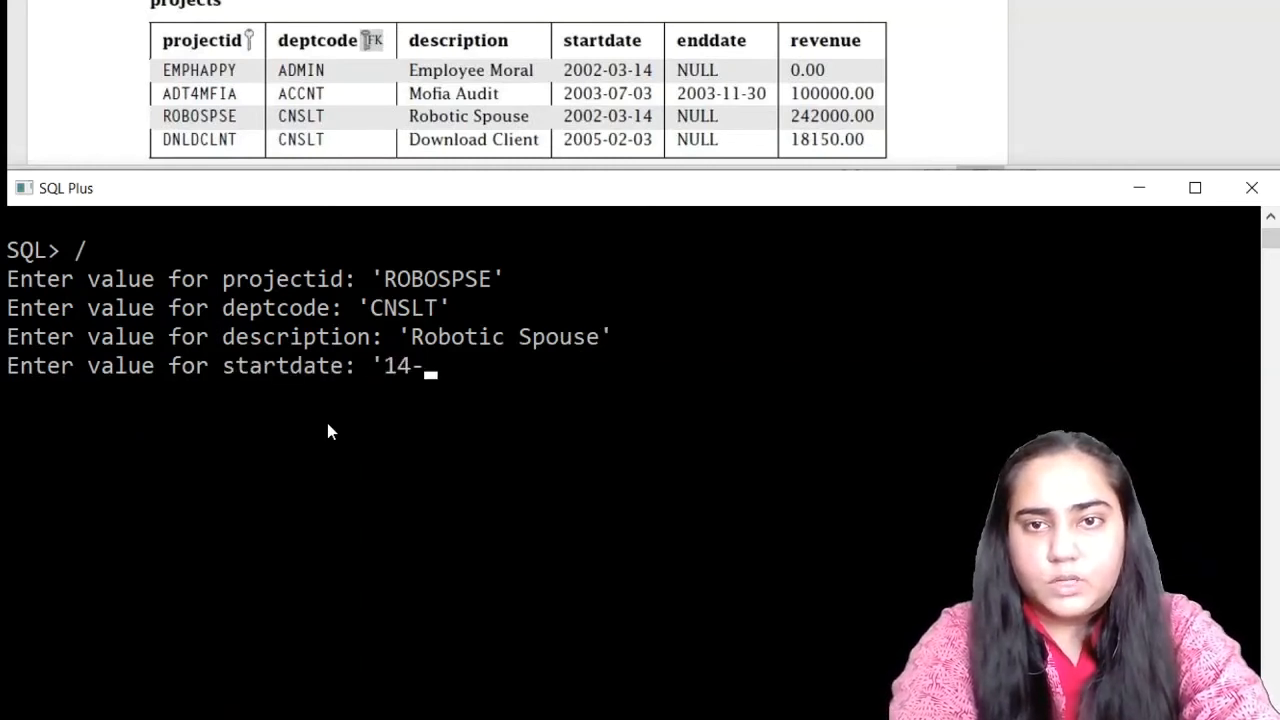
{"action": "type", "text": "MAR"}
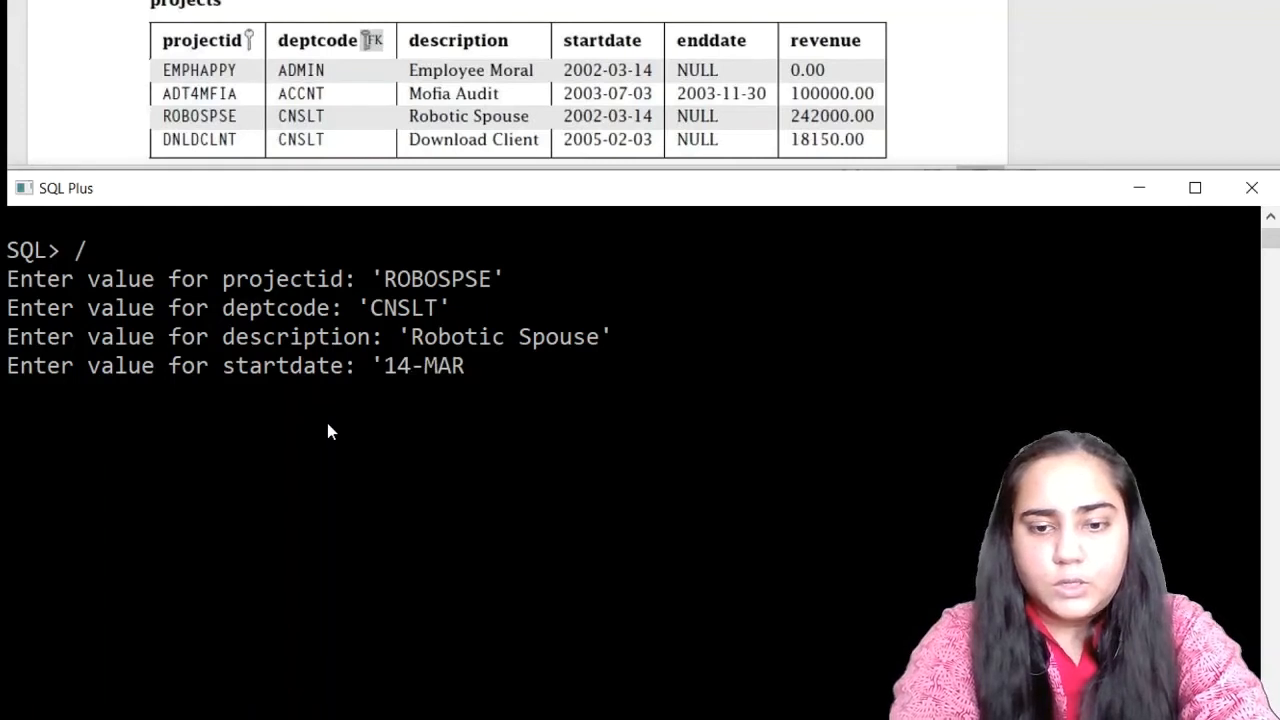
{"action": "type", "text": "-2002'"}
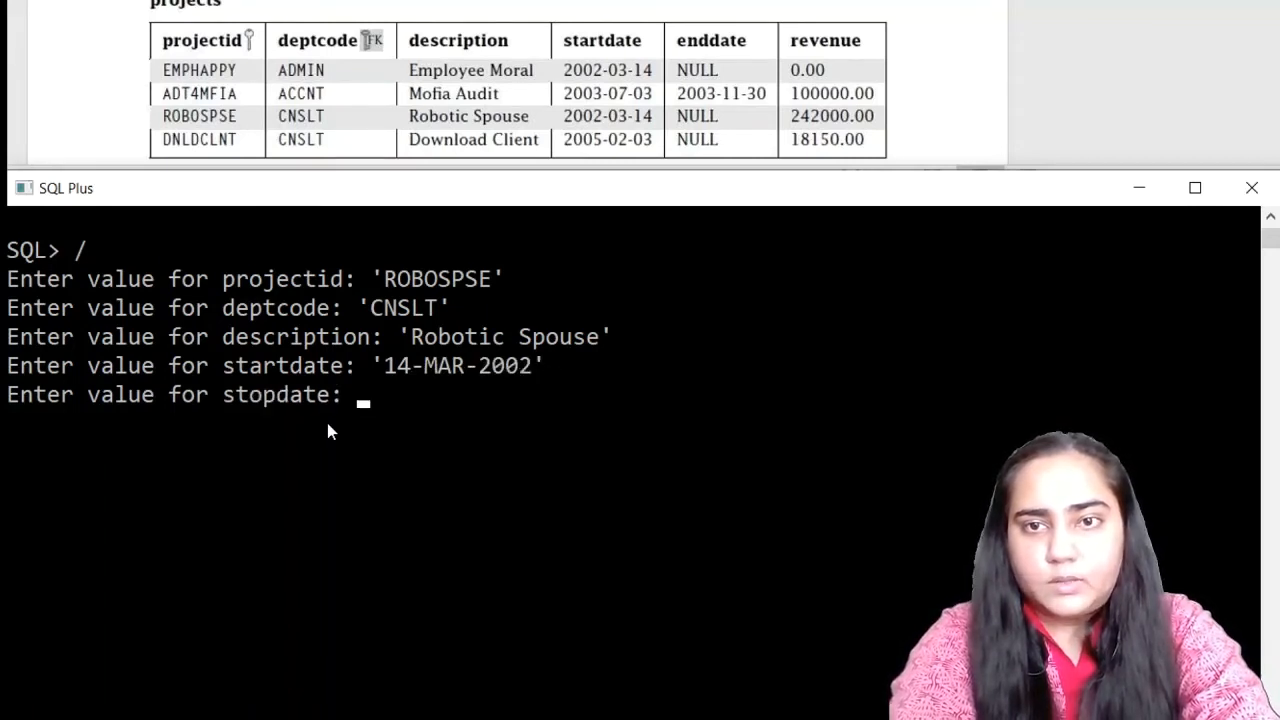
{"action": "type", "text": "NULL"}
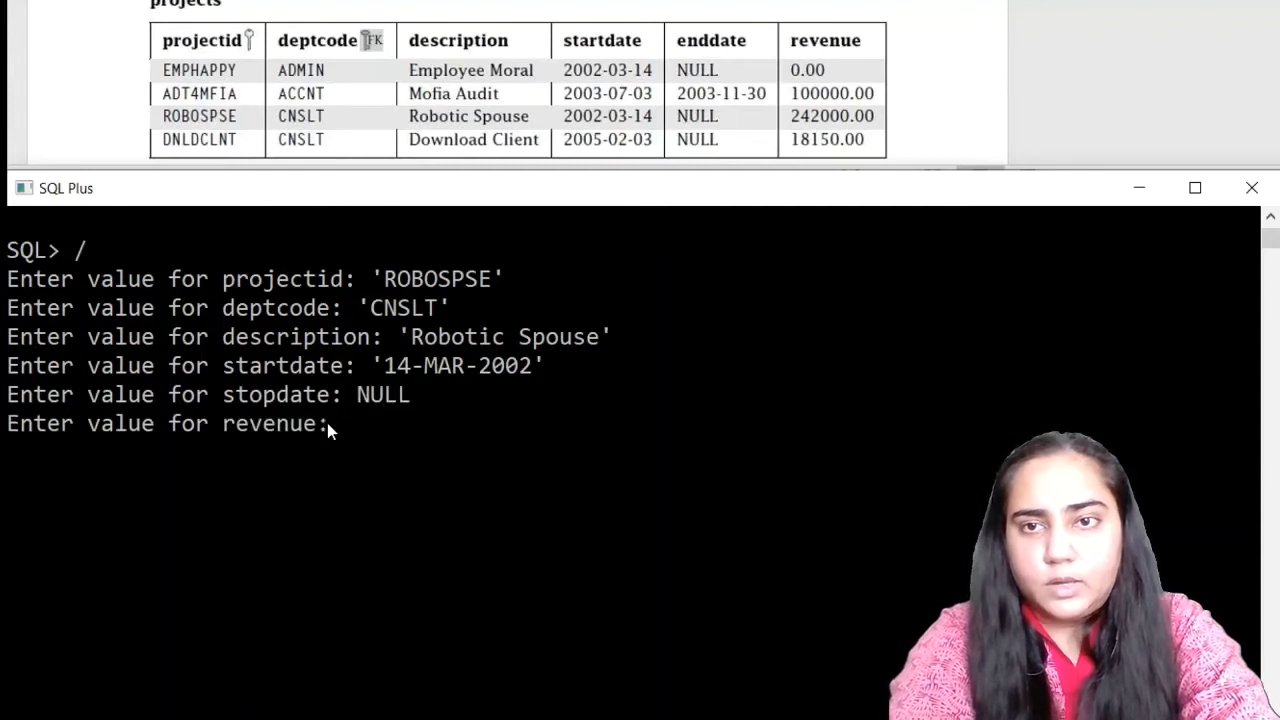
{"action": "type", "text": "242"}
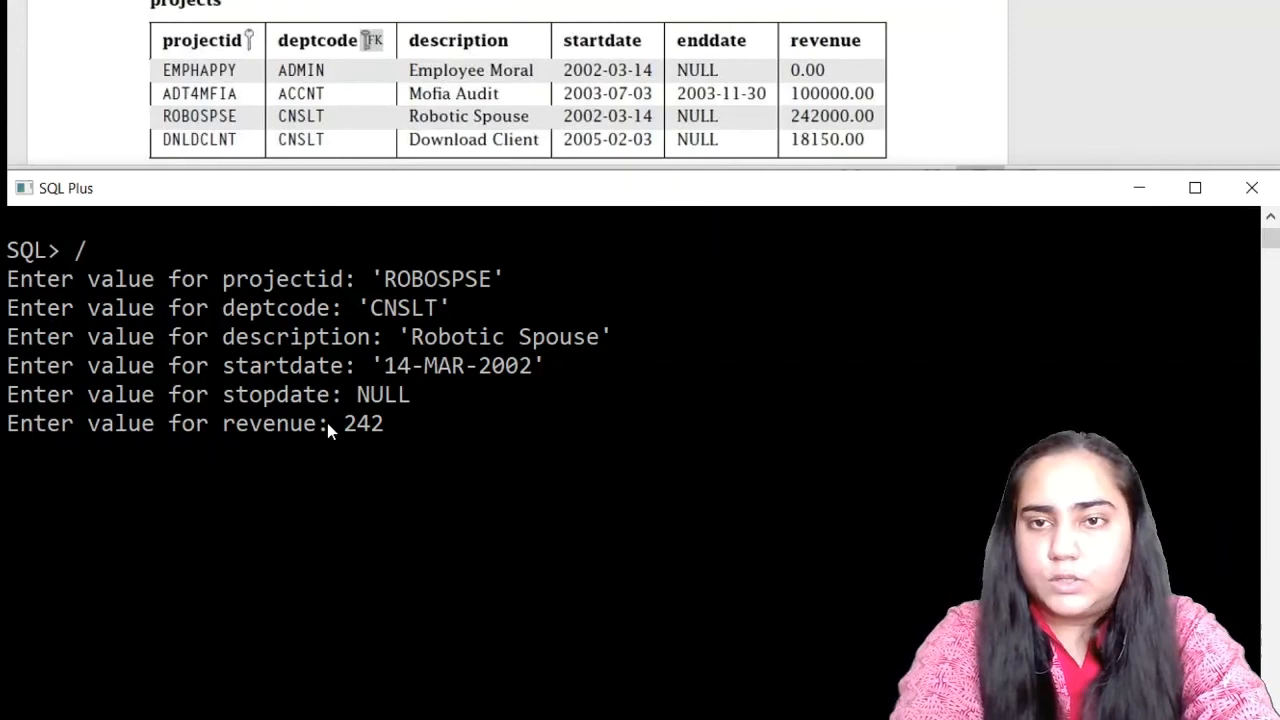
{"action": "key", "text": "enter"}
{"action": "type", "text": "'"}
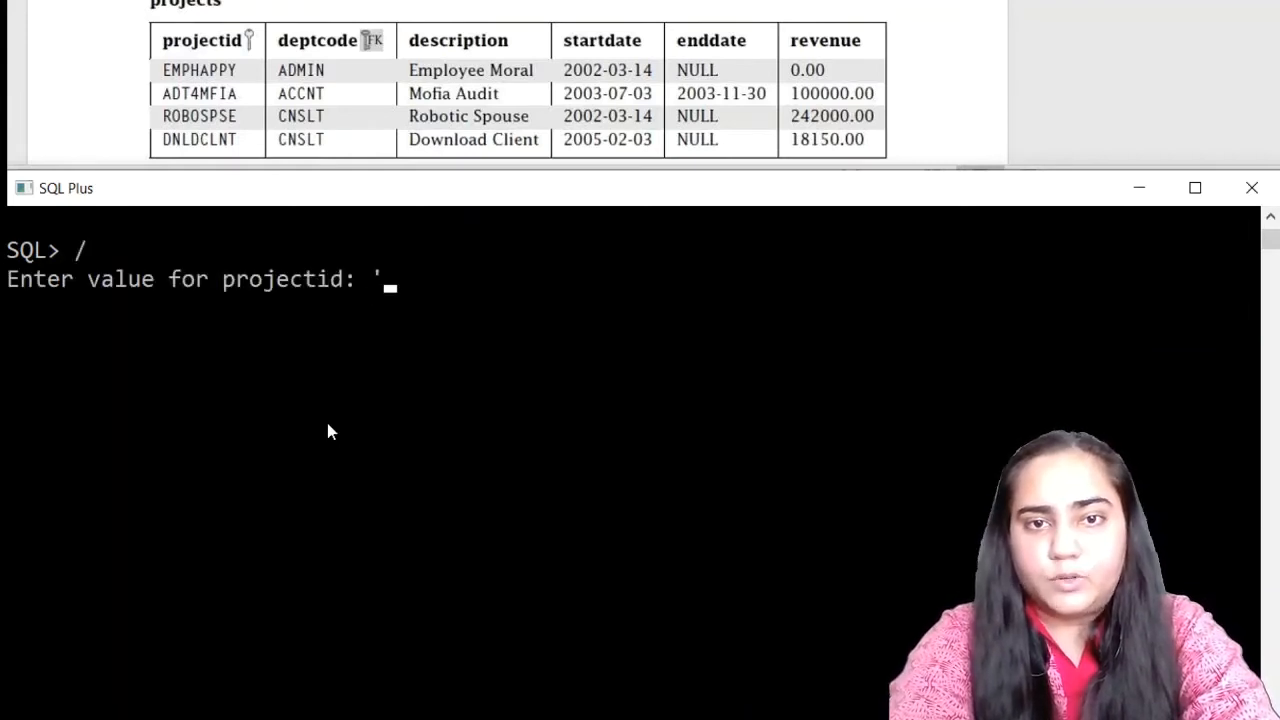
- Enter 'DNLDCLNT', 'CNSLT', 'Download Client', '03-FEB-2005', NULL and revenue 18150
{"action": "type", "text": "DNLD"}
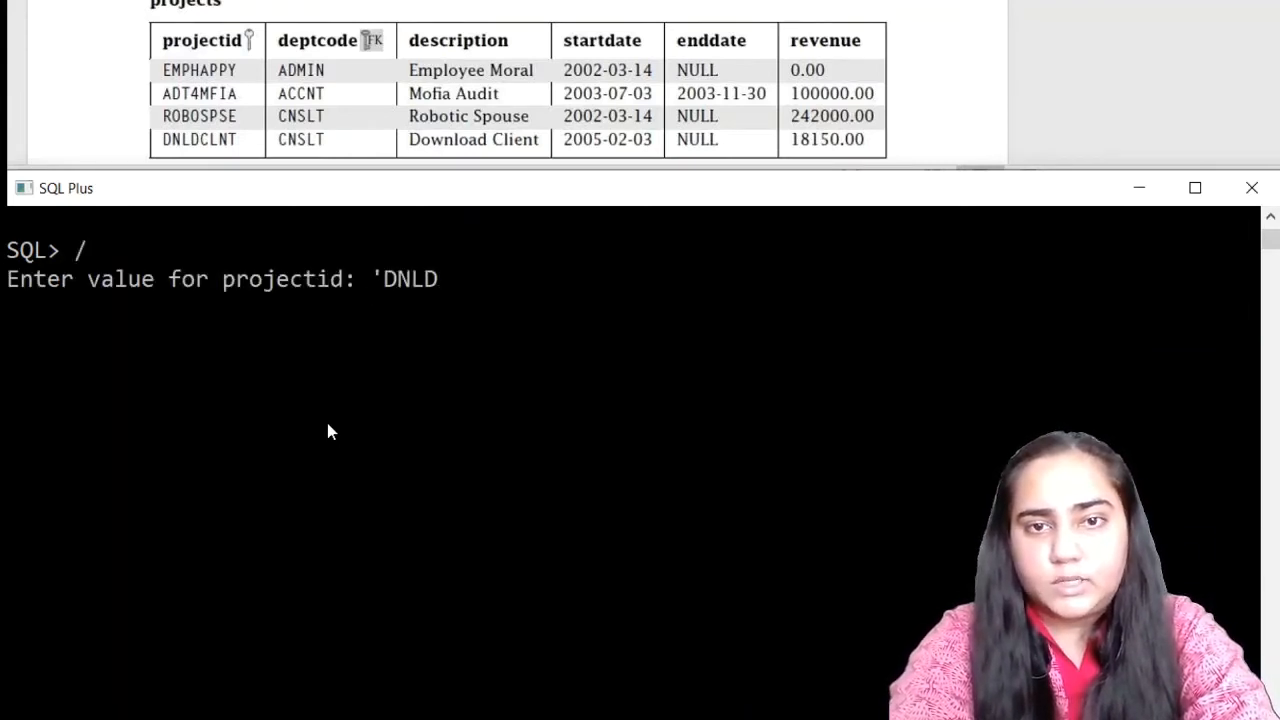
{"action": "type", "text": "CLNT'"}
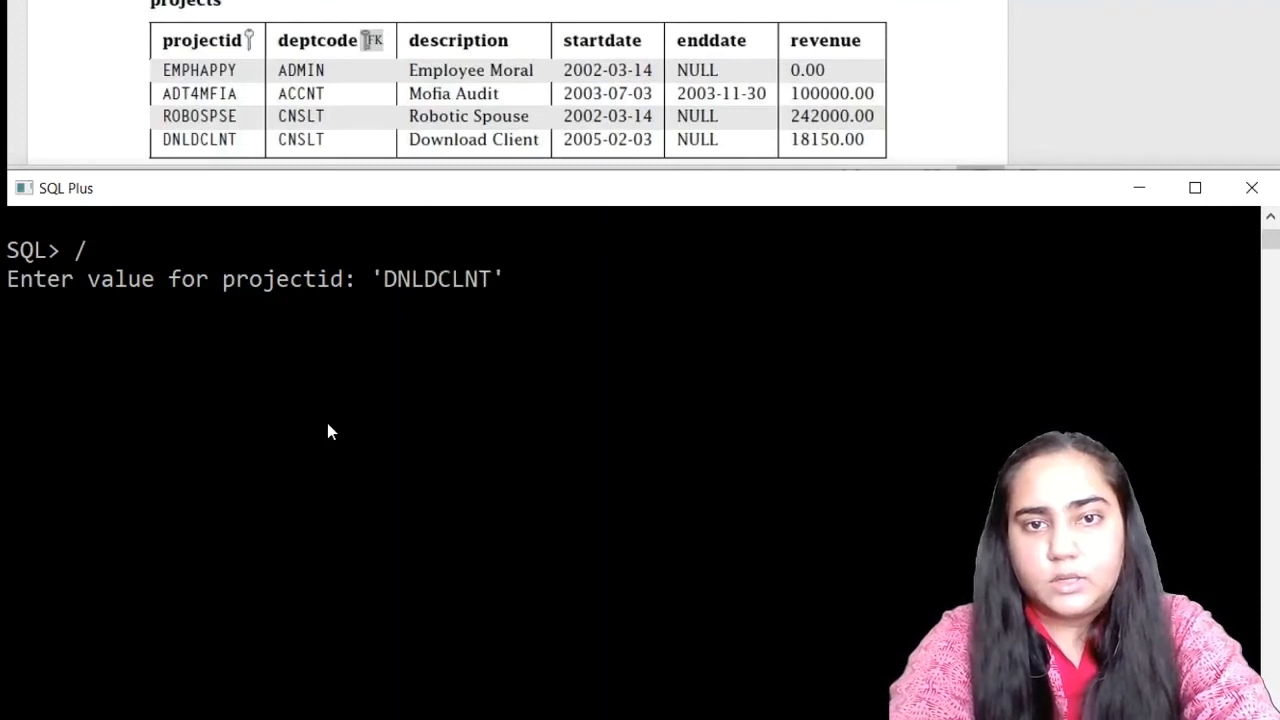
{"action": "type", "text": "'CNSLT"}
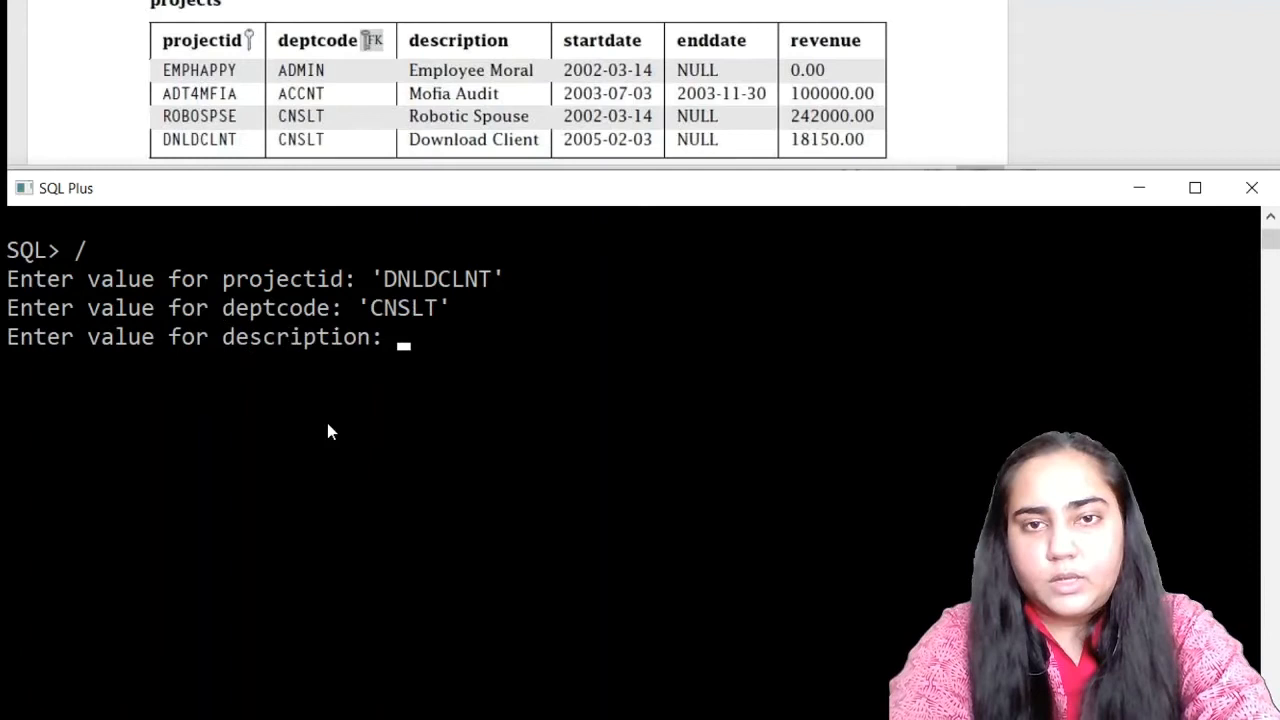
{"action": "type", "text": "'Download Client"}
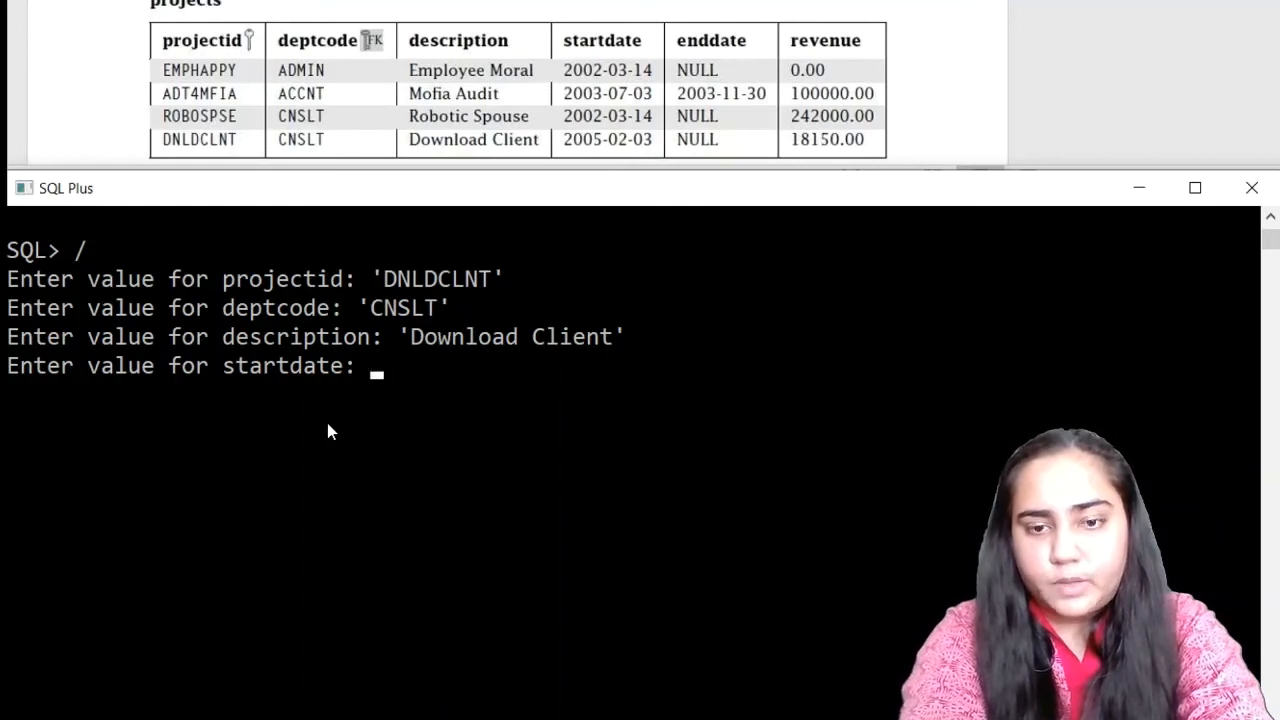
{"action": "type", "text": "'03-"}
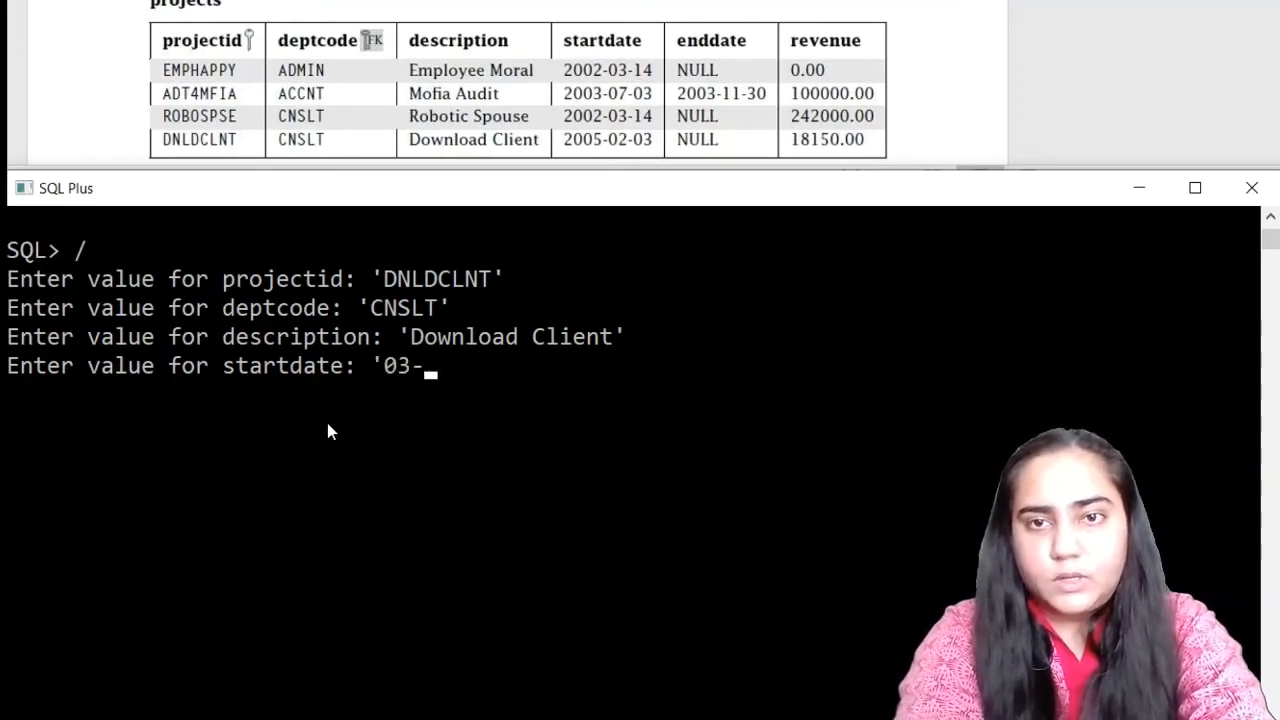
{"action": "type", "text": "FEB"}
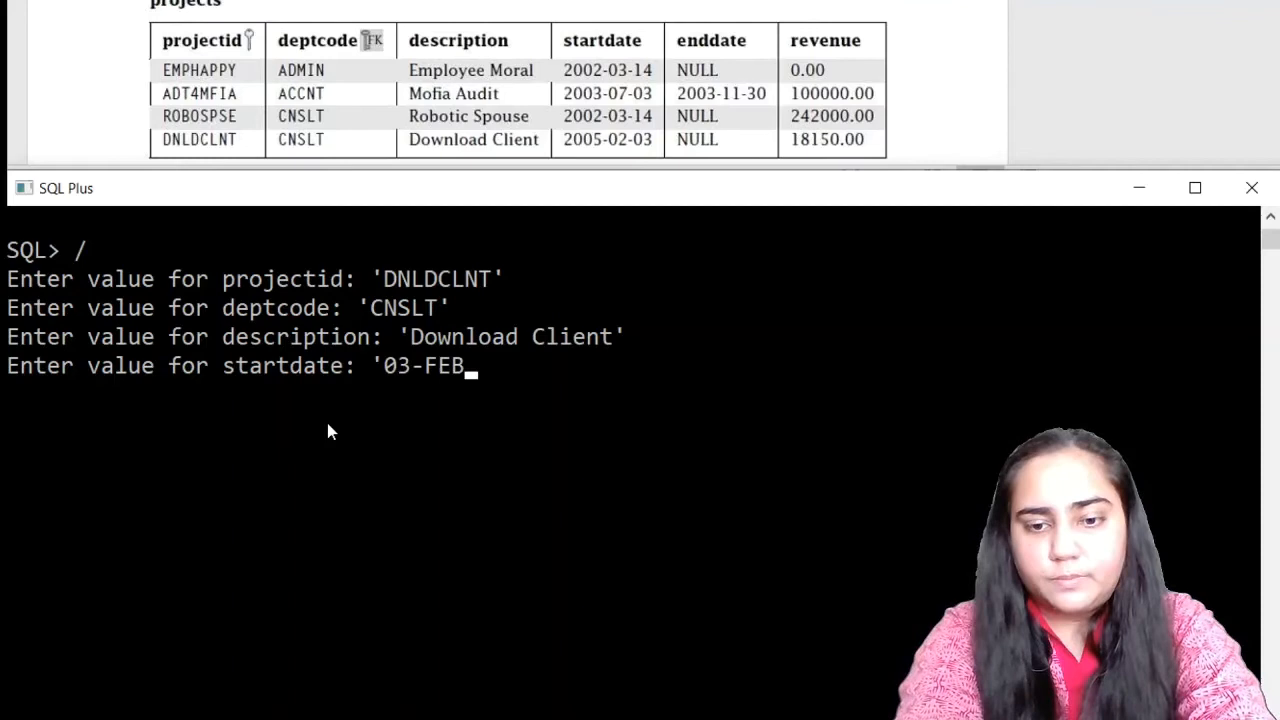
{"action": "type", "text": "-2005'"}
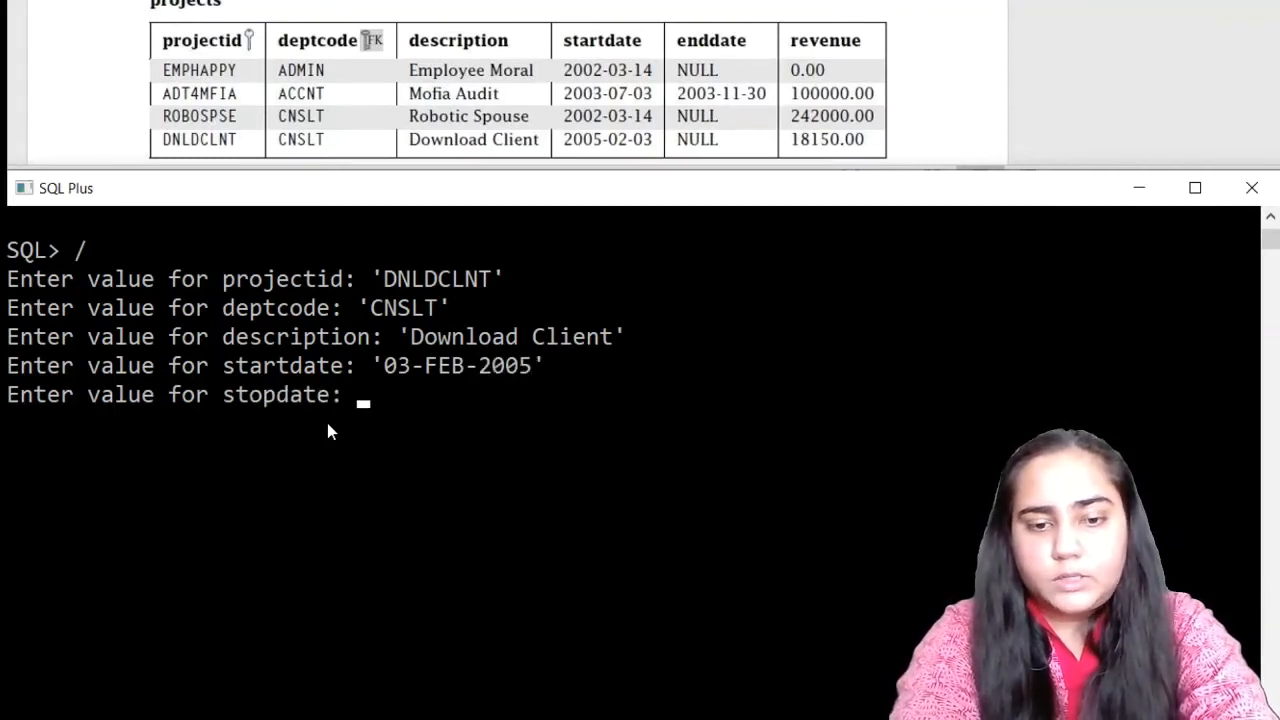
{"action": "type", "text": "NULL"}
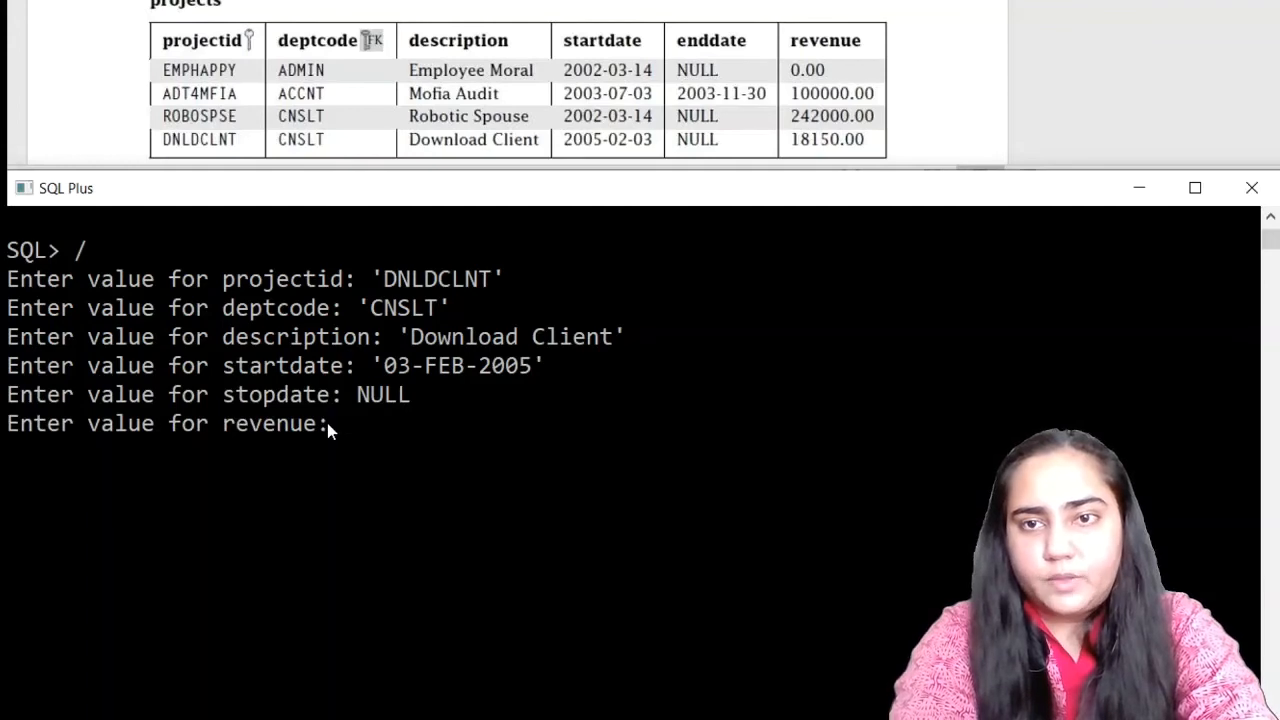
{"action": "type", "text": "181"}
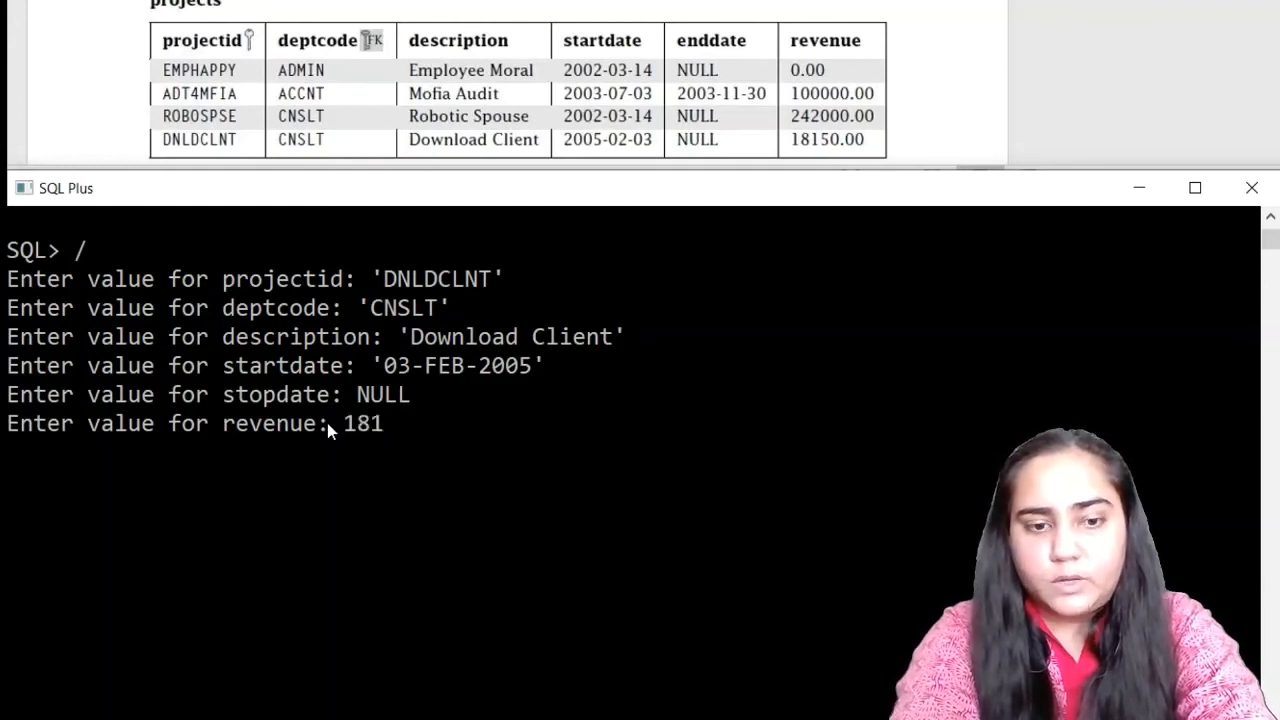
{"action": "type", "text": "50"}
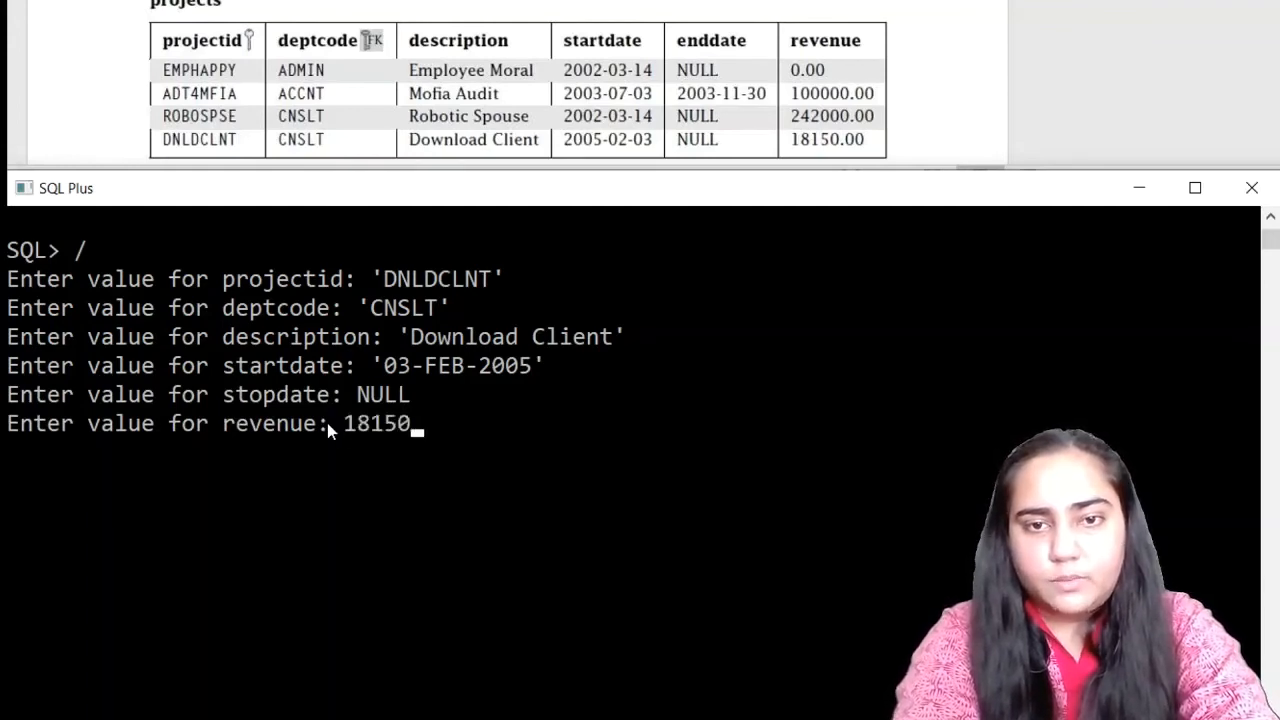
{"action": "key", "text": "enter"}
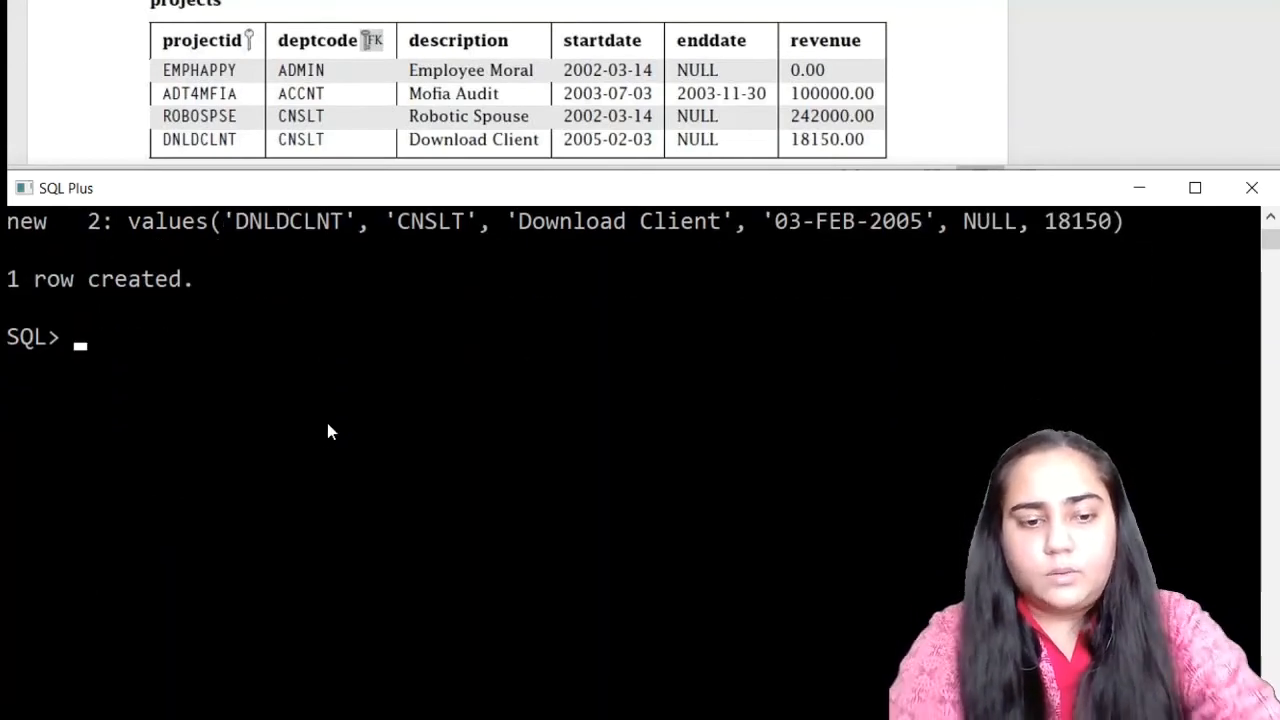
- Select all rows from projects and scroll through the four listed projects
{"action": "type", "text": "selet"}
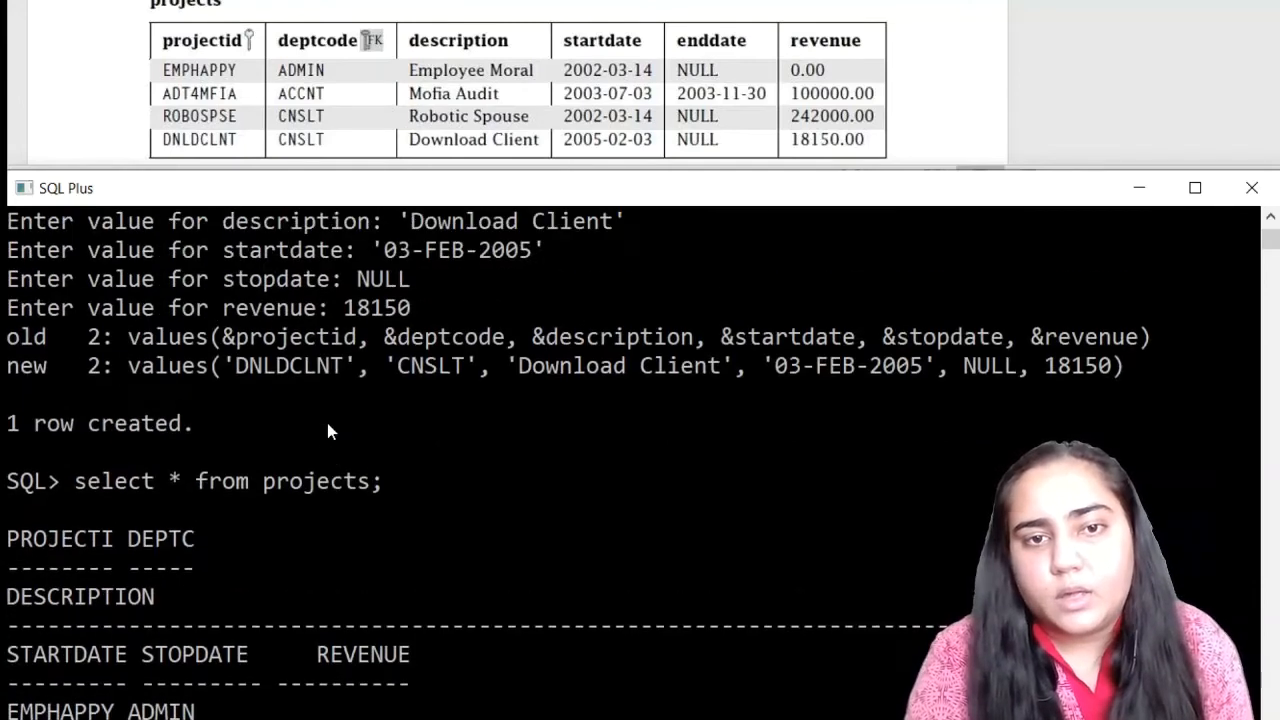
{"action": "scroll", "scroll_direction": "down", "scroll_amount": 3}
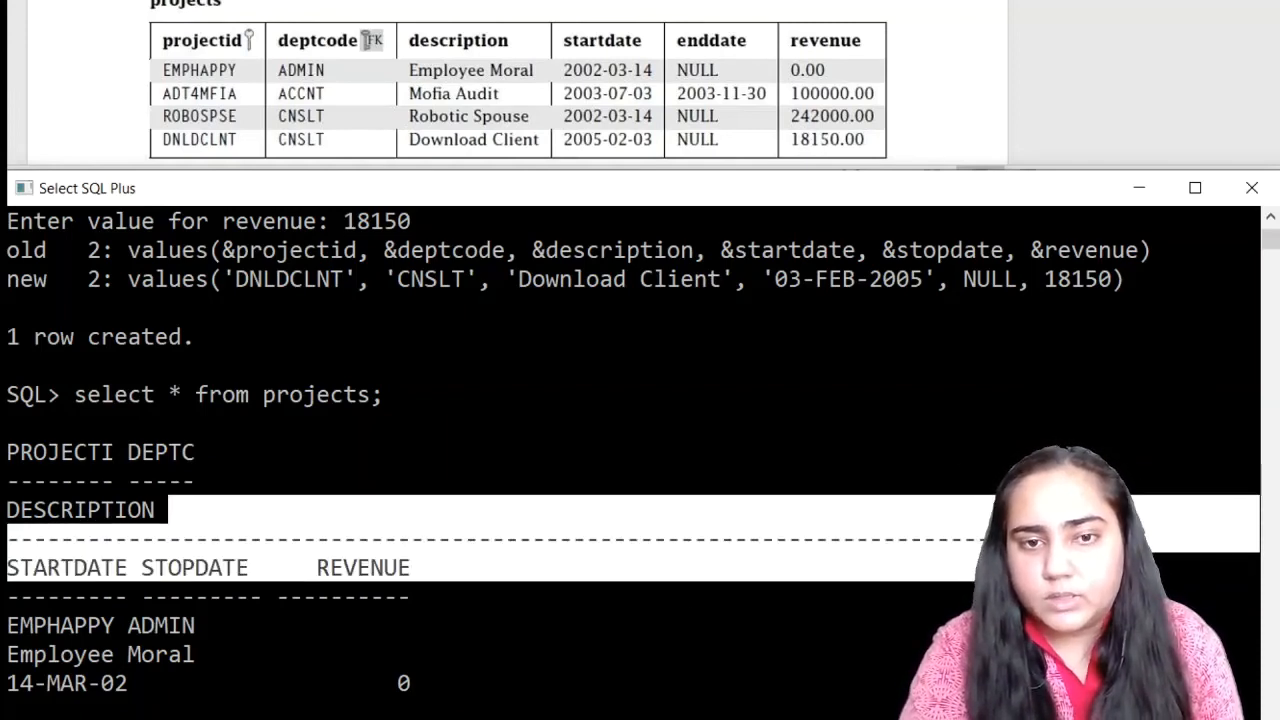
{"action": "scroll", "scroll_direction": "down", "scroll_amount": 3}
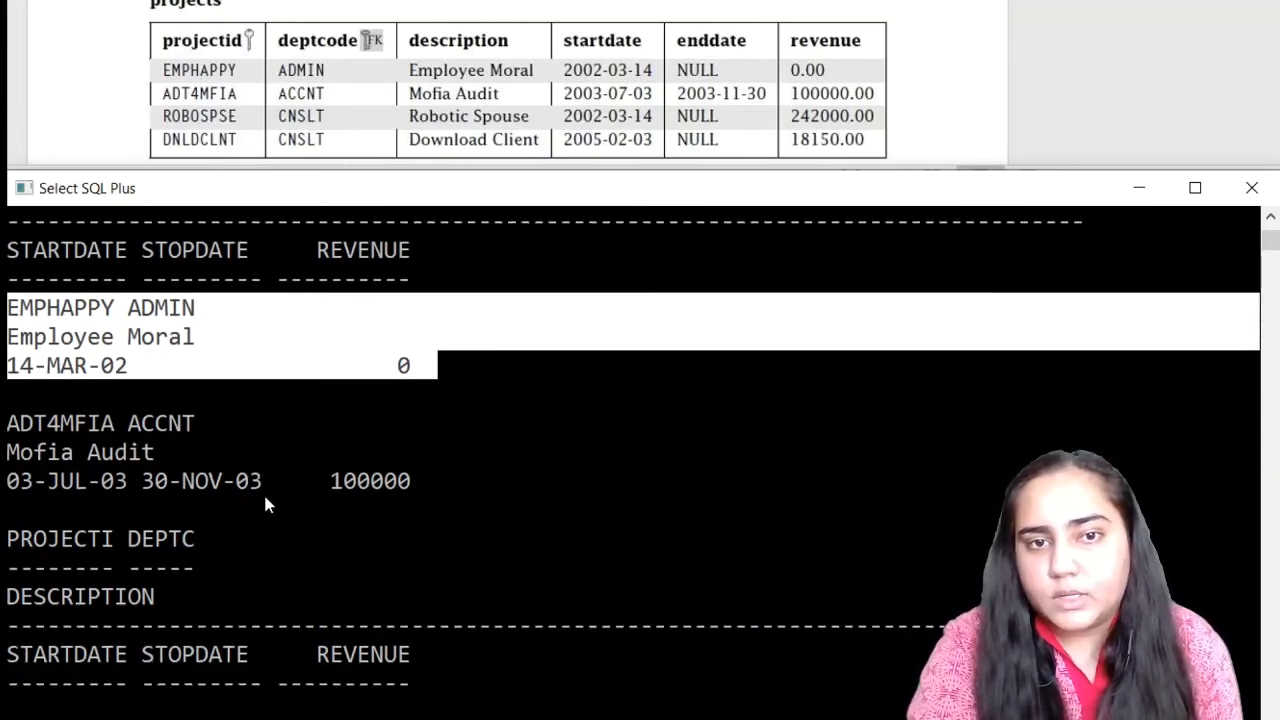
{"action": "mouse_move", "coordinate": [30, 428]}
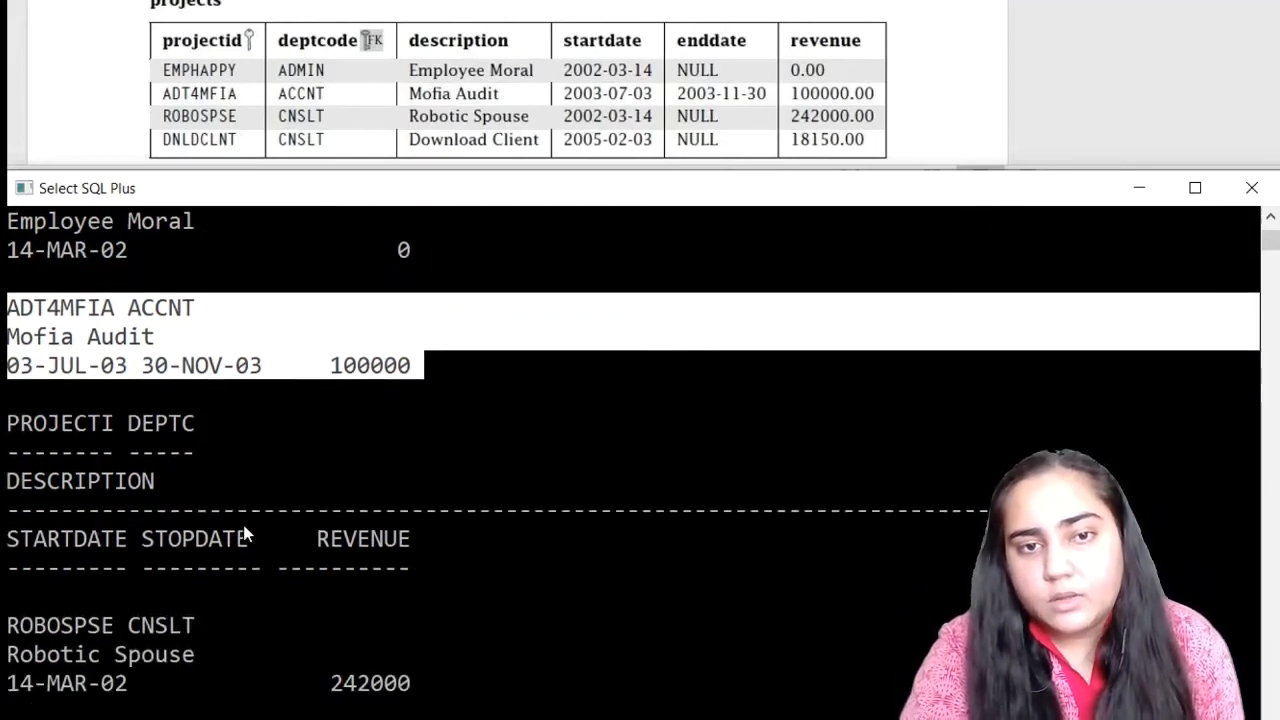
{"action": "scroll", "scroll_direction": "down", "scroll_amount": 3}
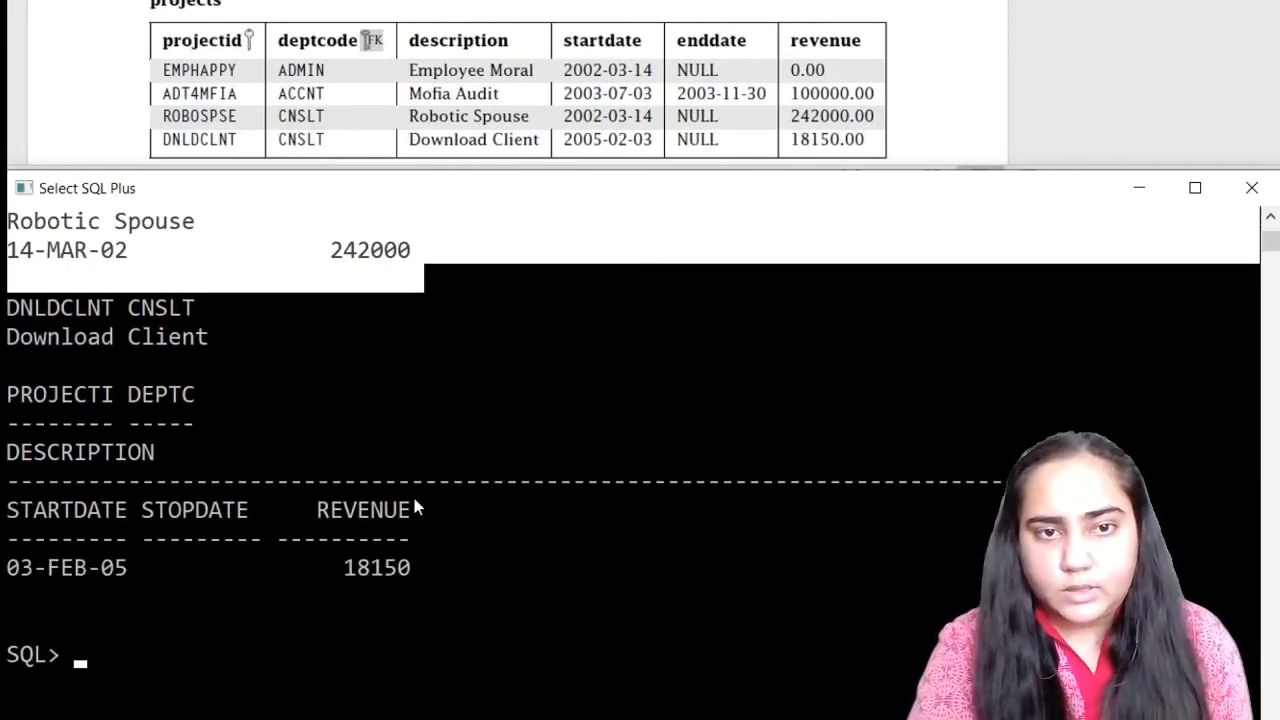
{"action": "mouse_move", "coordinate": [13, 553]}
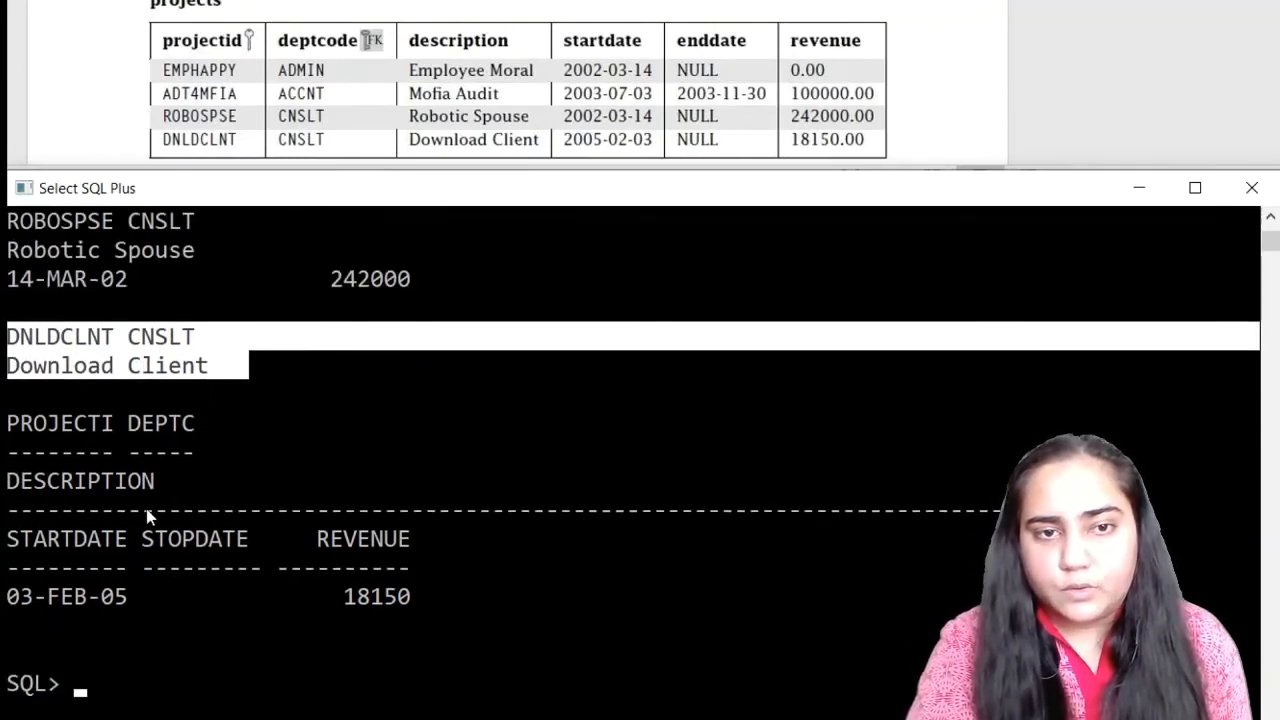
{"action": "scroll", "scroll_direction": "down", "scroll_amount": 3}
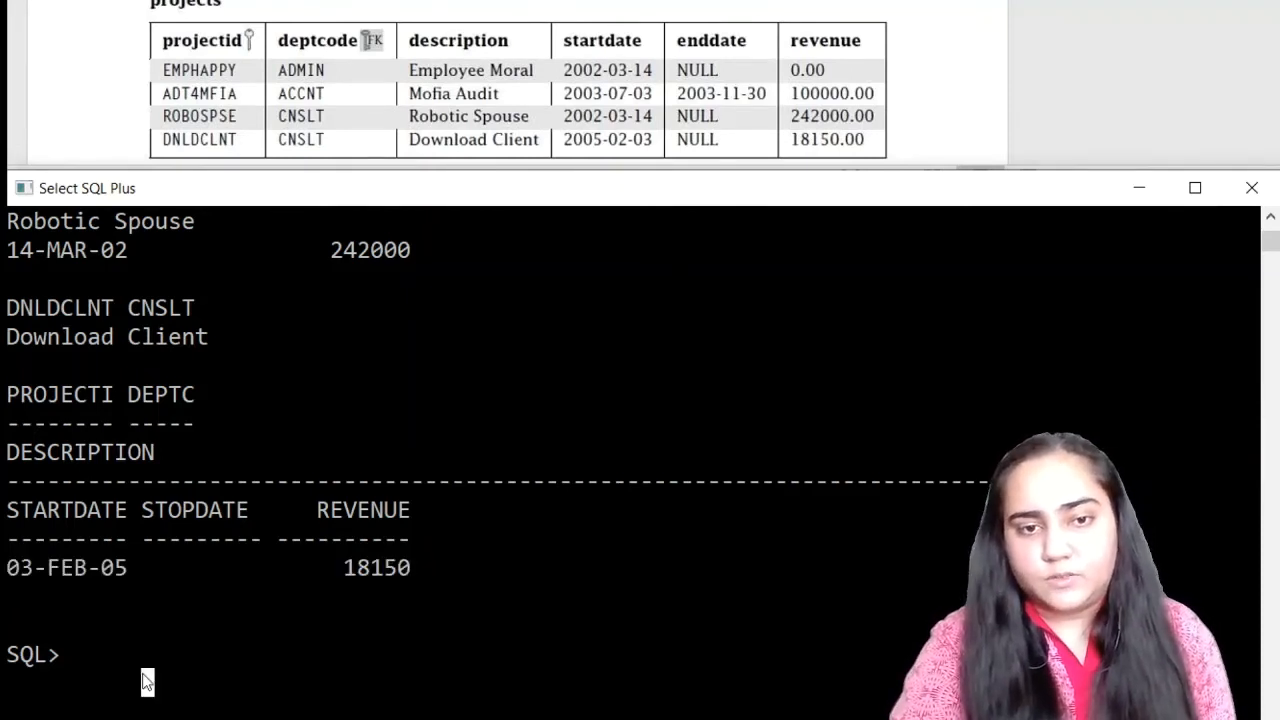
- Commit the inserted projects rows, then clear the screen
{"action": "type", "text": "commiit"}
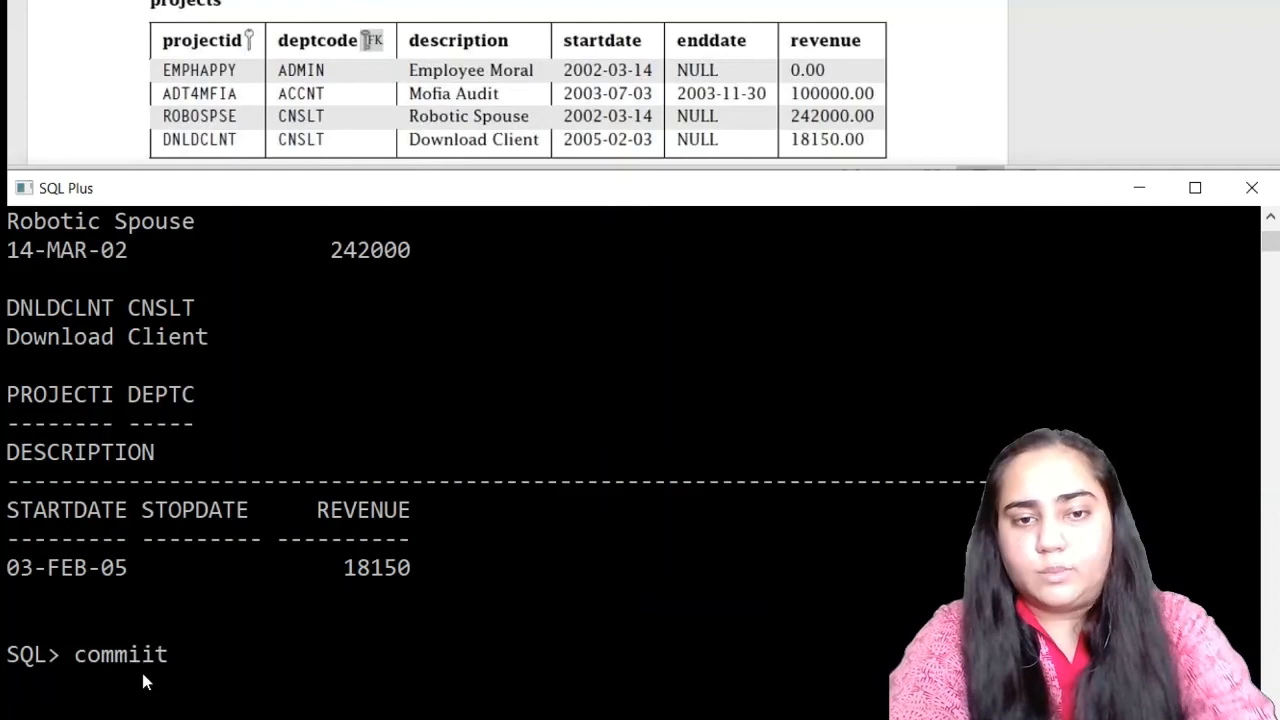
{"action": "key", "text": "Backspace"}
{"action": "type", "text": ";"}
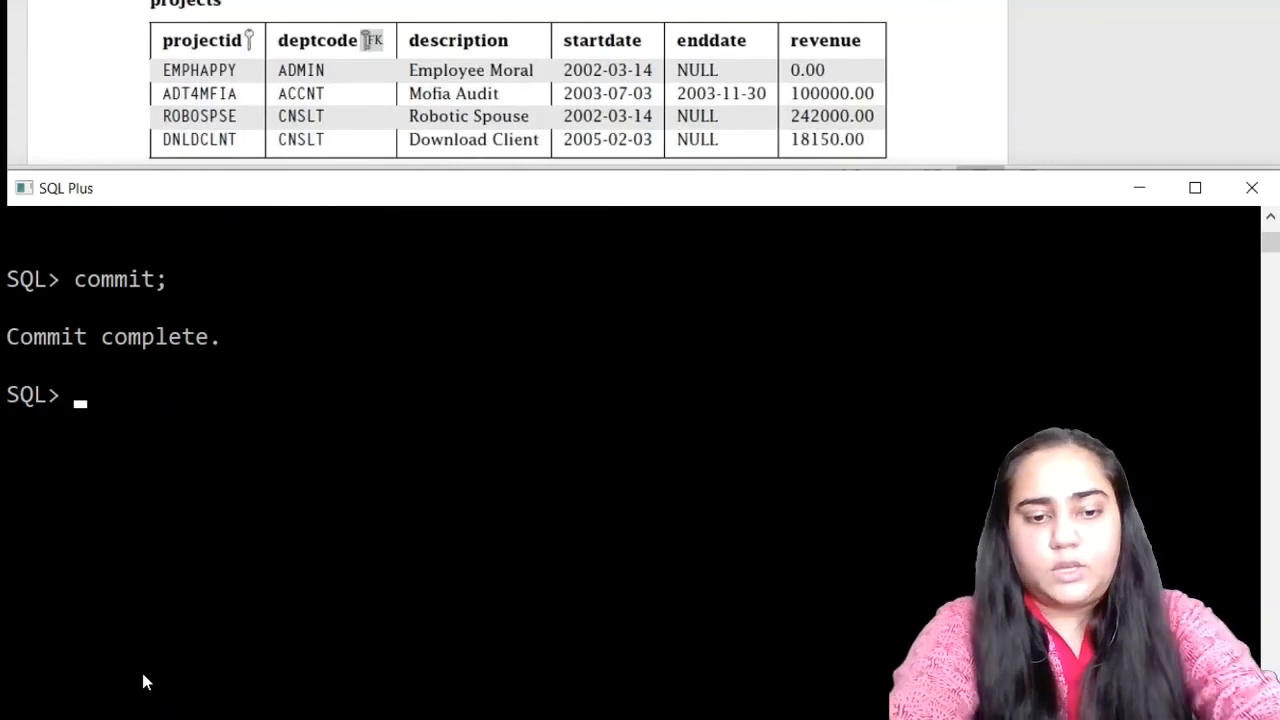
{"action": "type", "text": "clear screen;"}
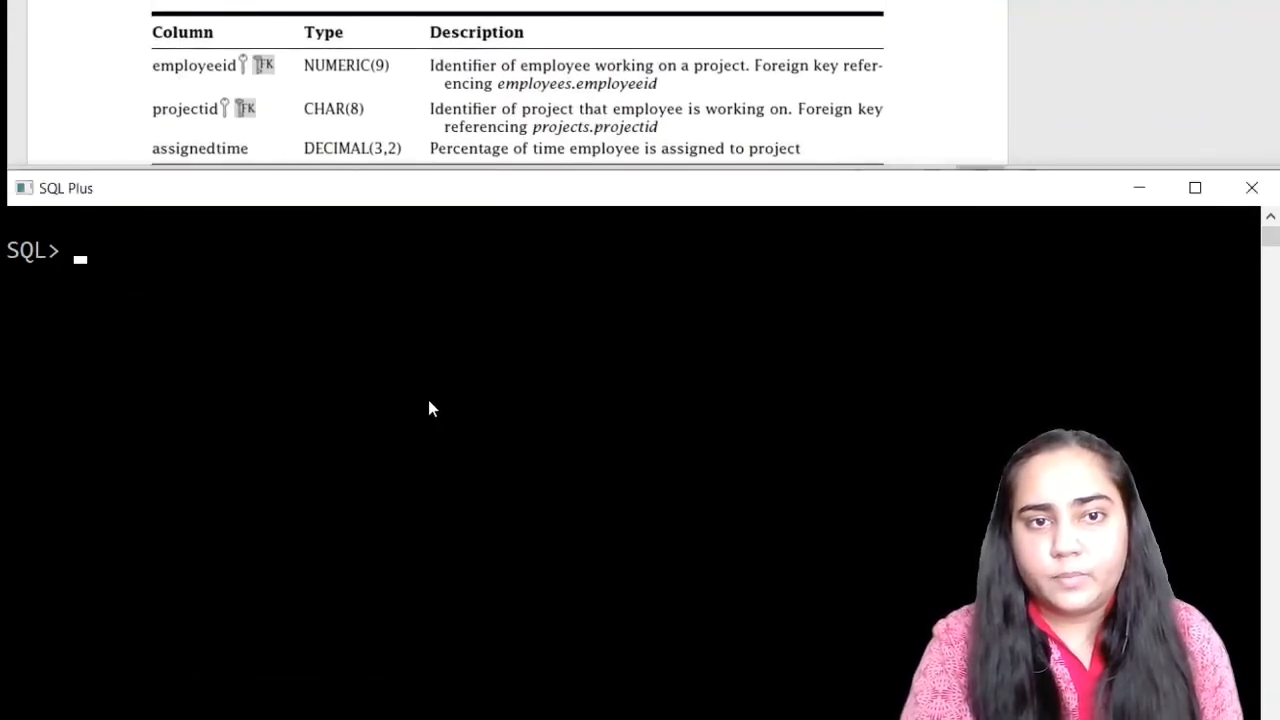
{"action": "mouse_move", "coordinate": [220, 310]}
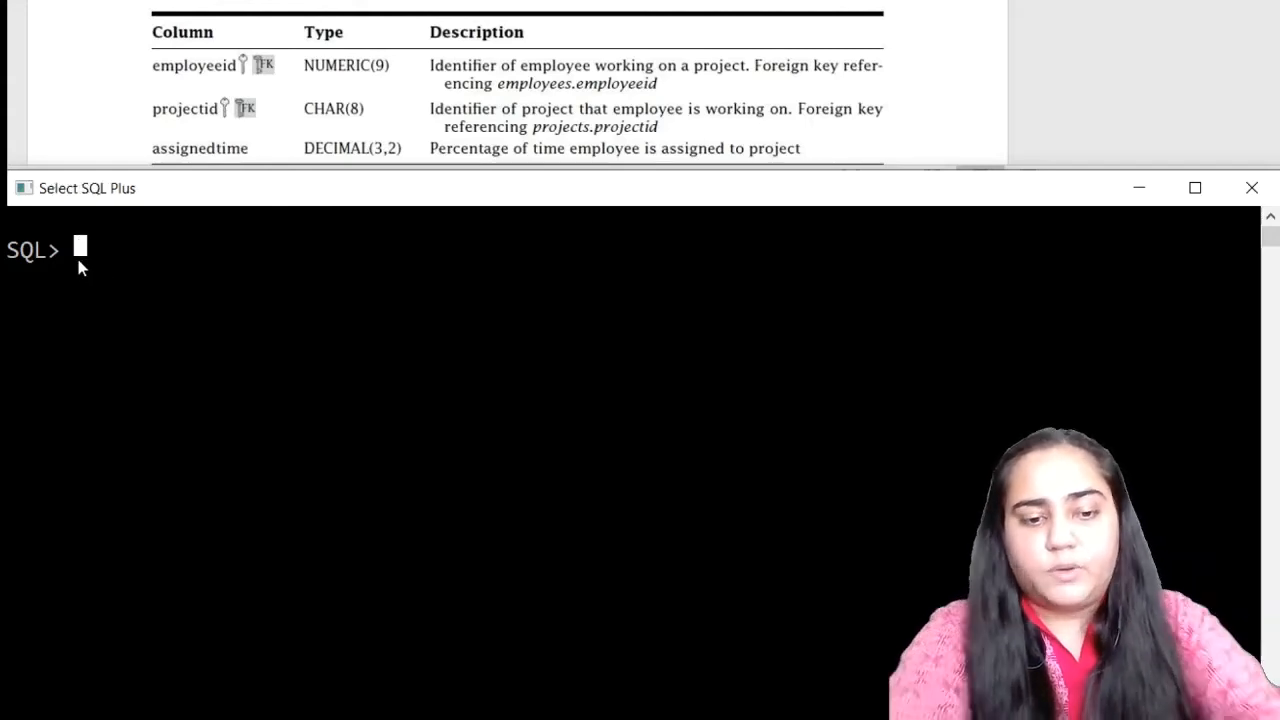
- Start CREATE TABLE workson with employeeid numeric(9) and projectid char(8)
{"action": "type", "text": "create"}
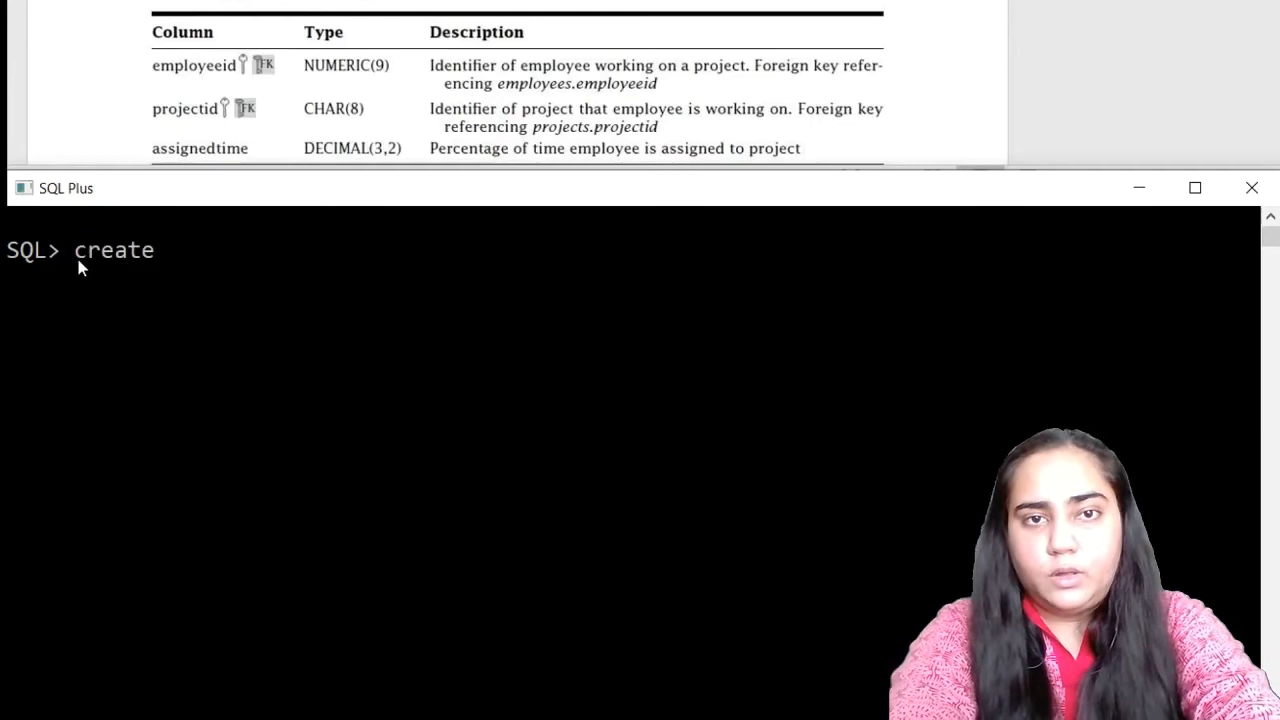
{"action": "type", "text": "table"}
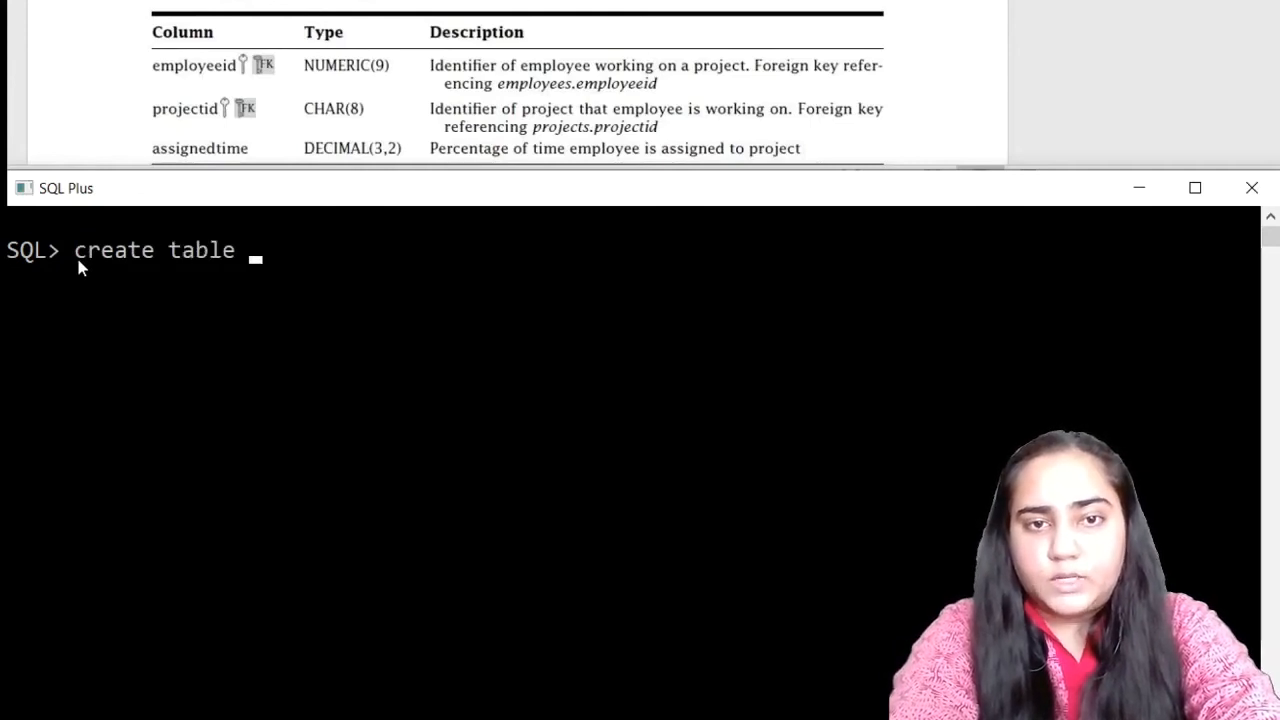
{"action": "type", "text": "workson"}
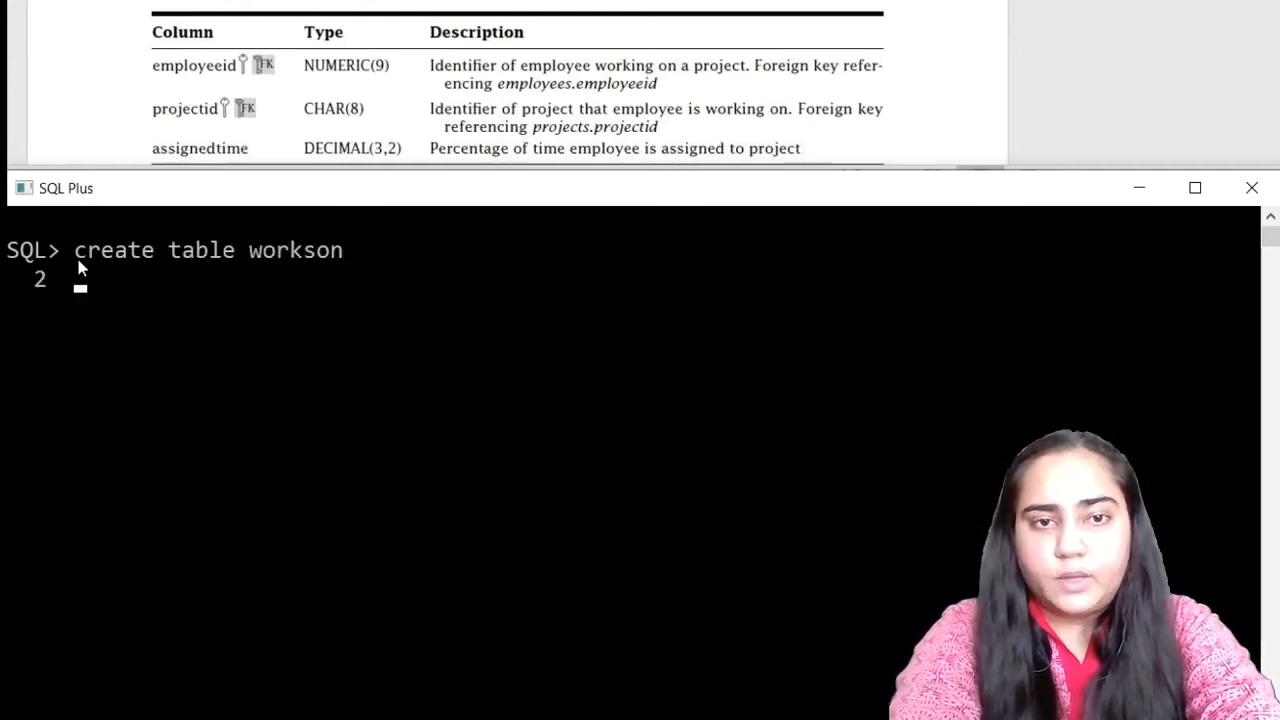
{"action": "type", "text": "(employeeid numeric"}
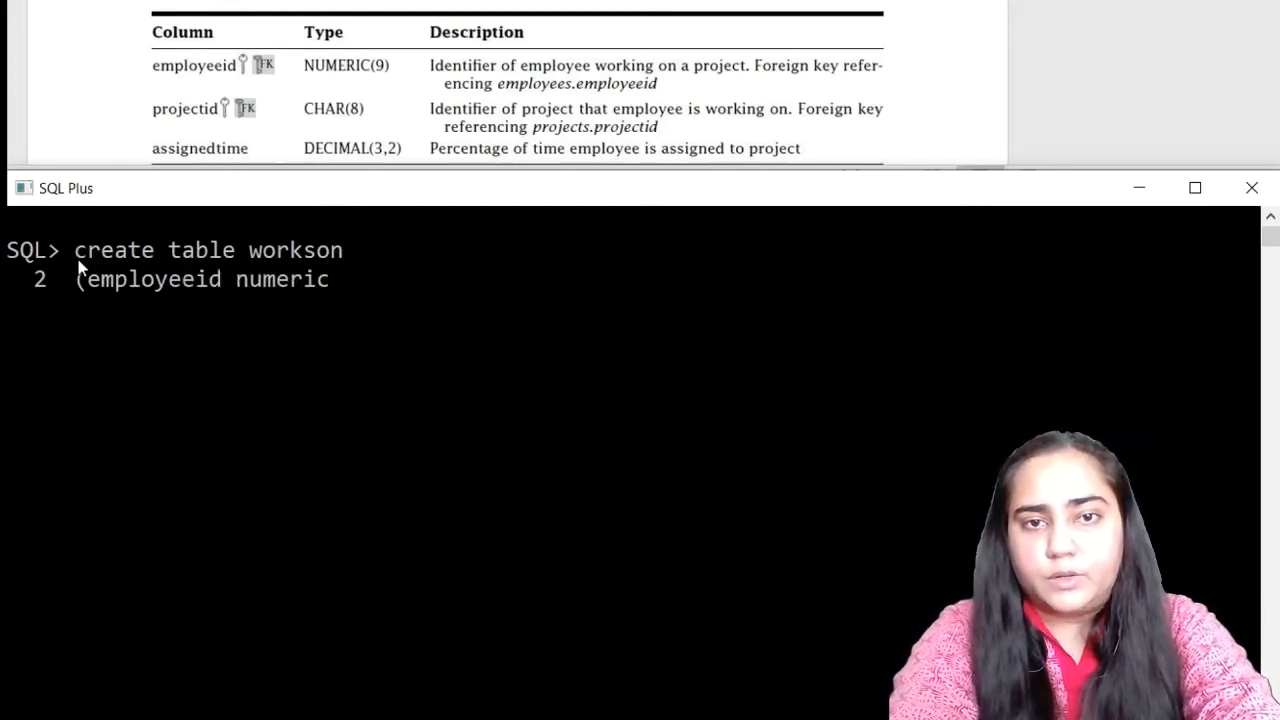
{"action": "type", "text": "(9),"}
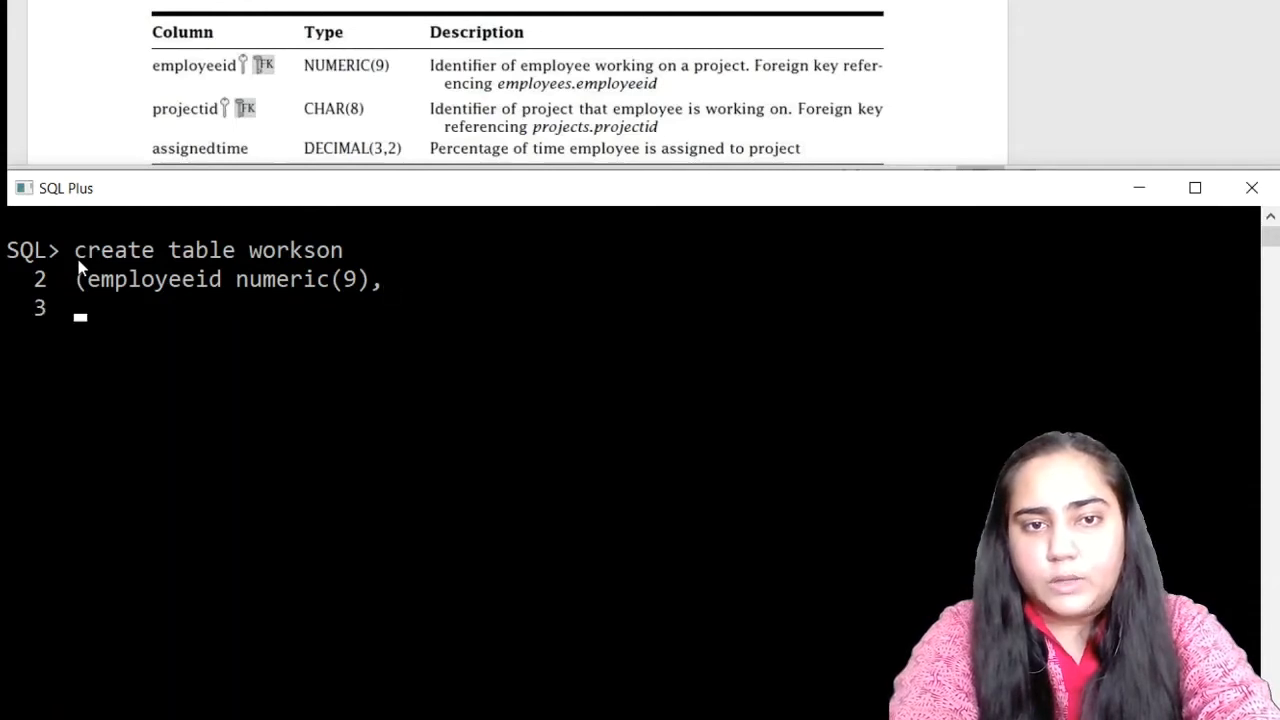
{"action": "type", "text": "p"}
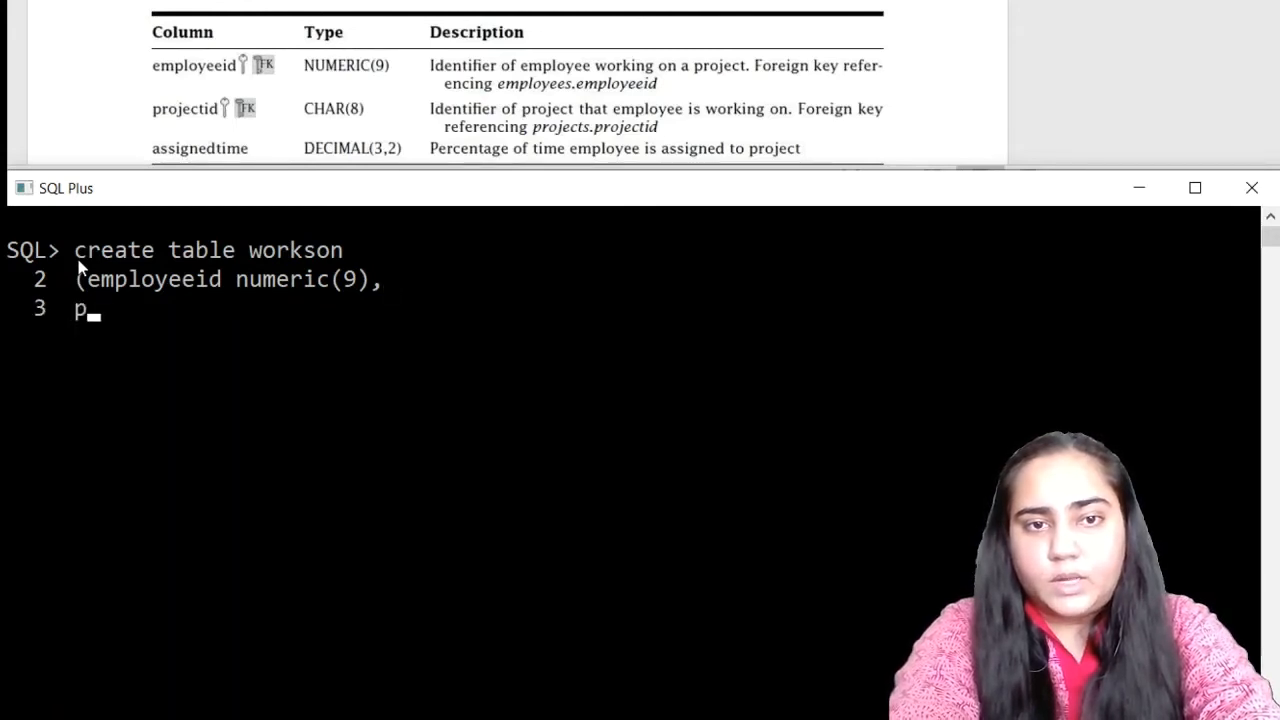
{"action": "type", "text": "rojectid c"}
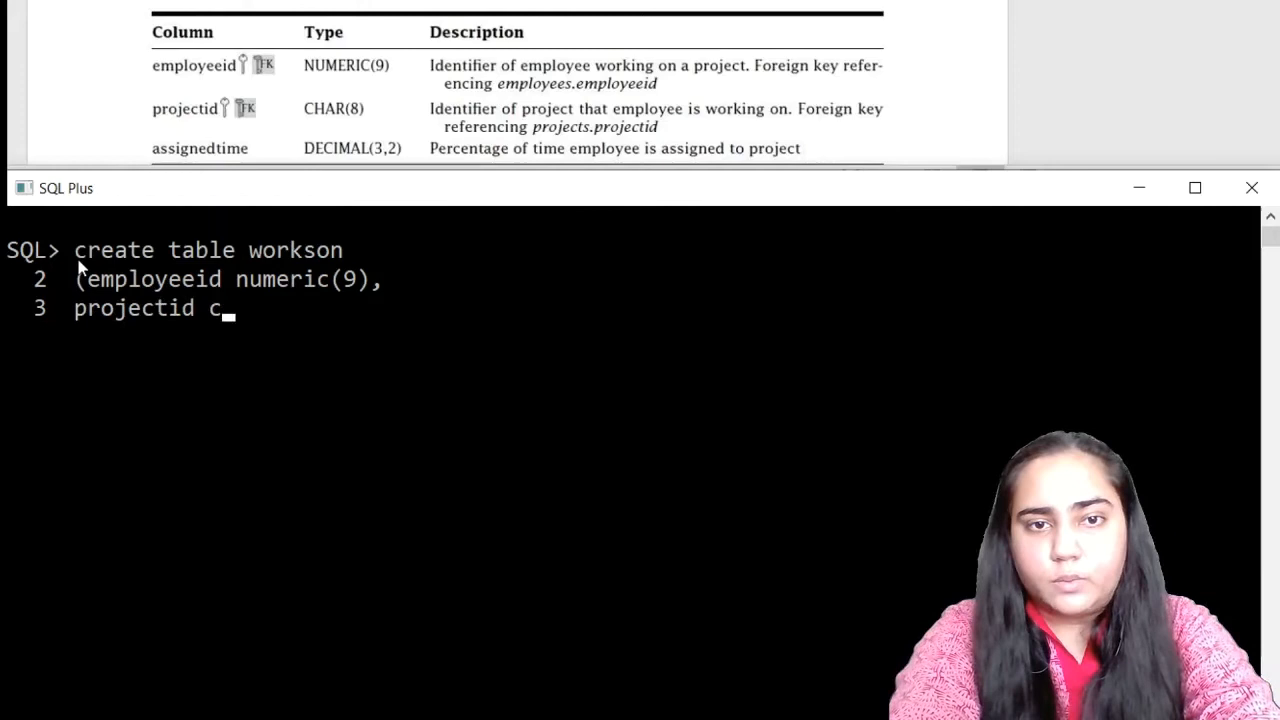
{"action": "type", "text": "har("}
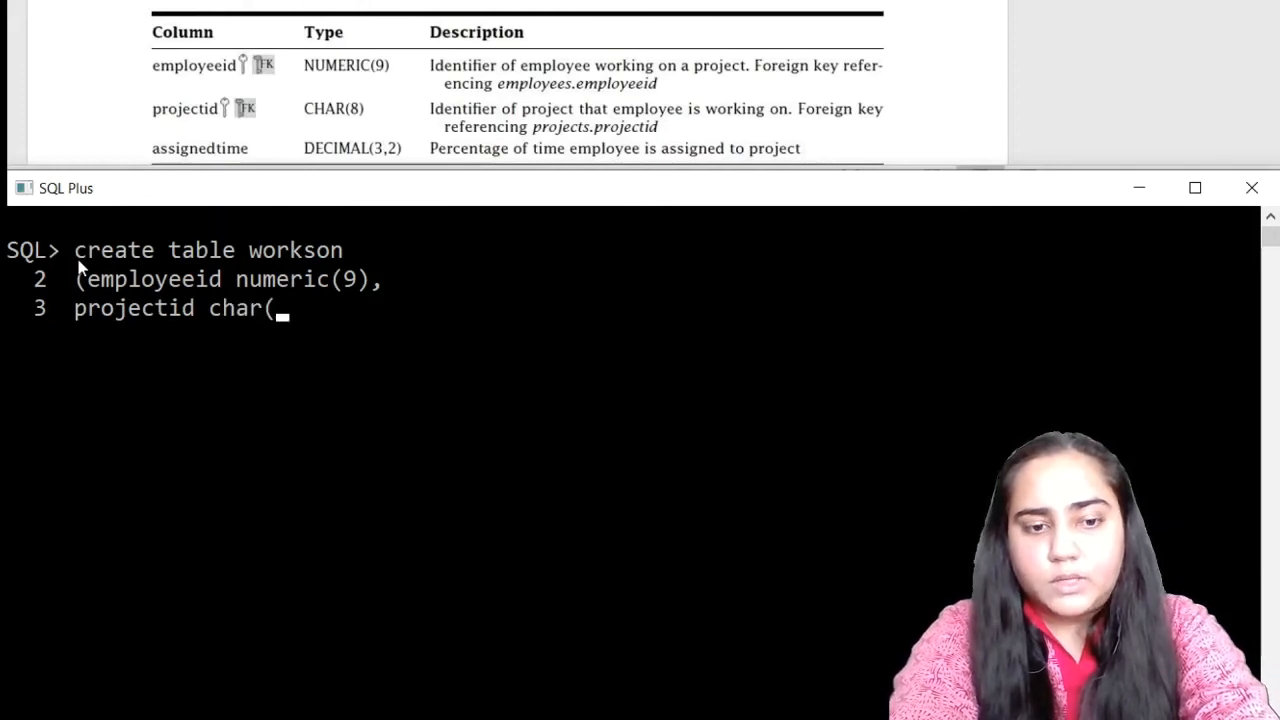
{"action": "type", "text": "8"}
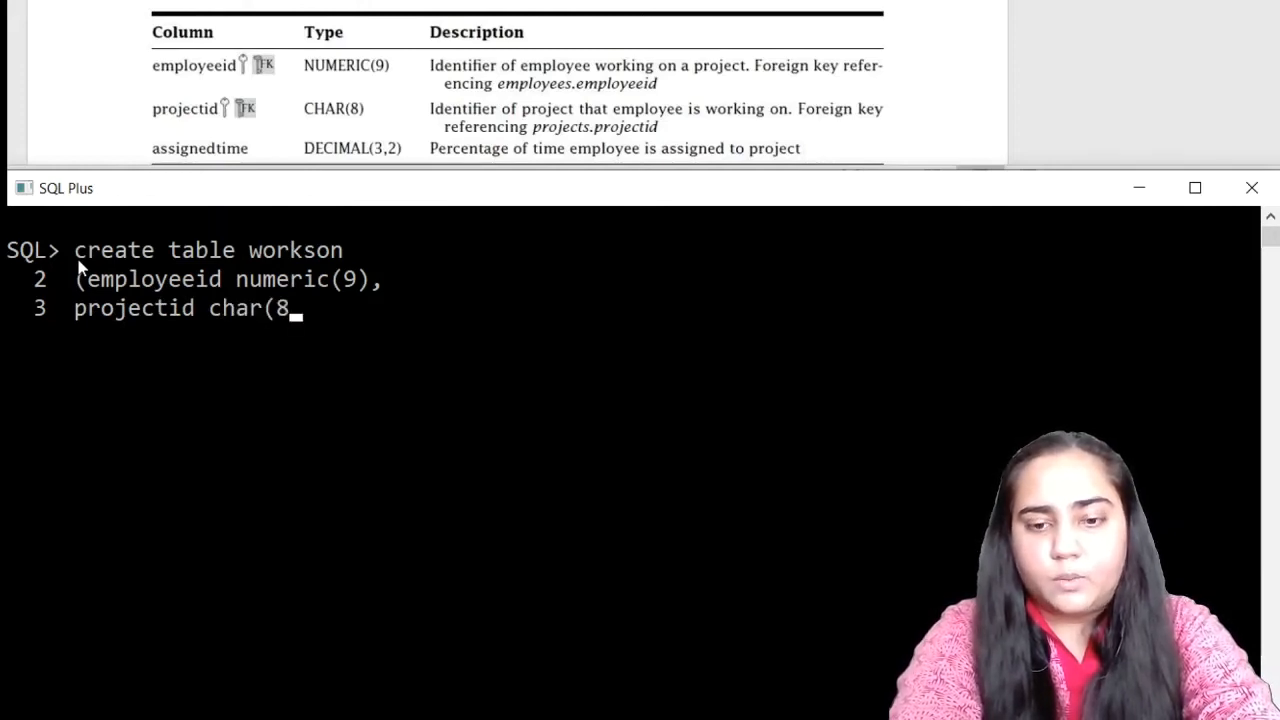
{"action": "type", "text": "),"}
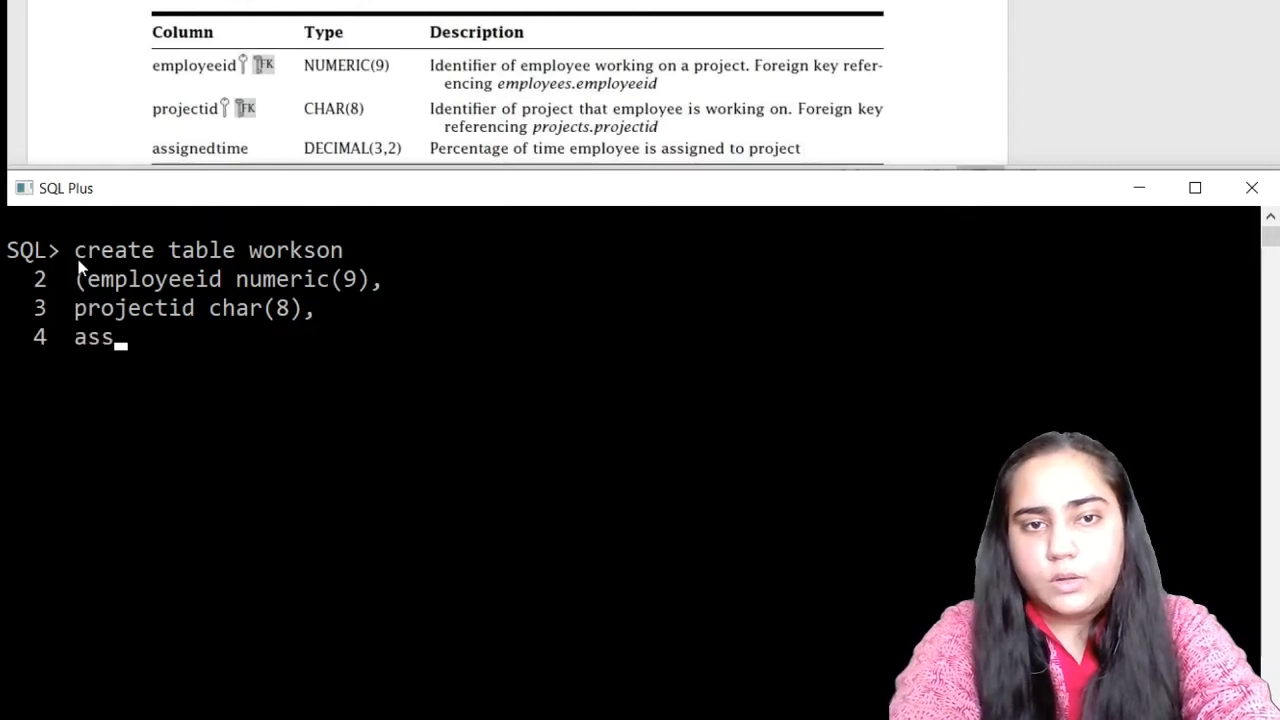
- Add assignedtime decimal(3,2) and a primary key on (employeeid, projectid)
{"action": "type", "text": "ignedtime"}
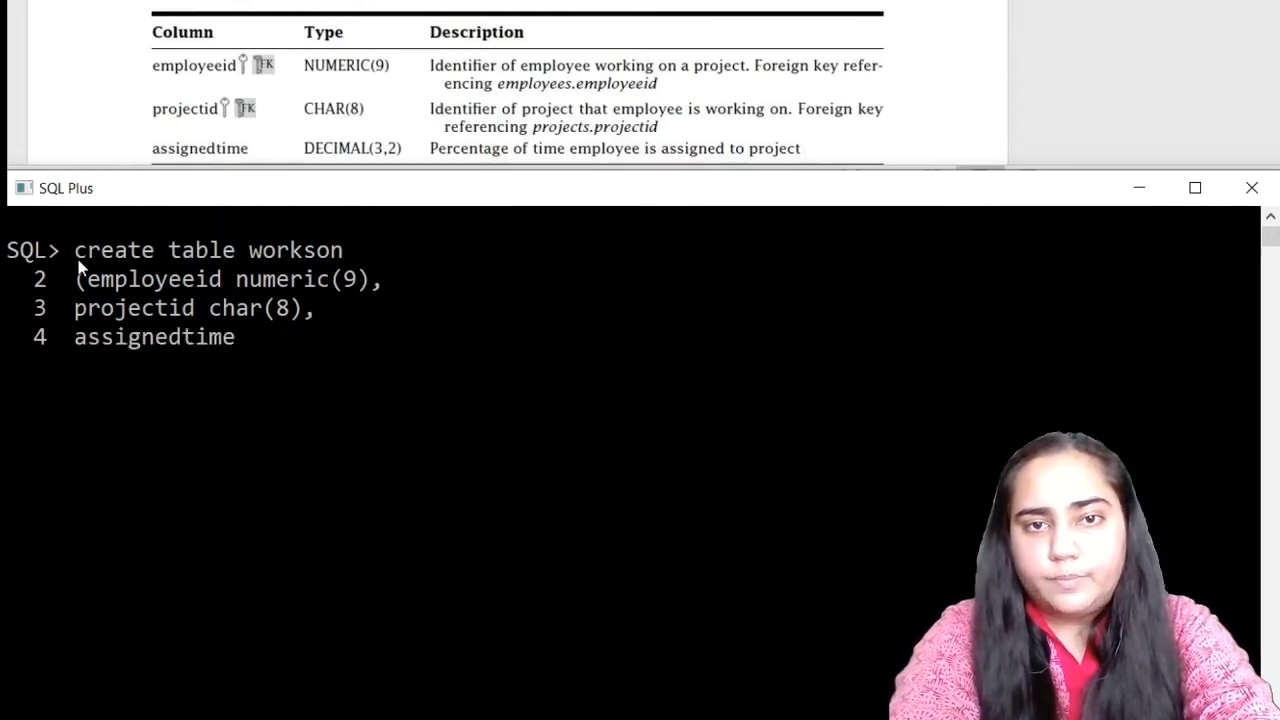
{"action": "type", "text": "decimal"}
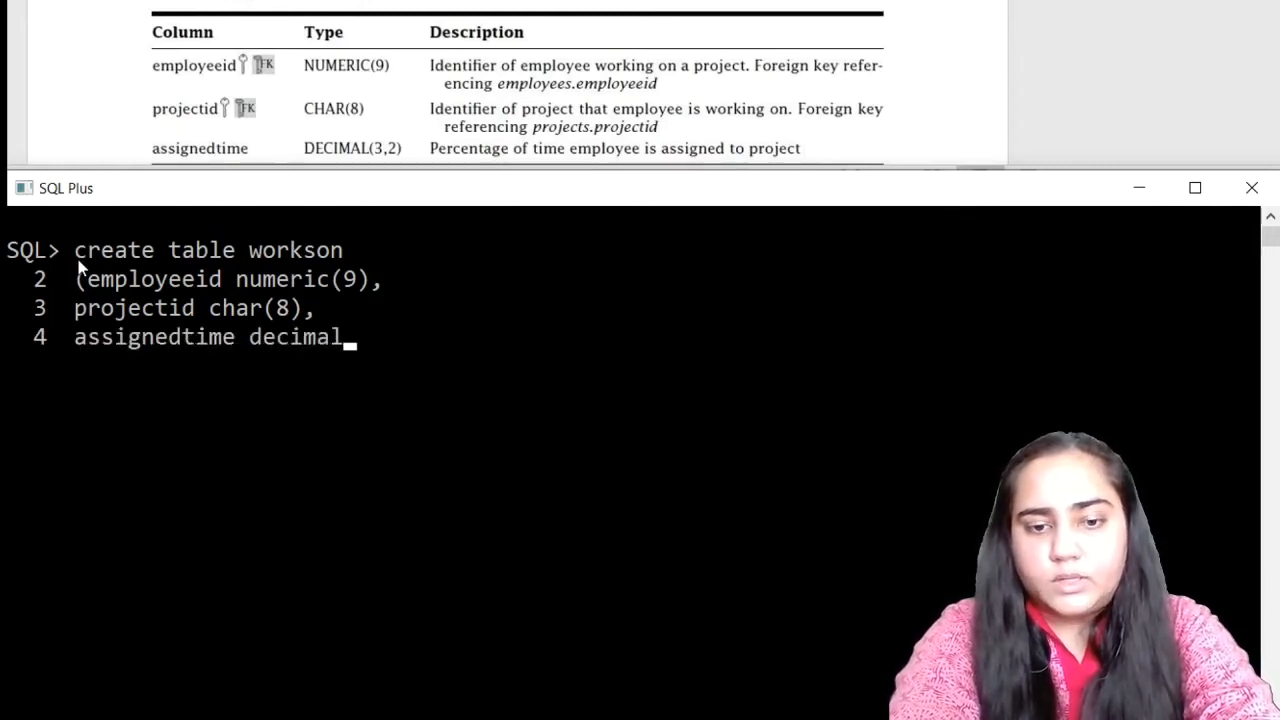
{"action": "type", "text": "(3,2)"}
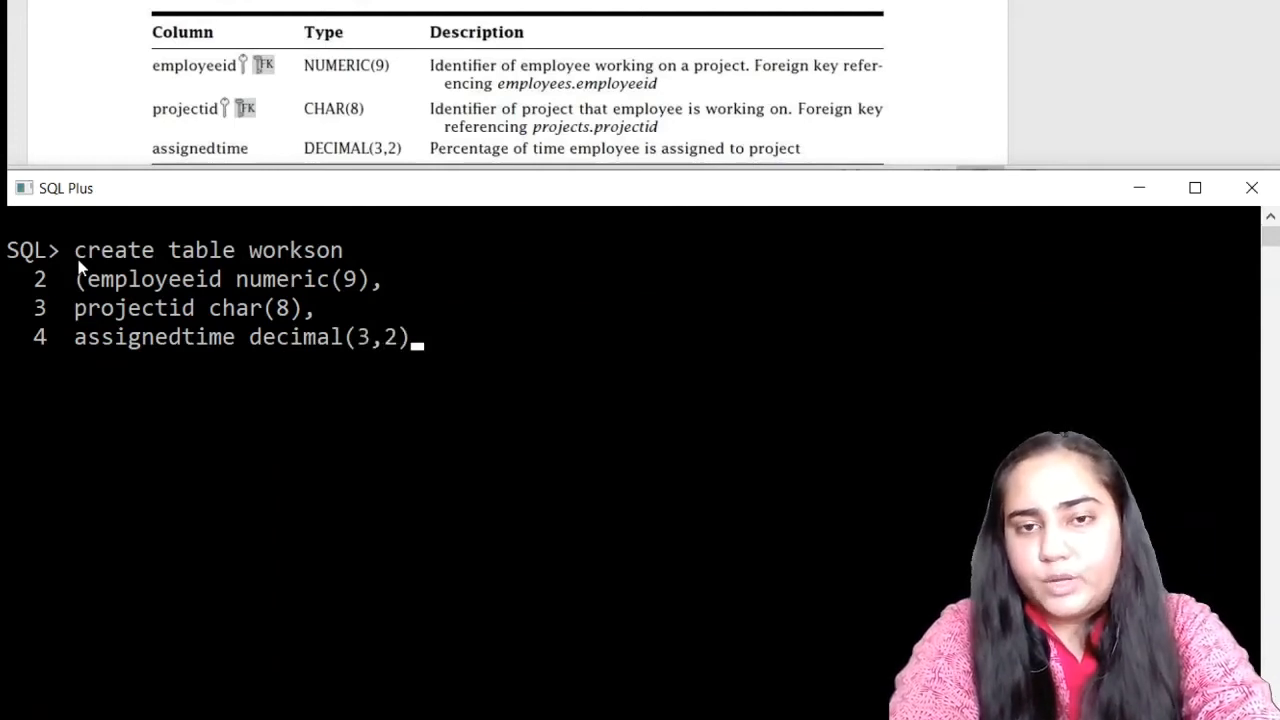
{"action": "type", "text": ","}
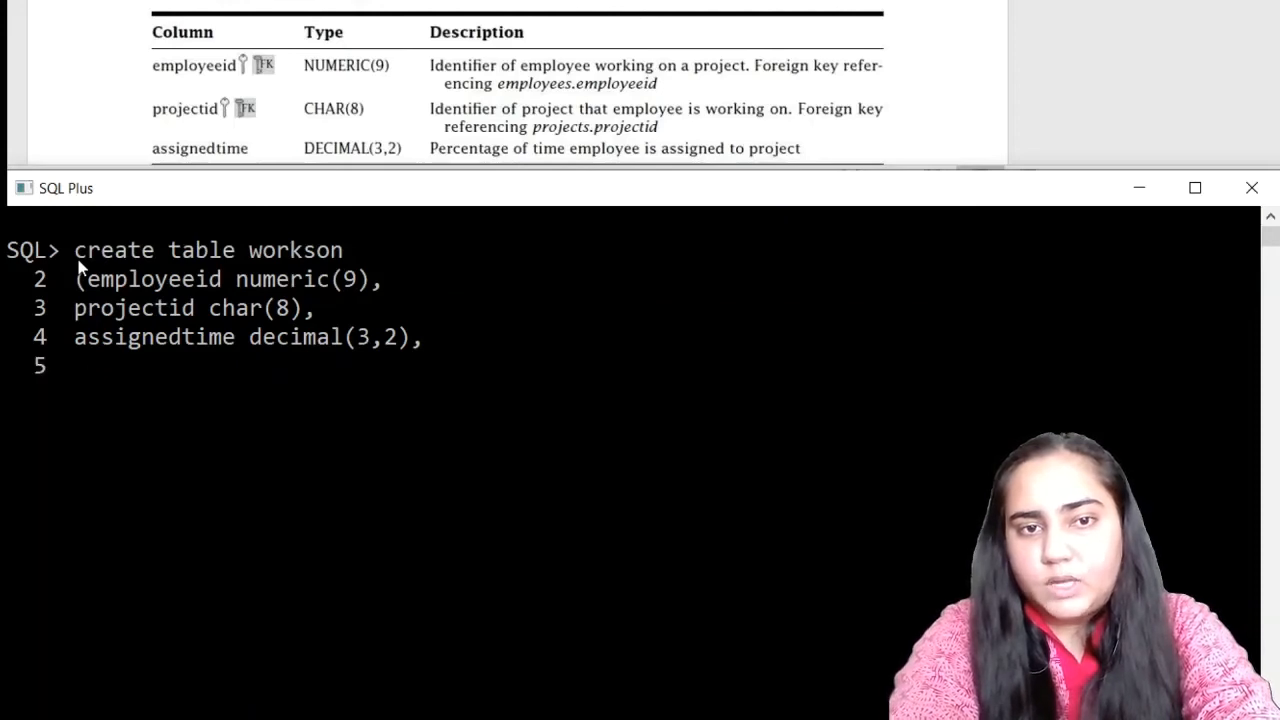
{"action": "type", "text": "primary key"}
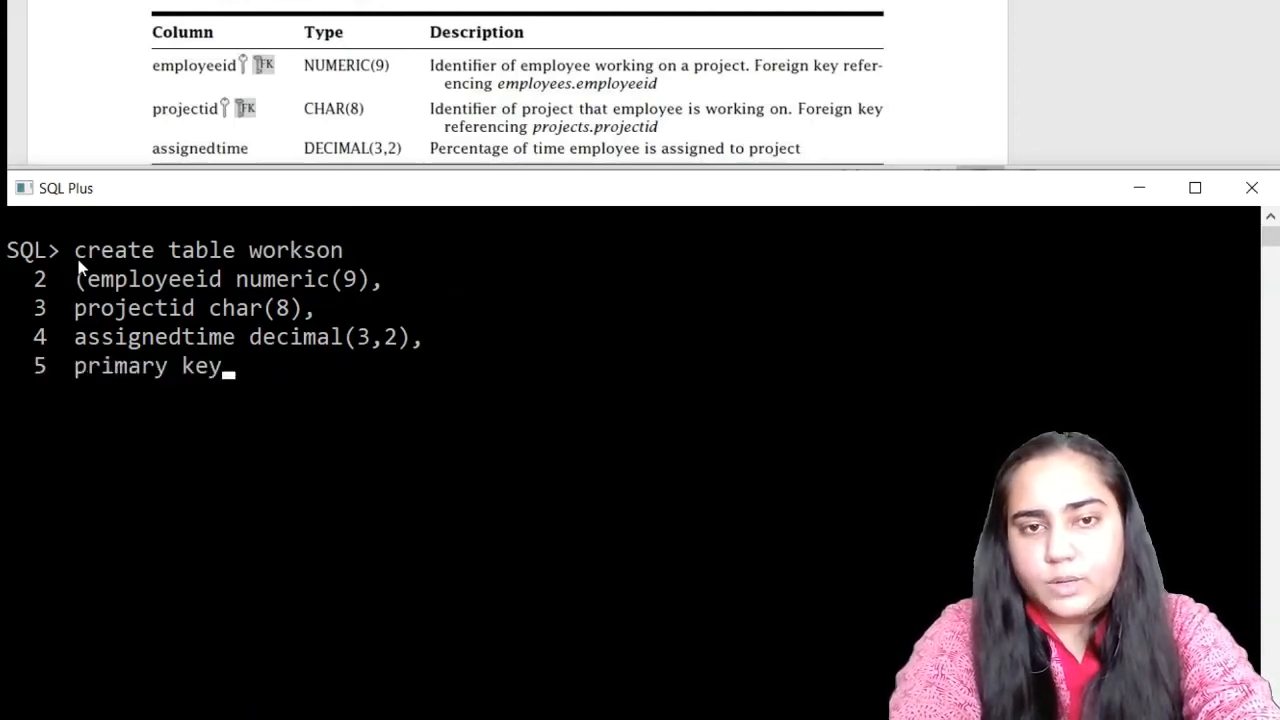
{"action": "type", "text": "("}
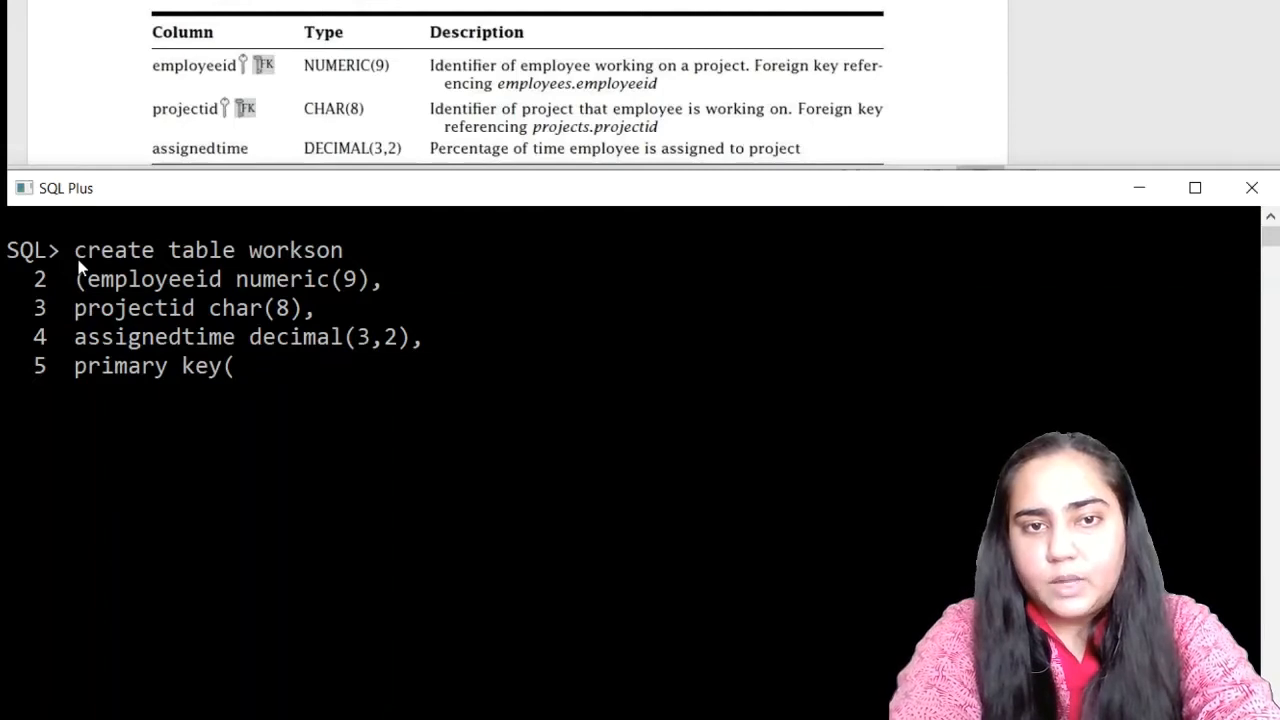
{"action": "type", "text": "employe"}
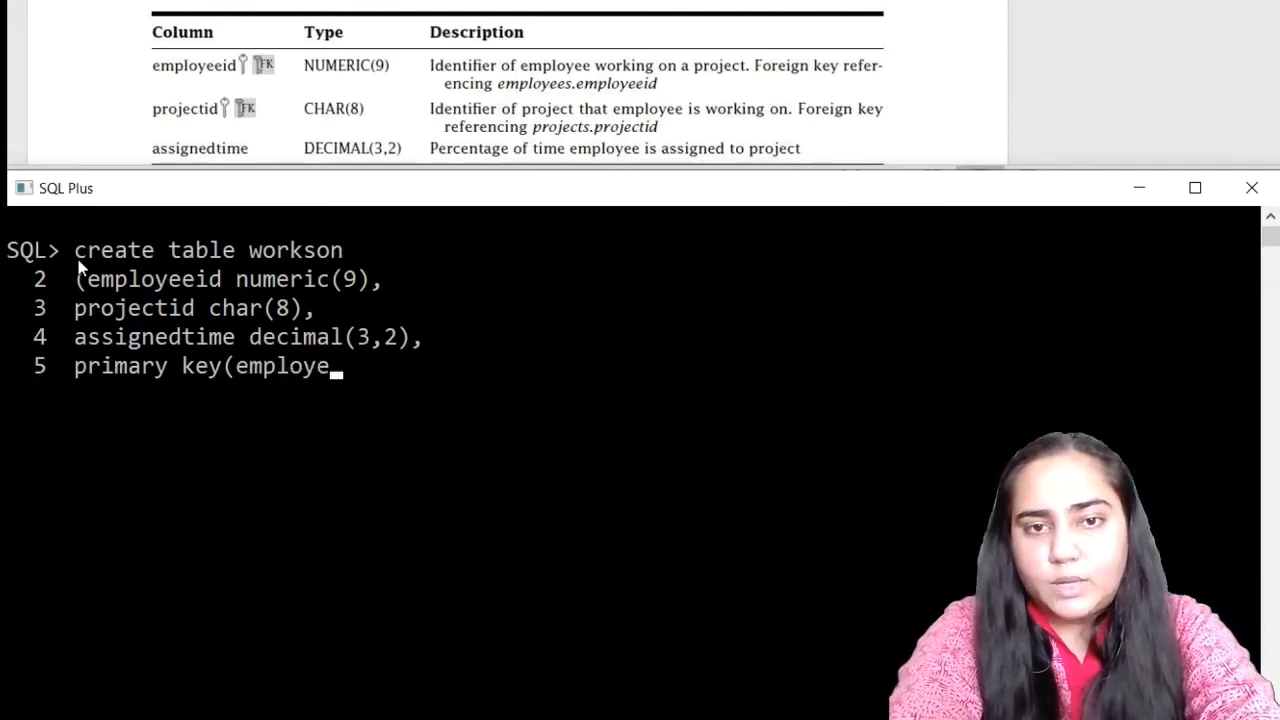
{"action": "type", "text": "eid, p"}
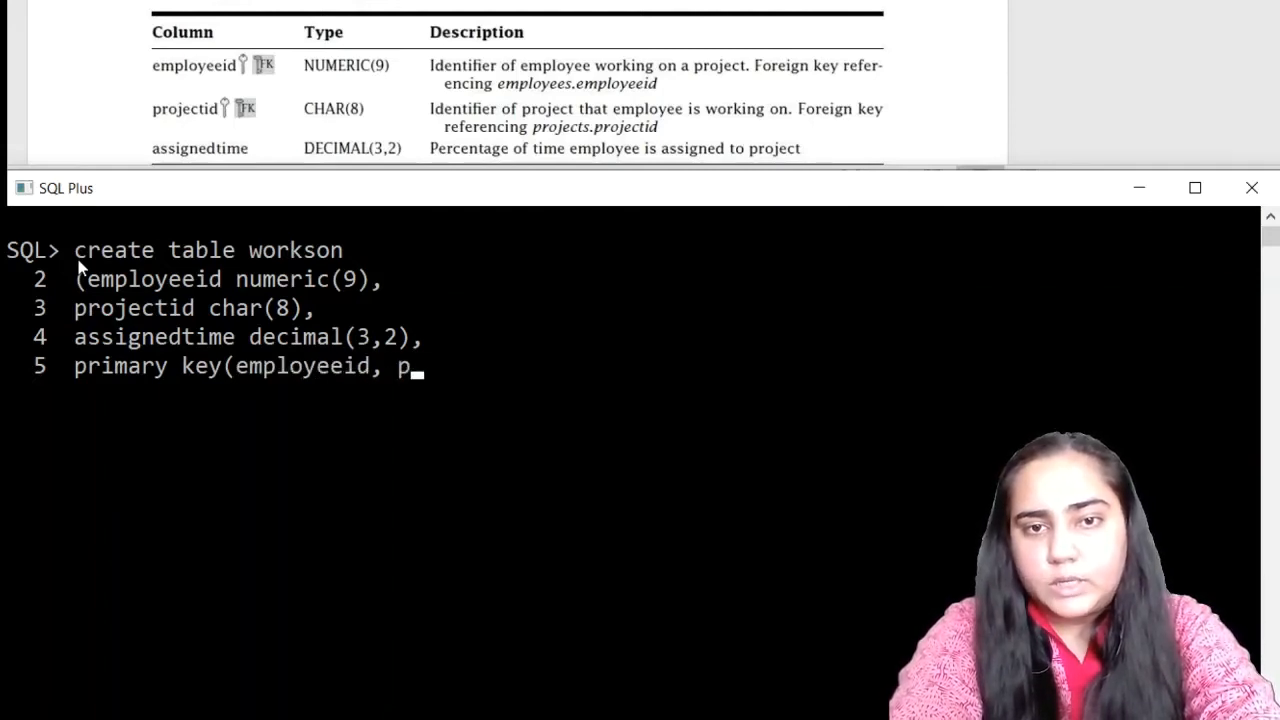
{"action": "type", "text": "rojectid)"}
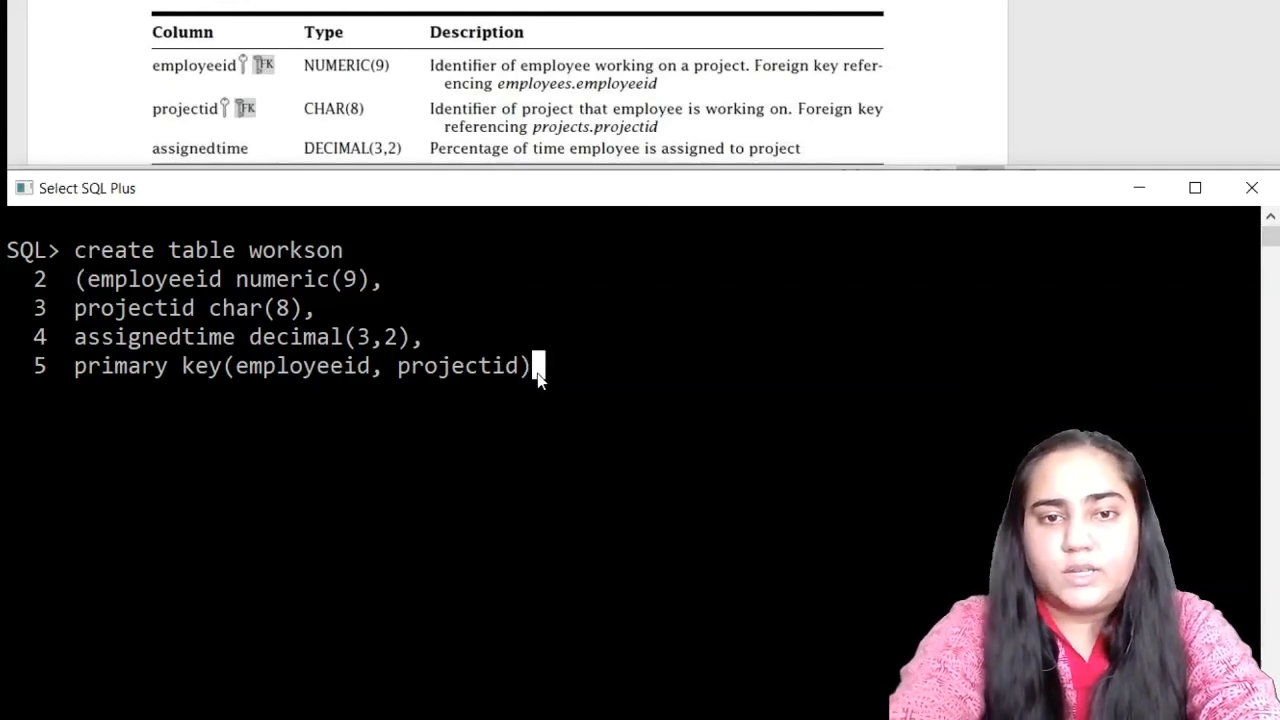
{"action": "type", "text": ");"}
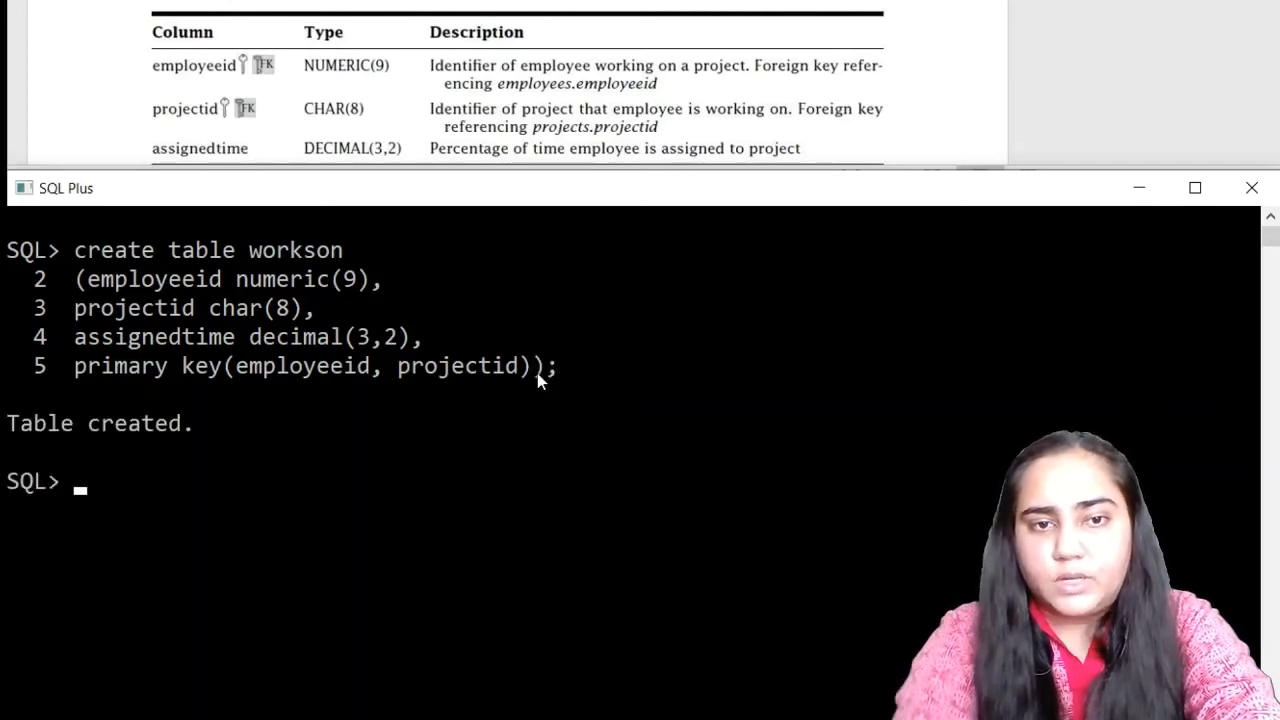
{"action": "mouse_move", "coordinate": [392, 440]}
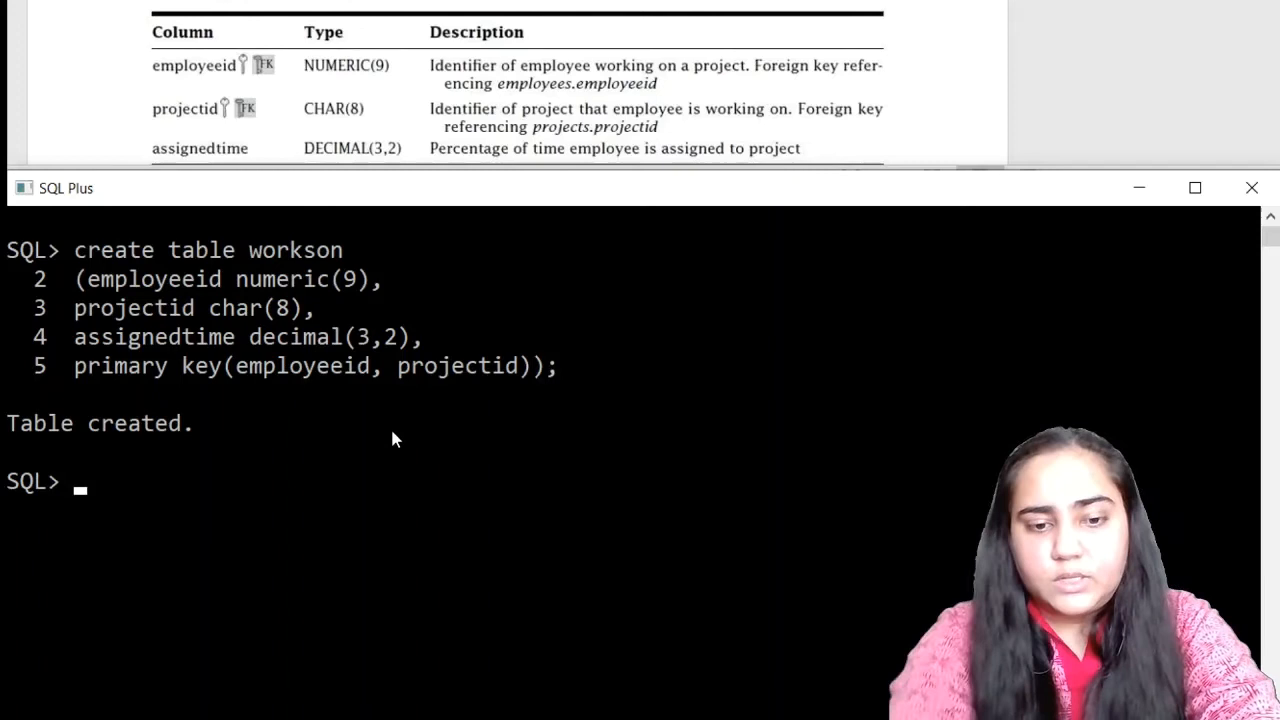
- Run desc workson; to list the EMPLOYEEID, PROJECTID and ASSIGNEDTIME columns
{"action": "type", "text": "desc"}
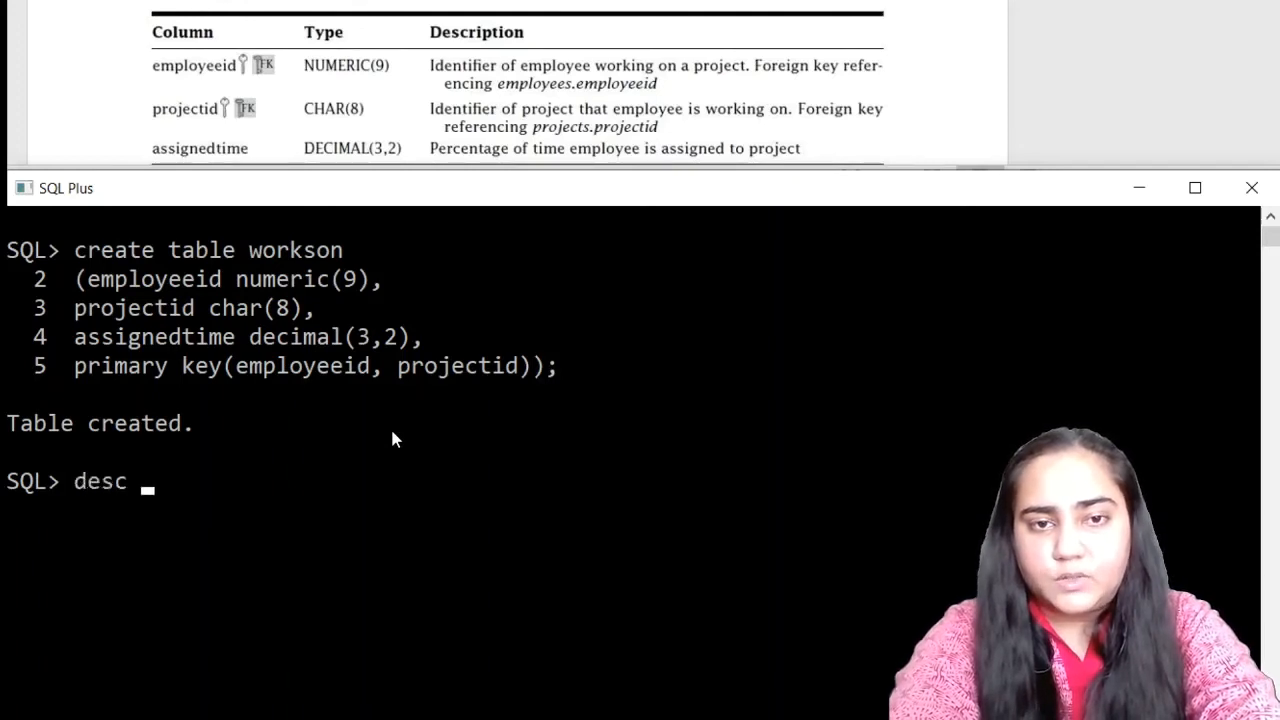
{"action": "type", "text": "workson;"}
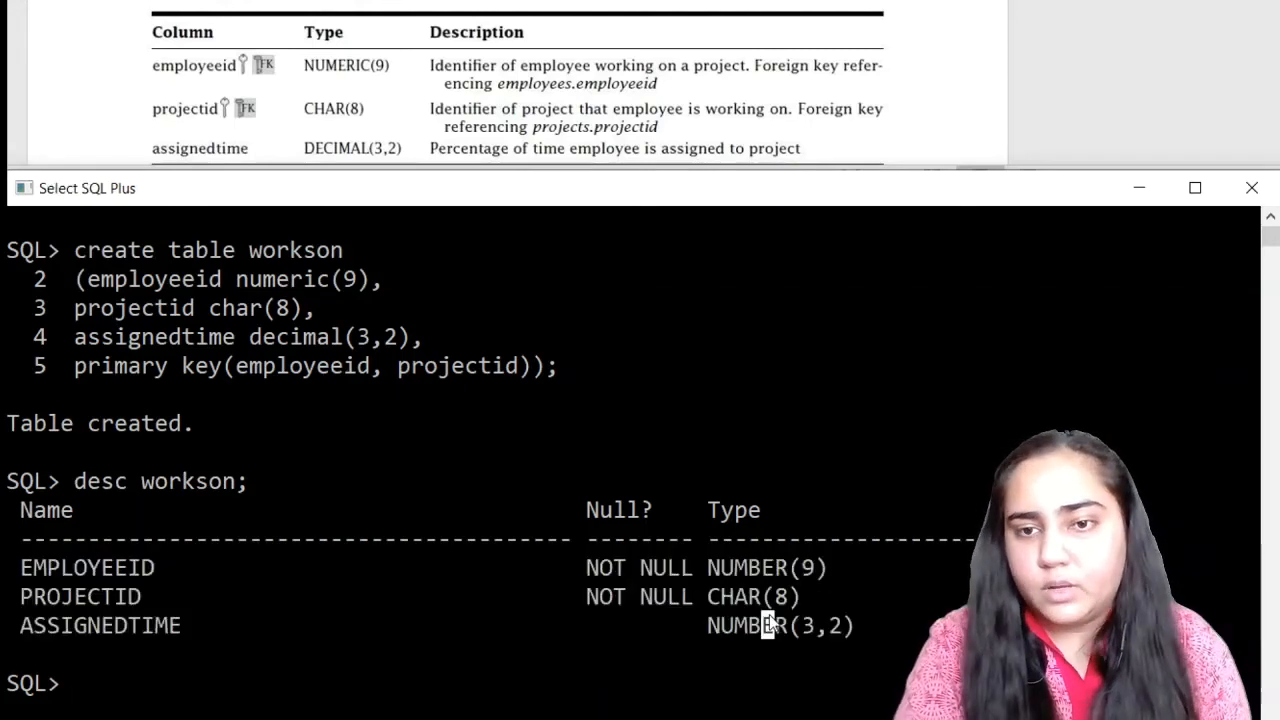
{"action": "mouse_move", "coordinate": [618, 652]}
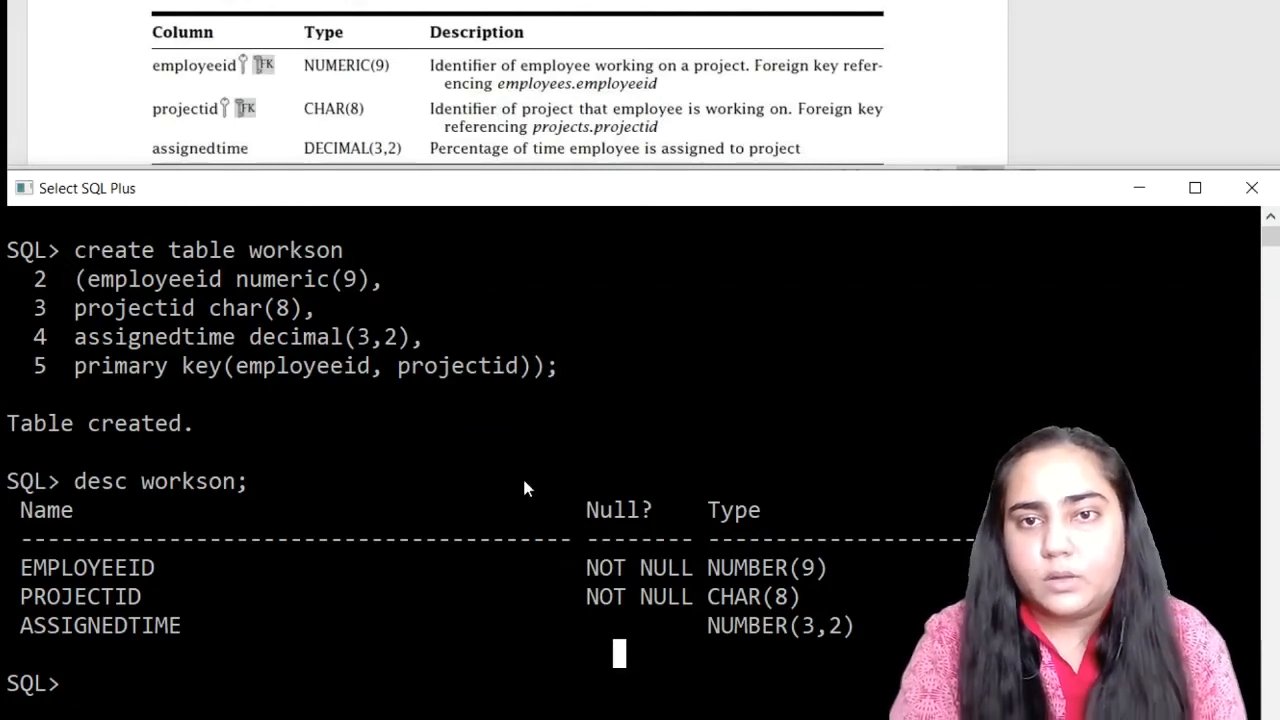
{"action": "mouse_move", "coordinate": [840, 372]}
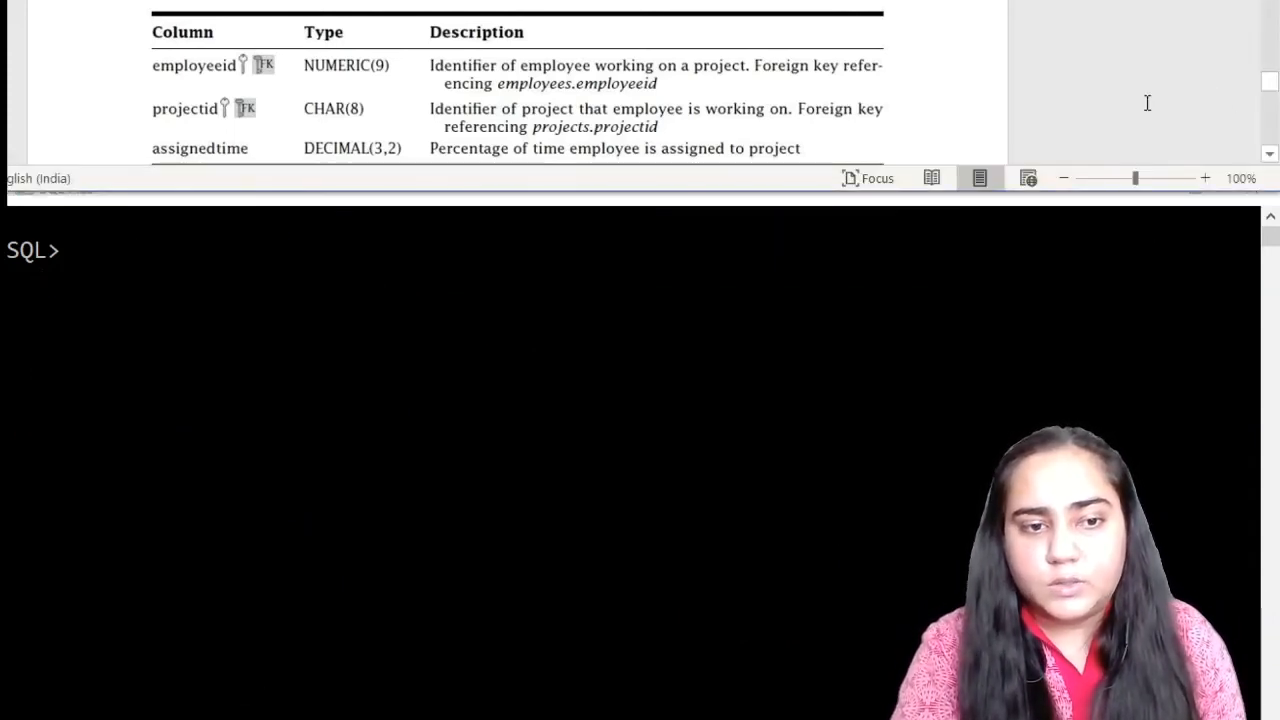
- Scroll the Word document down to the workson sample rows
{"action": "scroll", "scroll_direction": "down", "scroll_amount": 3}
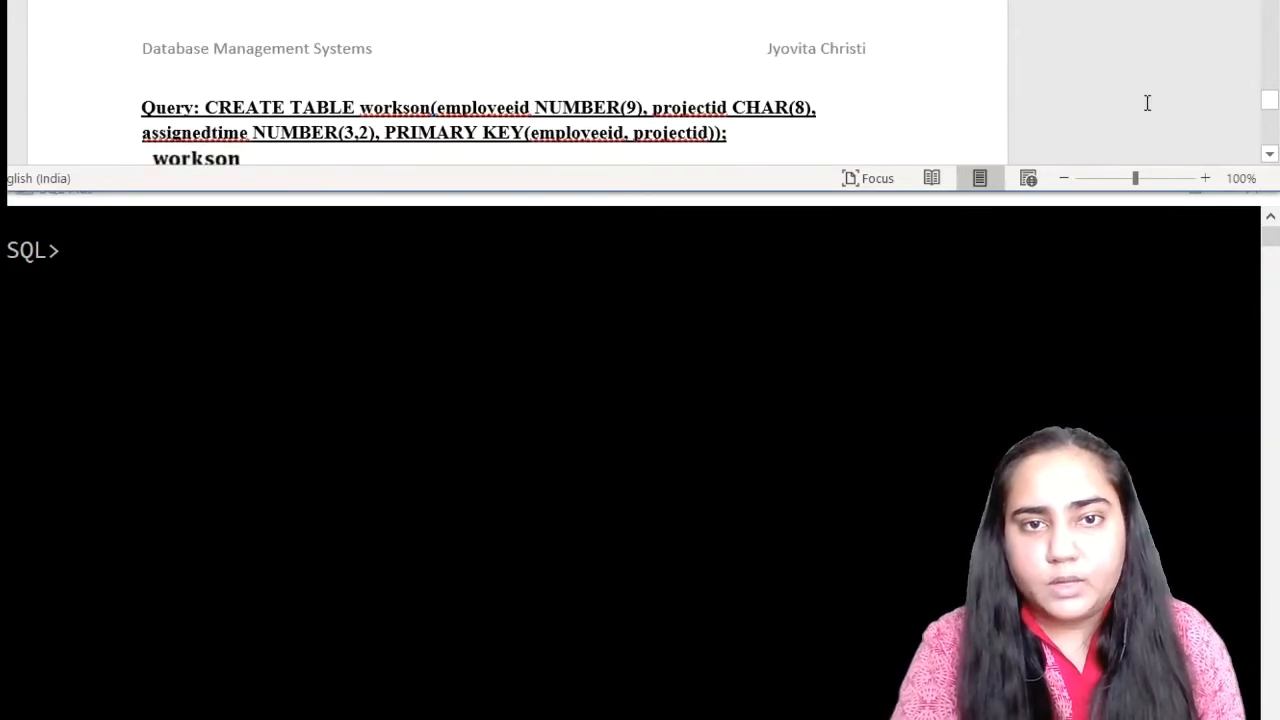
{"action": "scroll", "scroll_direction": "down", "scroll_amount": 3}
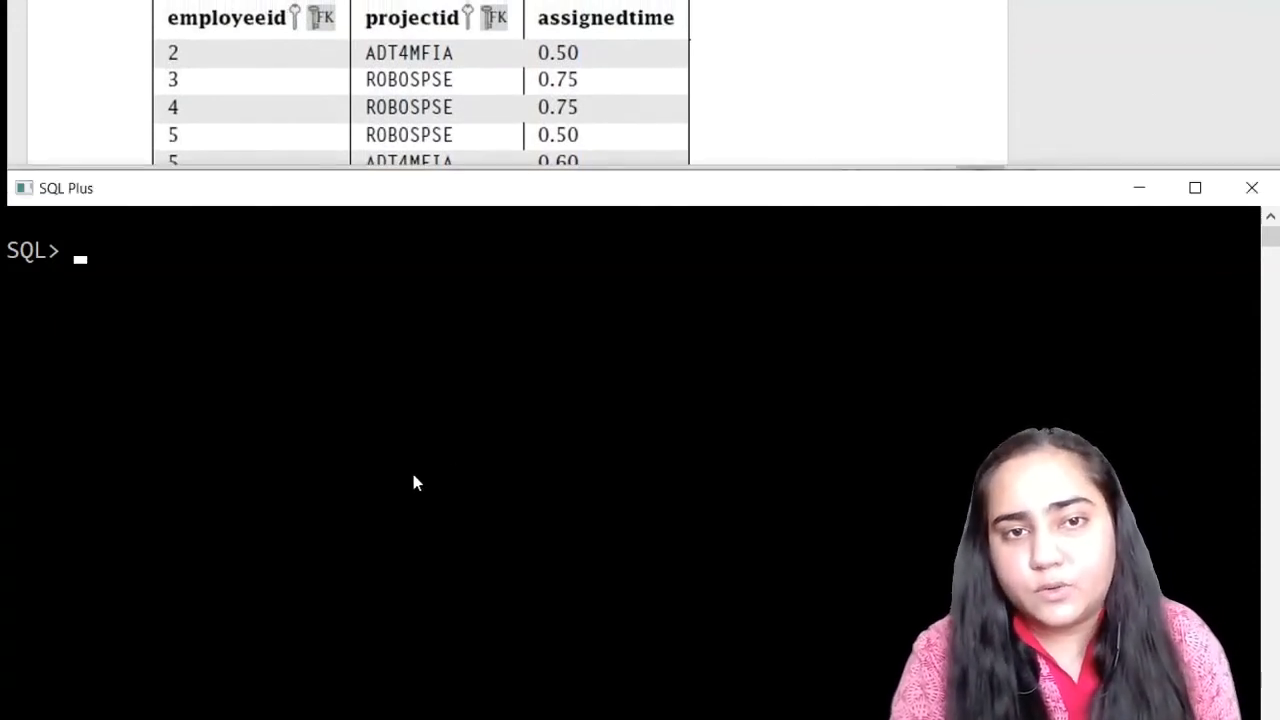
- Type INSERT INTO workson(employeeid, projectid, assignedtime) with &employeeid, &projectid, &assignedtime substitution values
{"action": "type", "text": "inse"}
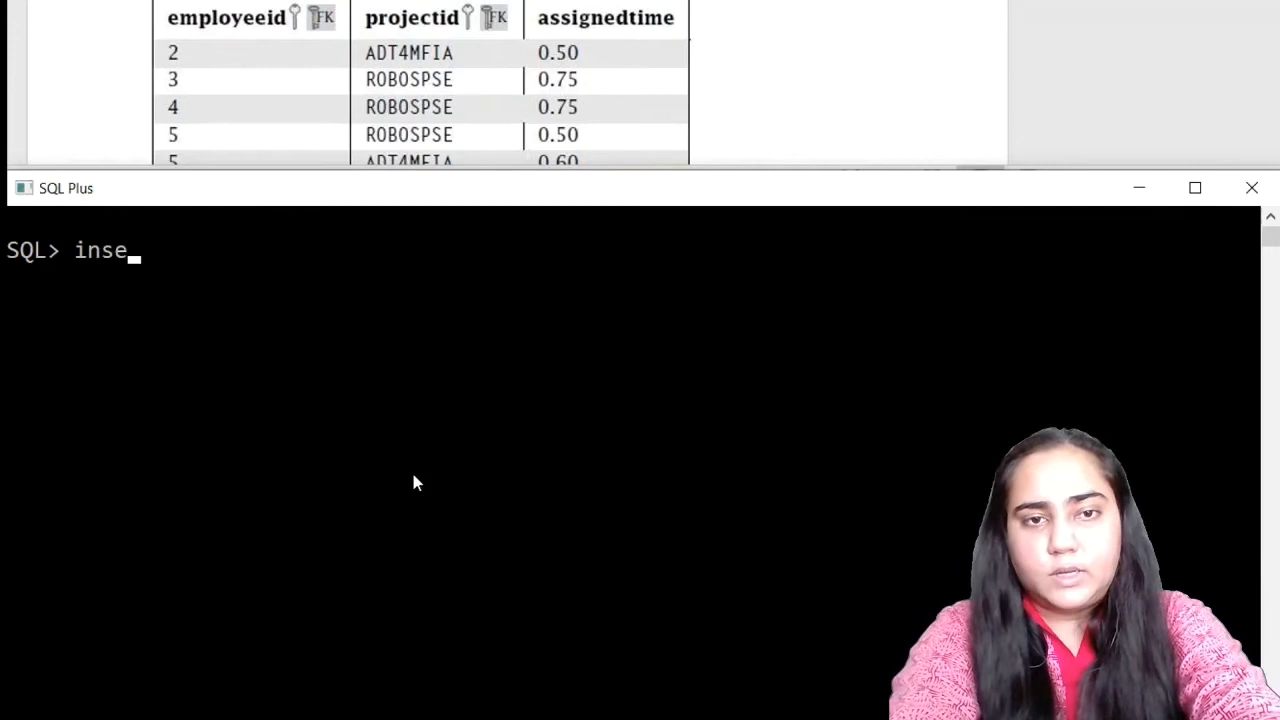
{"action": "type", "text": "rt into"}
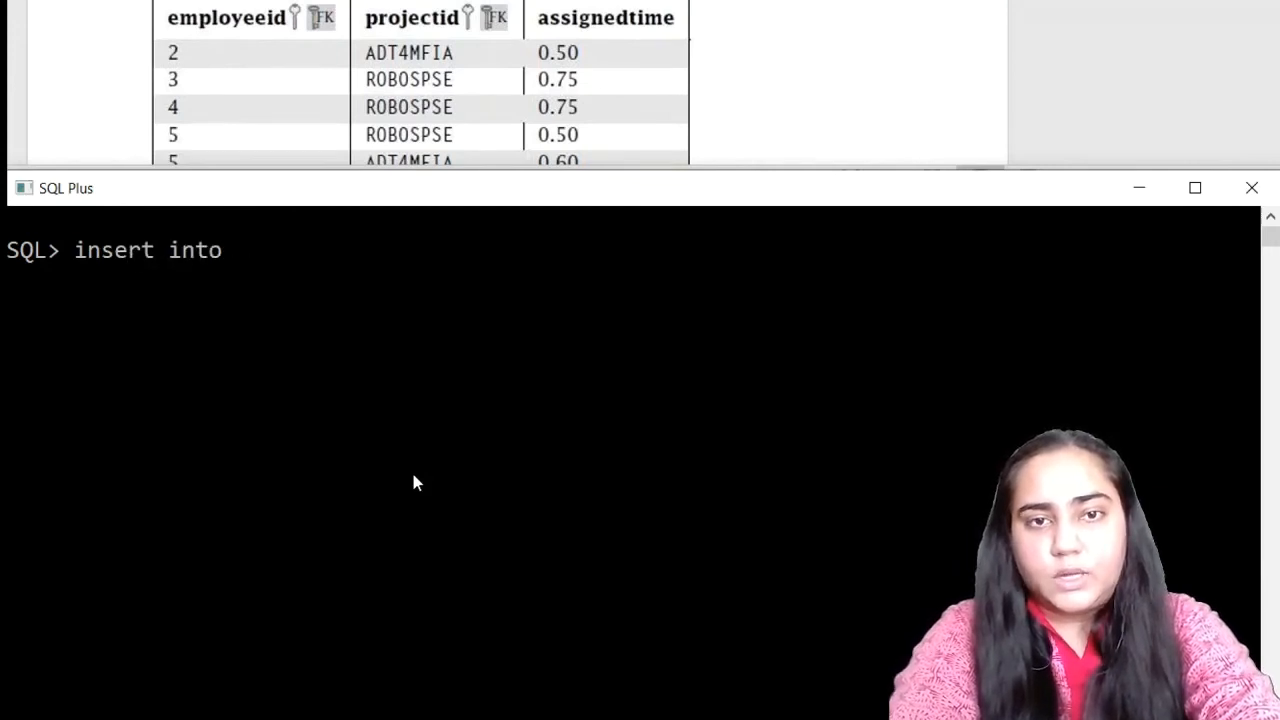
{"action": "type", "text": "workson"}
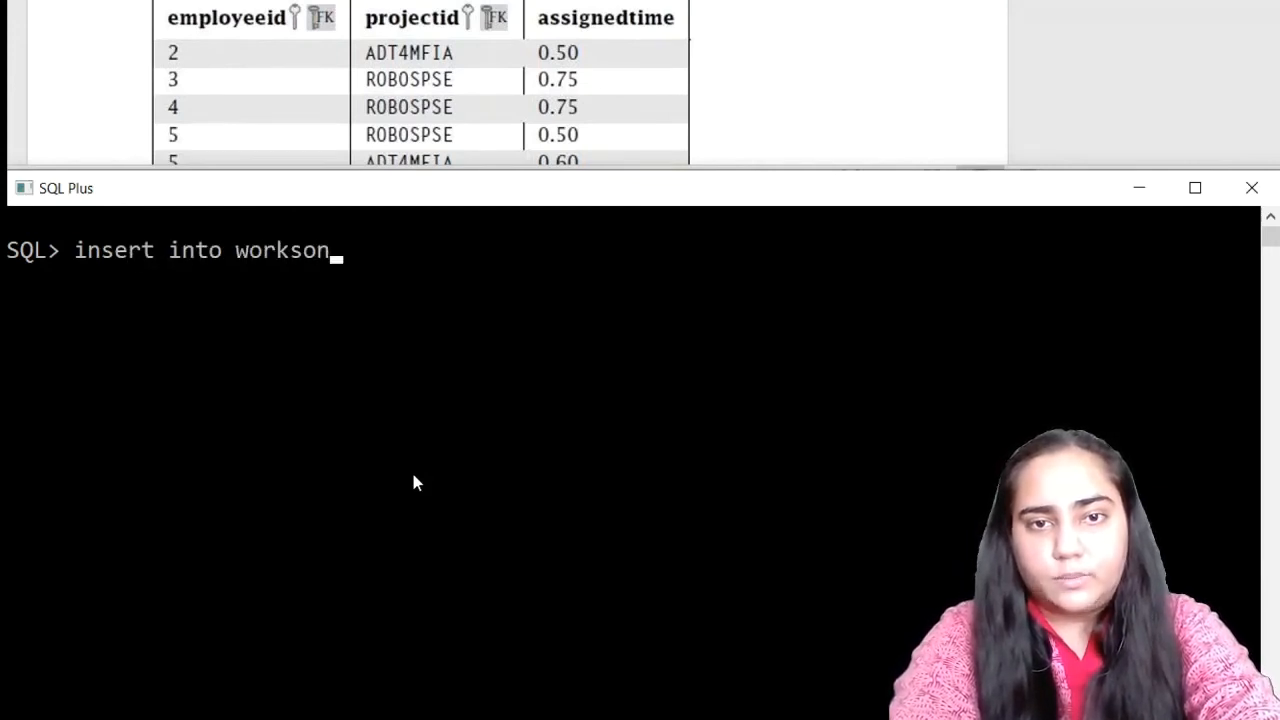
{"action": "type", "text": "(employeeid,"}
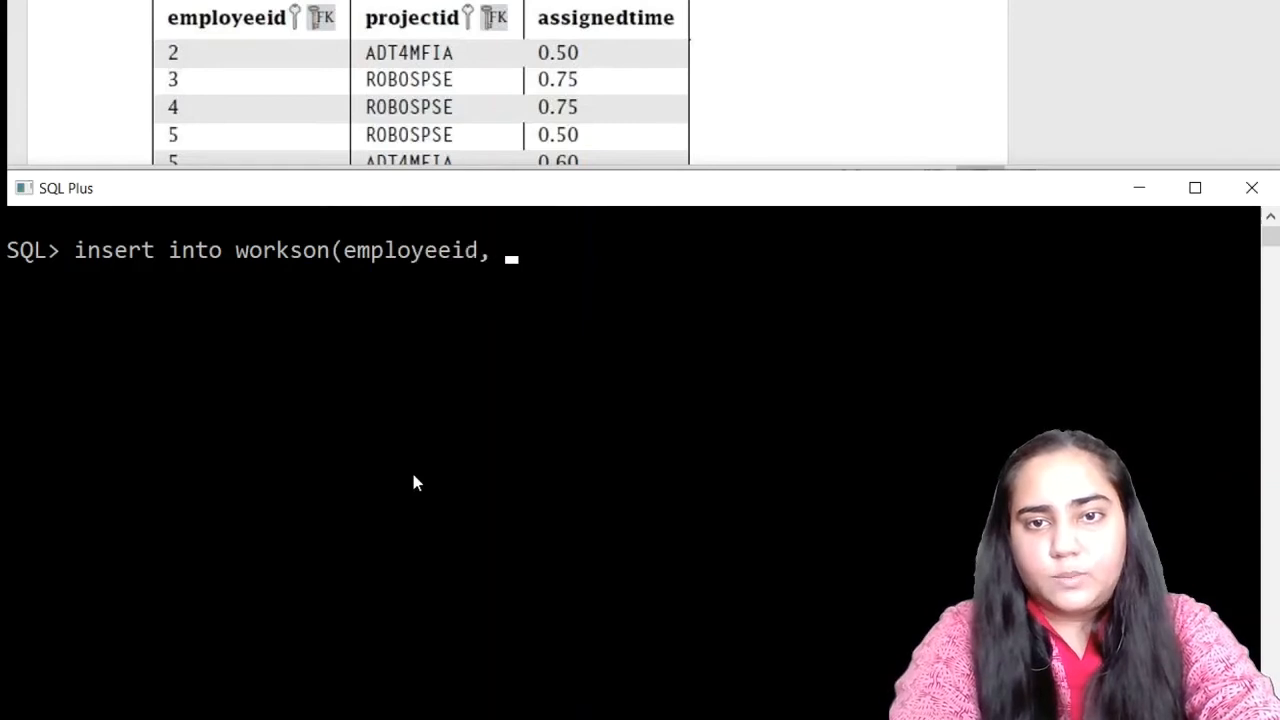
{"action": "type", "text": "projectid"}
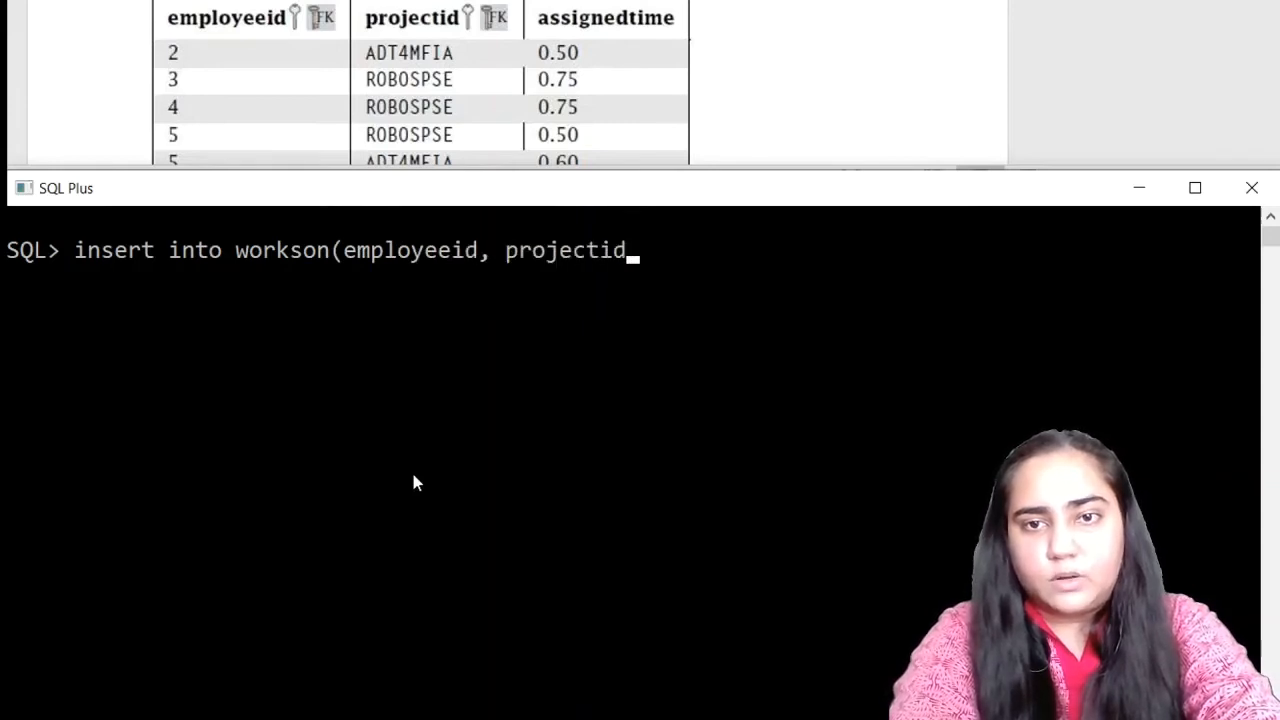
{"action": "type", "text": ", assignedt"}
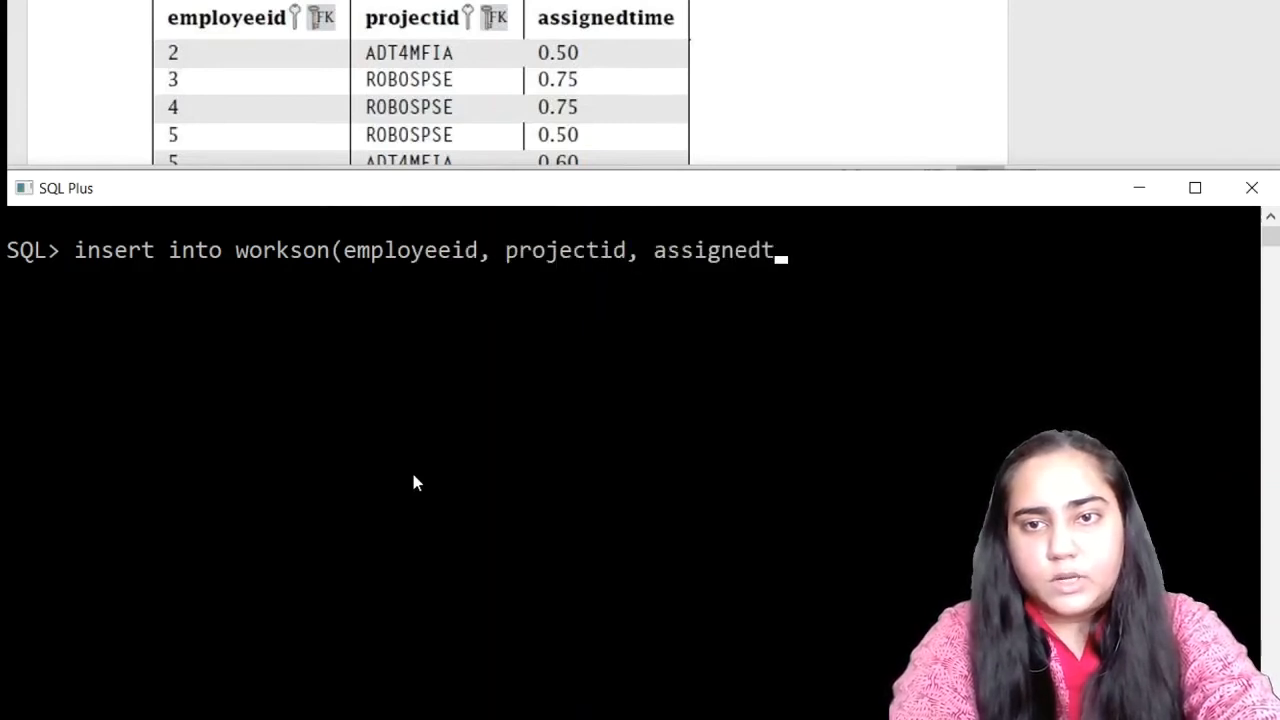
{"action": "type", "text": "ime)"}
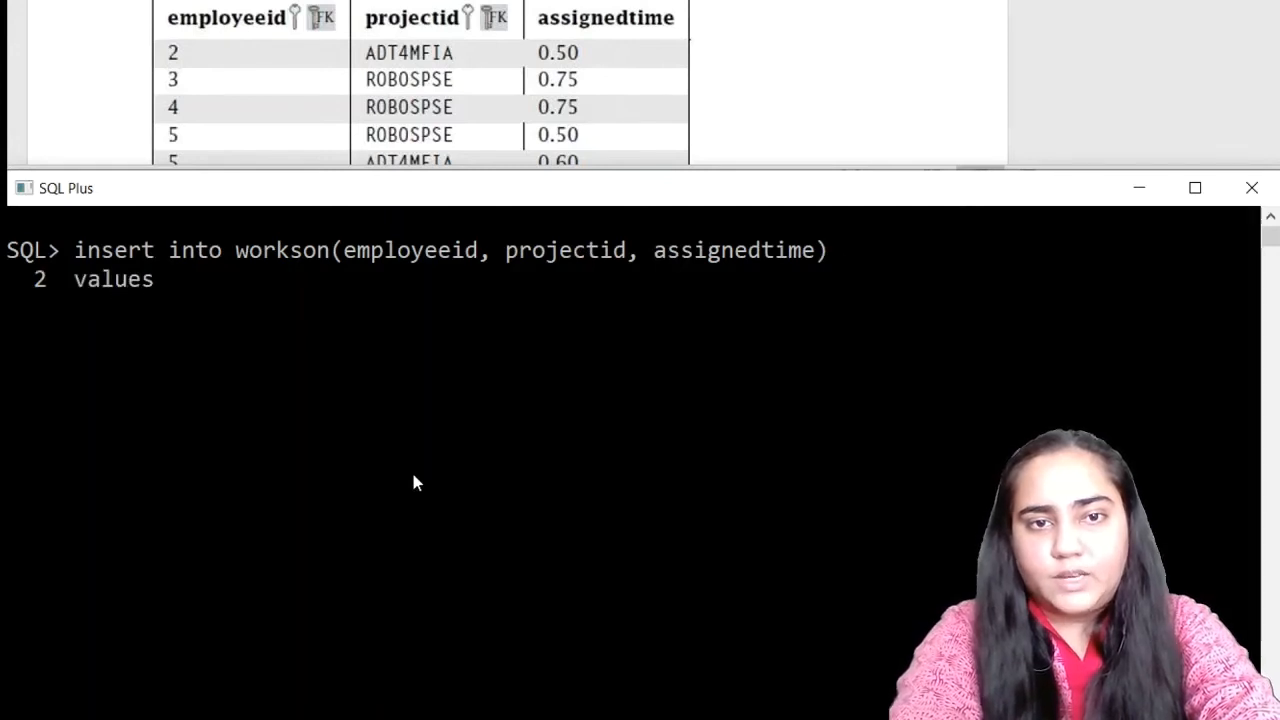
{"action": "type", "text": "(&employeeid"}
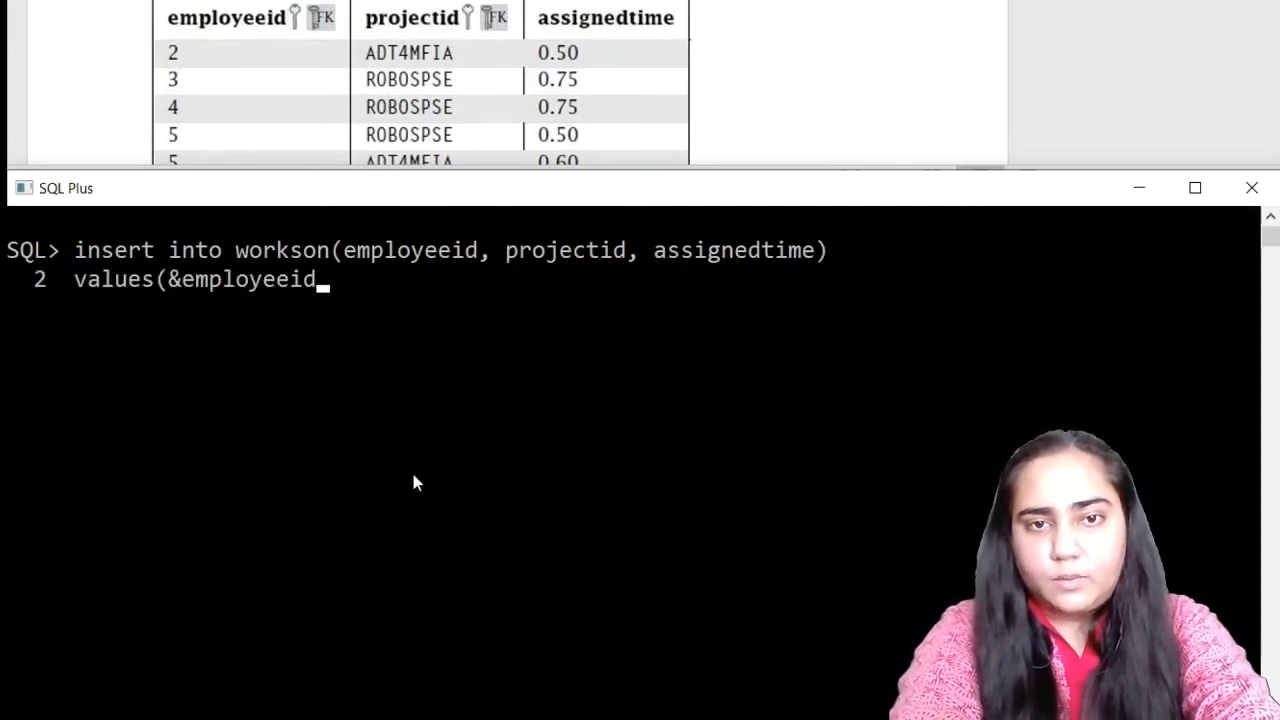
{"action": "type", "text": ", &"}
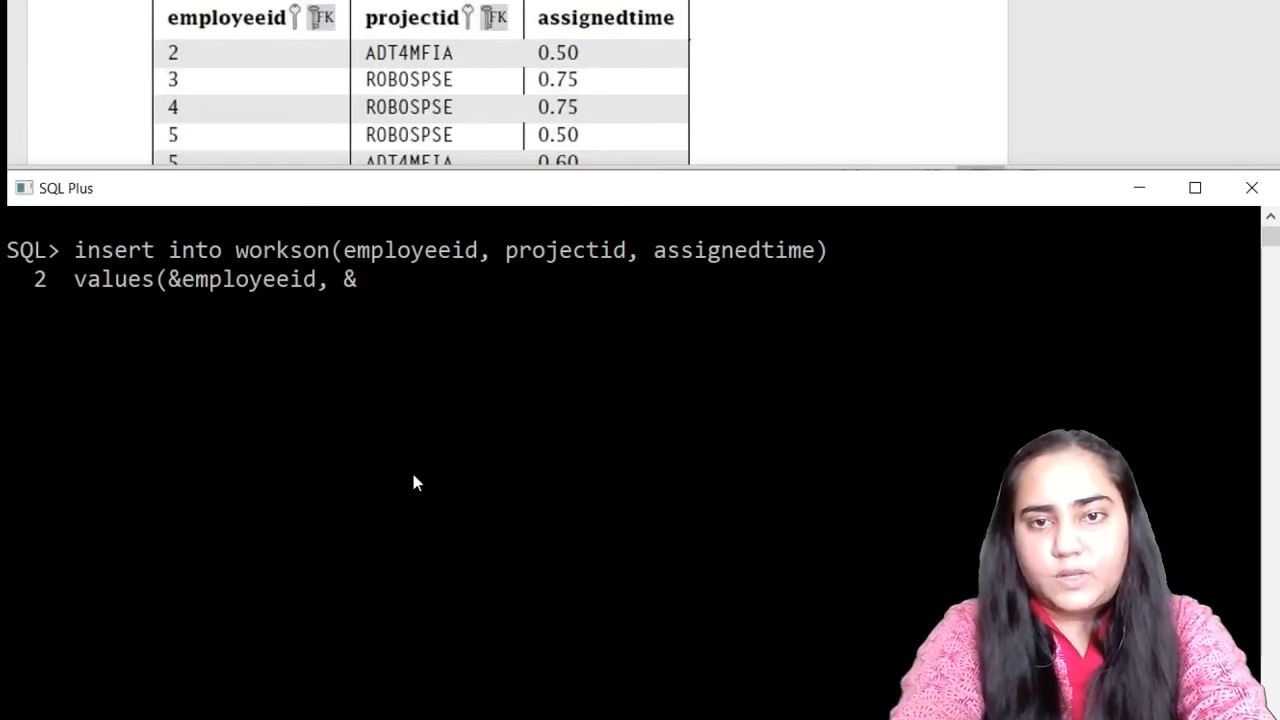
{"action": "type", "text": "proejc"}
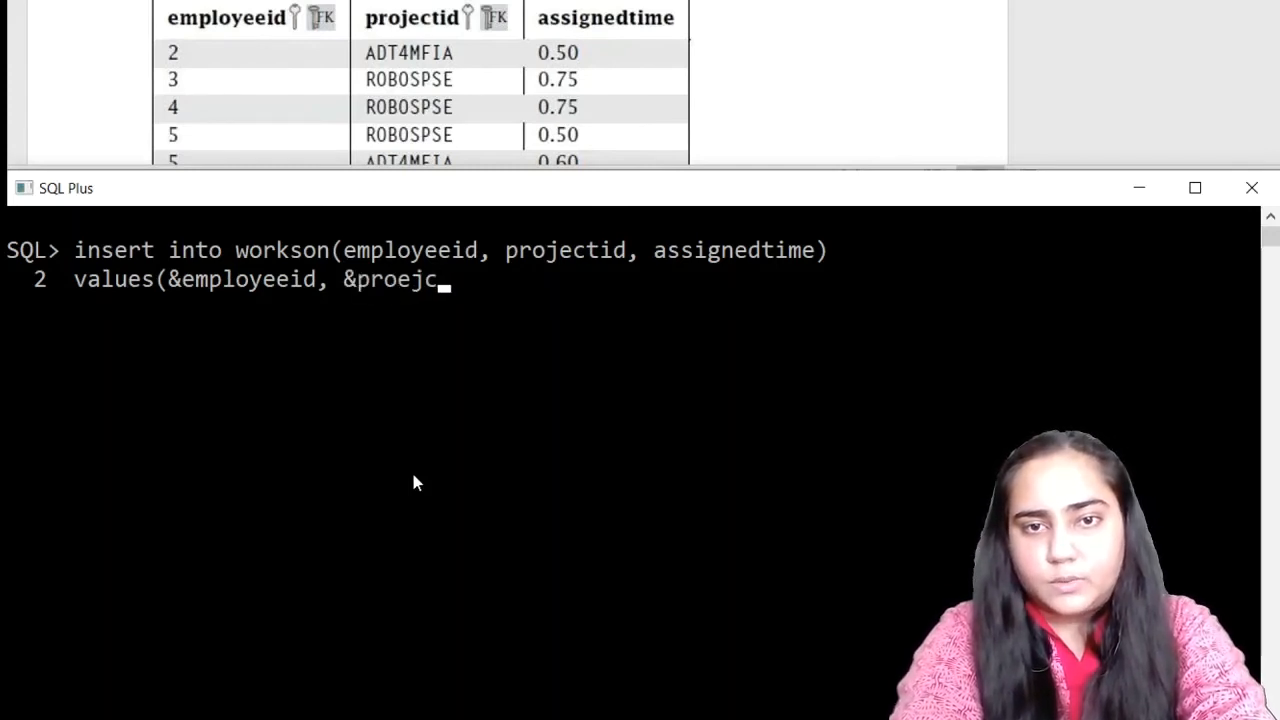
{"action": "type", "text": "project"}
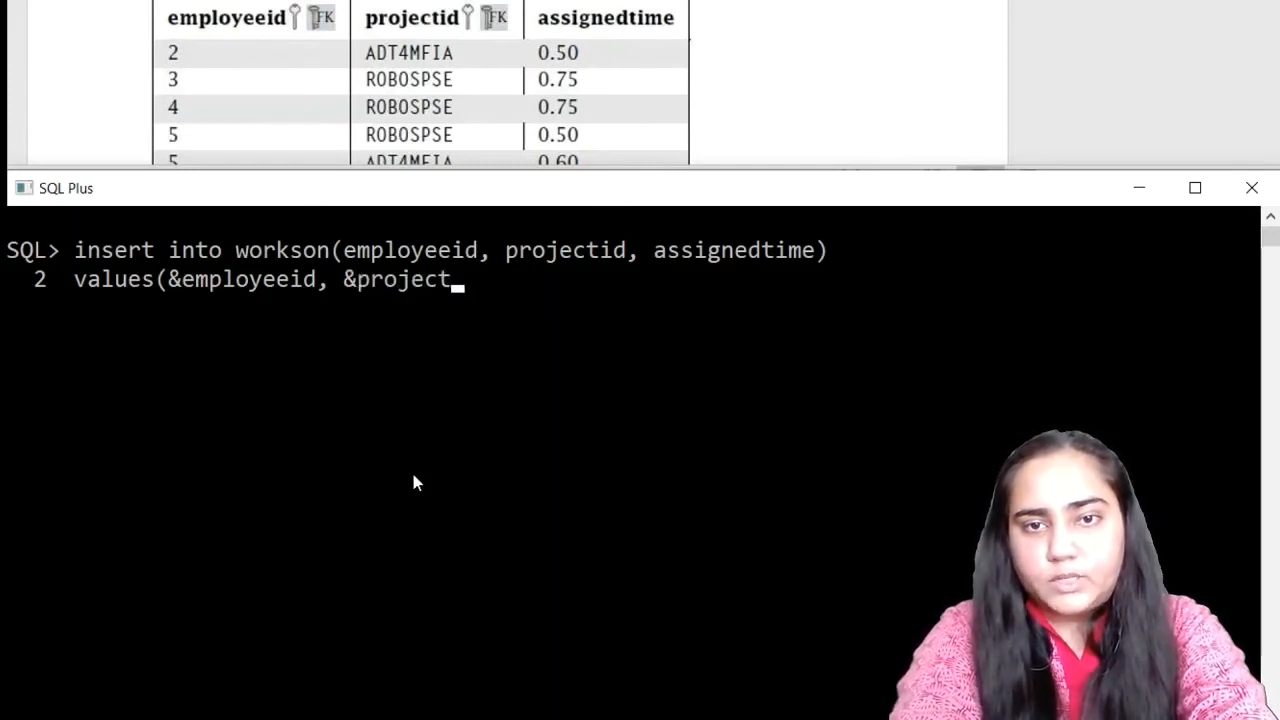
{"action": "type", "text": "id, &"}
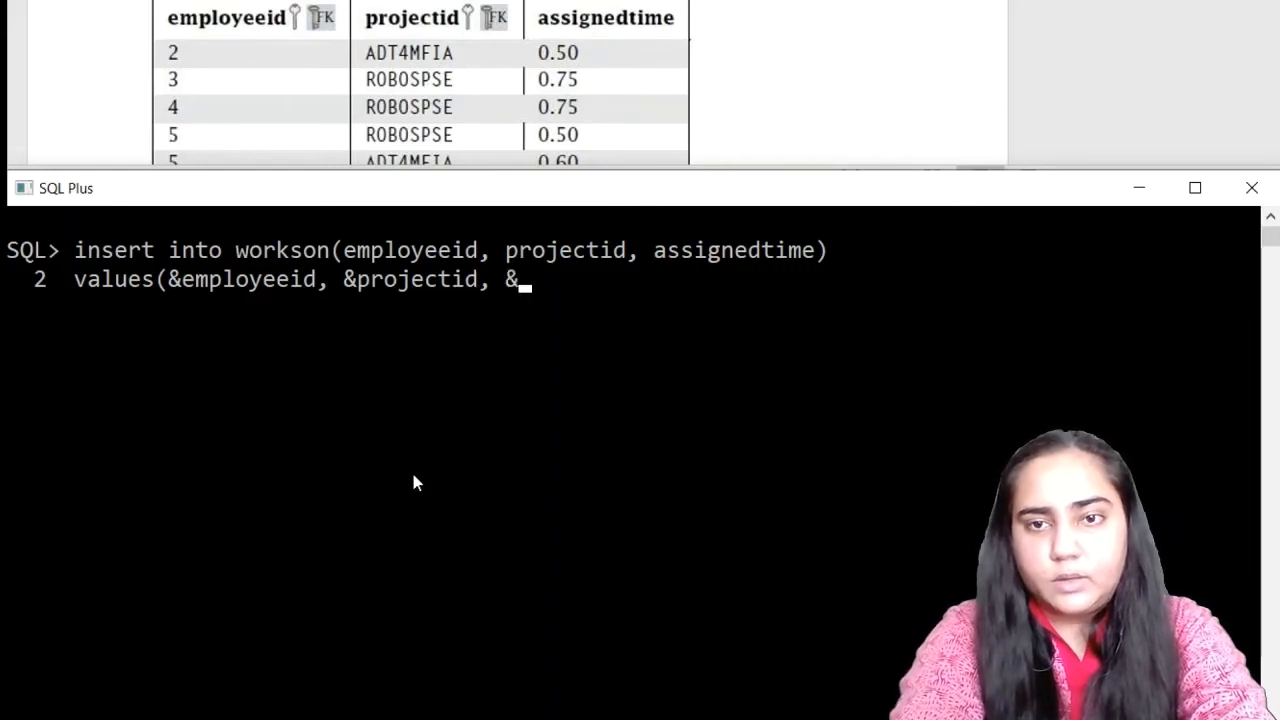
{"action": "type", "text": "assignedtime);"}
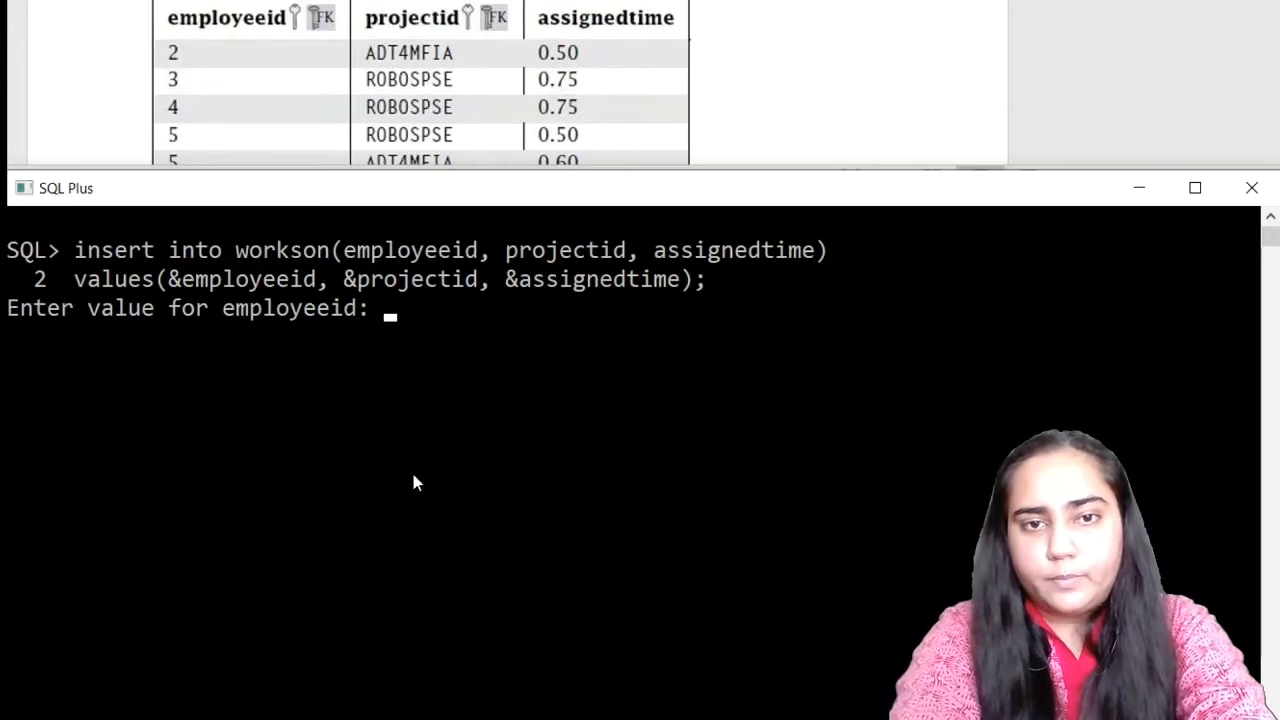
- Enter employee 2, project 'ADT4MFIA' and the assigned time at the prompts
{"action": "type", "text": "2"}
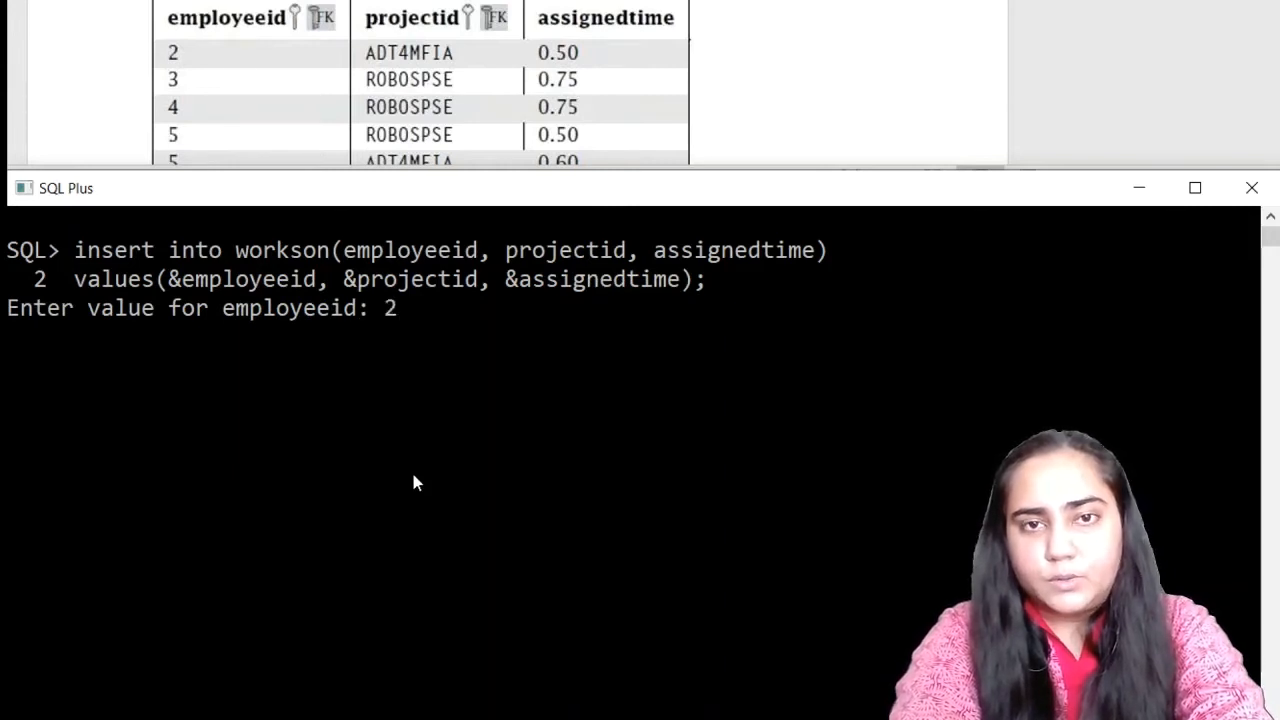
{"action": "type", "text": "'ADT"}
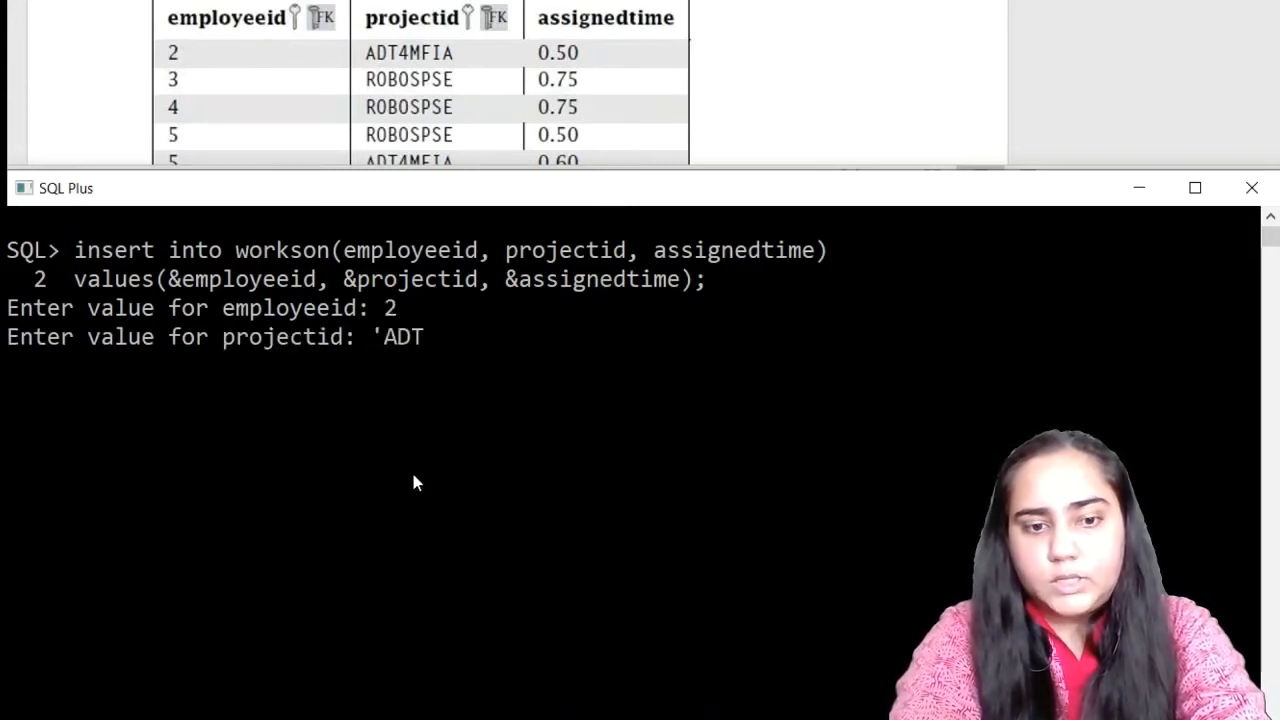
{"action": "type", "text": "4MFIA'"}
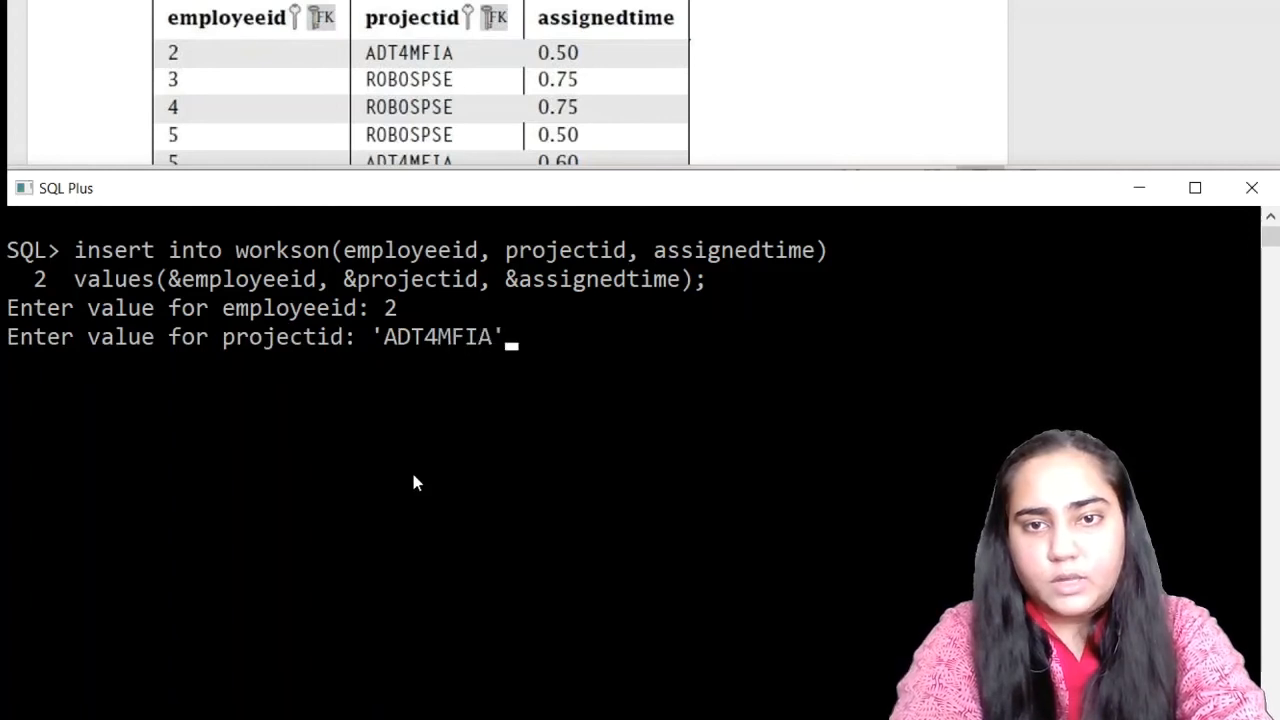
{"action": "type", "text": "0."}
{"action": "type", "text": "/"}
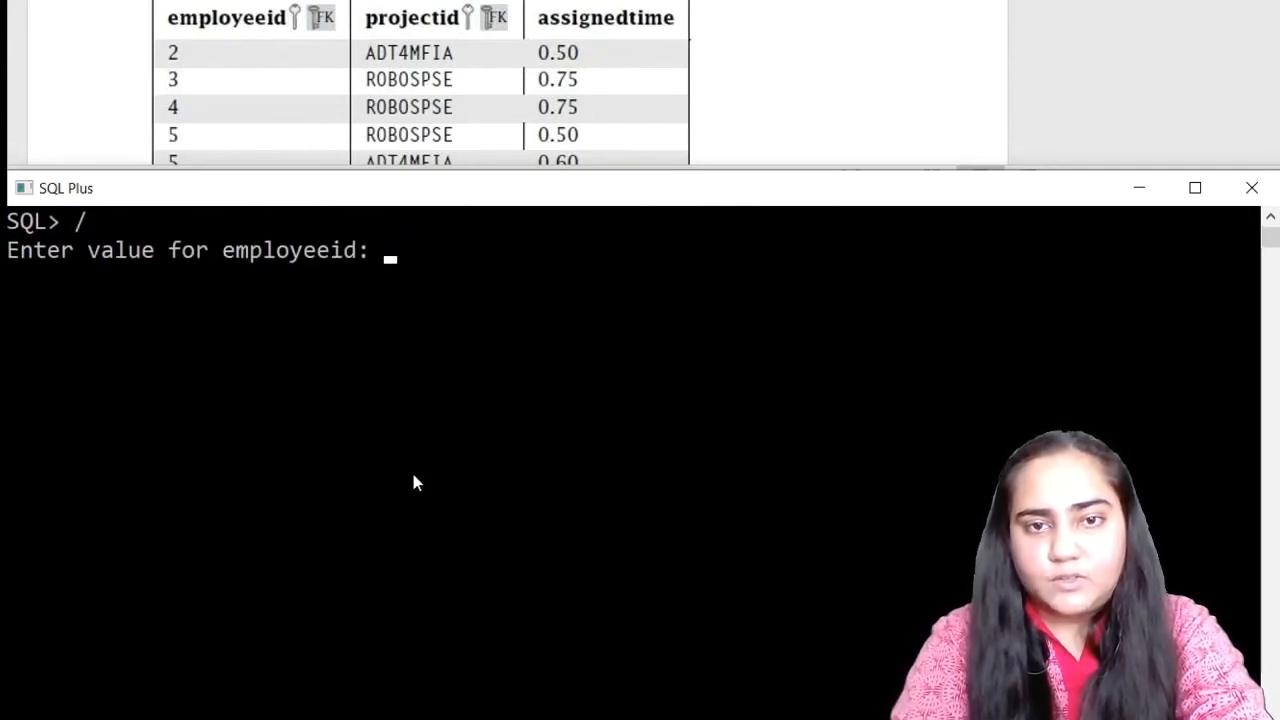
- Insert workson rows for employees 3 and 4 on ROBOSPSE at .75
{"action": "type", "text": "3"}
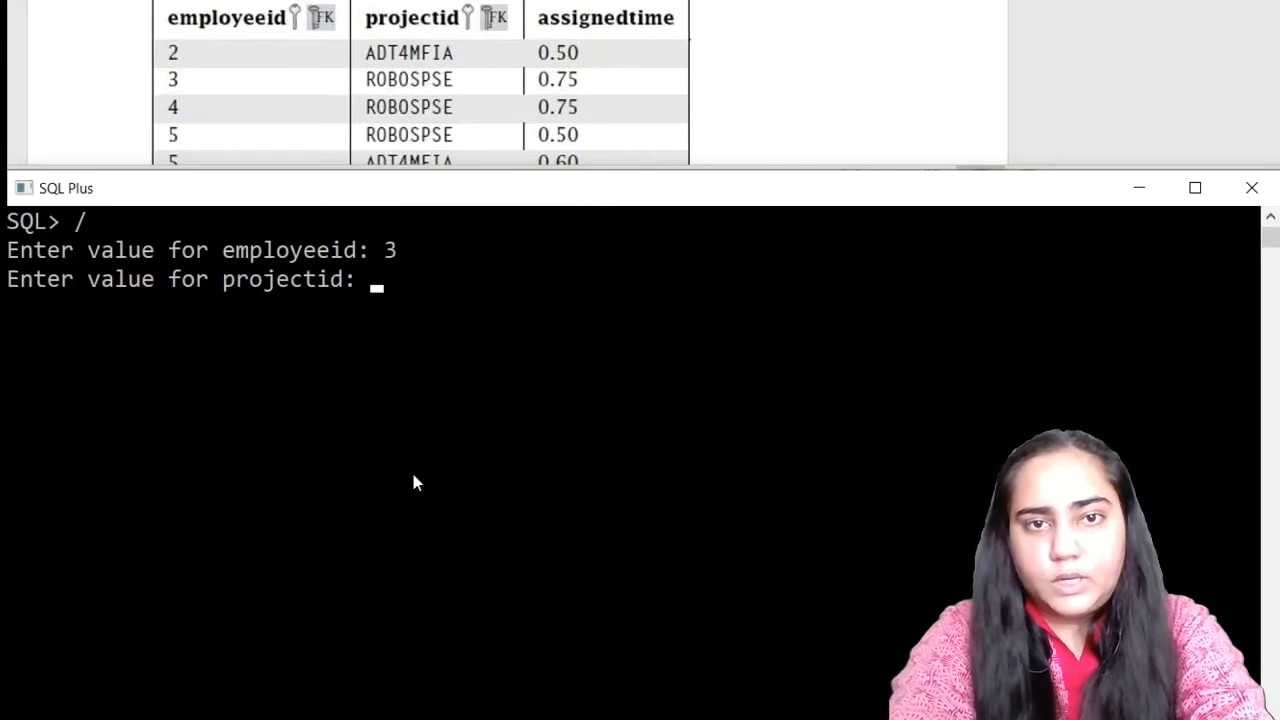
{"action": "type", "text": "'ROBOSPSE"}
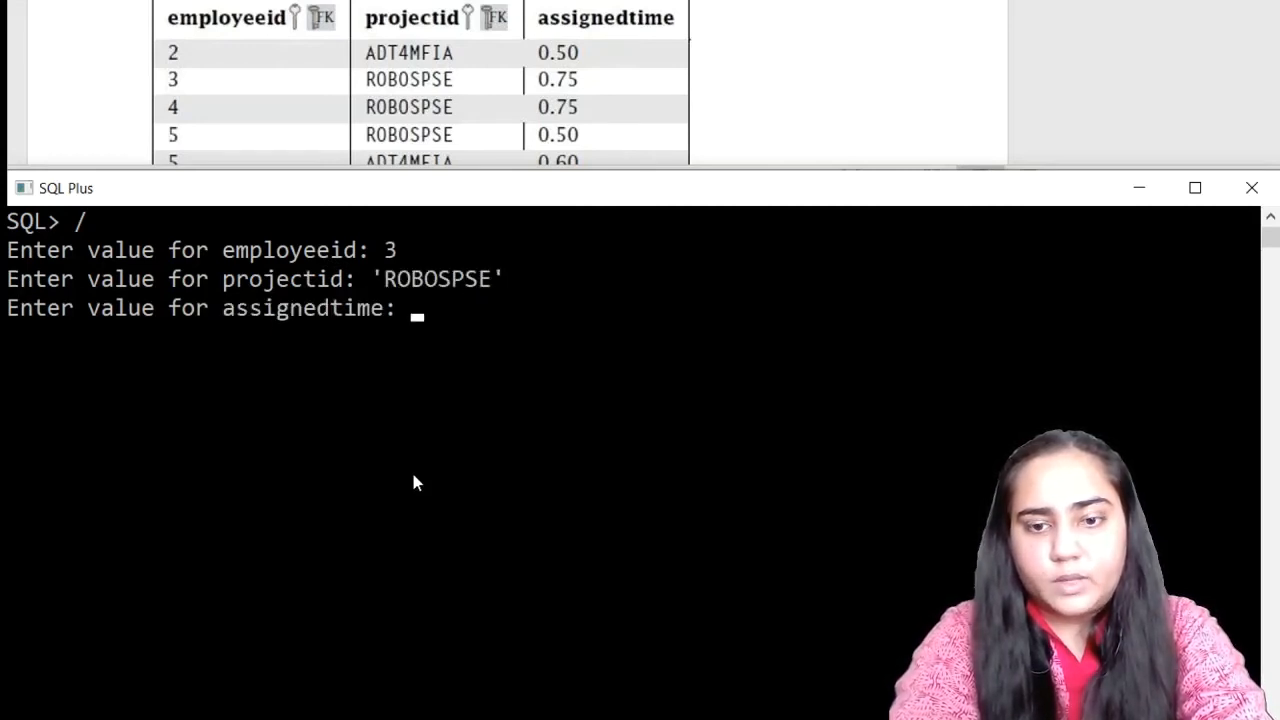
{"action": "type", "text": ".7"}
{"action": "type", "text": "/"}
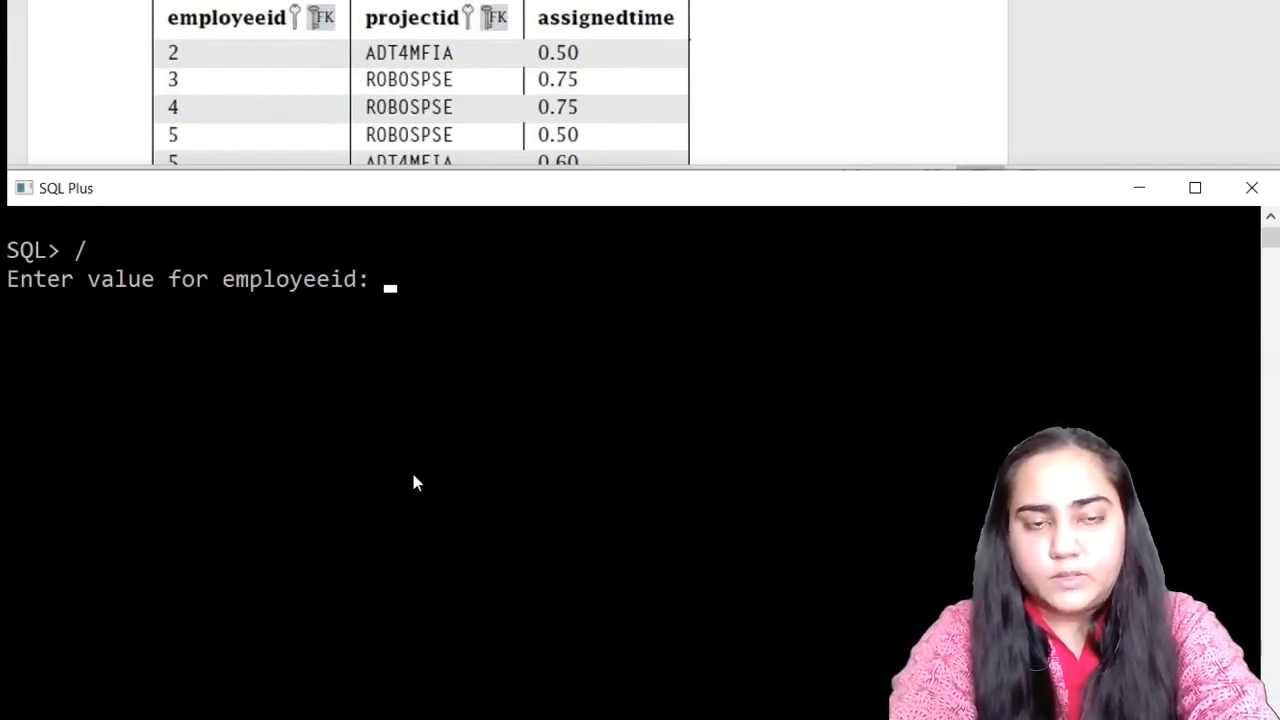
{"action": "type", "text": "4"}
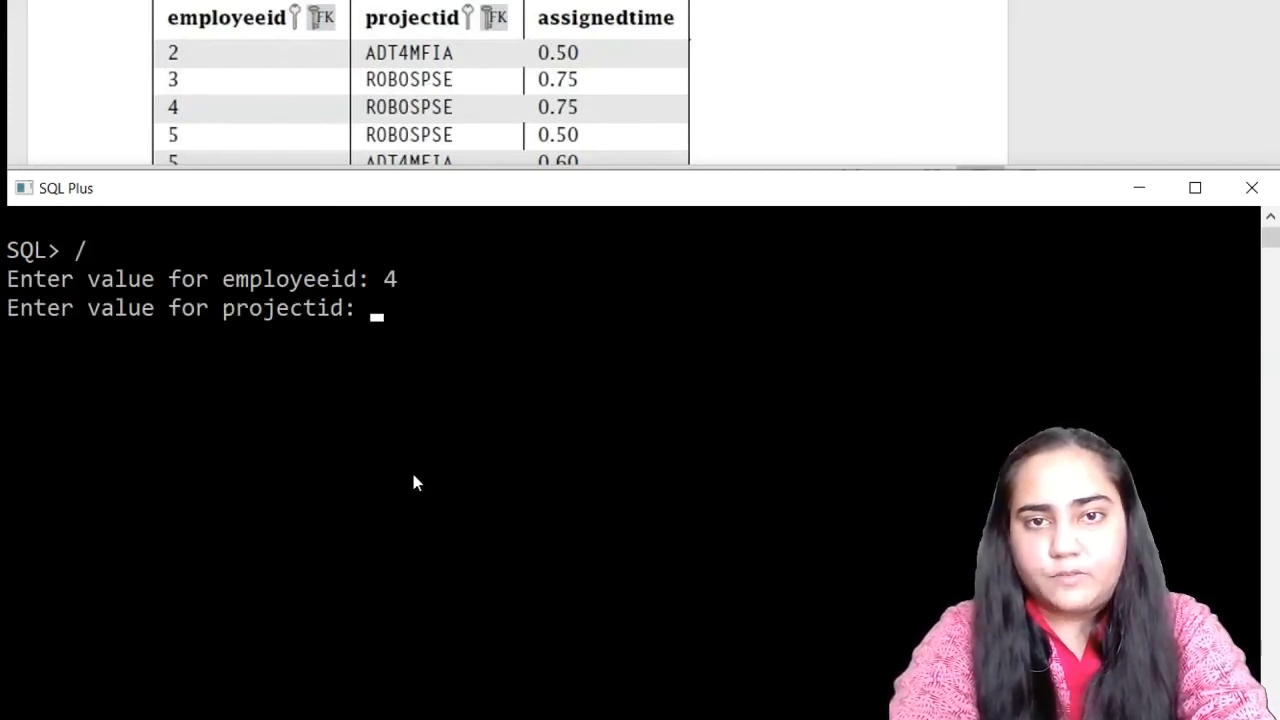
{"action": "type", "text": "'ROBOSPSE'"}
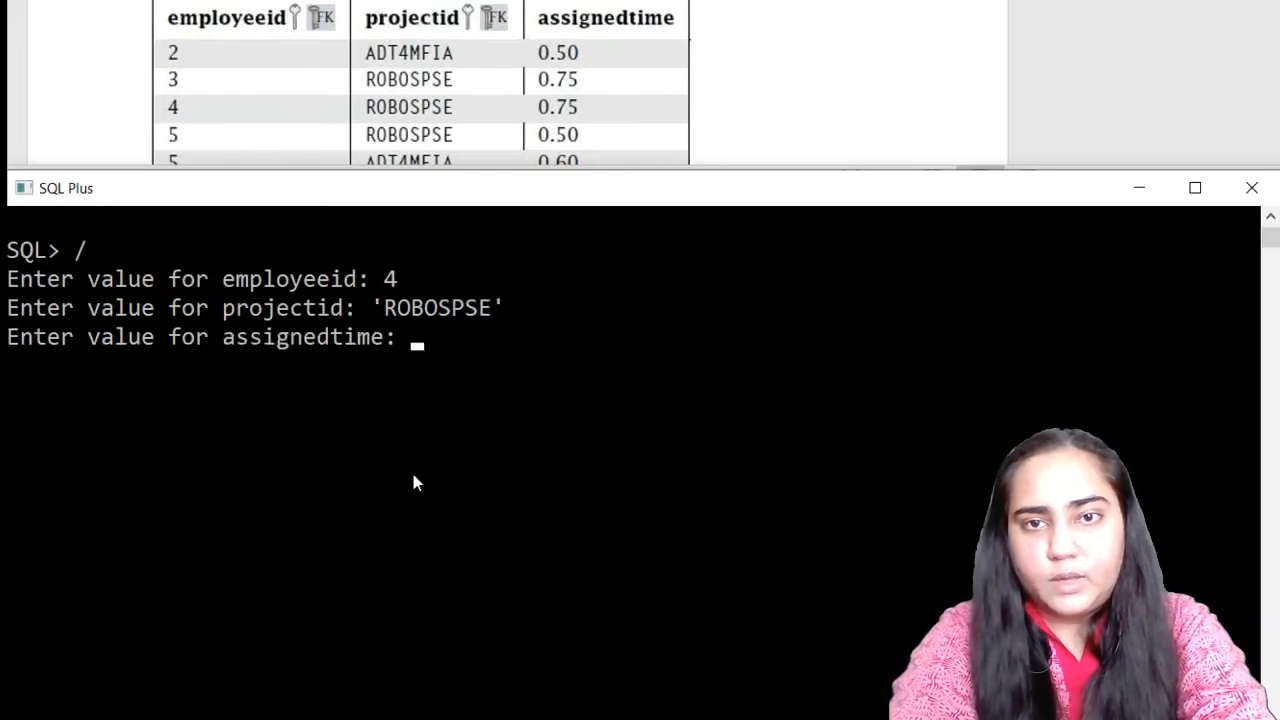
{"action": "type", "text": ".75"}
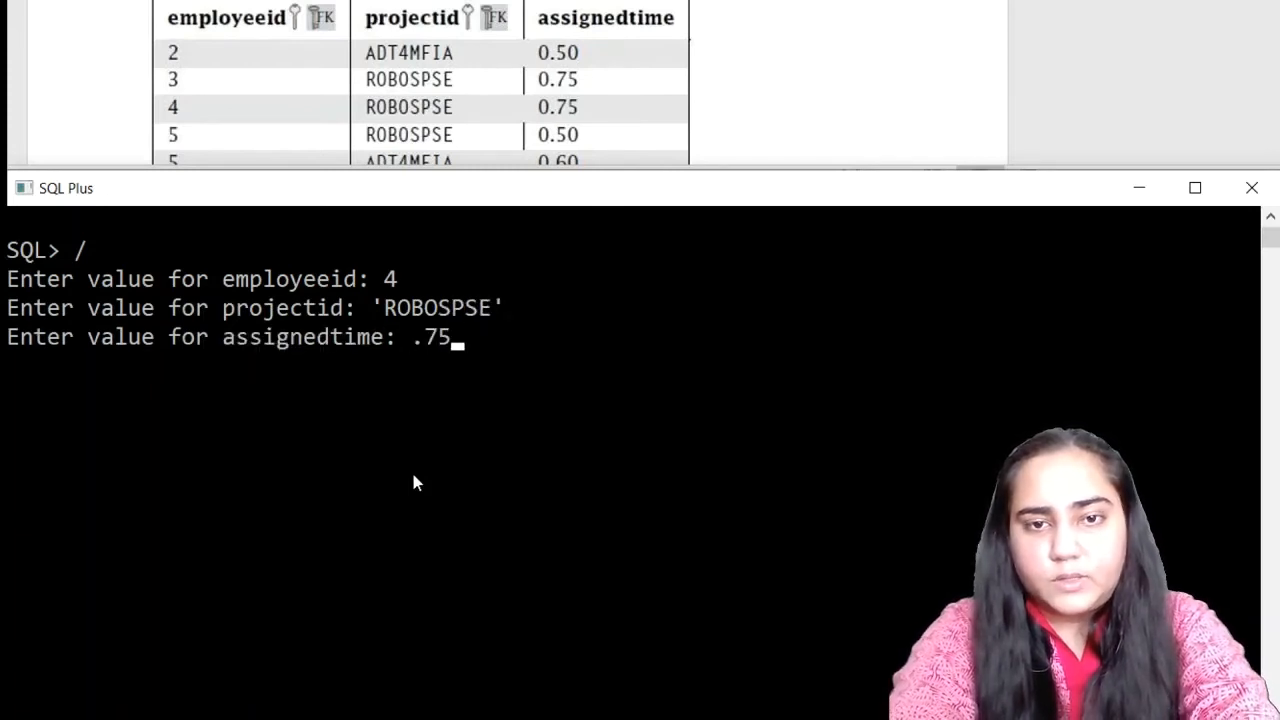
{"action": "key", "text": "enter"}
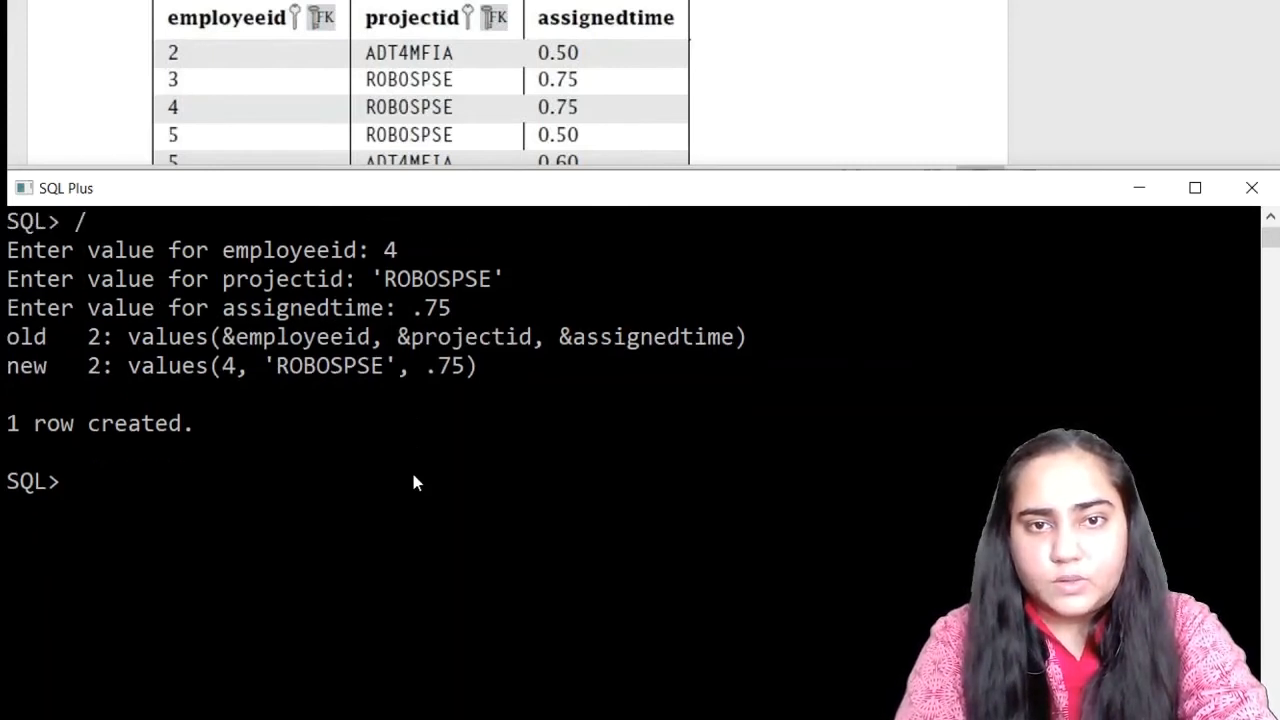
- Rerun the insert with / to add employee 5 on ROBOSPSE at 0.5
{"action": "scroll", "scroll_direction": "down", "scroll_amount": 3}
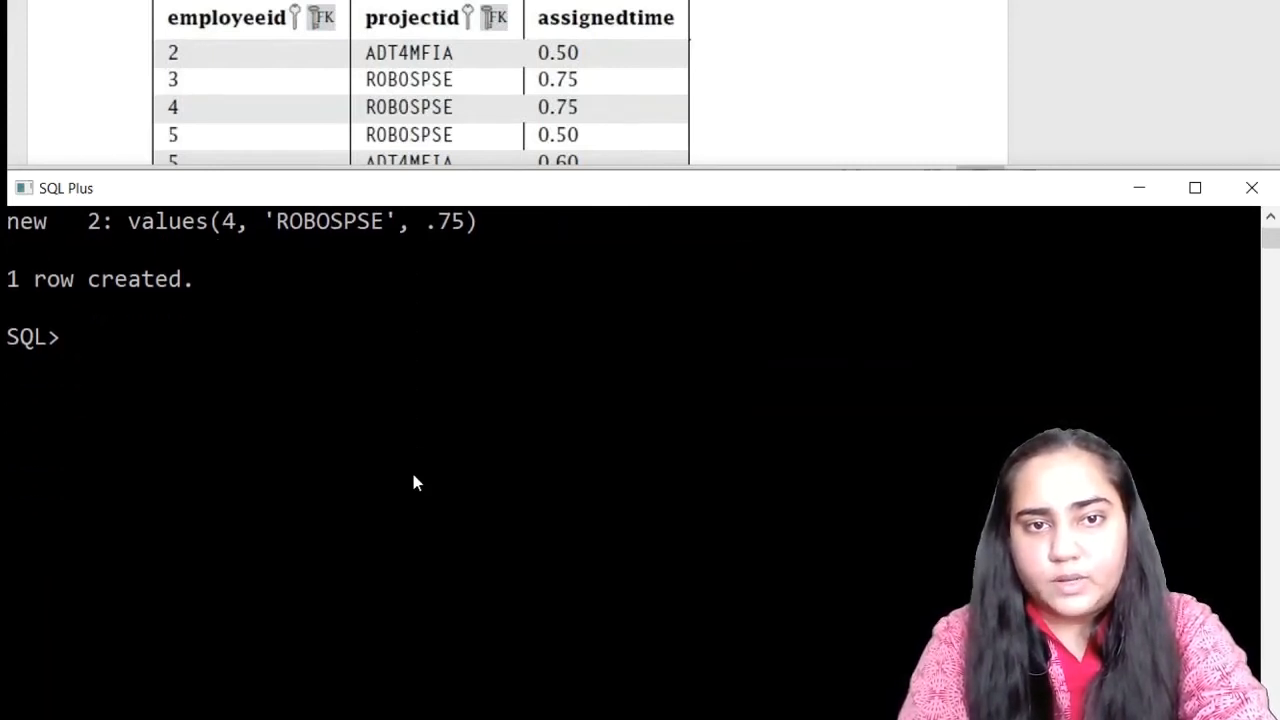
{"action": "type", "text": "/"}
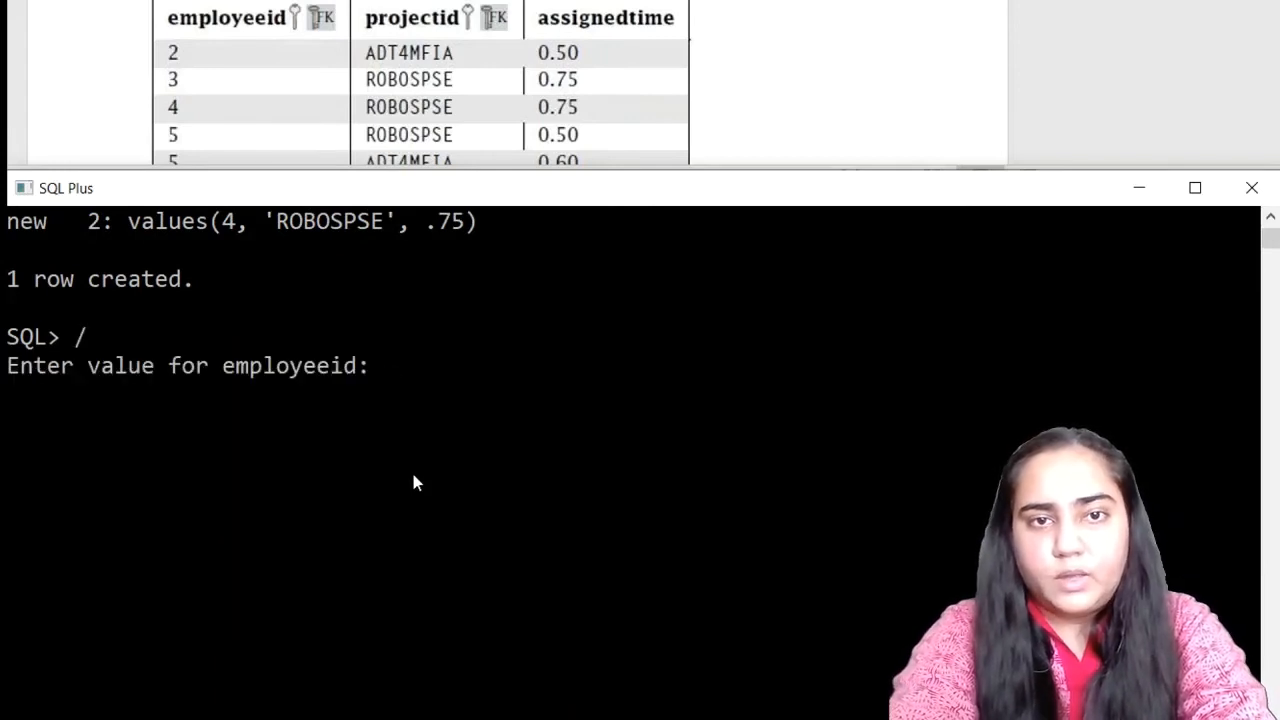
{"action": "type", "text": "5"}
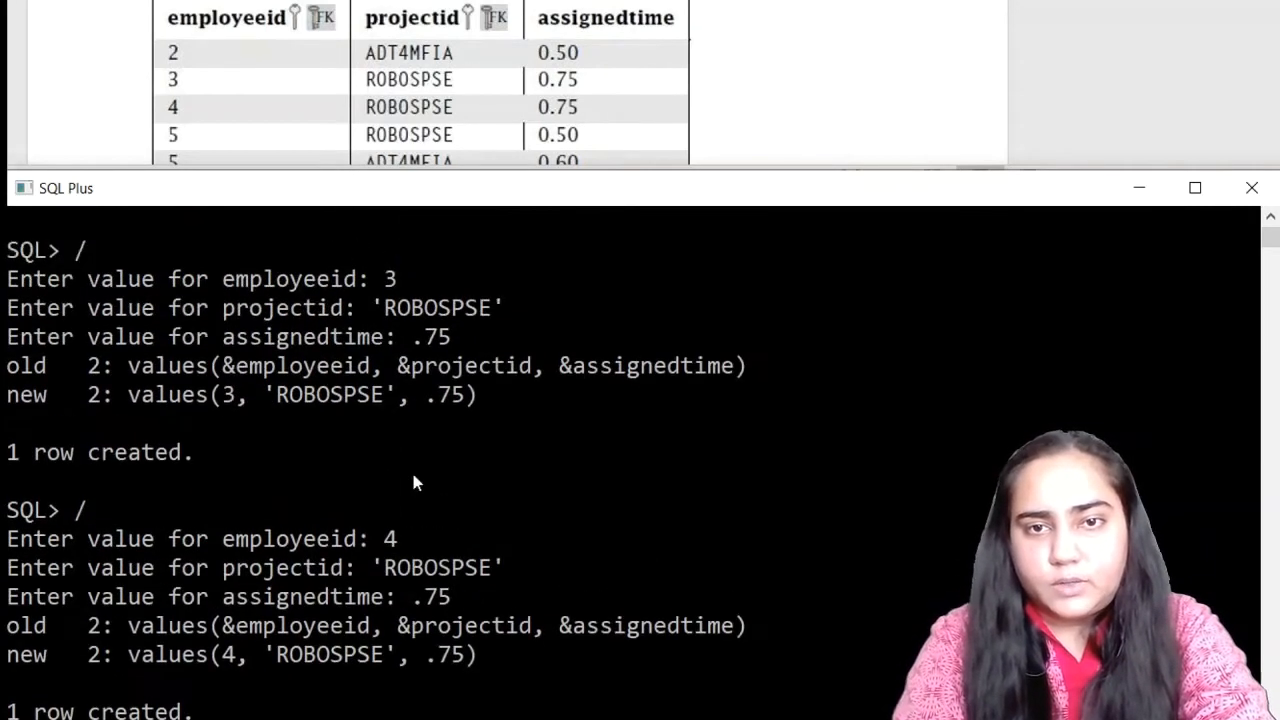
{"action": "type", "text": "5"}
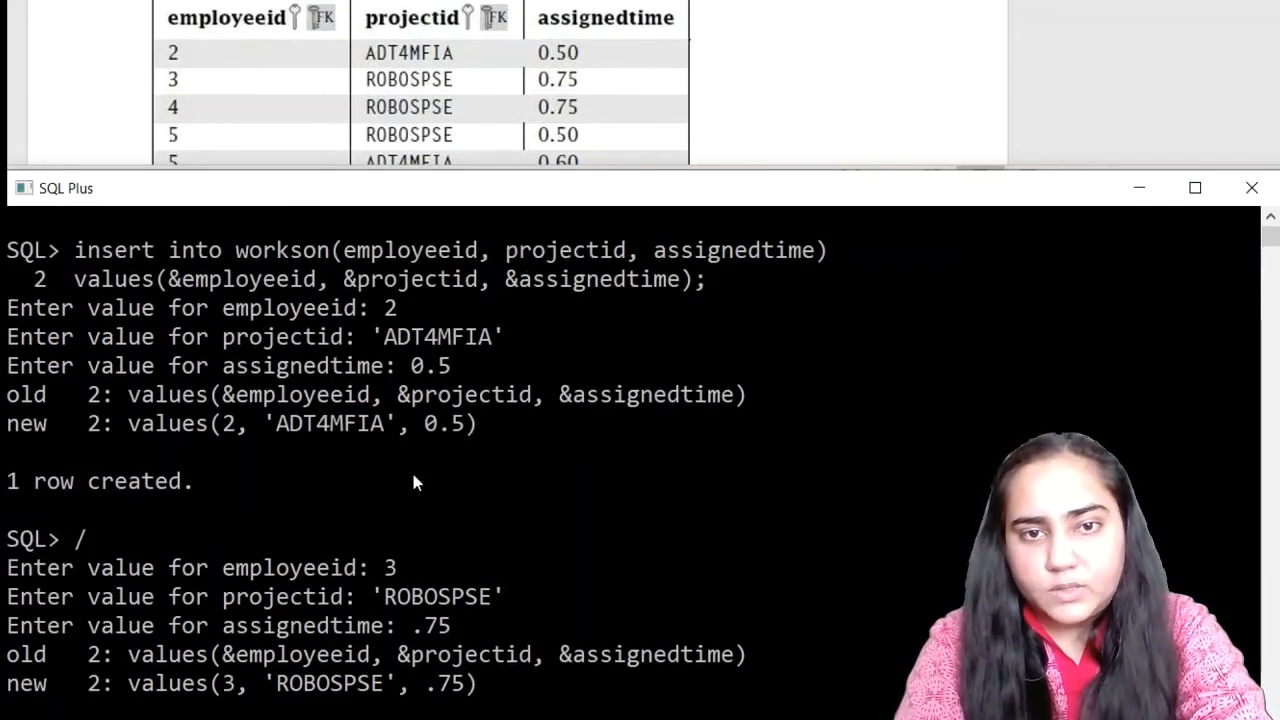
{"action": "key", "text": "Return"}
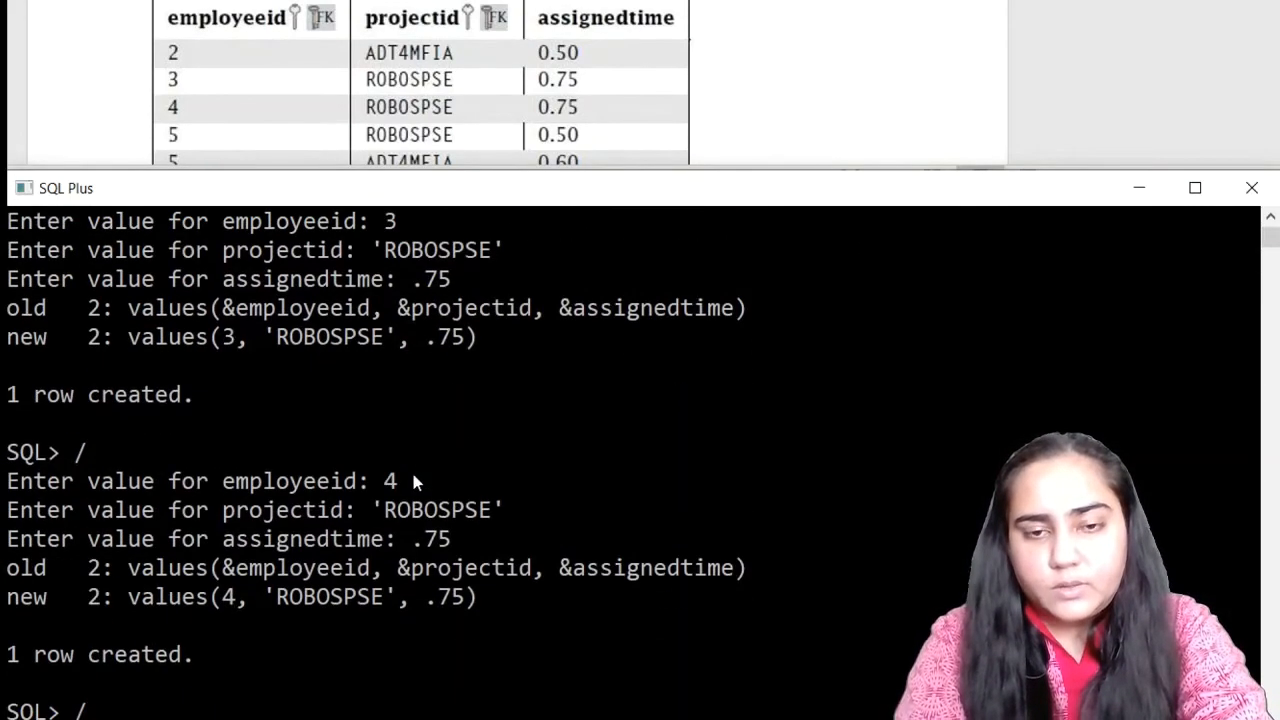
{"action": "type", "text": "5"}
{"action": "type", "text": "'"}
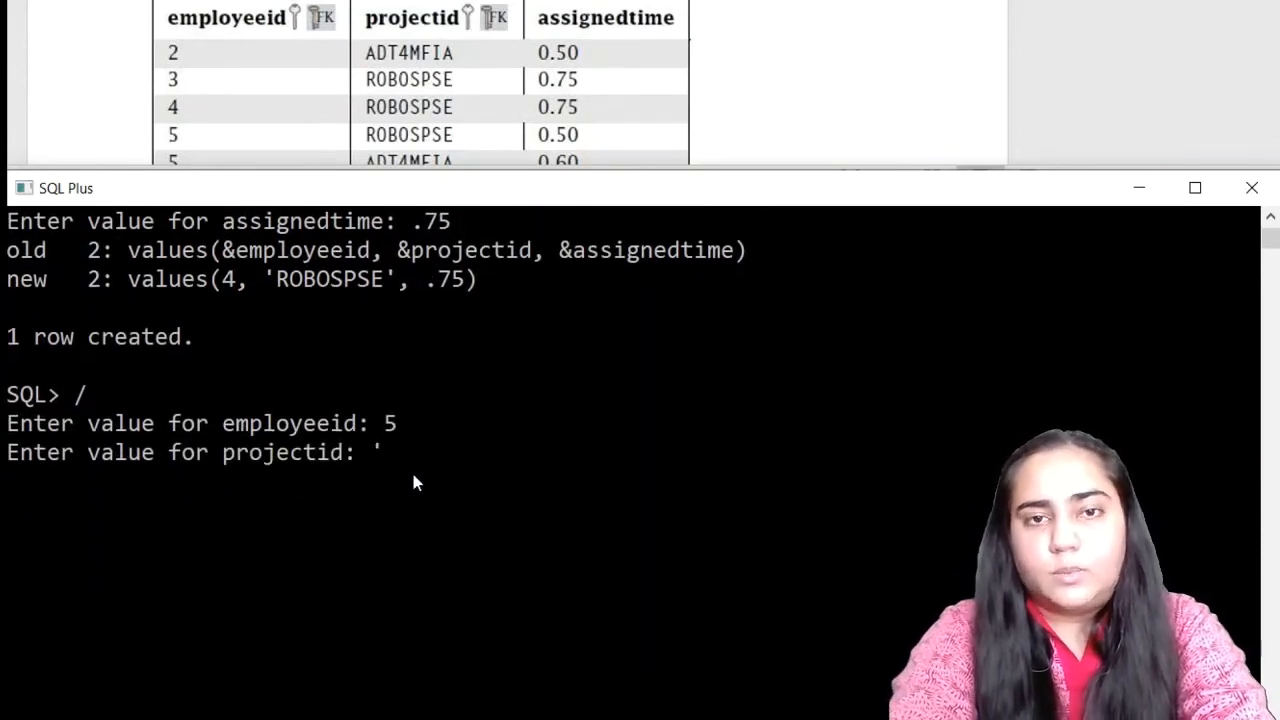
{"action": "type", "text": "ROBOSPSE'"}
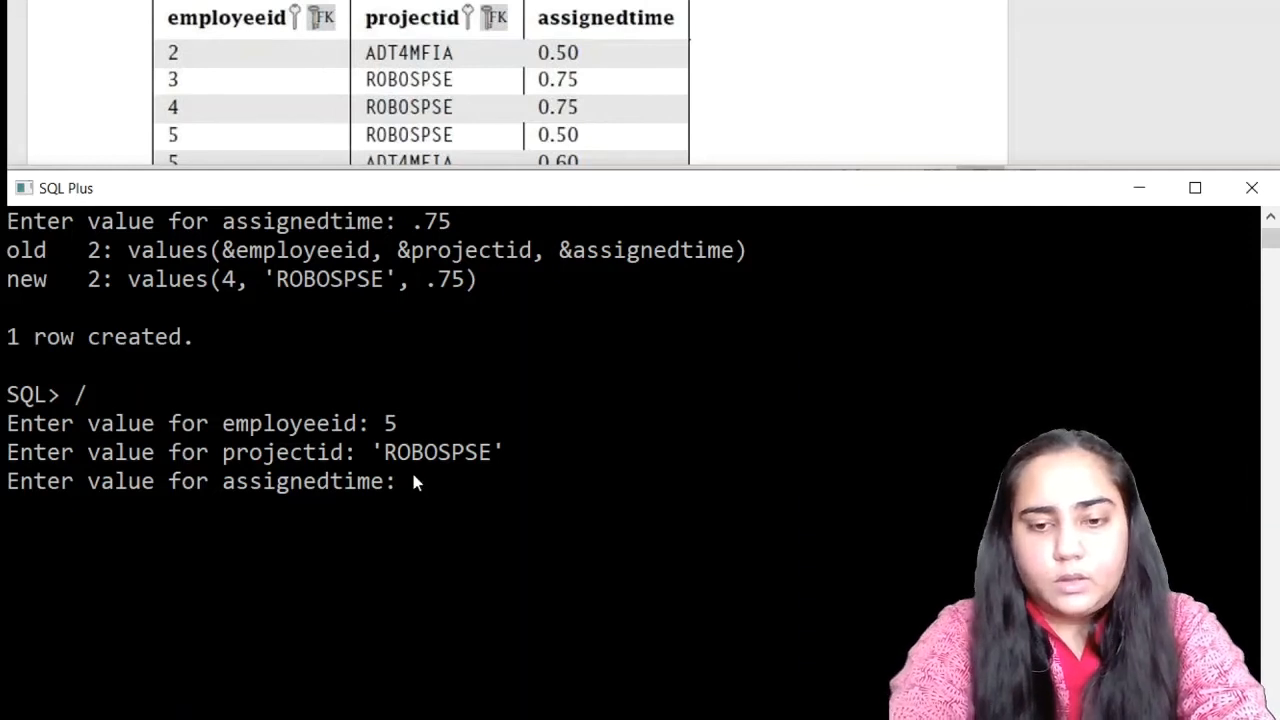
{"action": "type", "text": "0.5"}
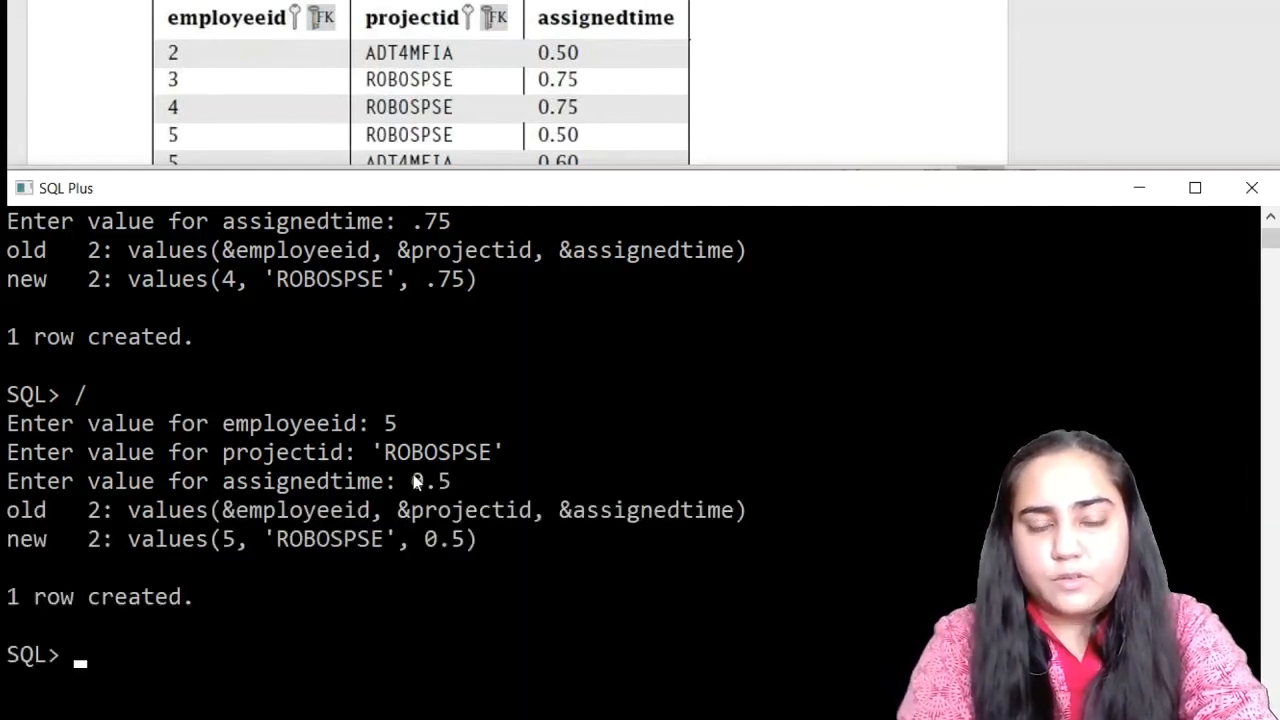
- Insert a workson row for employee 5 on 'ADT4MFIA' at .6
{"action": "scroll", "scroll_direction": "down", "scroll_amount": 3}
{"action": "type", "text": "/"}
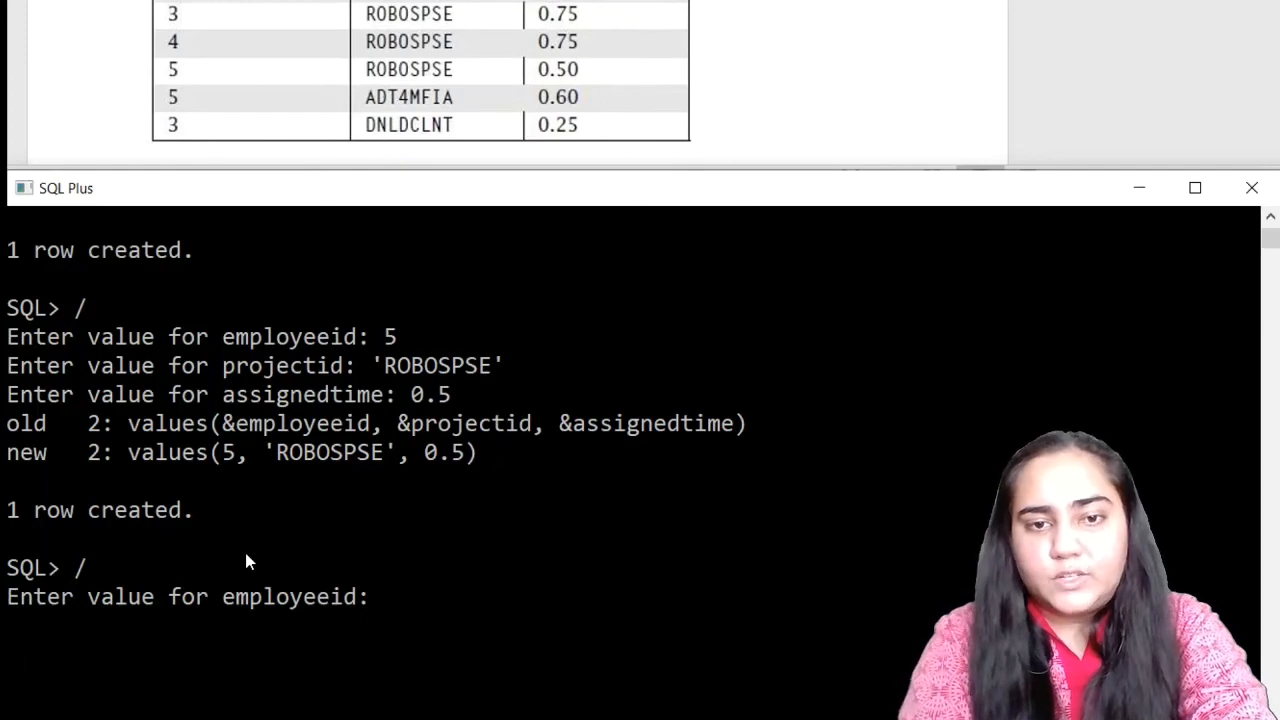
{"action": "type", "text": "5"}
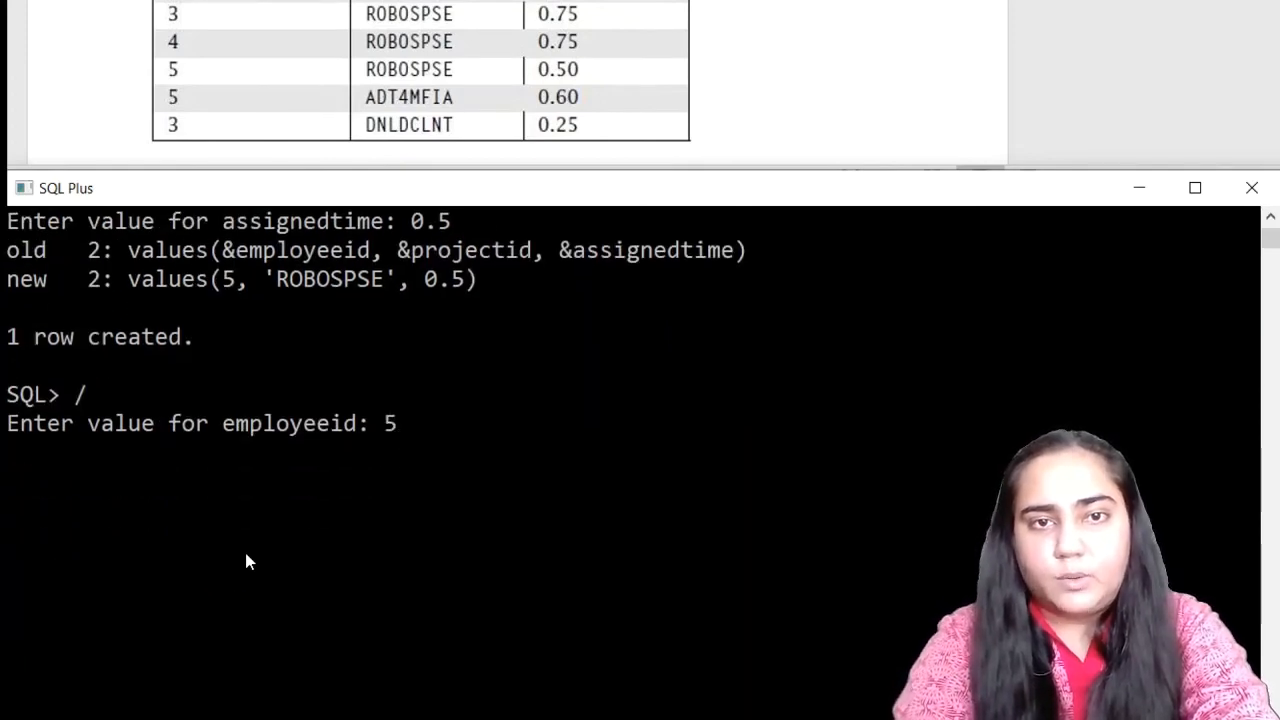
{"action": "type", "text": "'ADT"}
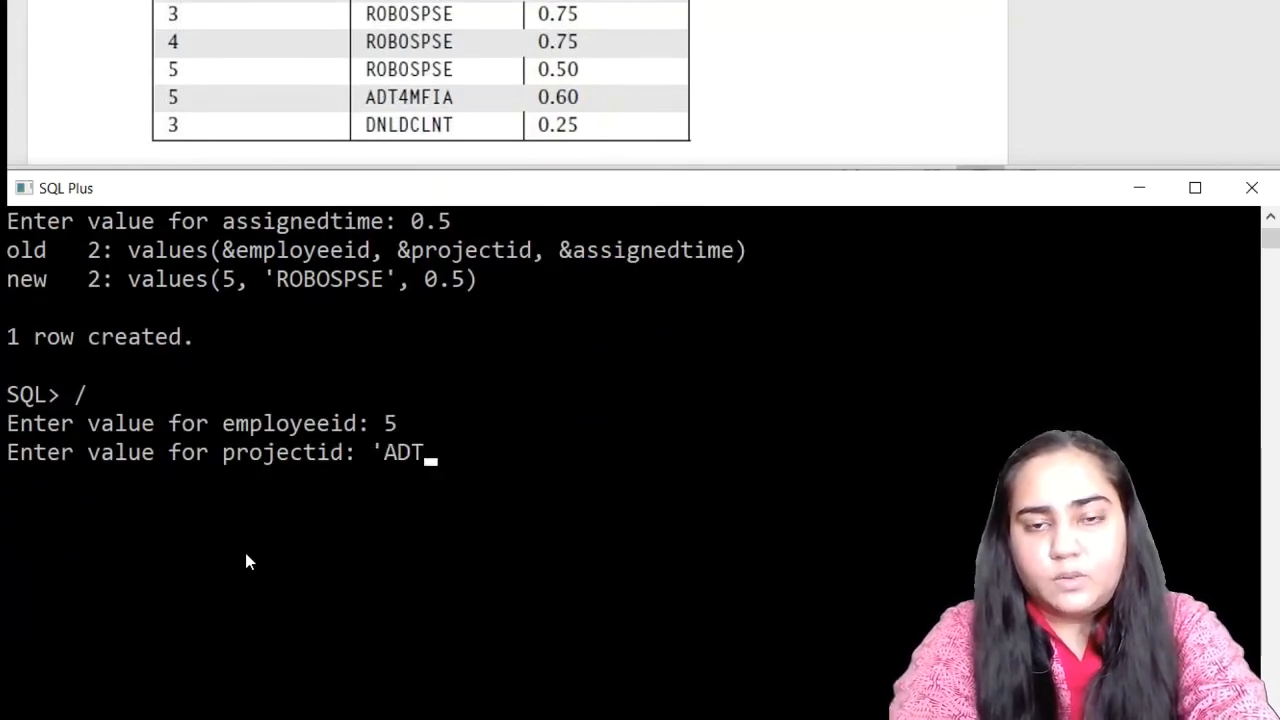
{"action": "type", "text": "4MFIA'"}
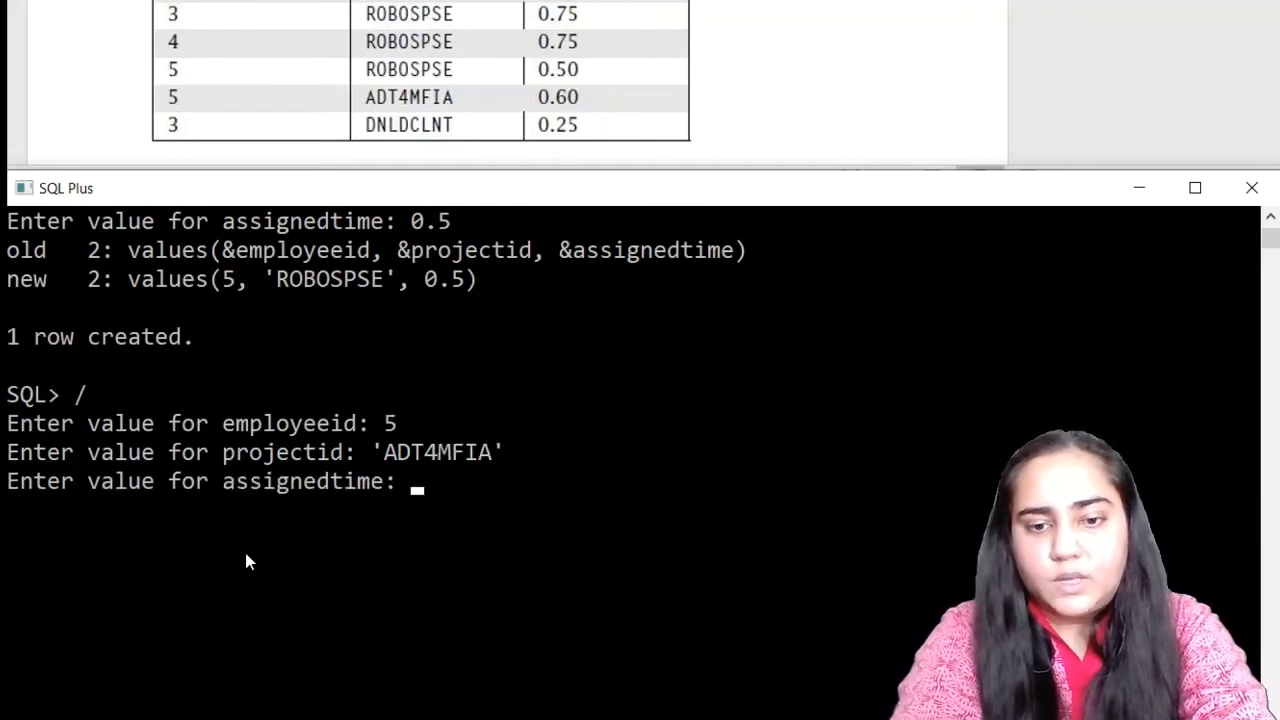
{"action": "type", "text": ".6"}
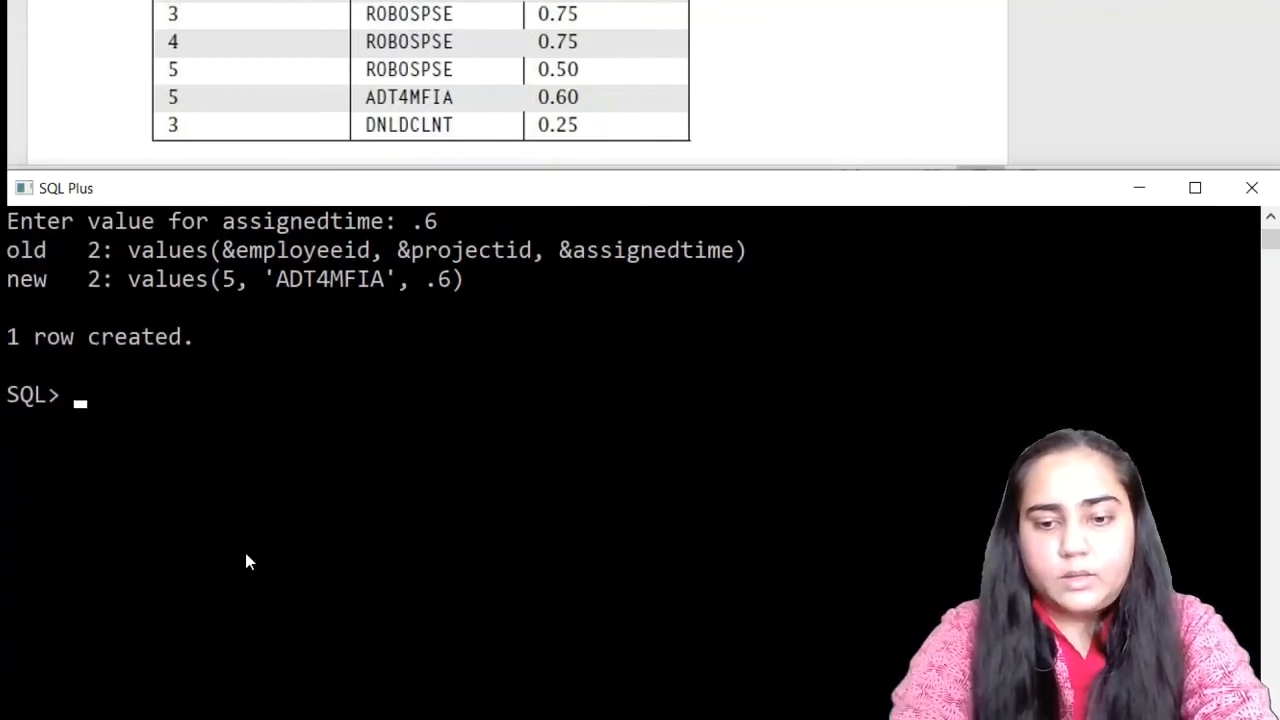
- Rerun the insert with / to add employee 3 on 'DNLDCLNT' at .25
{"action": "type", "text": "/"}
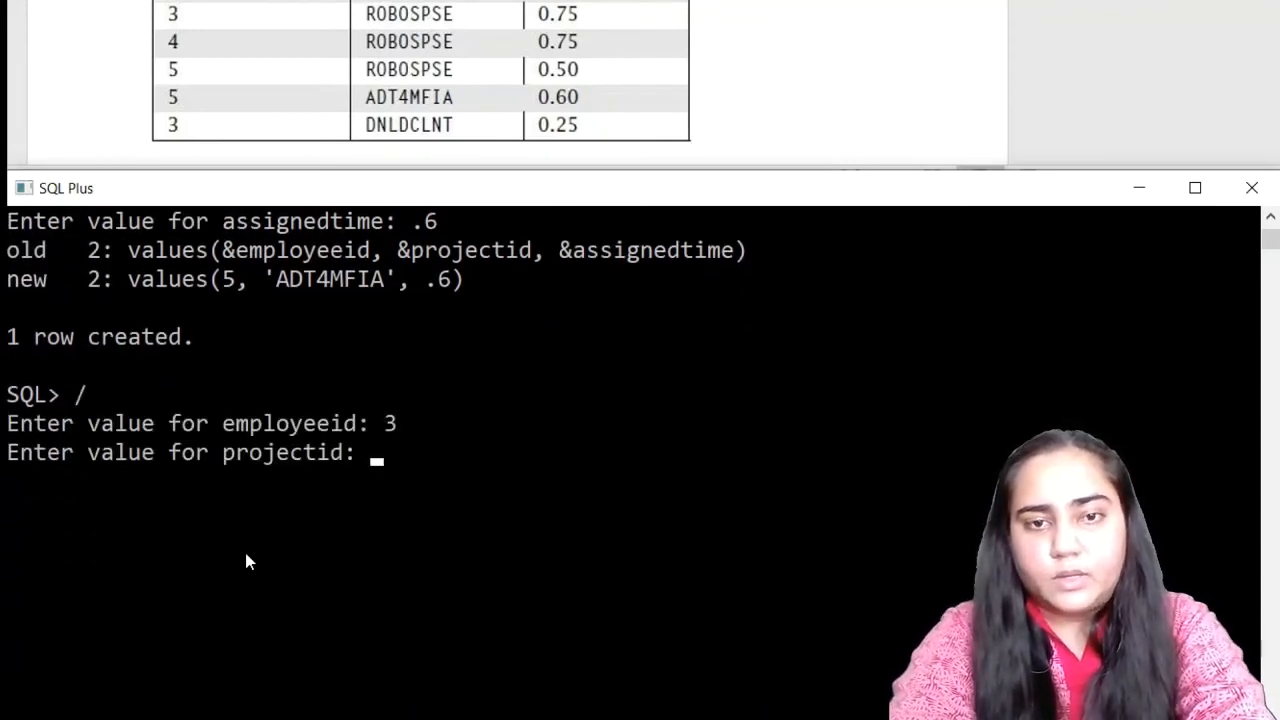
{"action": "type", "text": "'D"}
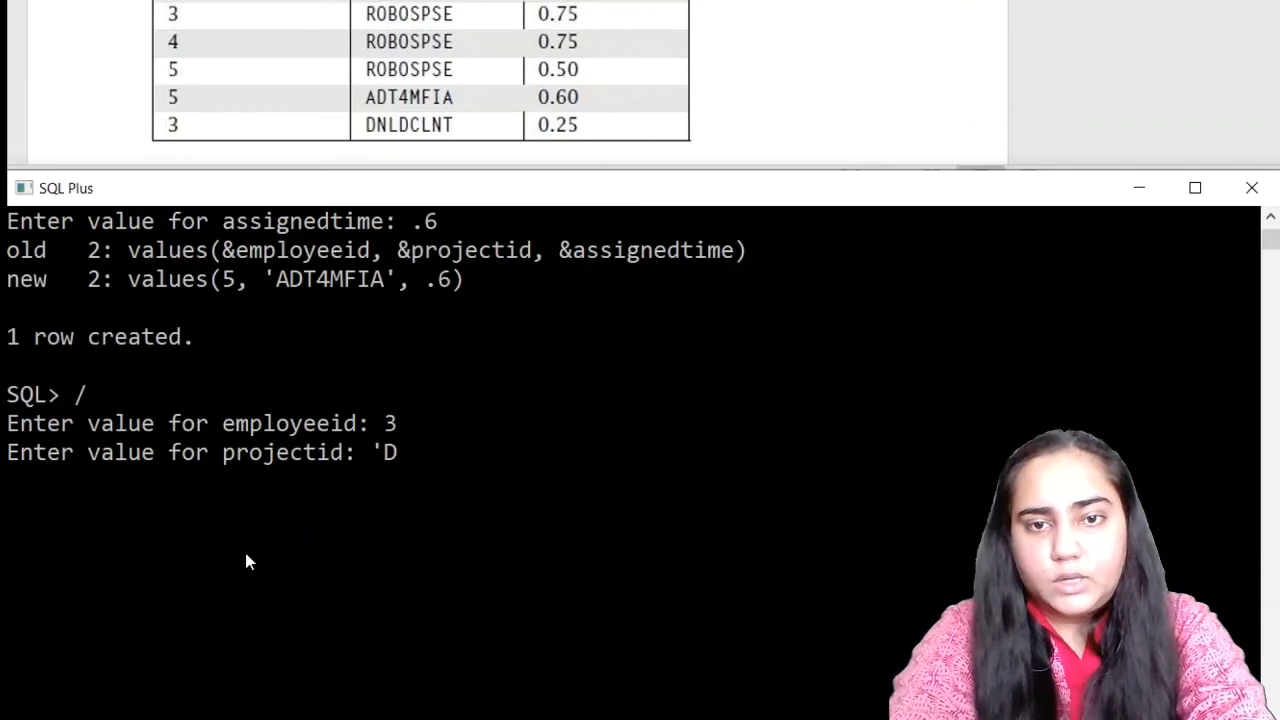
{"action": "type", "text": "NLDC"}
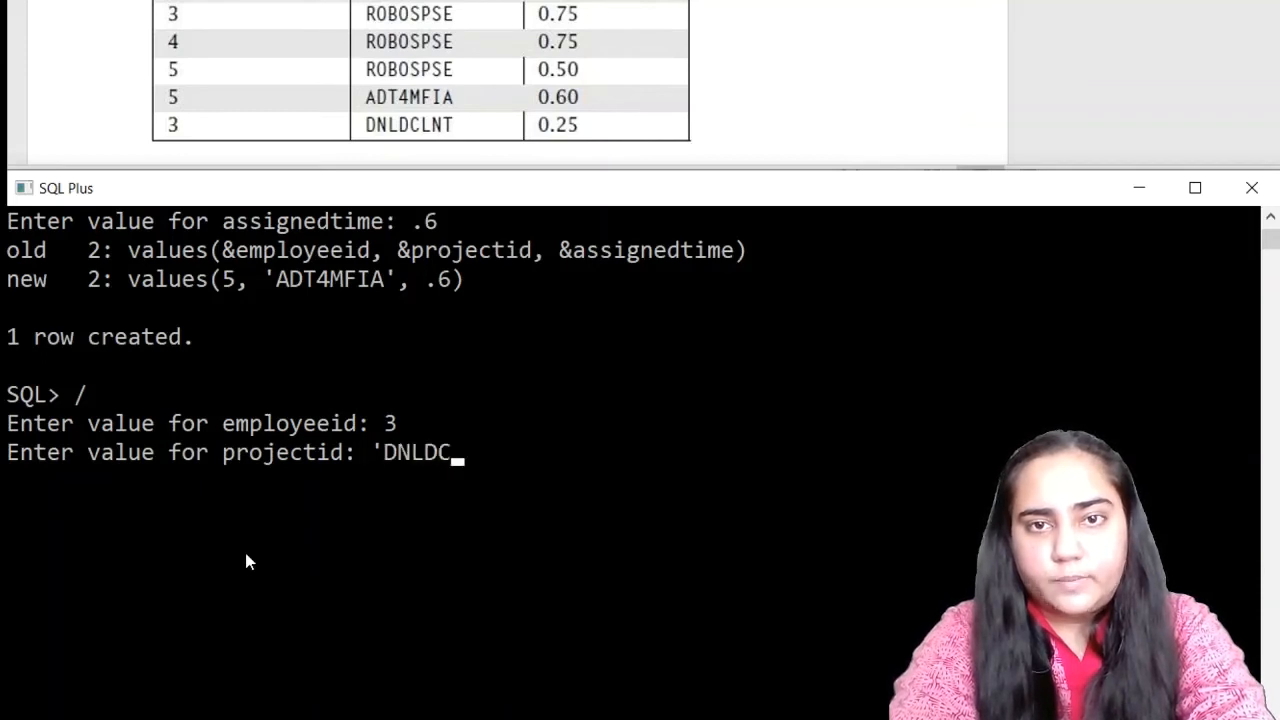
{"action": "type", "text": "LNT'"}
{"action": "type", "text": "."}
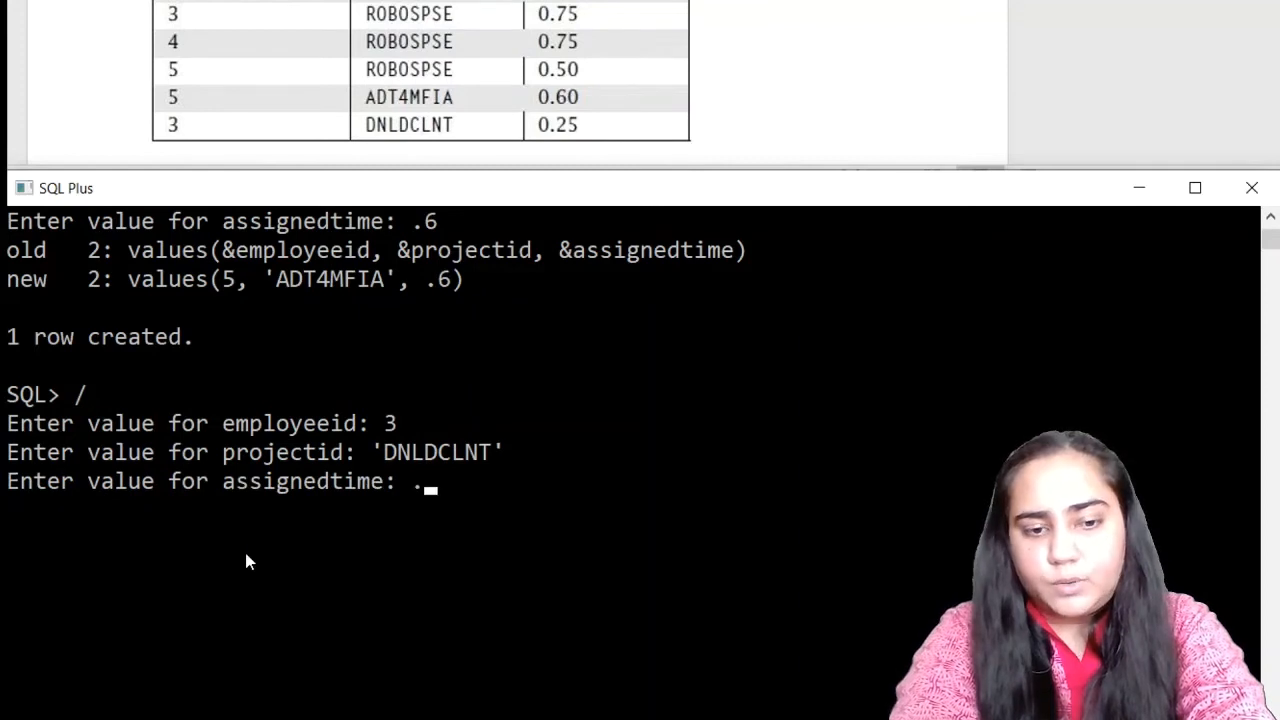
{"action": "type", "text": "25"}
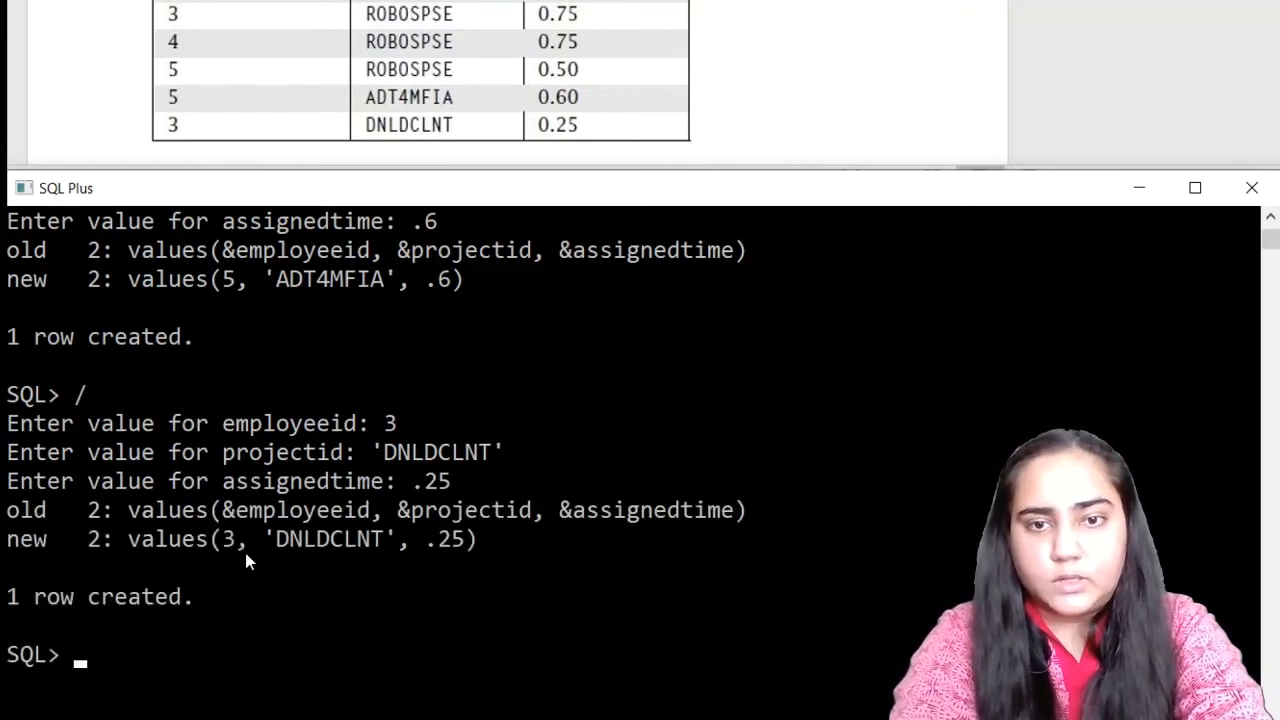
{"action": "type", "text": "select *"}
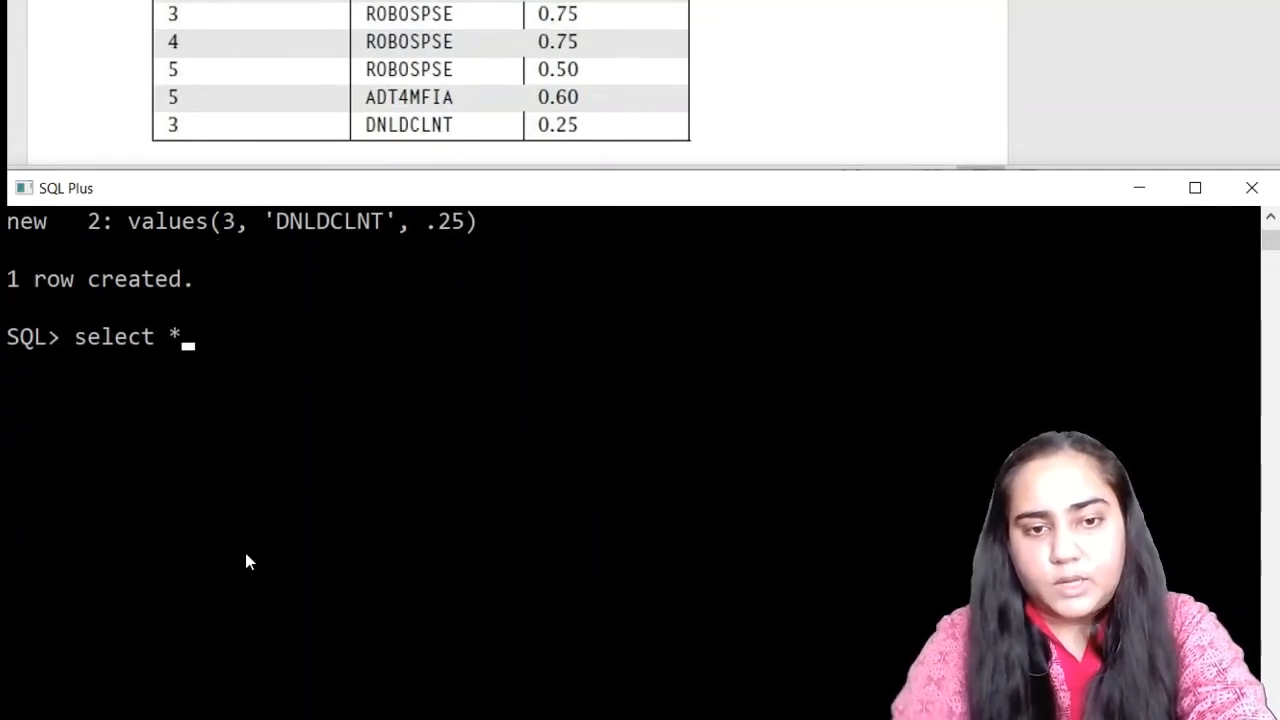
- Run select * from workson; to display all six inserted rows
{"action": "type", "text": "from workson;"}
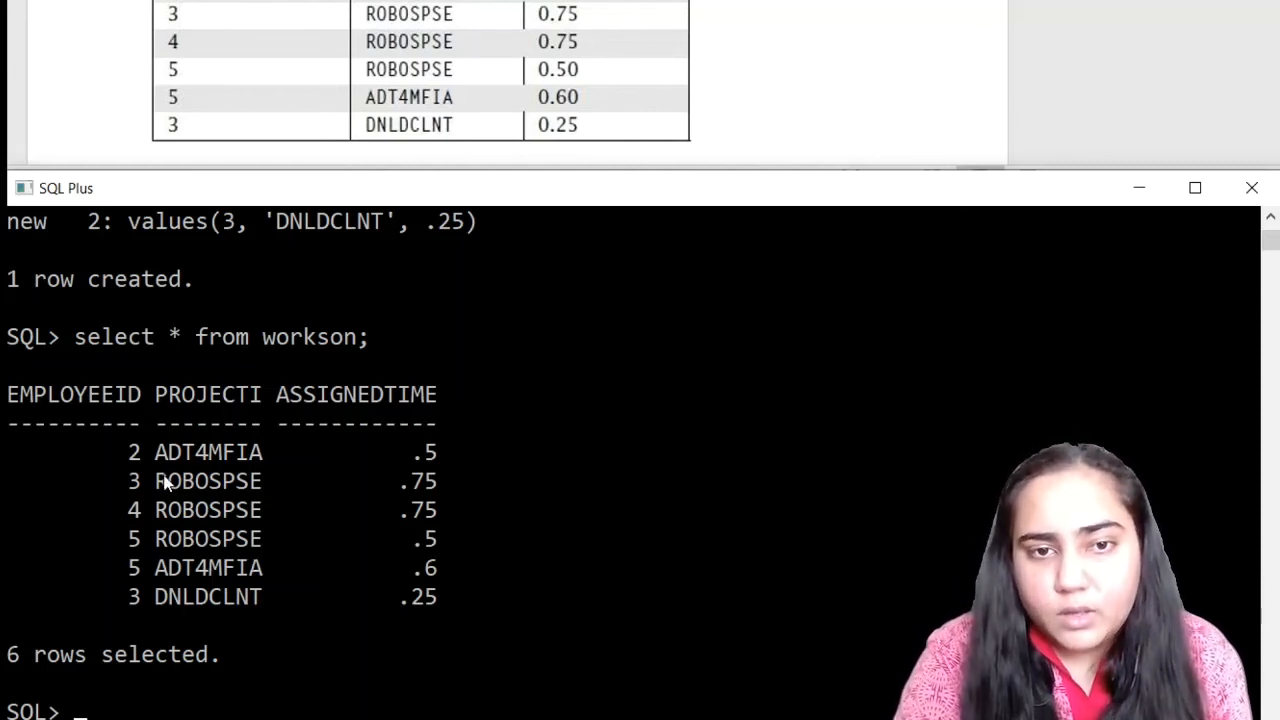
{"action": "double_click", "coordinate": [207, 481]}
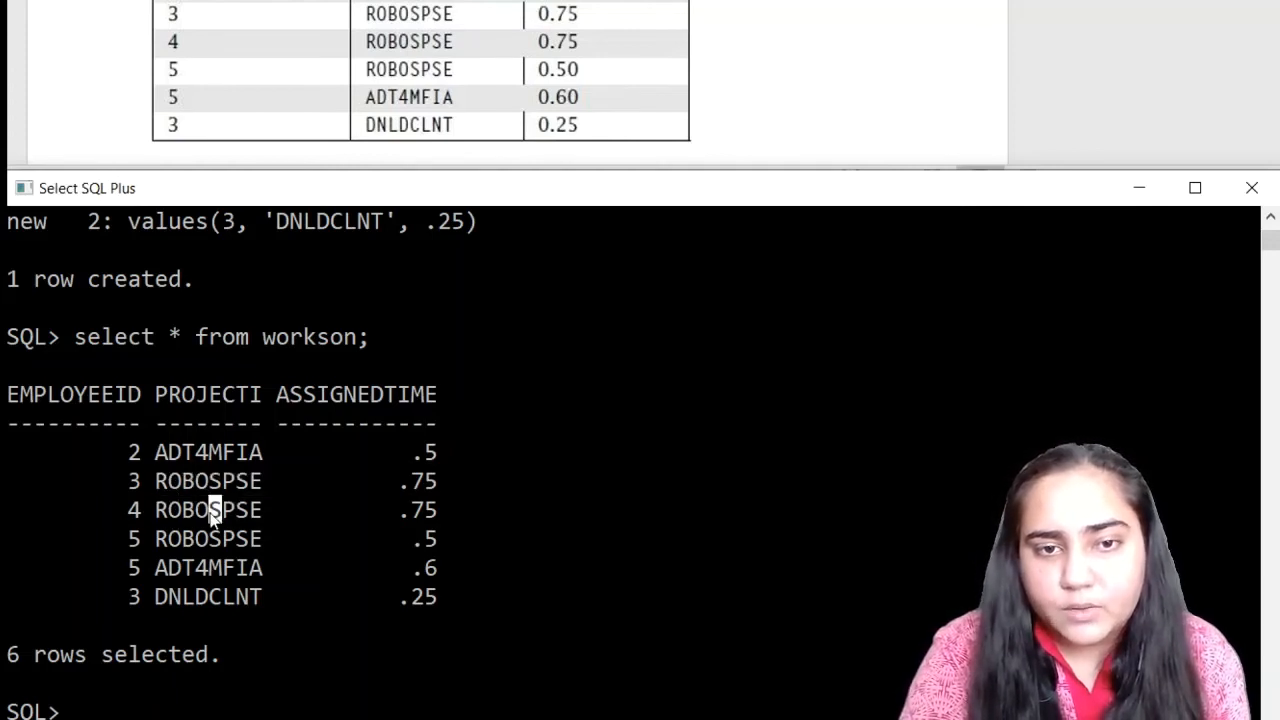
{"action": "mouse_move", "coordinate": [178, 507]}
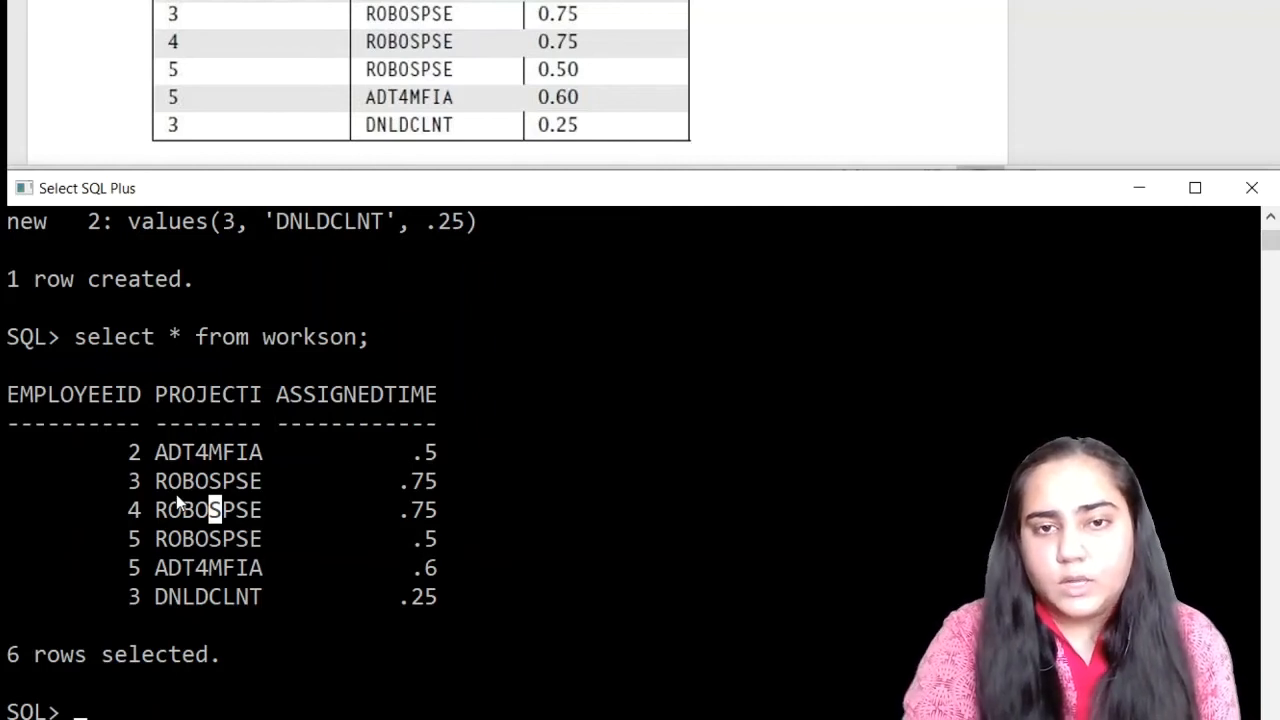
- Run clear screen, then commit; so SQL Plus reports Commit complete
{"action": "type", "text": "clear s"}
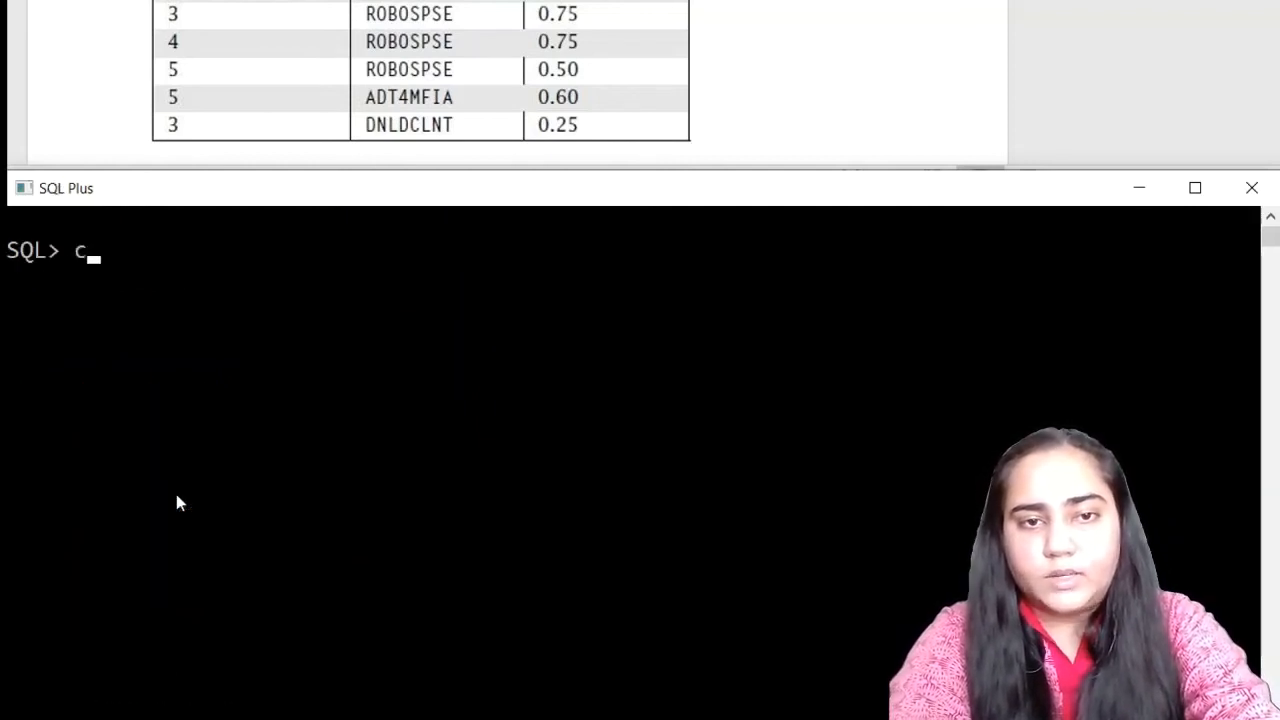
{"action": "type", "text": "ommit;"}
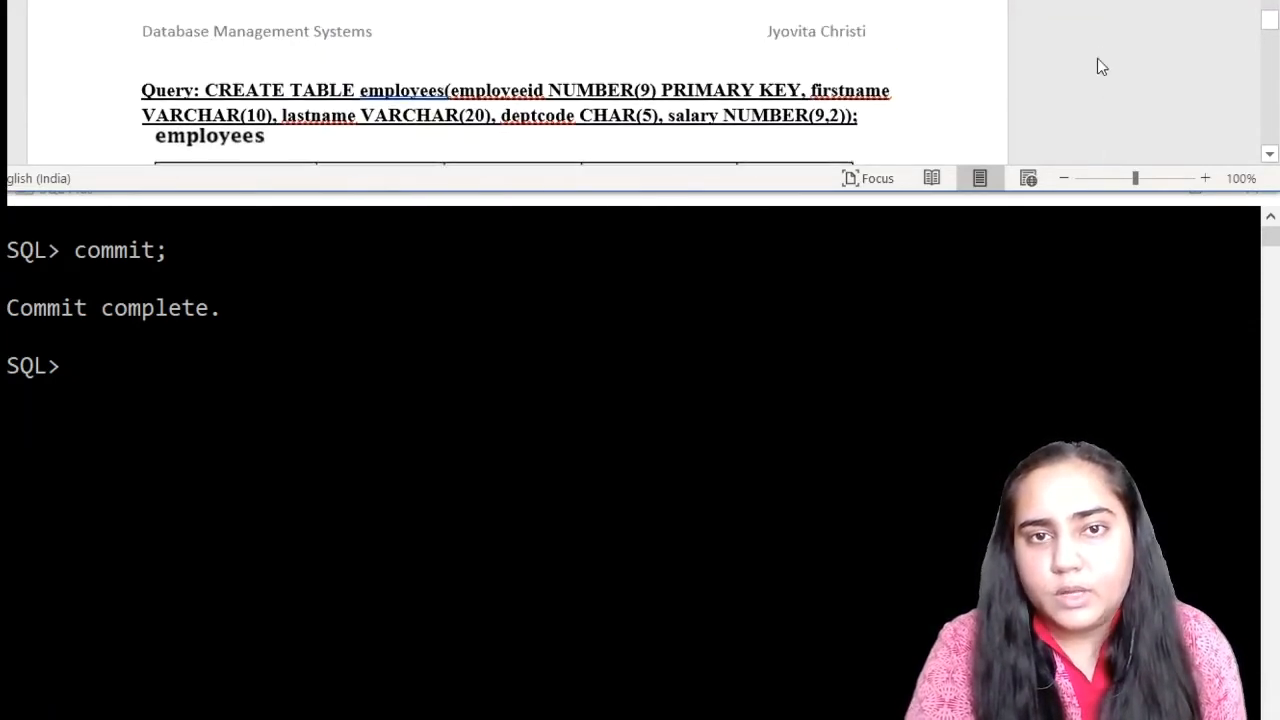
{"action": "scroll", "scroll_direction": "down", "scroll_amount": 3}
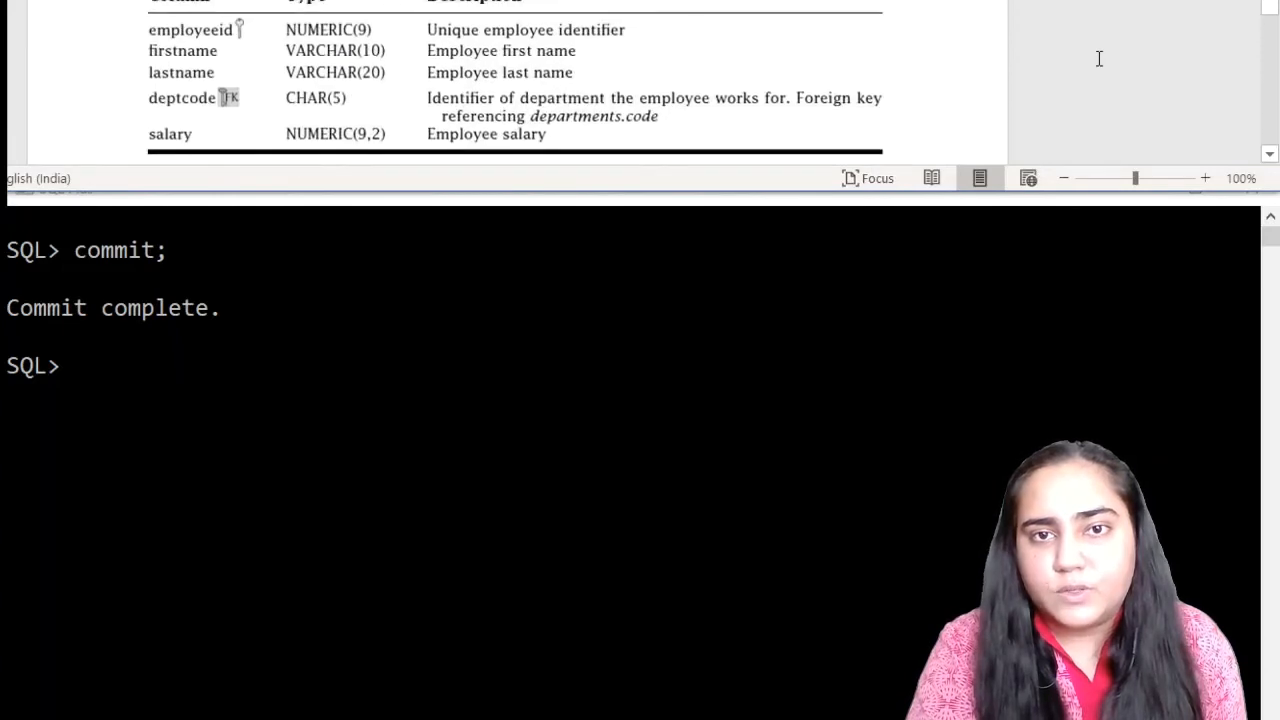
{"action": "scroll", "scroll_direction": "down", "scroll_amount": 3}
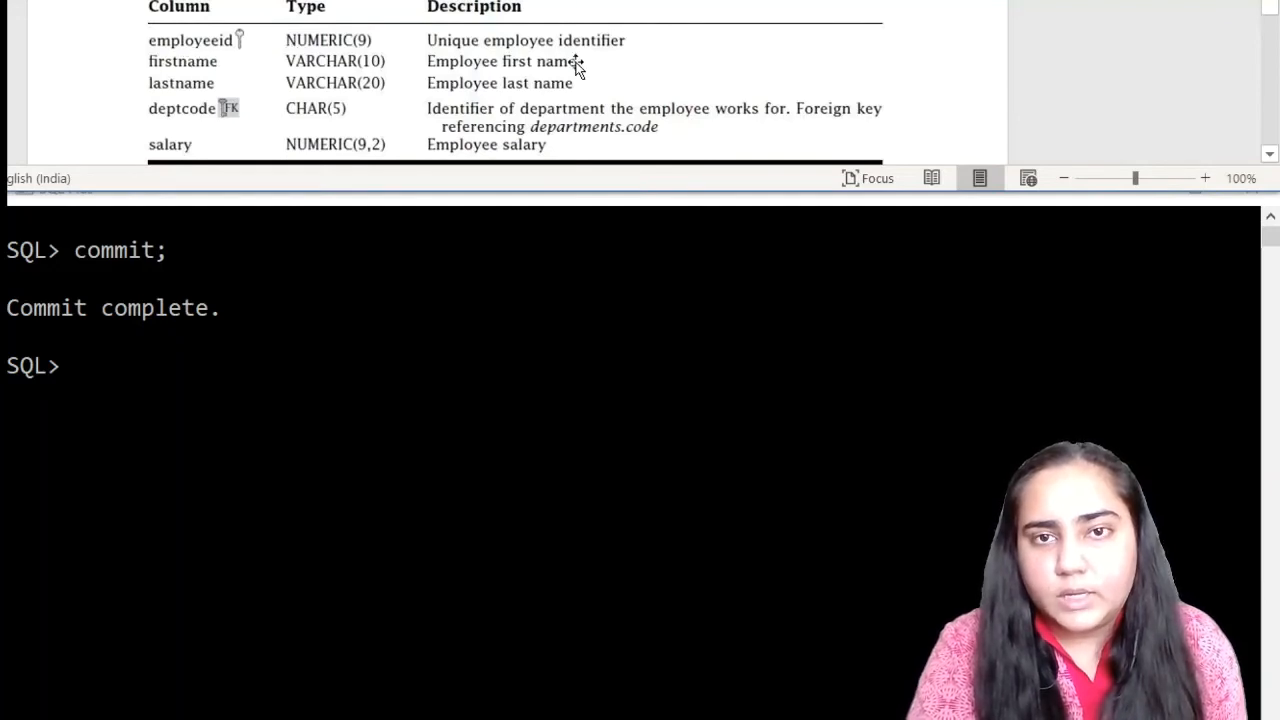
{"action": "mouse_move", "coordinate": [225, 118]}
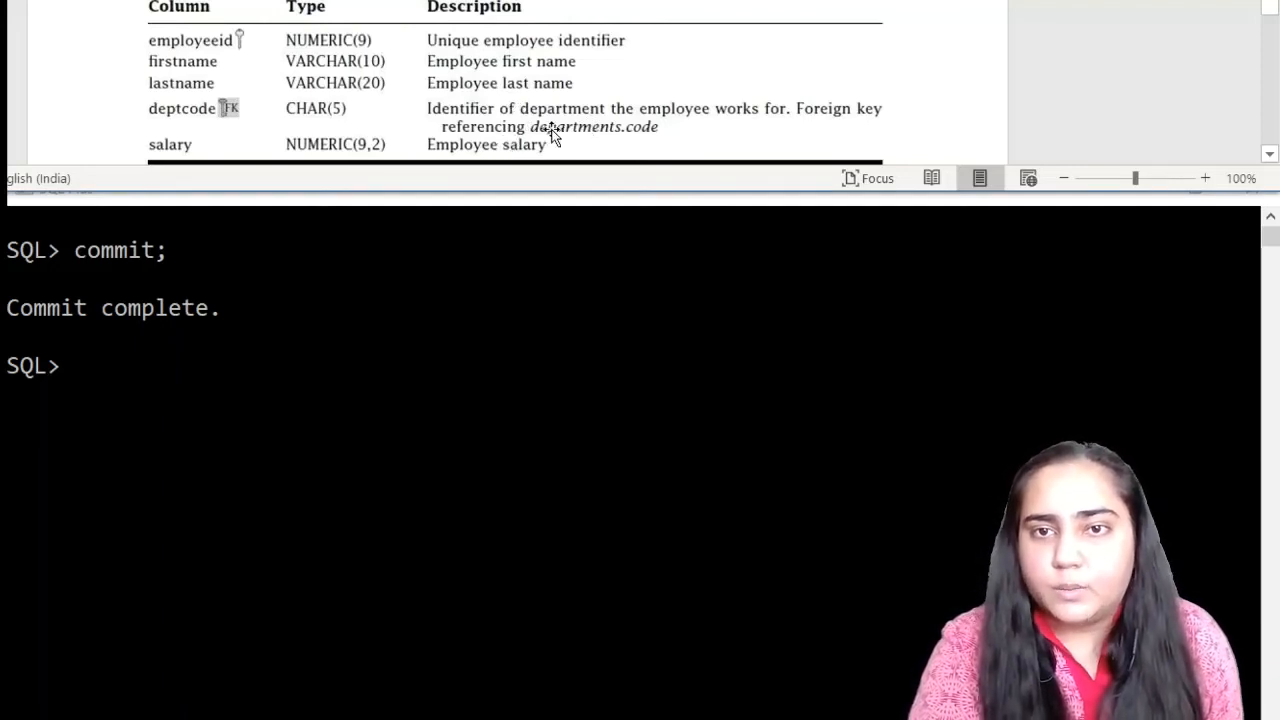
{"action": "mouse_move", "coordinate": [765, 113]}
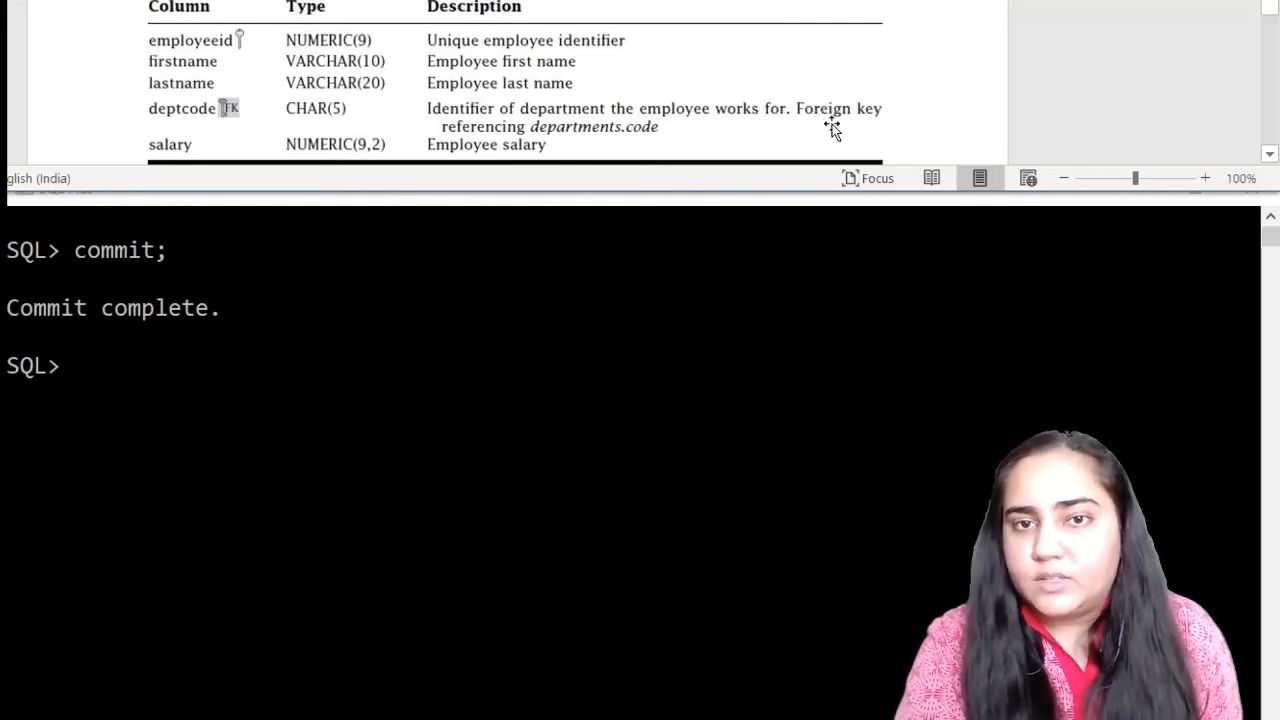
{"action": "mouse_move", "coordinate": [585, 138]}
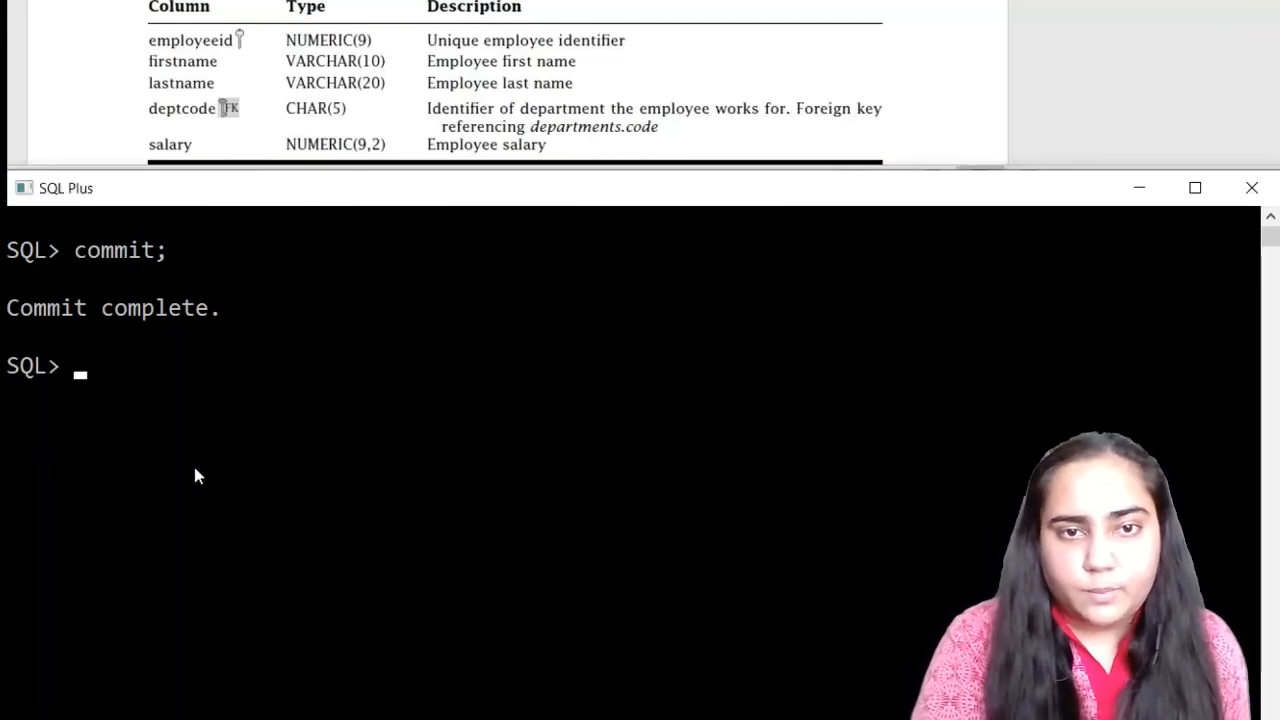
- Run ALTER TABLE employees MODIFY(deptcode REFERENCES departments(code)), then clear the screen
{"action": "type", "text": "alte"}
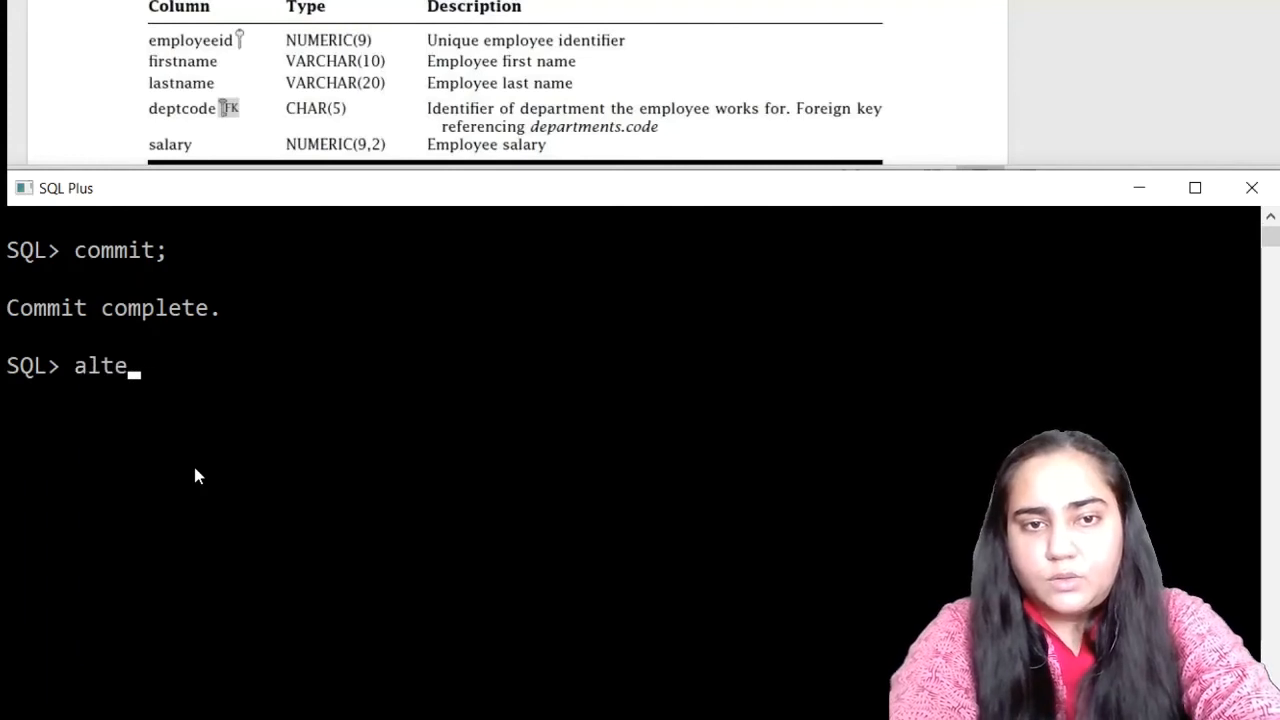
{"action": "type", "text": "r table"}
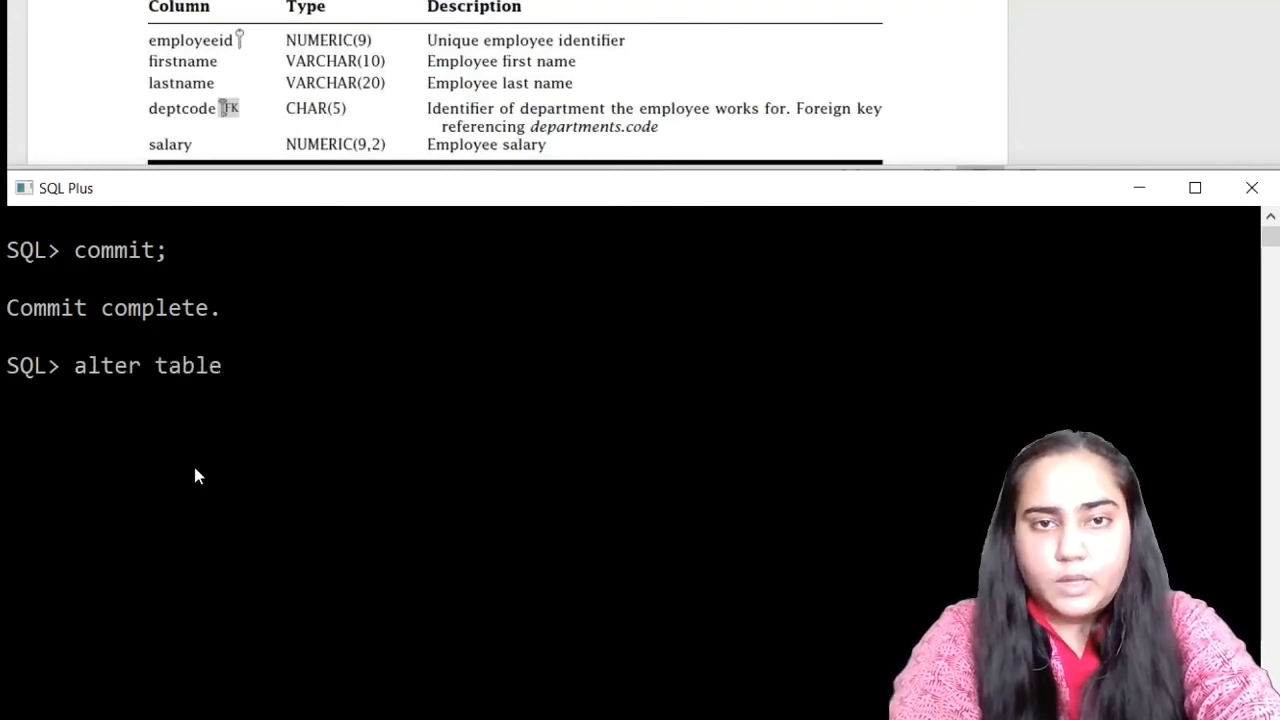
{"action": "type", "text": "employees"}
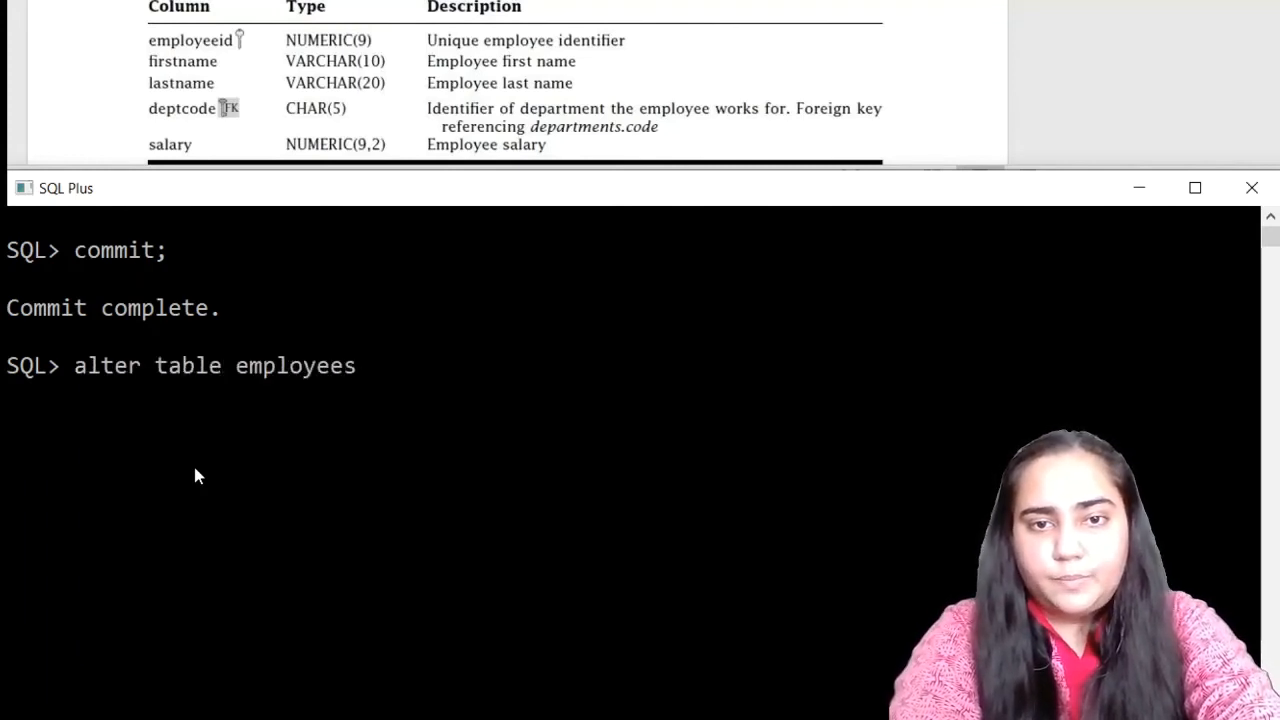
{"action": "type", "text": "modify("}
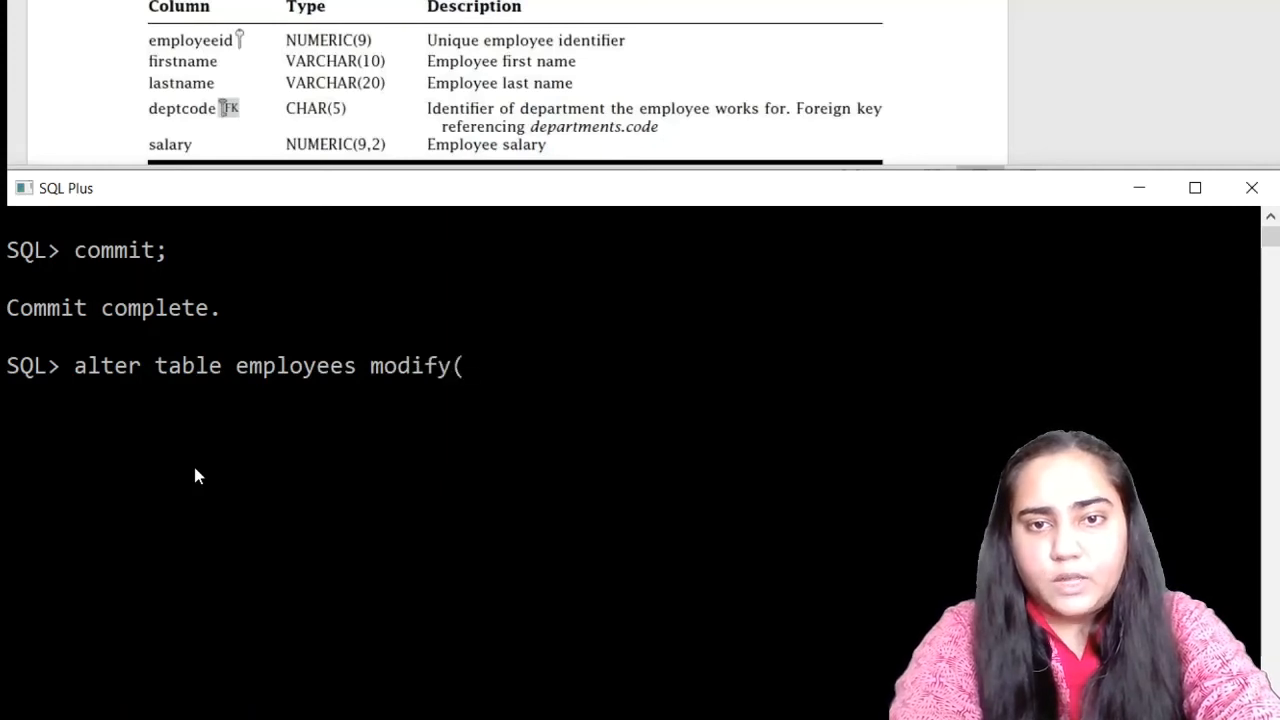
{"action": "type", "text": "dept"}
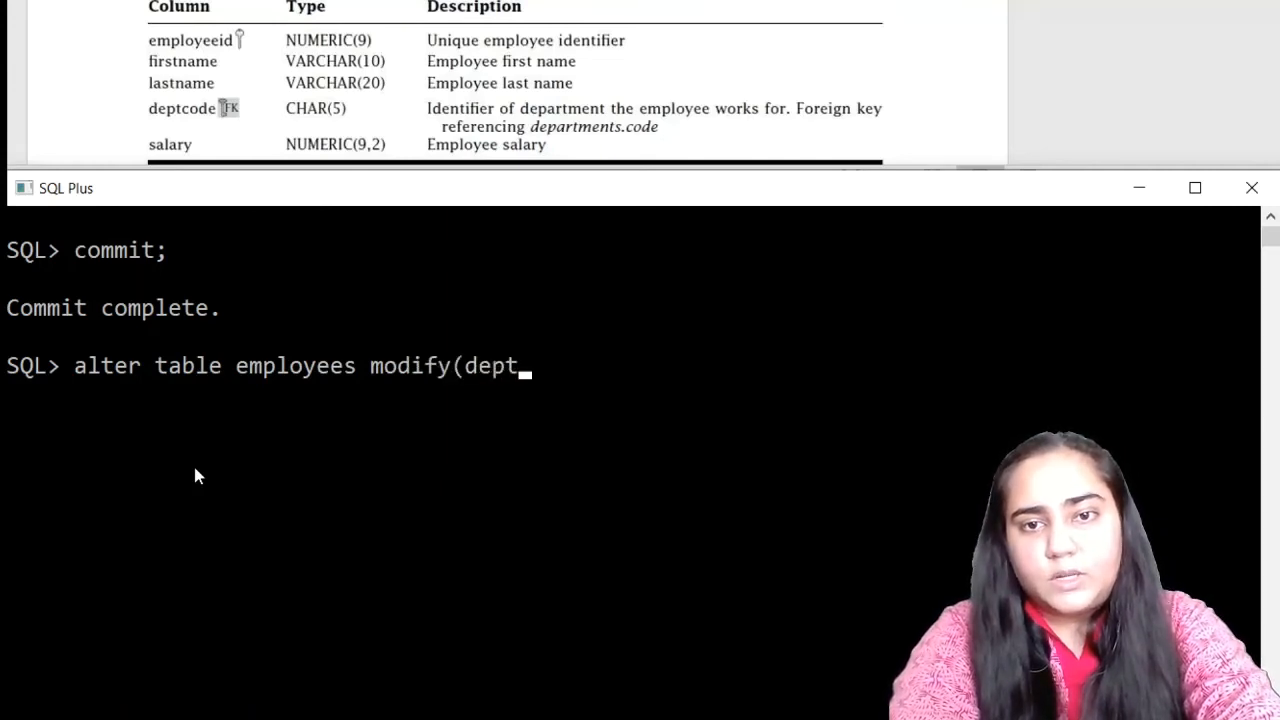
{"action": "type", "text": "code"}
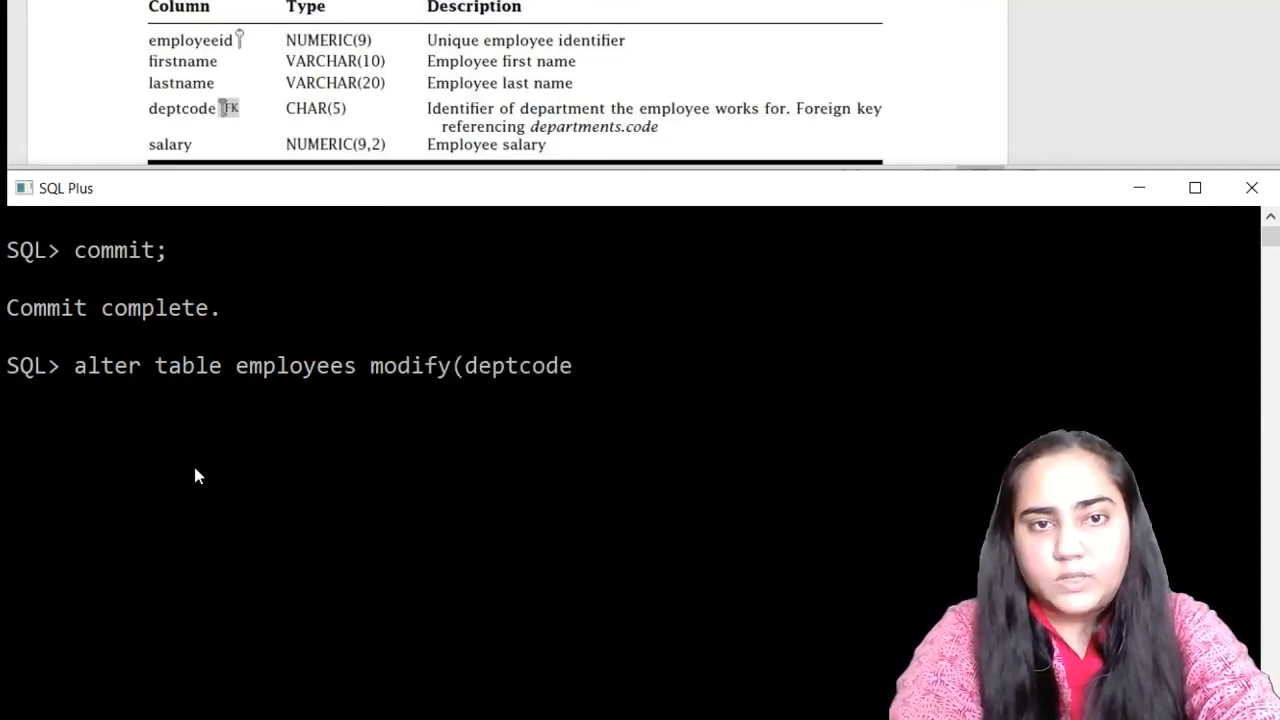
{"action": "type", "text": "refe"}
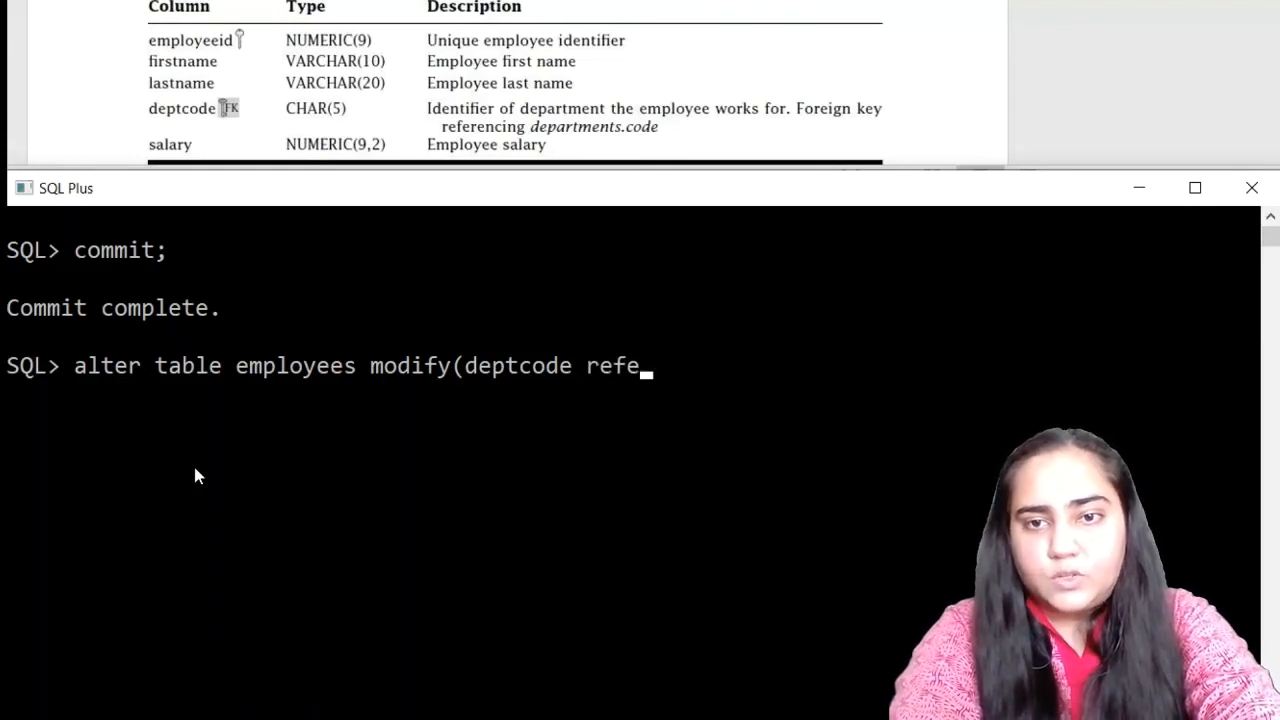
{"action": "type", "text": "rences"}
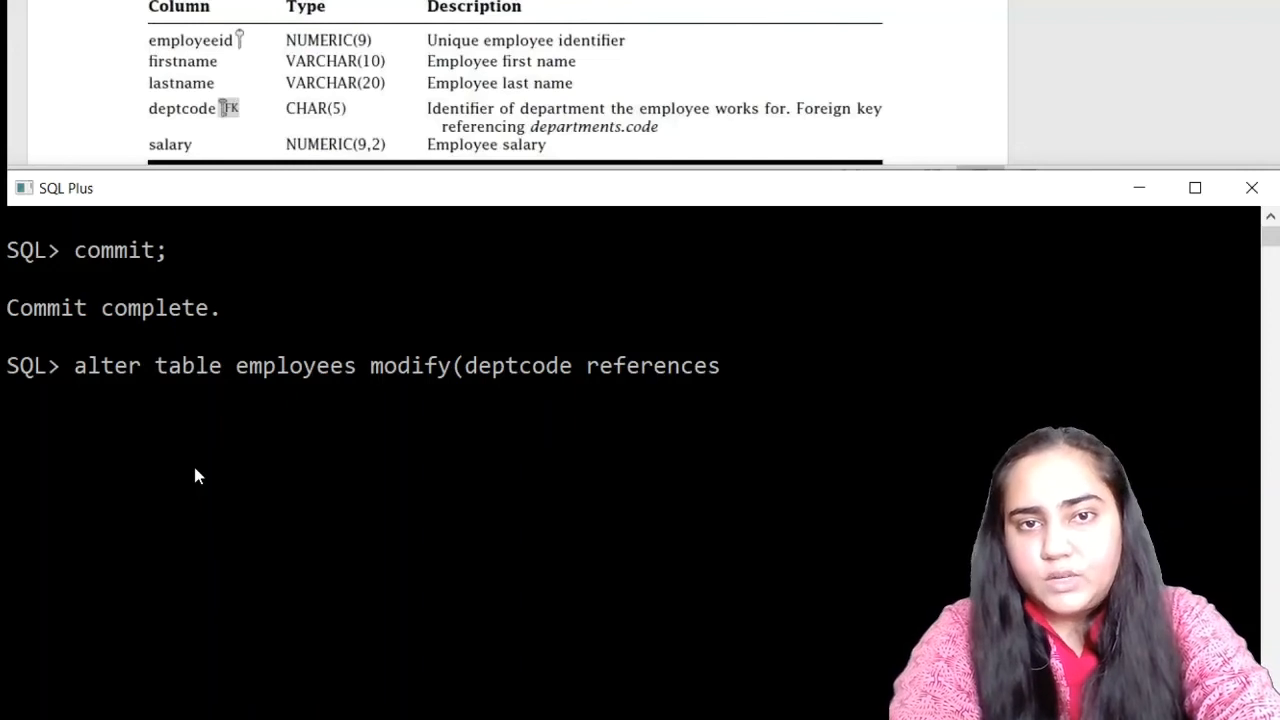
{"action": "type", "text": "d"}
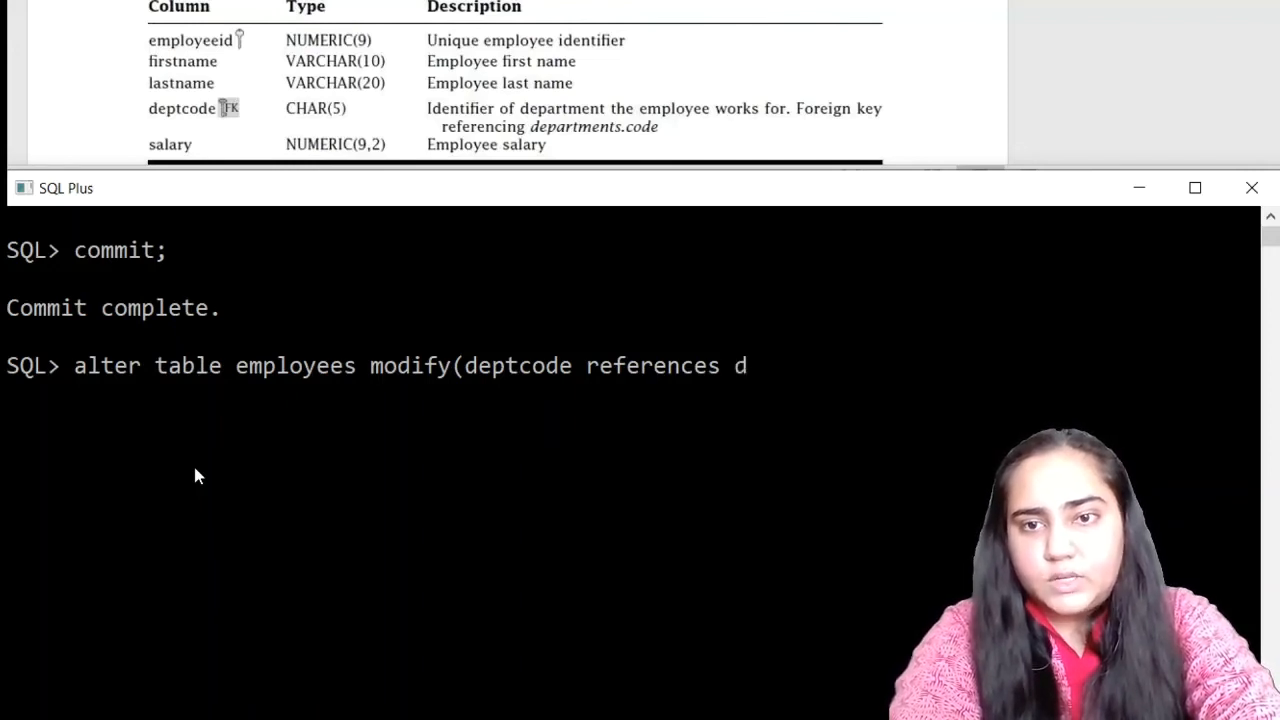
{"action": "type", "text": "eptc"}
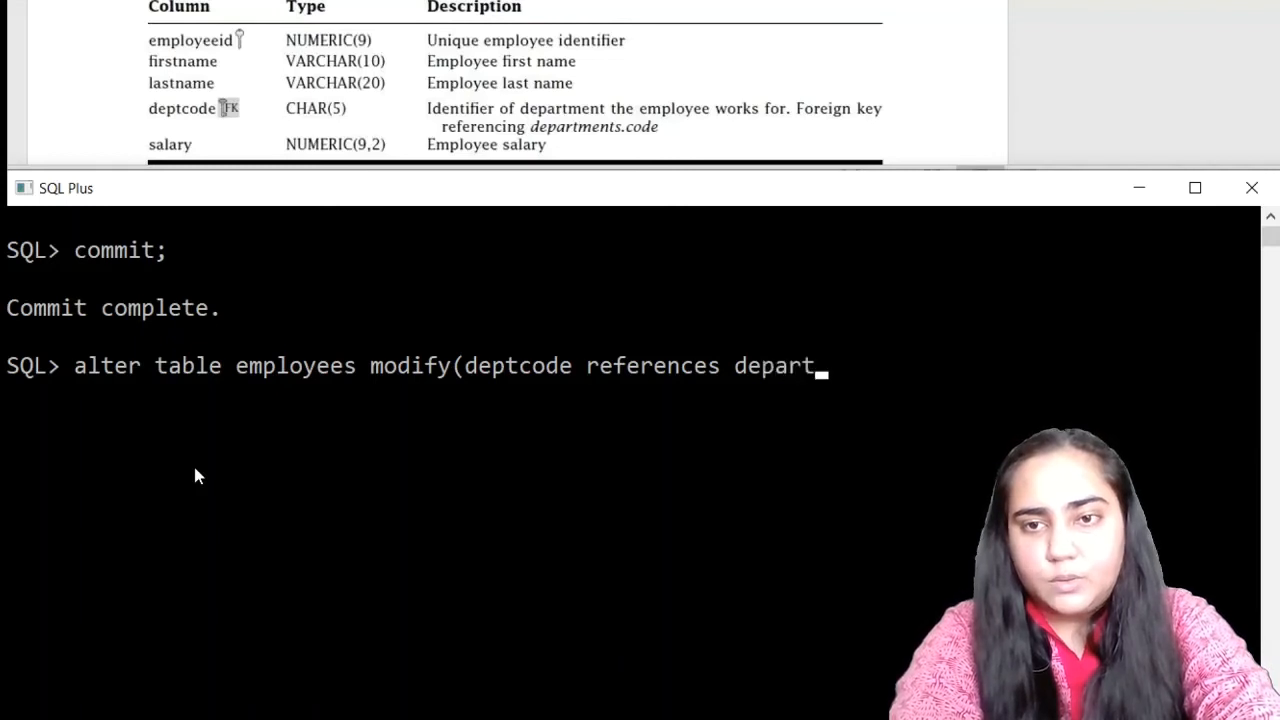
{"action": "type", "text": "ments"}
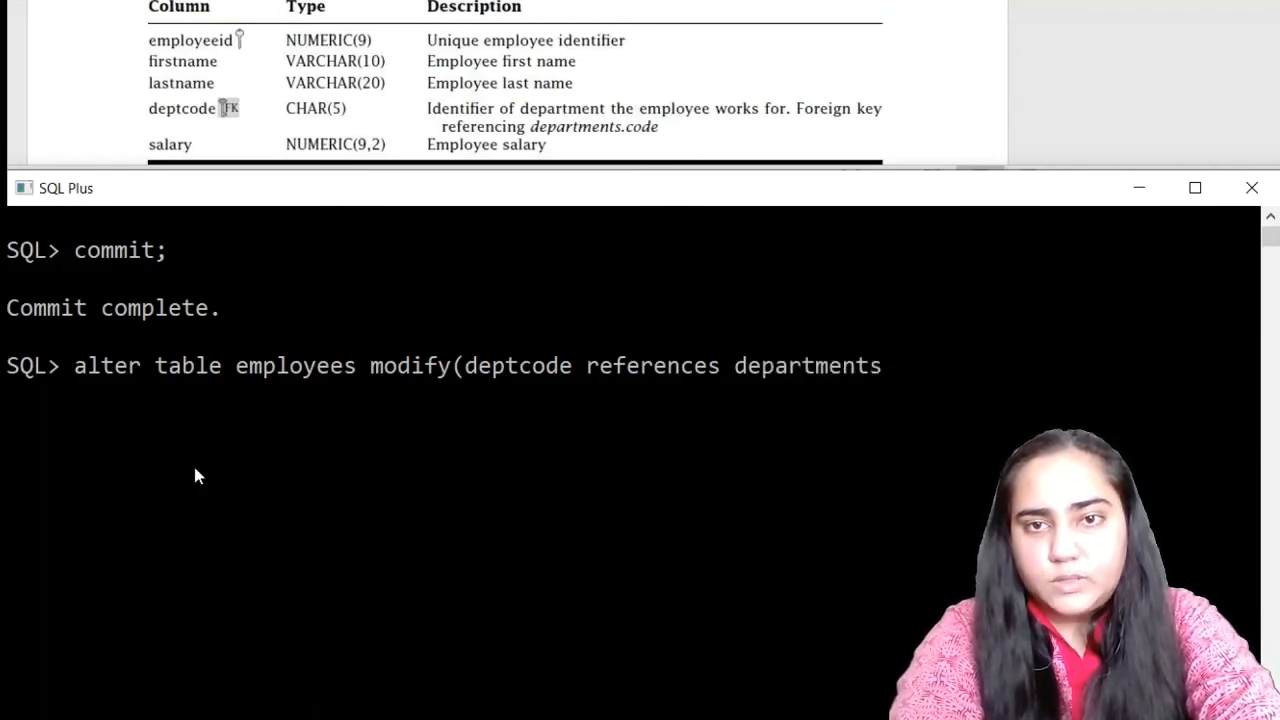
{"action": "type", "text": "."}
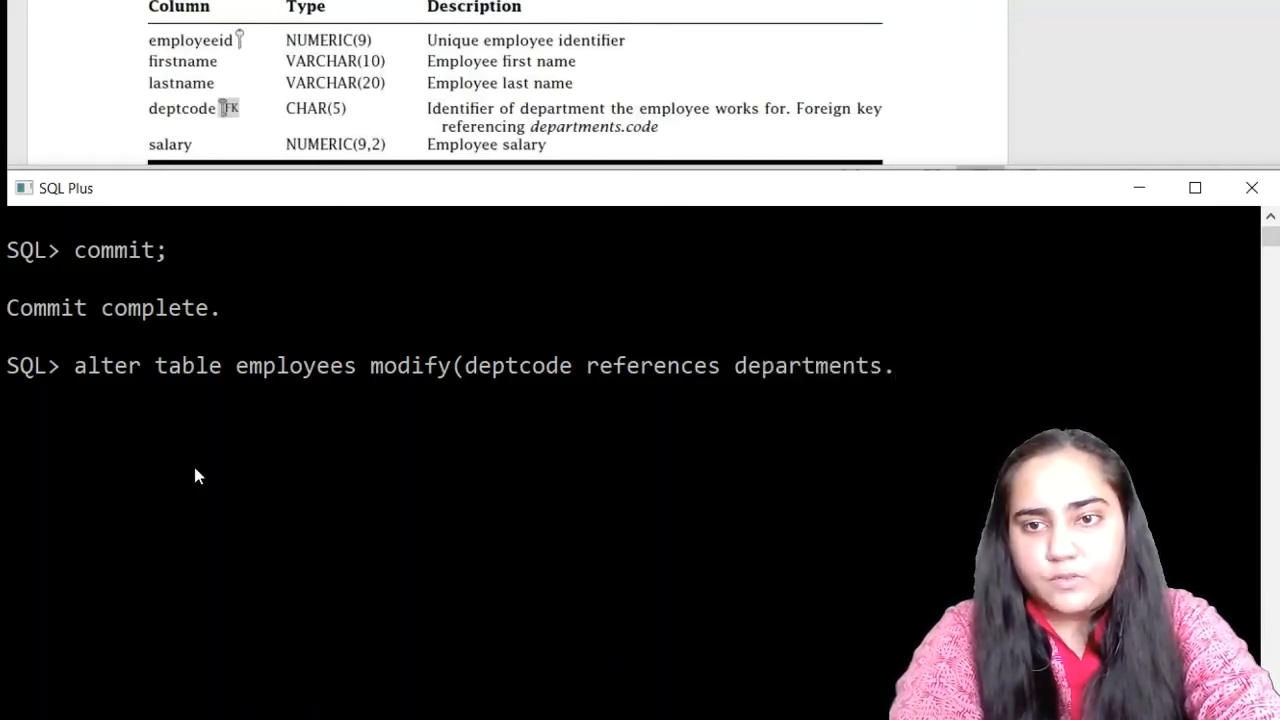
{"action": "type", "text": "("}
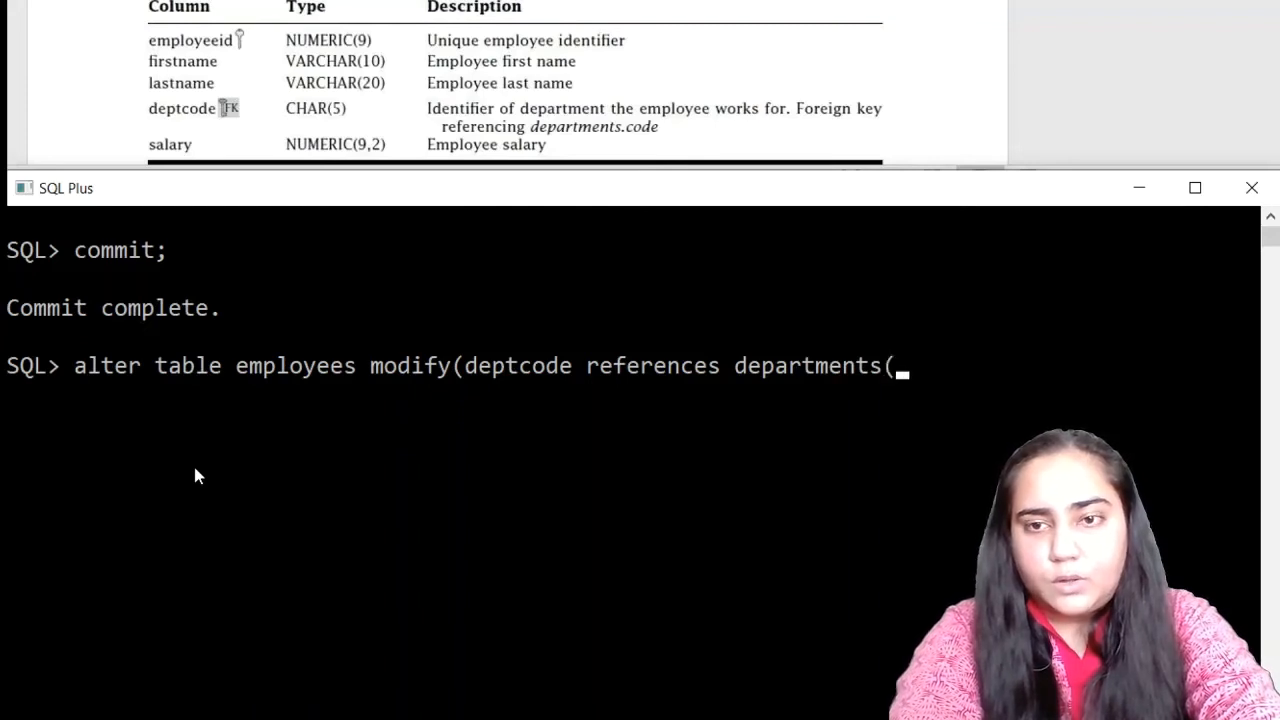
{"action": "type", "text": "code)"}
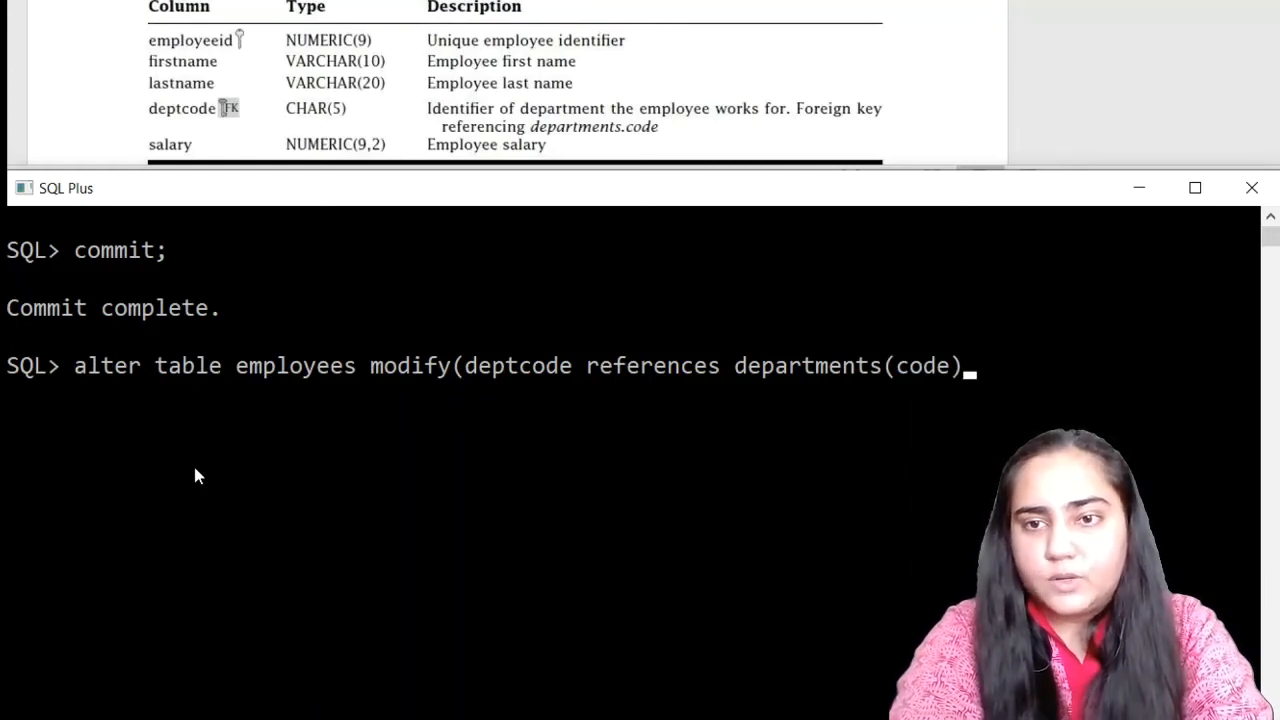
{"action": "type", "text": ");"}
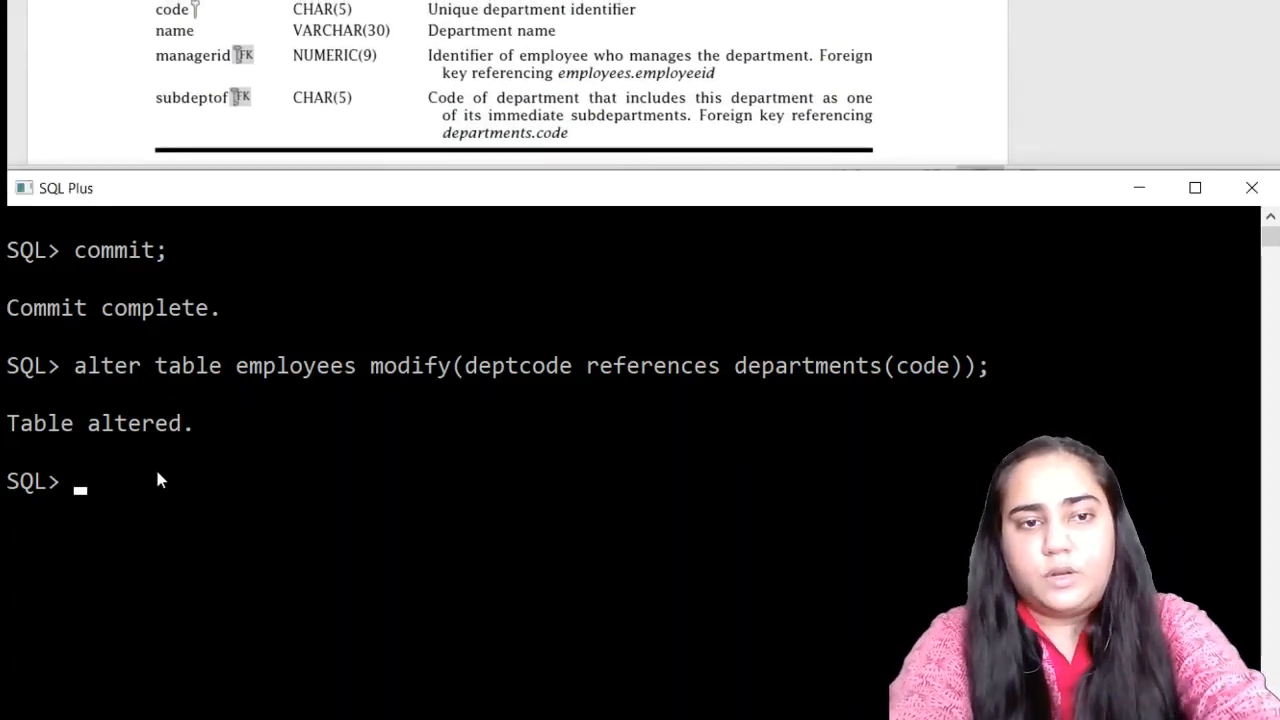
{"action": "type", "text": "clear scree"}
{"action": "type", "text": "alter"}
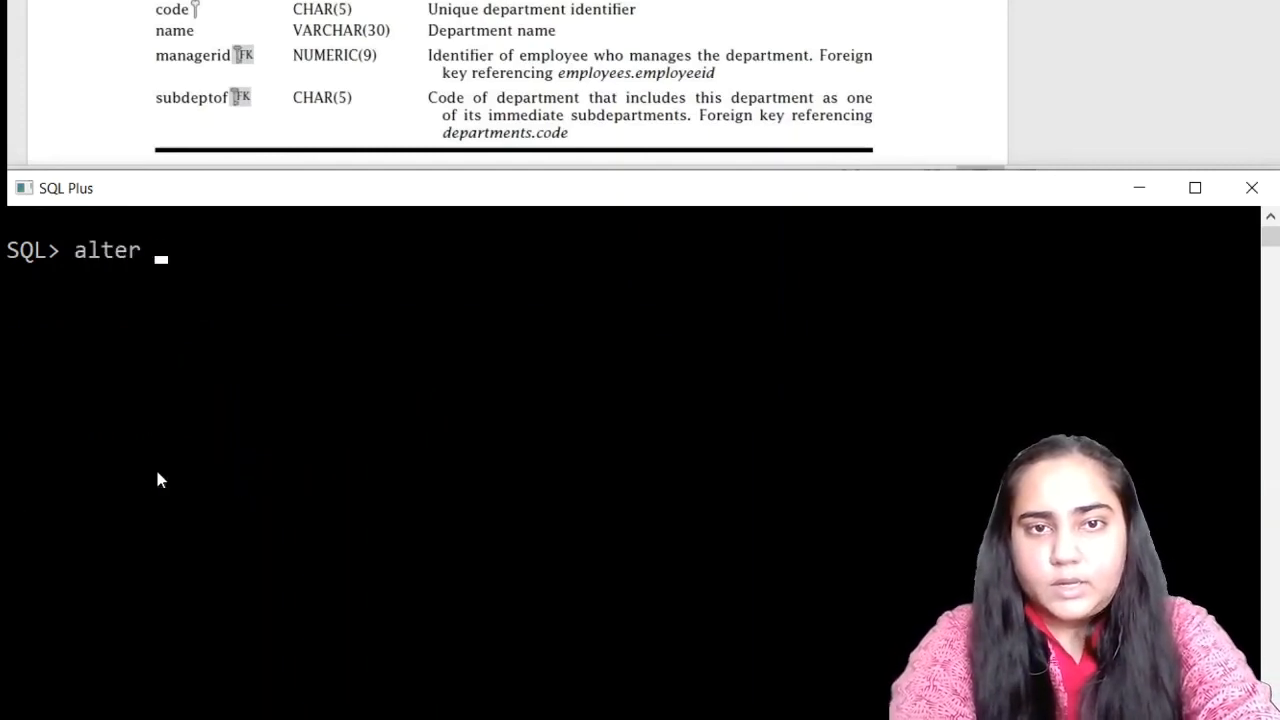
- Run ALTER TABLE departments MODIFY(managerid REFERENCES employees(employeeid))
{"action": "type", "text": "table"}
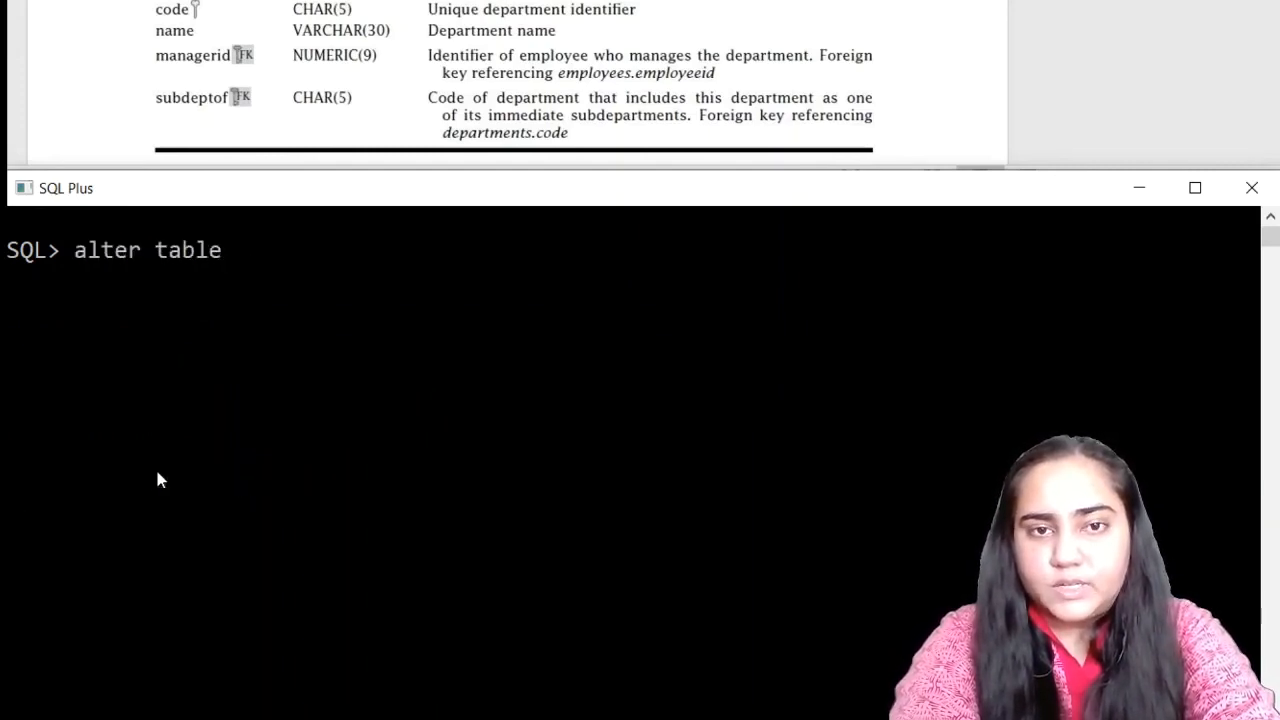
{"action": "type", "text": "departments modify(m"}
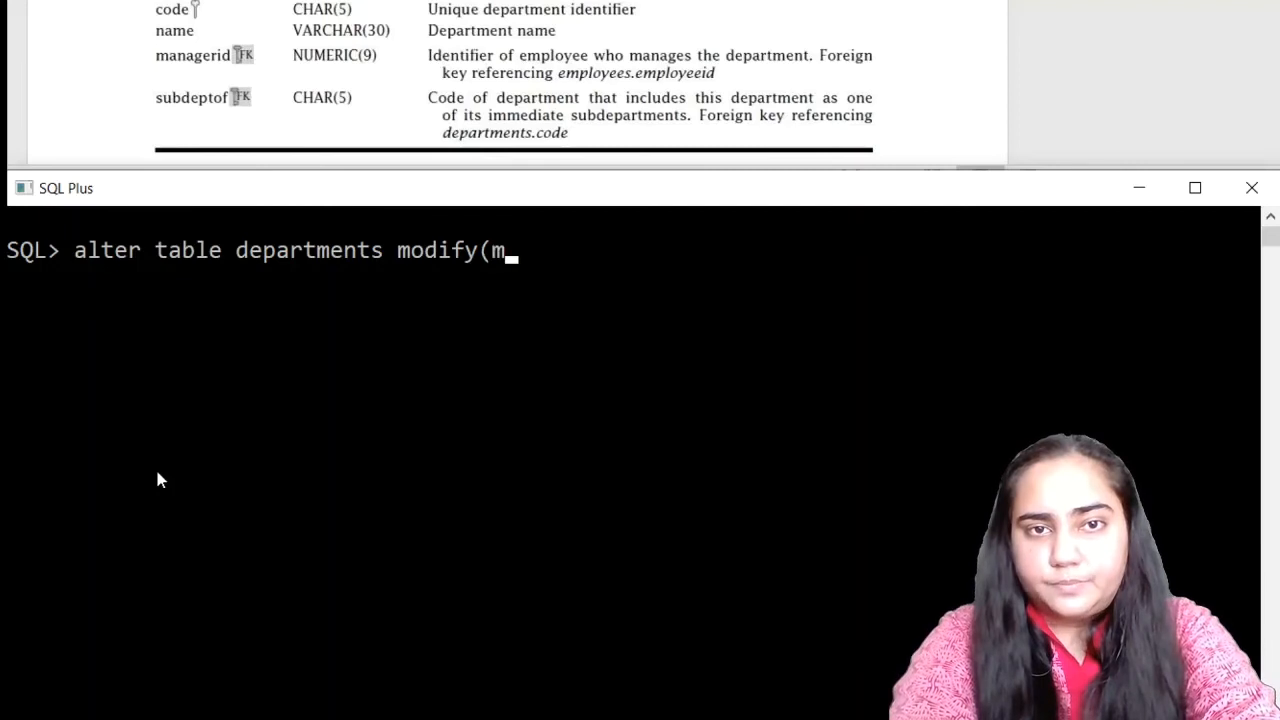
{"action": "type", "text": "anagerid"}
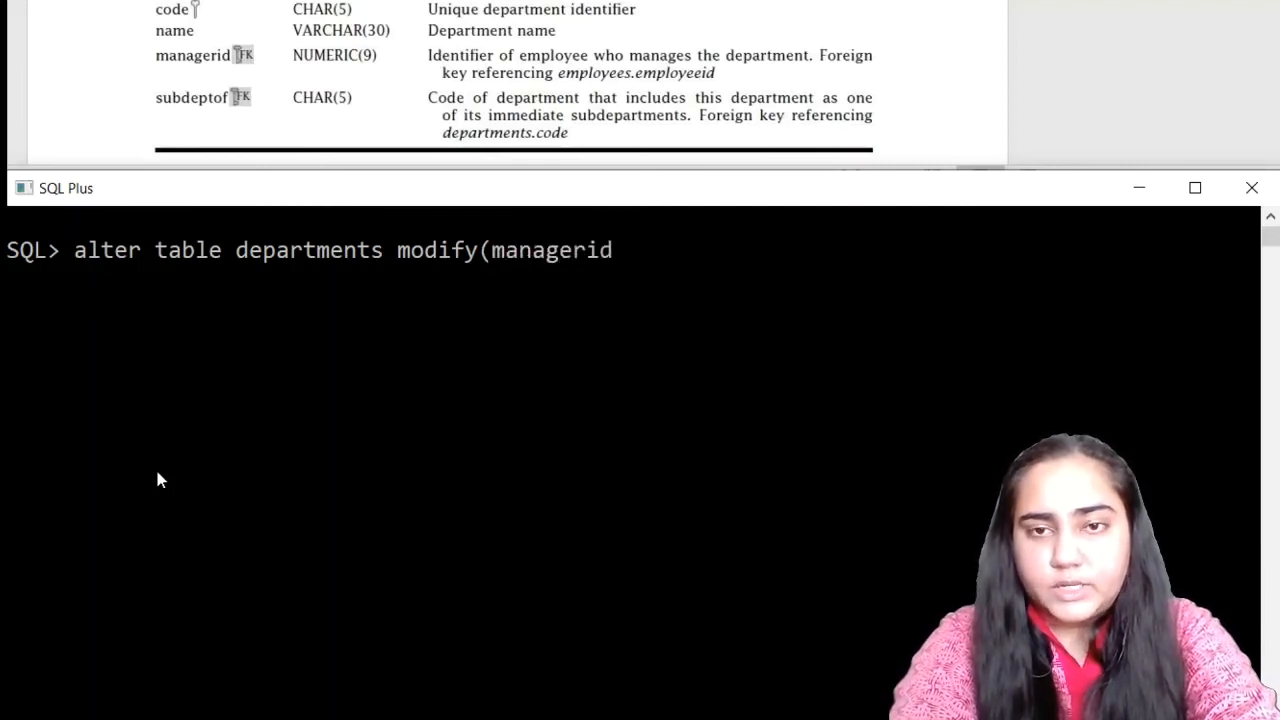
{"action": "type", "text": "references"}
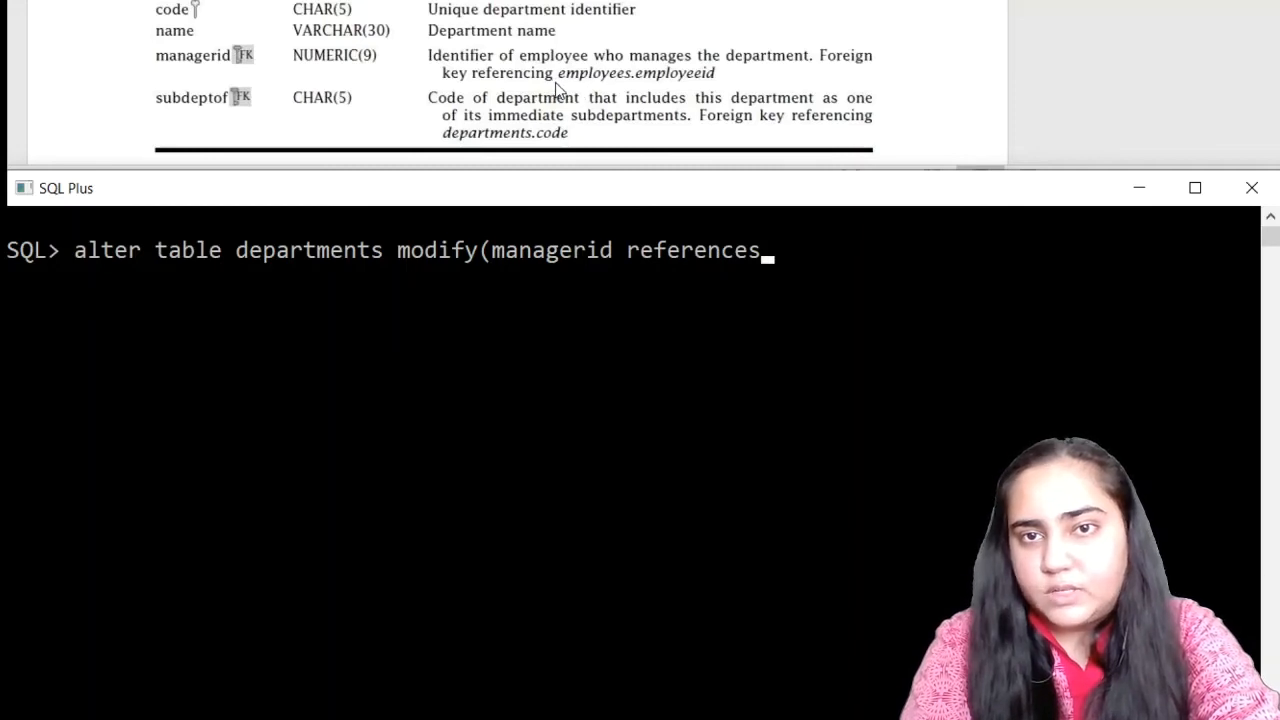
{"action": "mouse_move", "coordinate": [630, 275]}
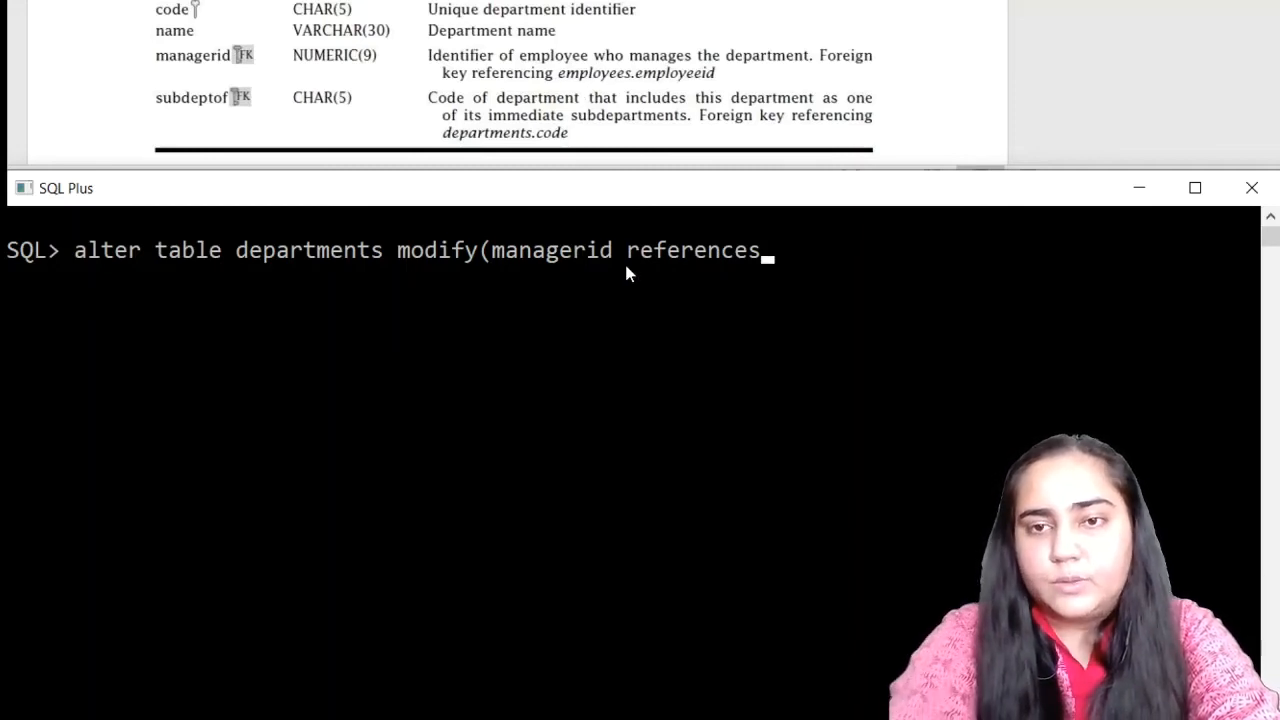
{"action": "type", "text": "empl"}
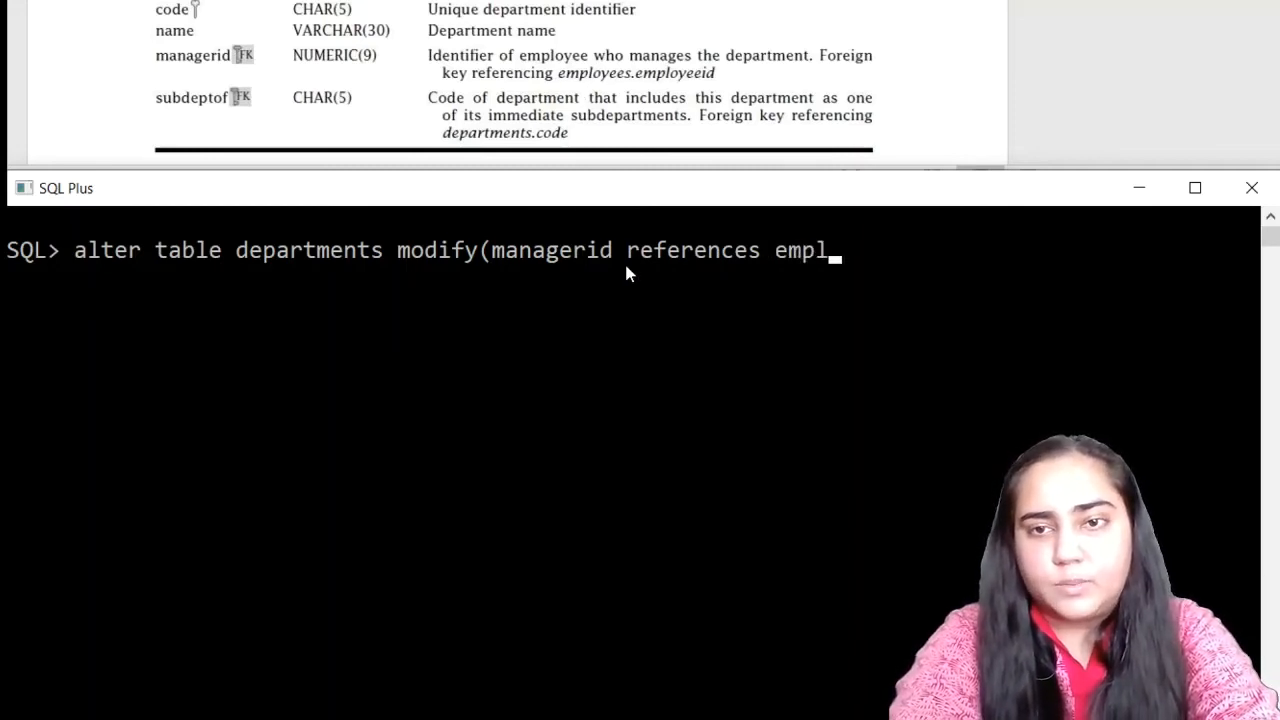
{"action": "type", "text": "oyees(empl"}
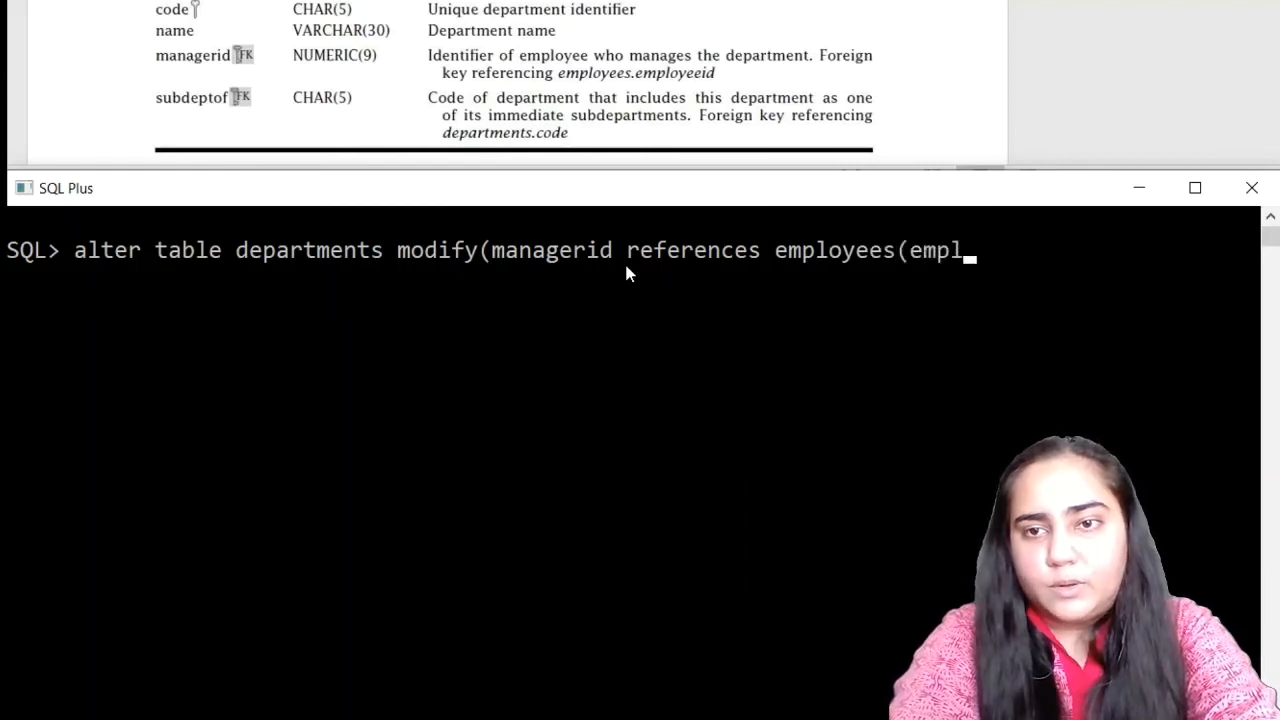
{"action": "type", "text": "oyeeid));"}
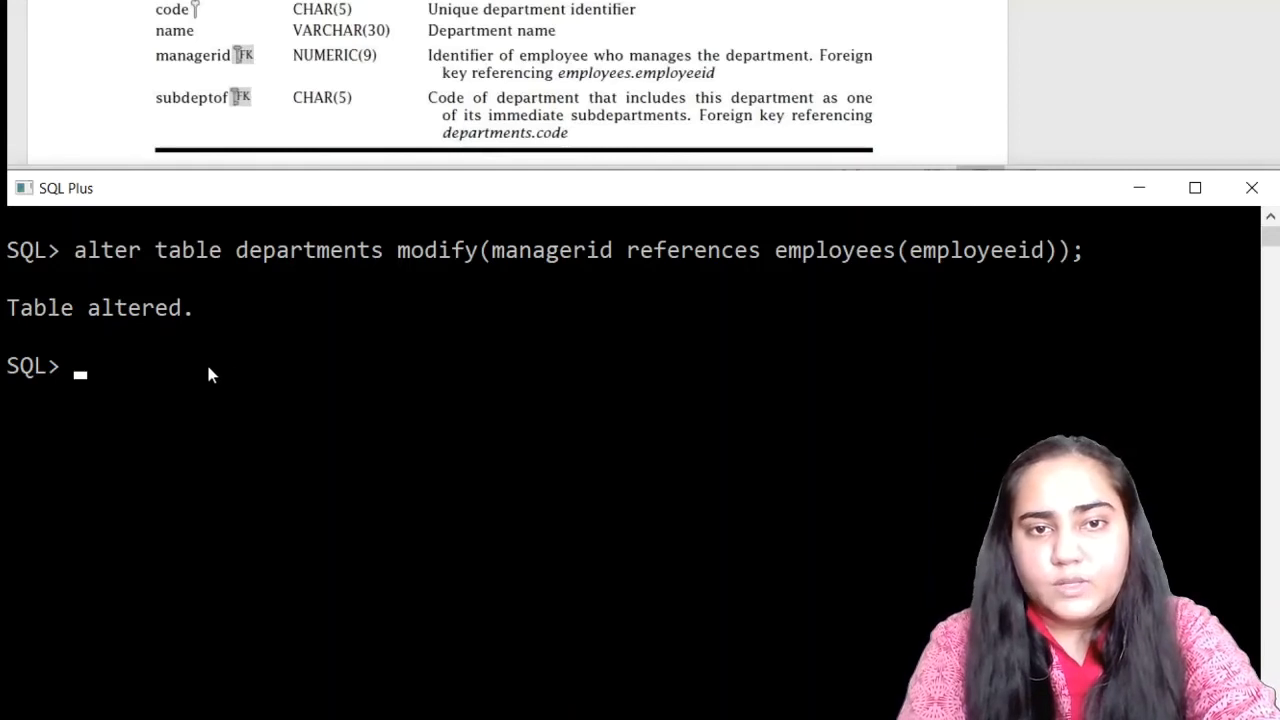
{"action": "mouse_move", "coordinate": [200, 385]}
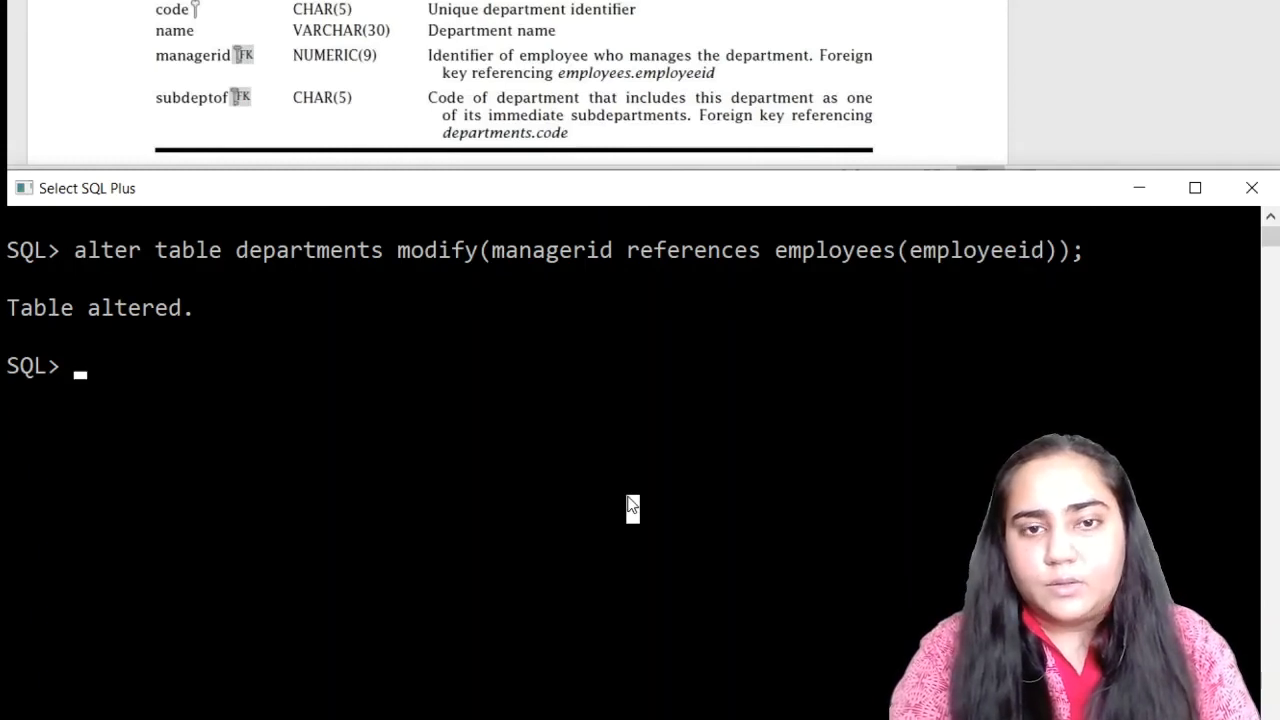
- Edit the previous ALTER into MODIFY(subdeptof REFERENCES departments(code)) and run it
{"action": "type", "text": "alter table departments modify(managerid references employees(employeeid));"}
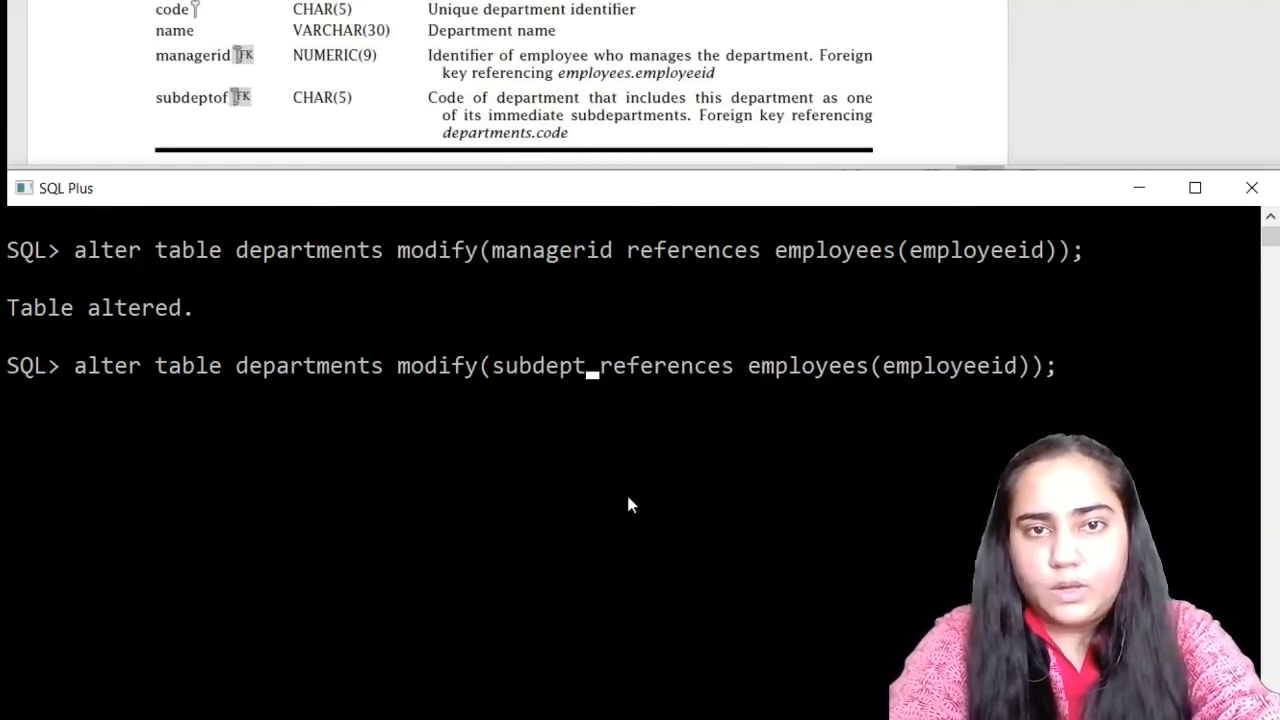
{"action": "type", "text": "of"}
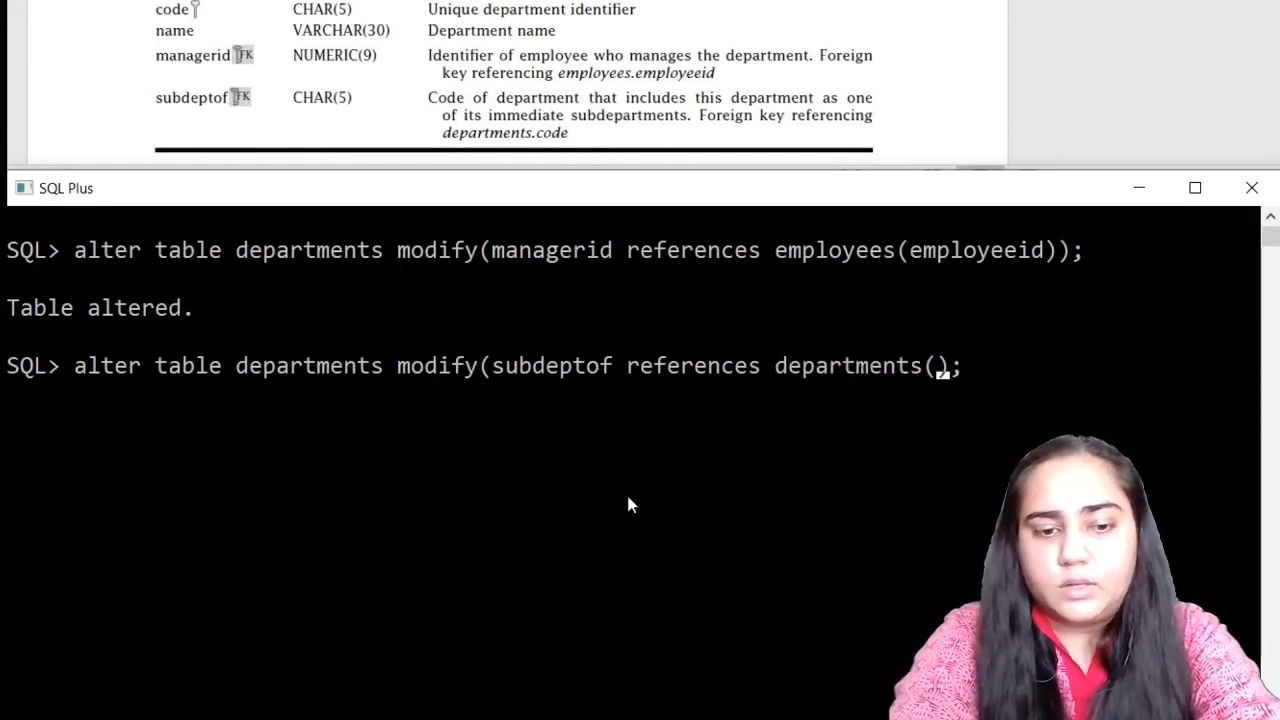
{"action": "type", "text": "code)"}
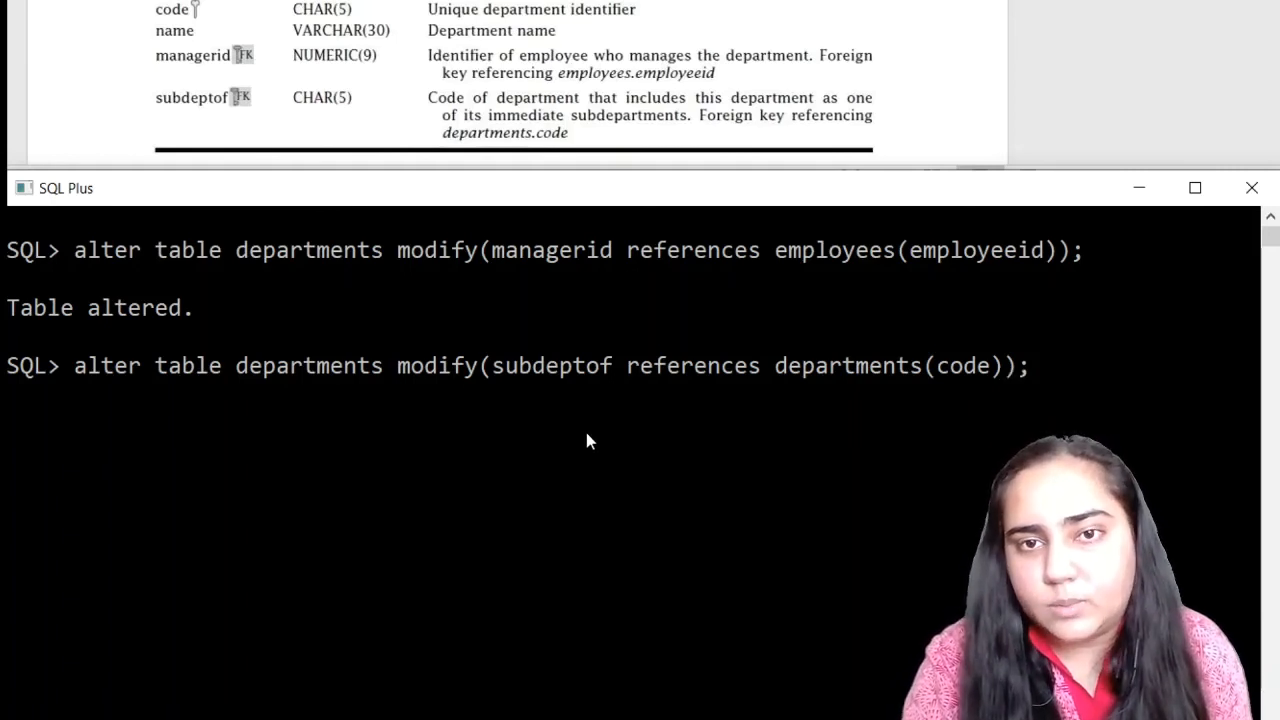
{"action": "mouse_move", "coordinate": [632, 430]}
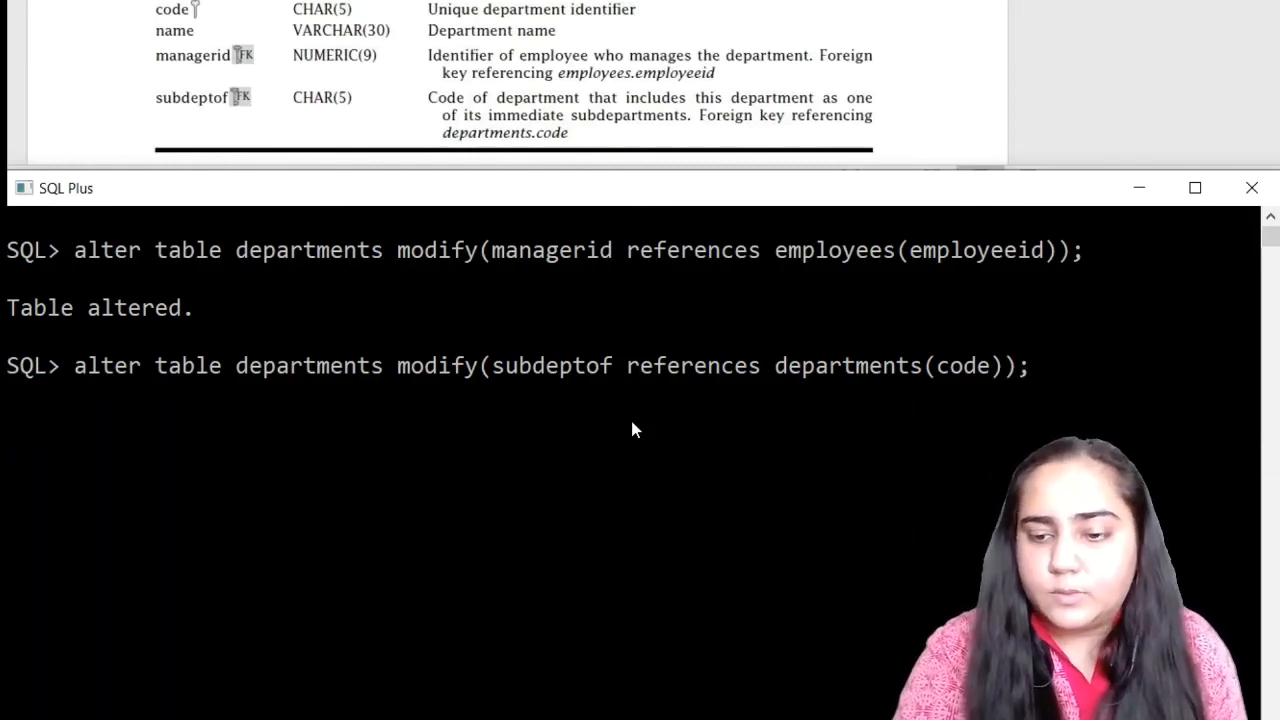
{"action": "key", "text": "Return"}
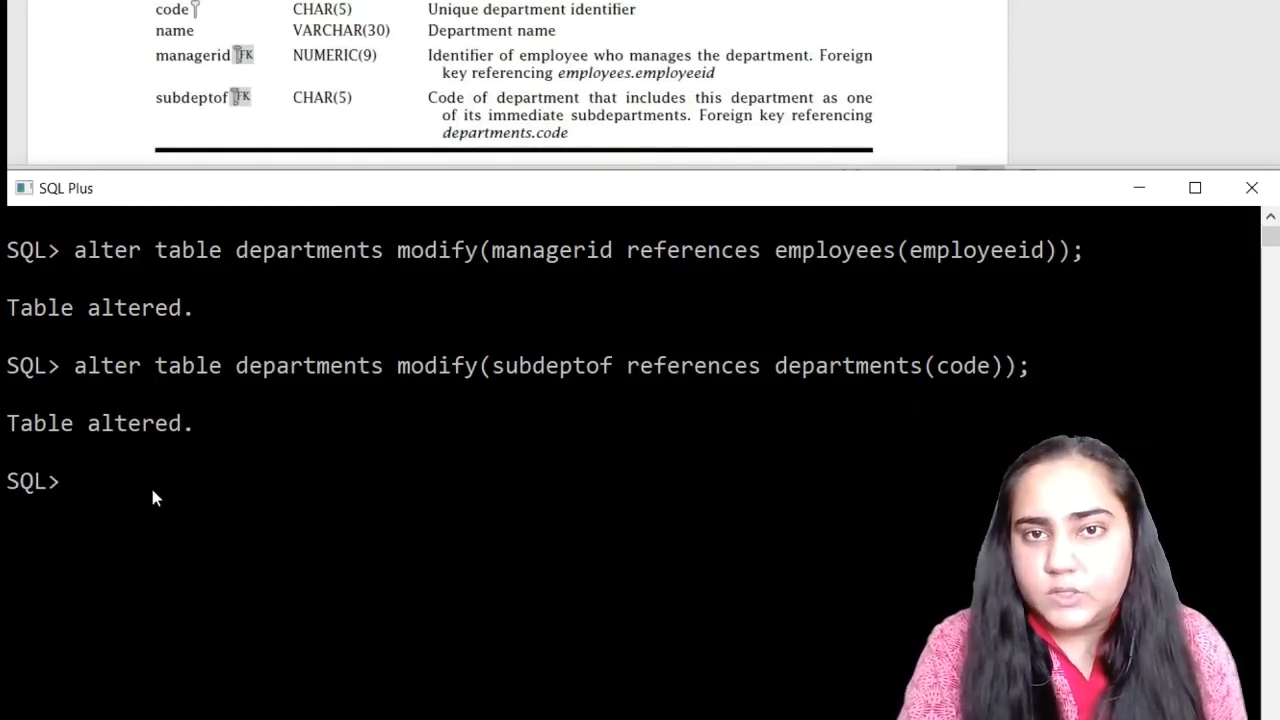
{"action": "mouse_move", "coordinate": [83, 495]}
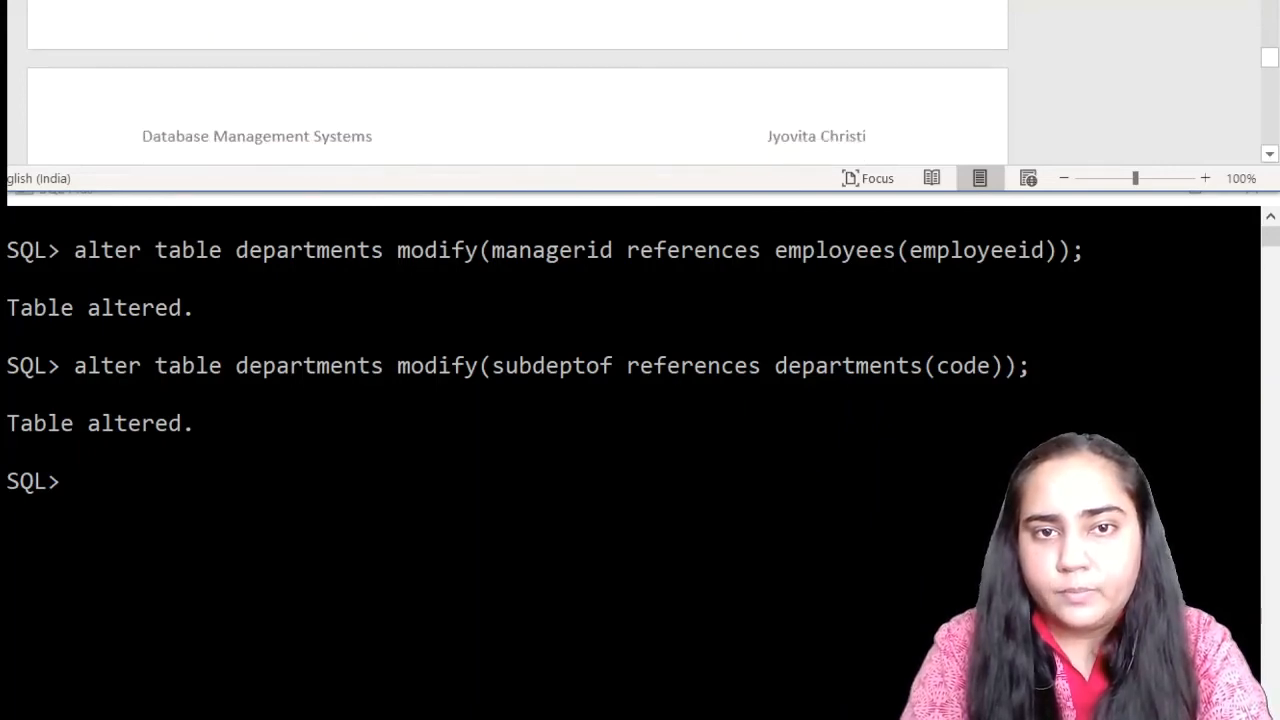
- Alter projects so deptcode references departments(code), then clear the screen
{"action": "scroll", "scroll_direction": "down", "scroll_amount": 3}
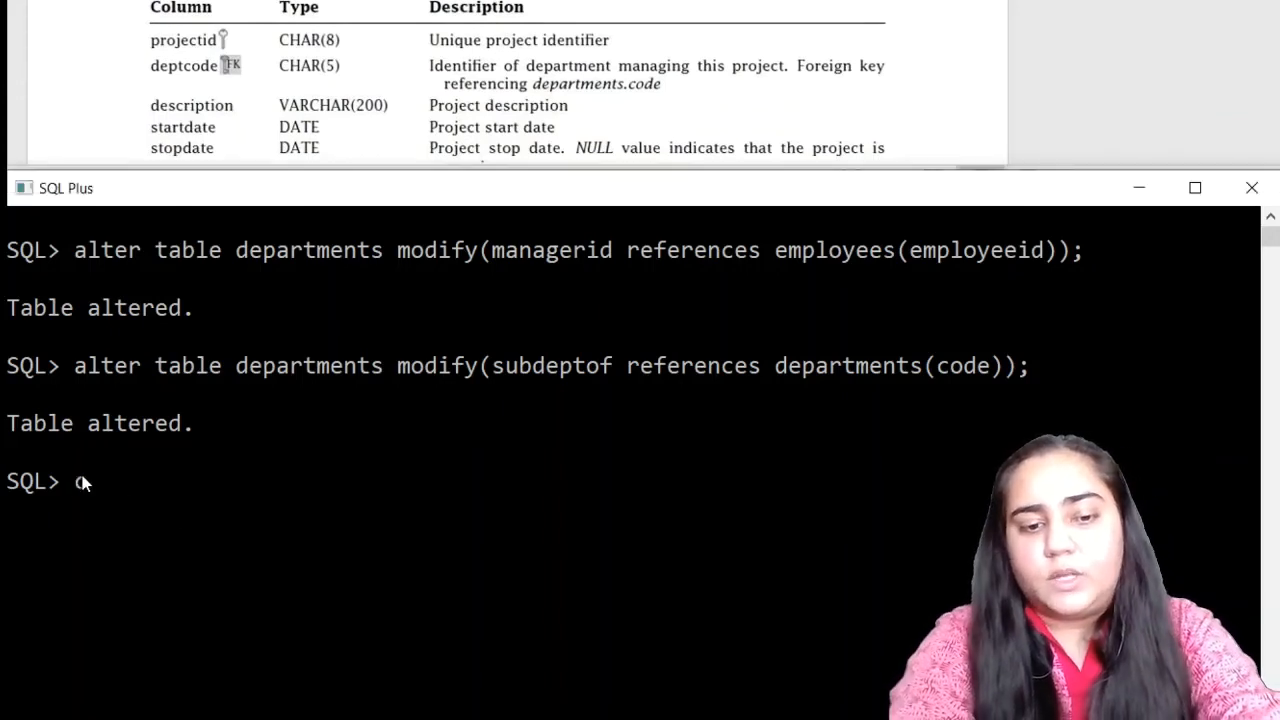
{"action": "type", "text": "clear screen;"}
{"action": "type", "text": "alter"}
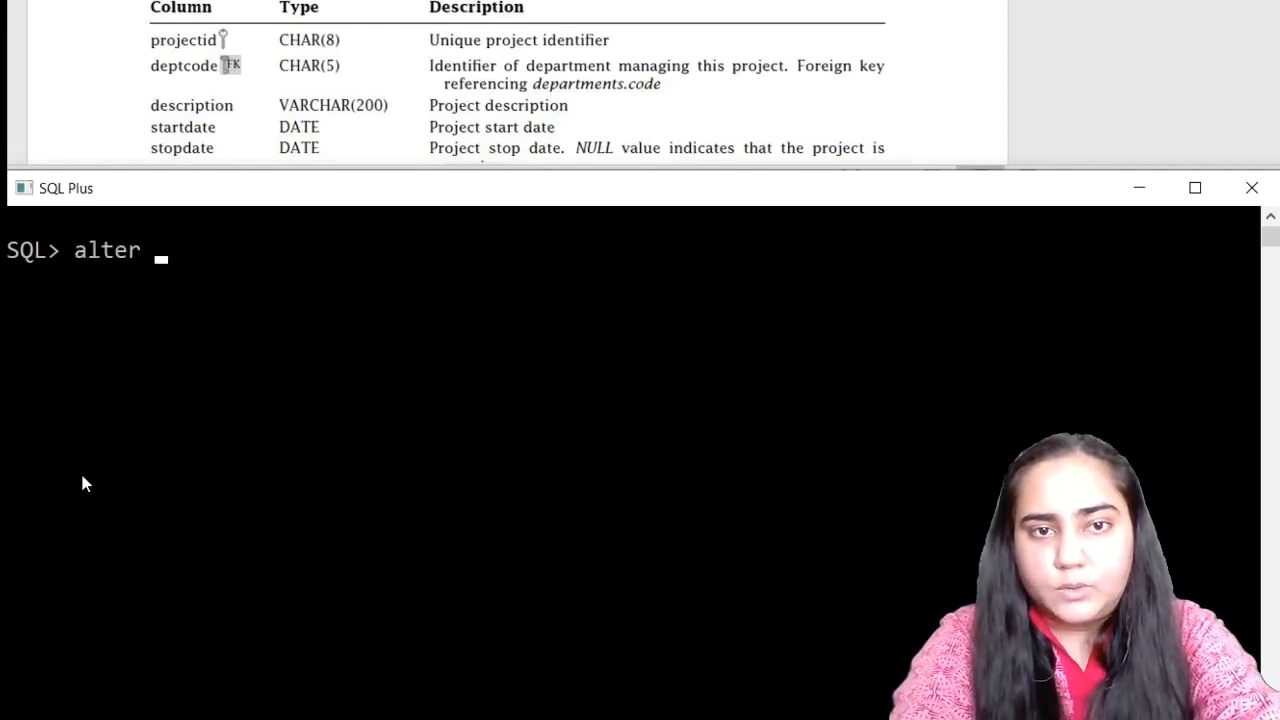
{"action": "type", "text": "table projects"}
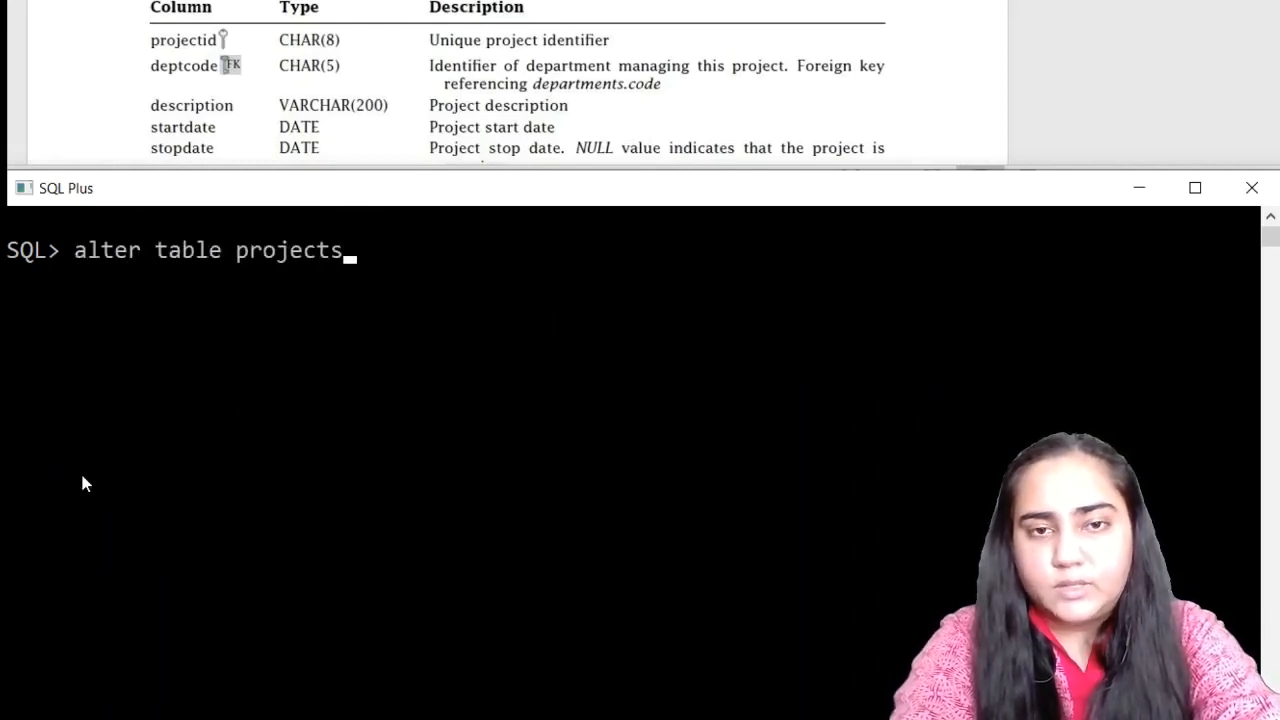
{"action": "type", "text": "(dep"}
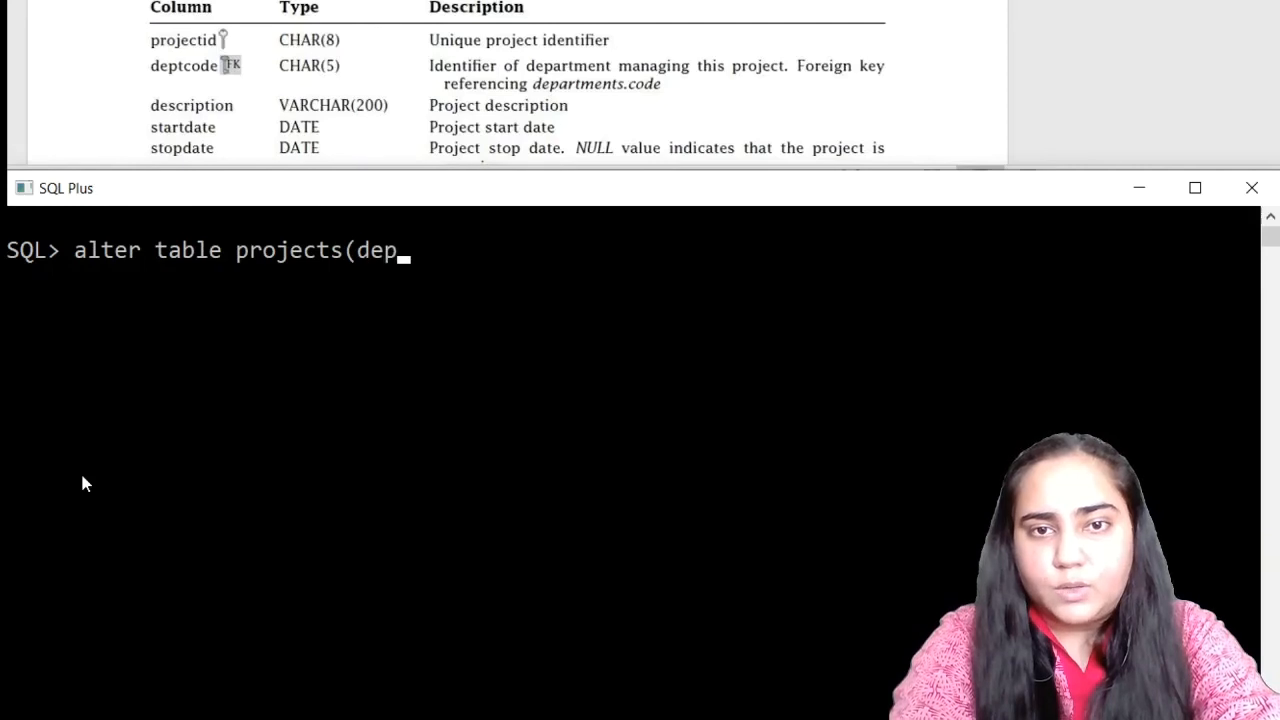
{"action": "type", "text": "tcode re"}
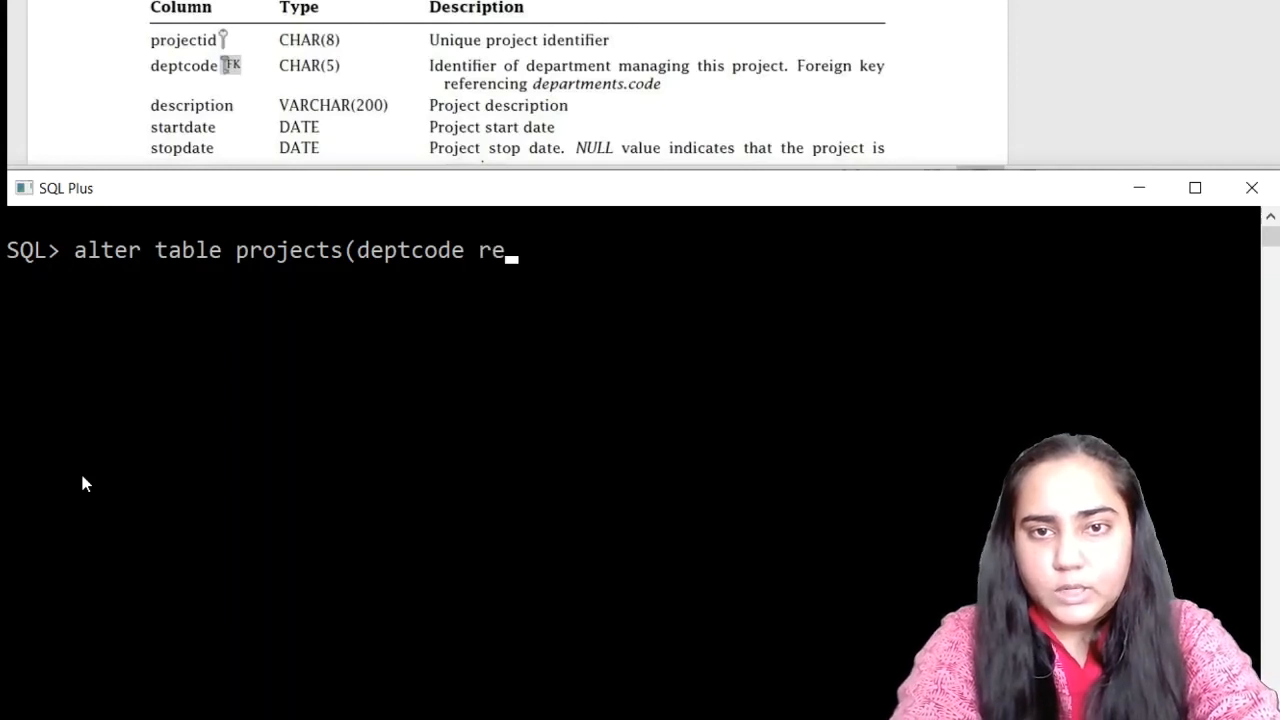
{"action": "type", "text": "ferences"}
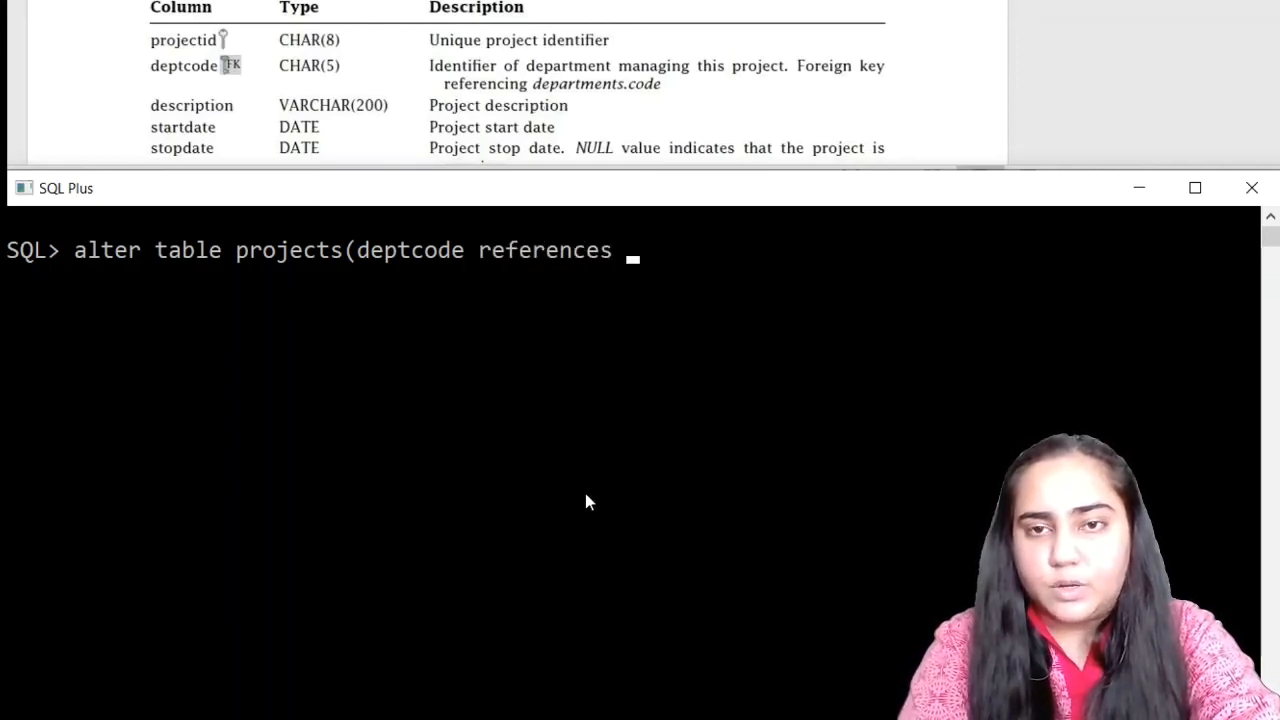
{"action": "type", "text": "departments(code));"}
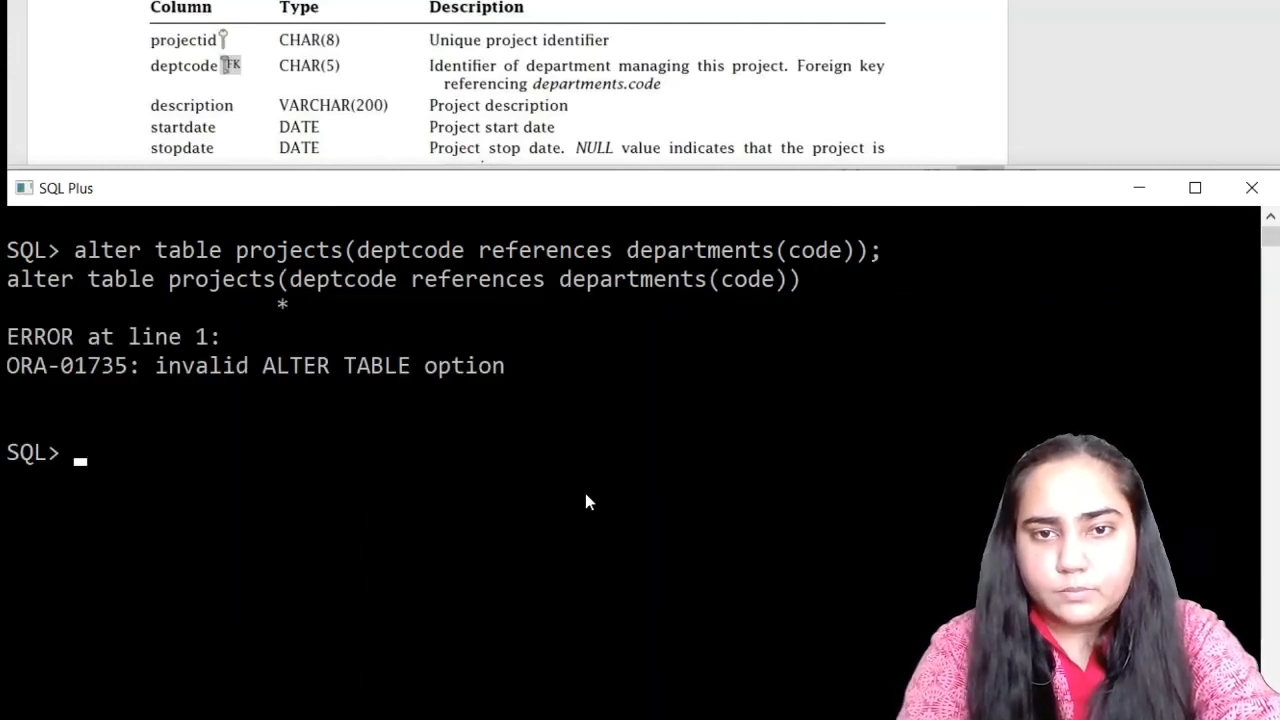
{"action": "type", "text": "alter table projects(deptcode references departments(code));"}
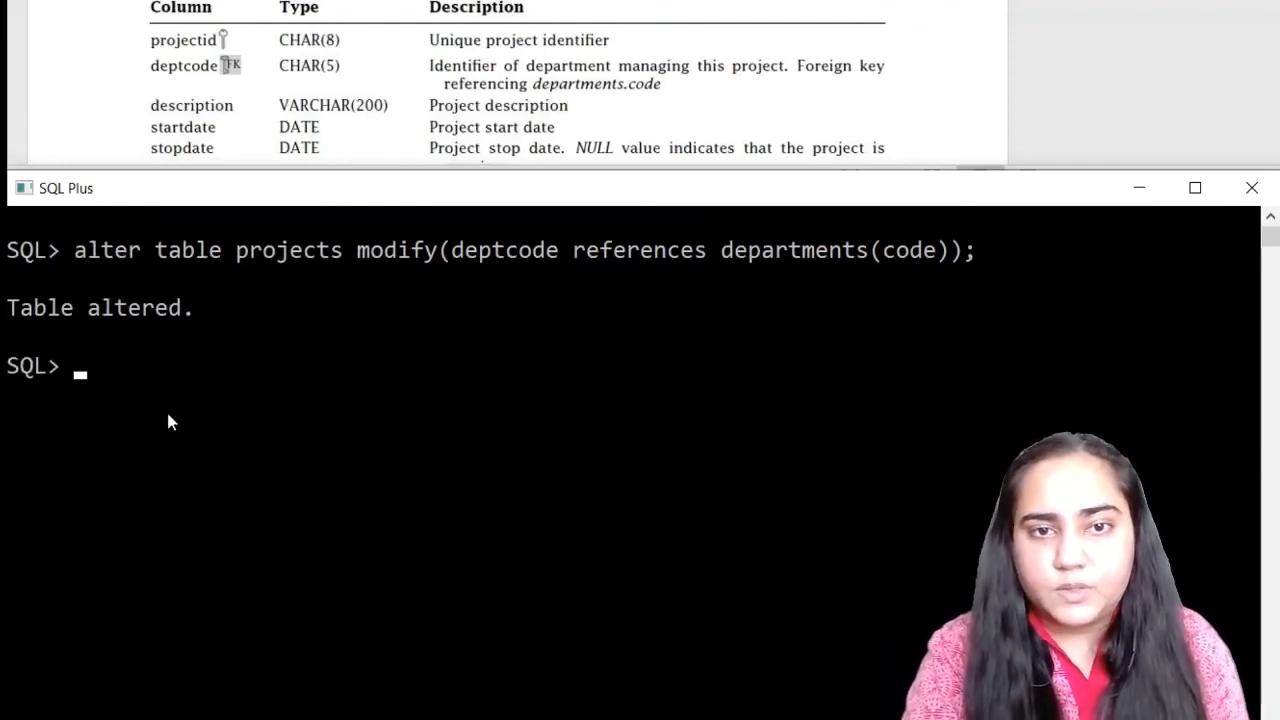
{"action": "mouse_move", "coordinate": [250, 330]}
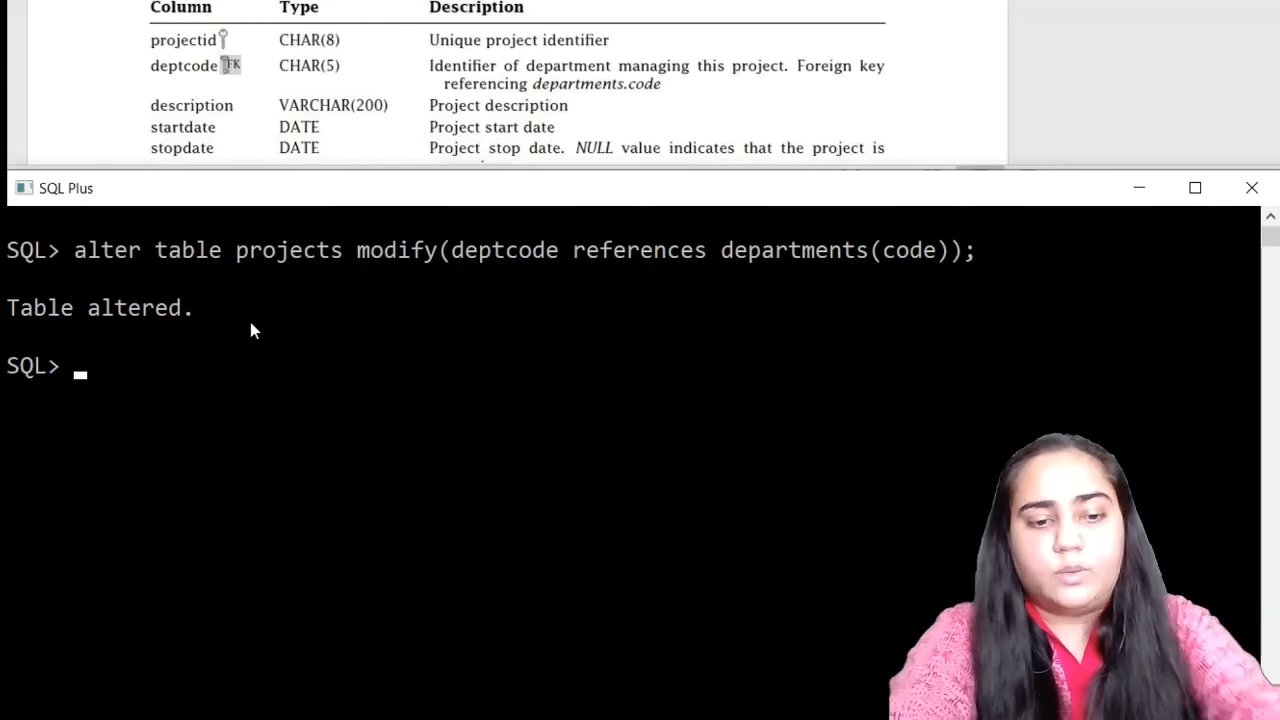
{"action": "type", "text": "cl"}
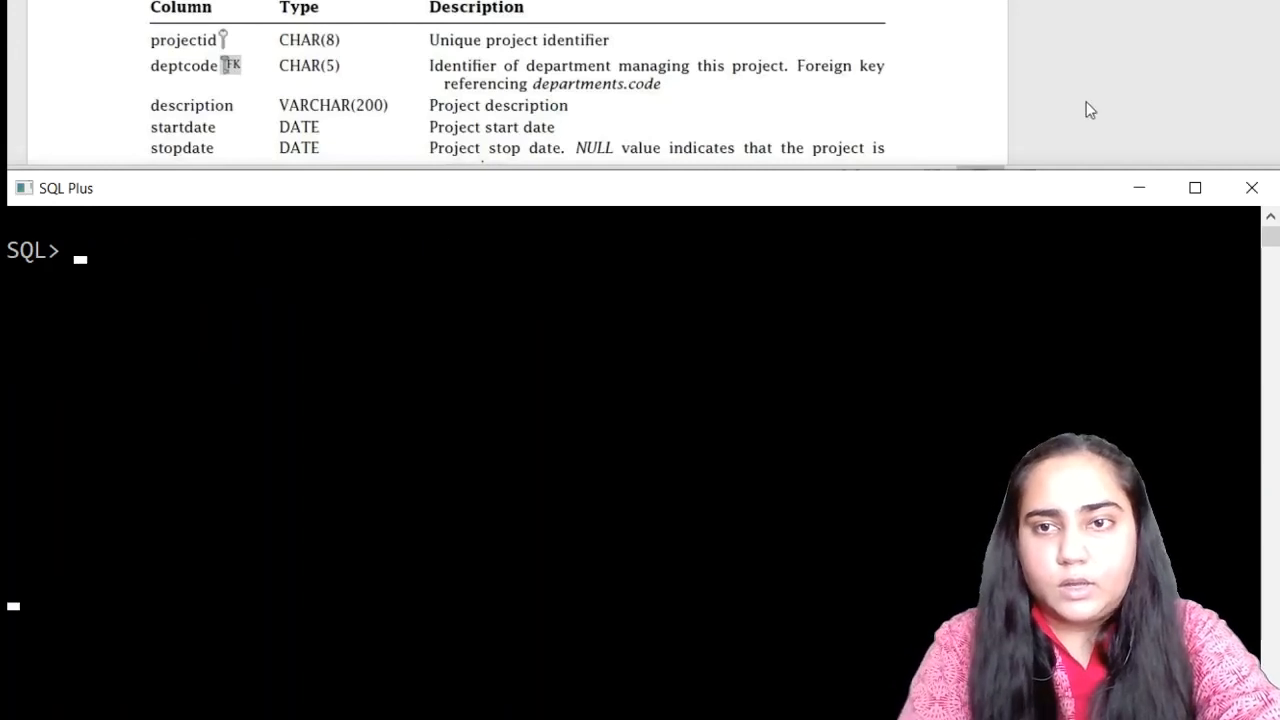
- Alter workson so employeeid references employees(employeeid)
{"action": "scroll", "scroll_direction": "down", "scroll_amount": 3}
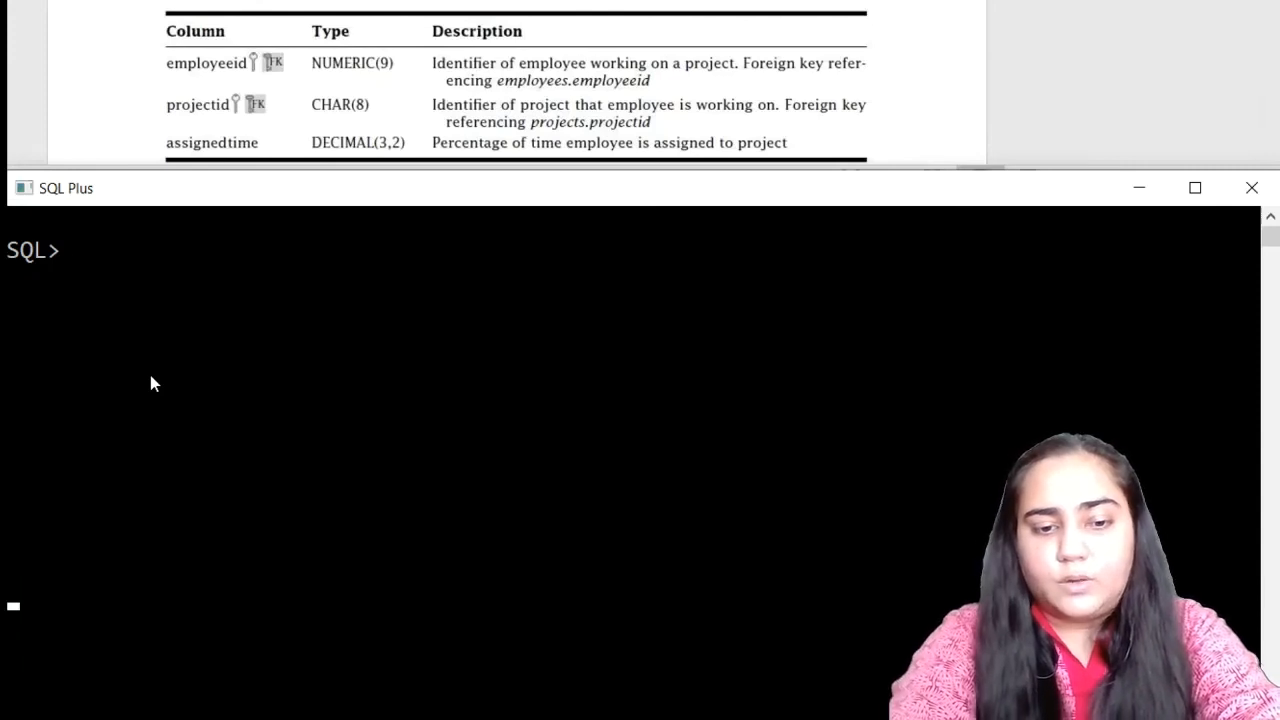
{"action": "type", "text": "alter table workson"}
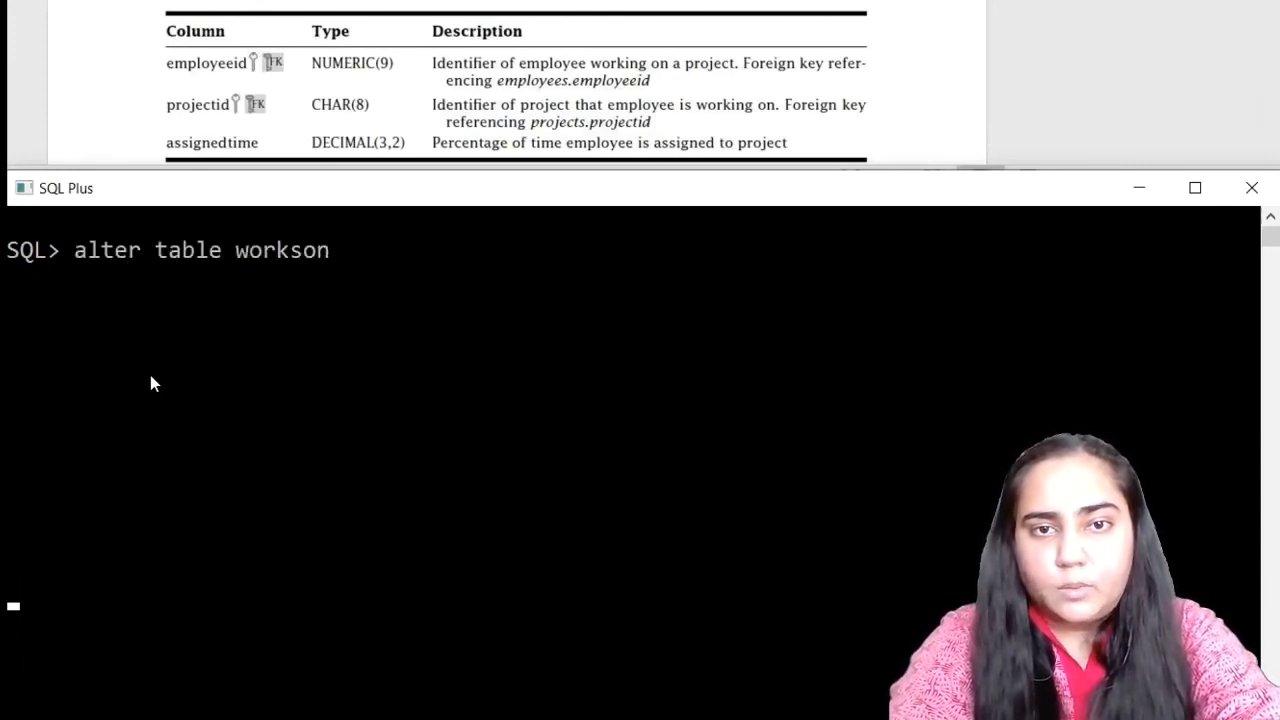
{"action": "type", "text": "modify("}
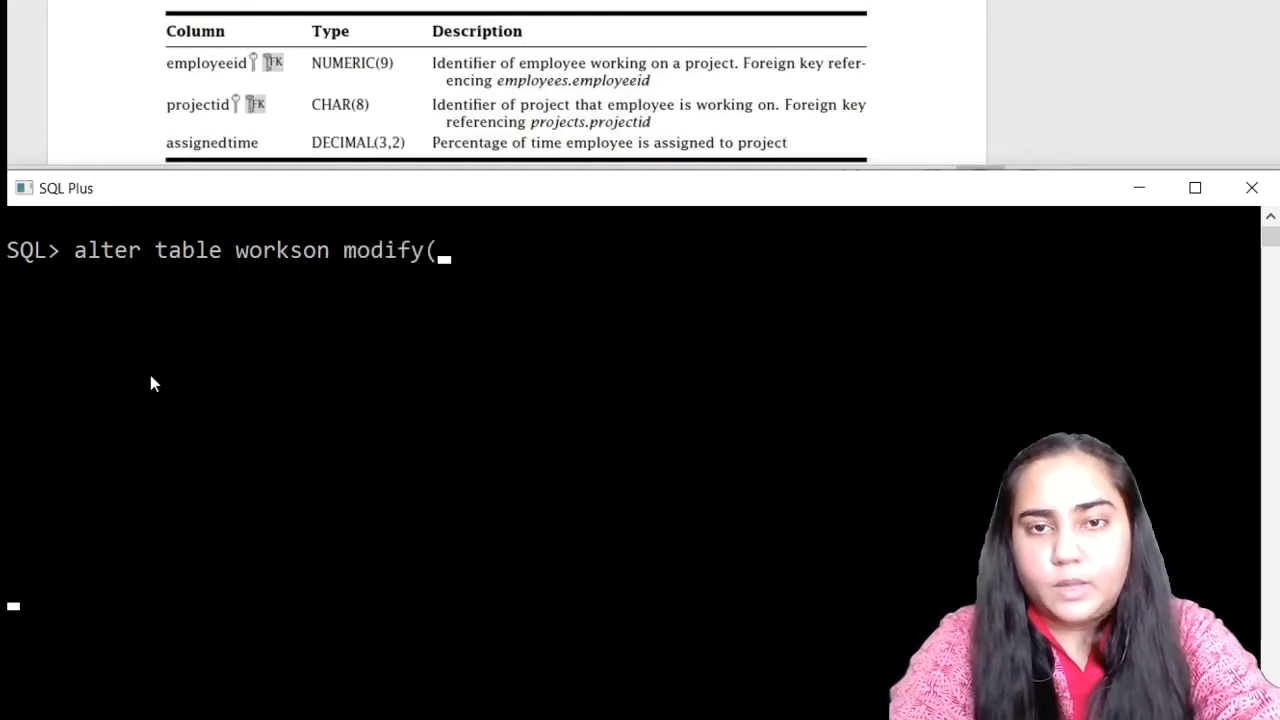
{"action": "type", "text": "employee"}
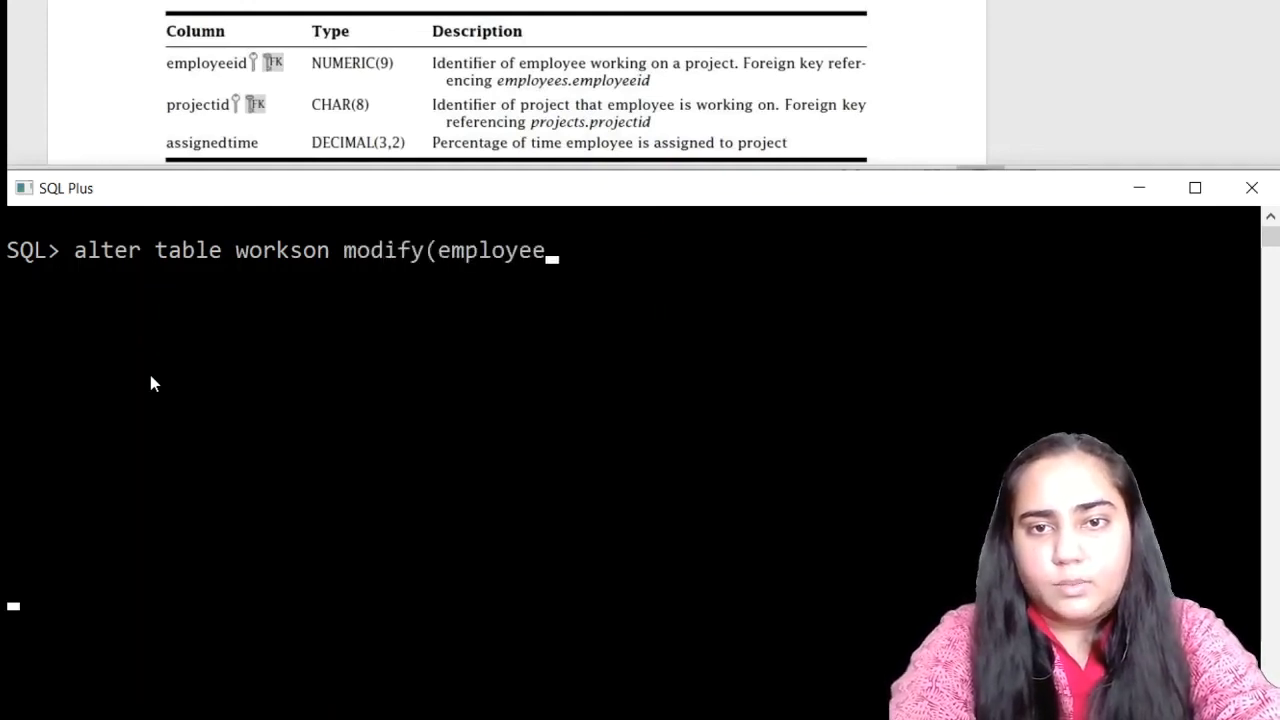
{"action": "type", "text": "id reference"}
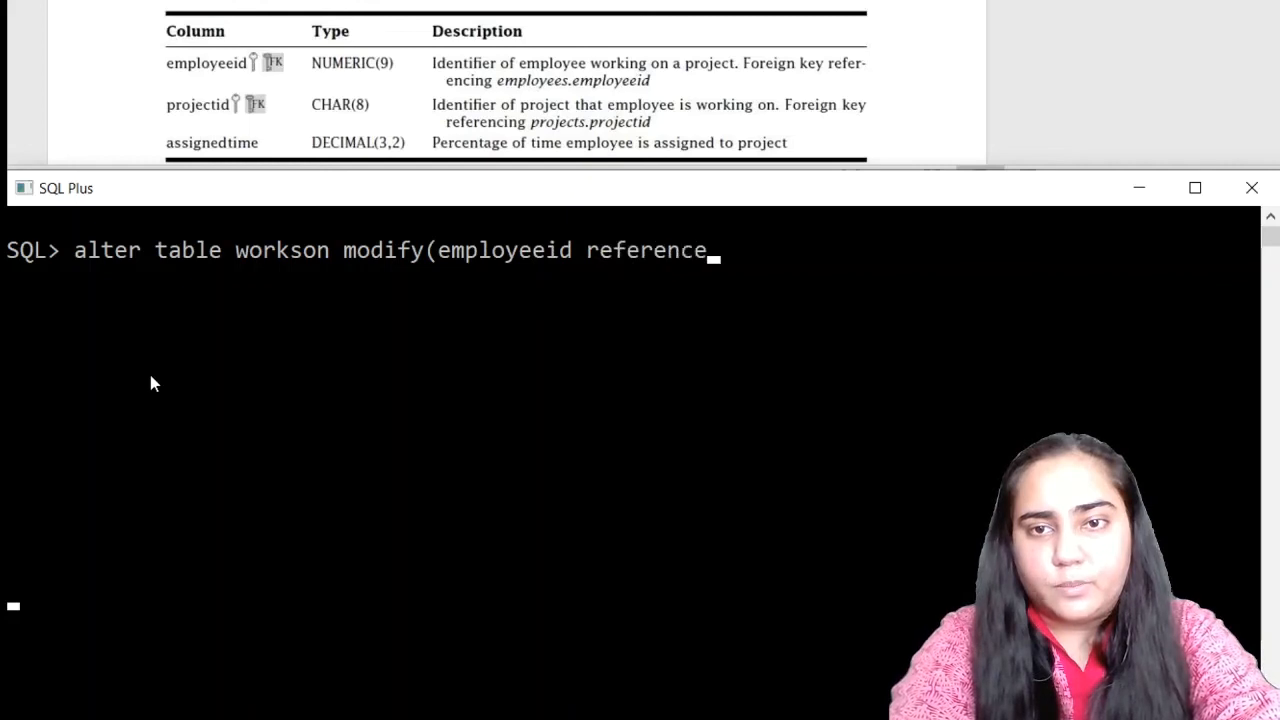
{"action": "type", "text": "s employee"}
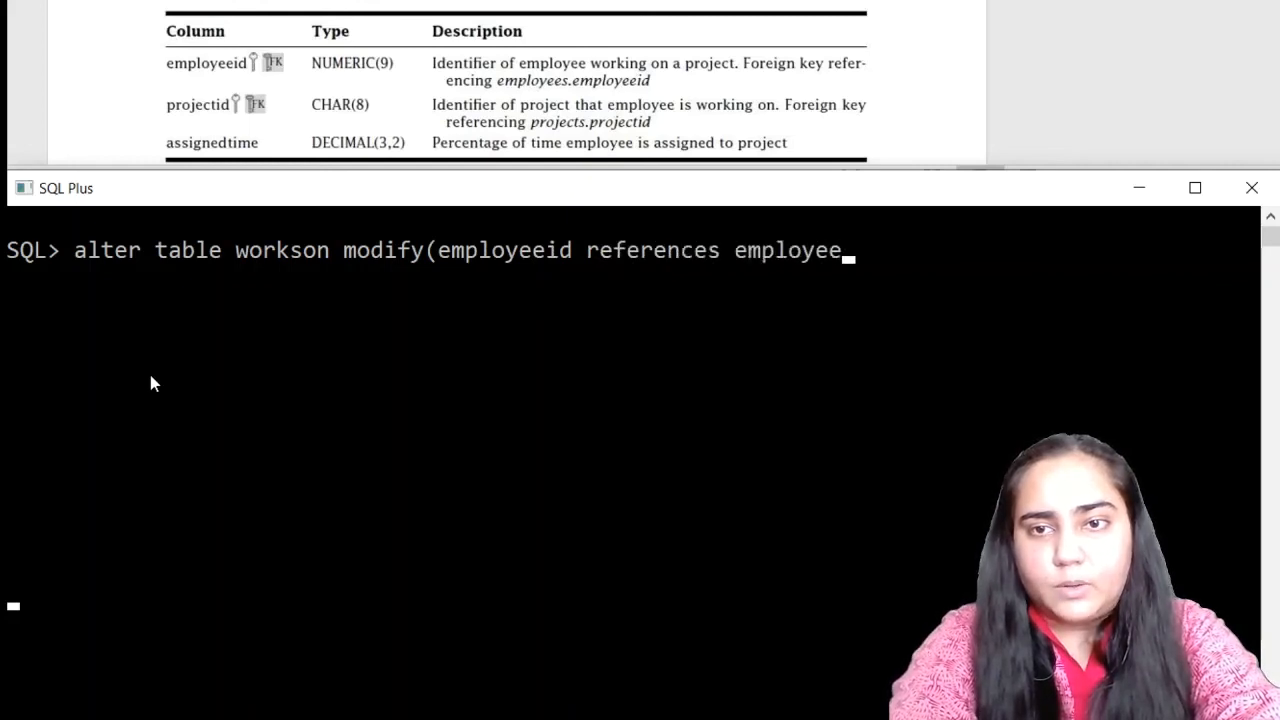
{"action": "type", "text": "s(empl"}
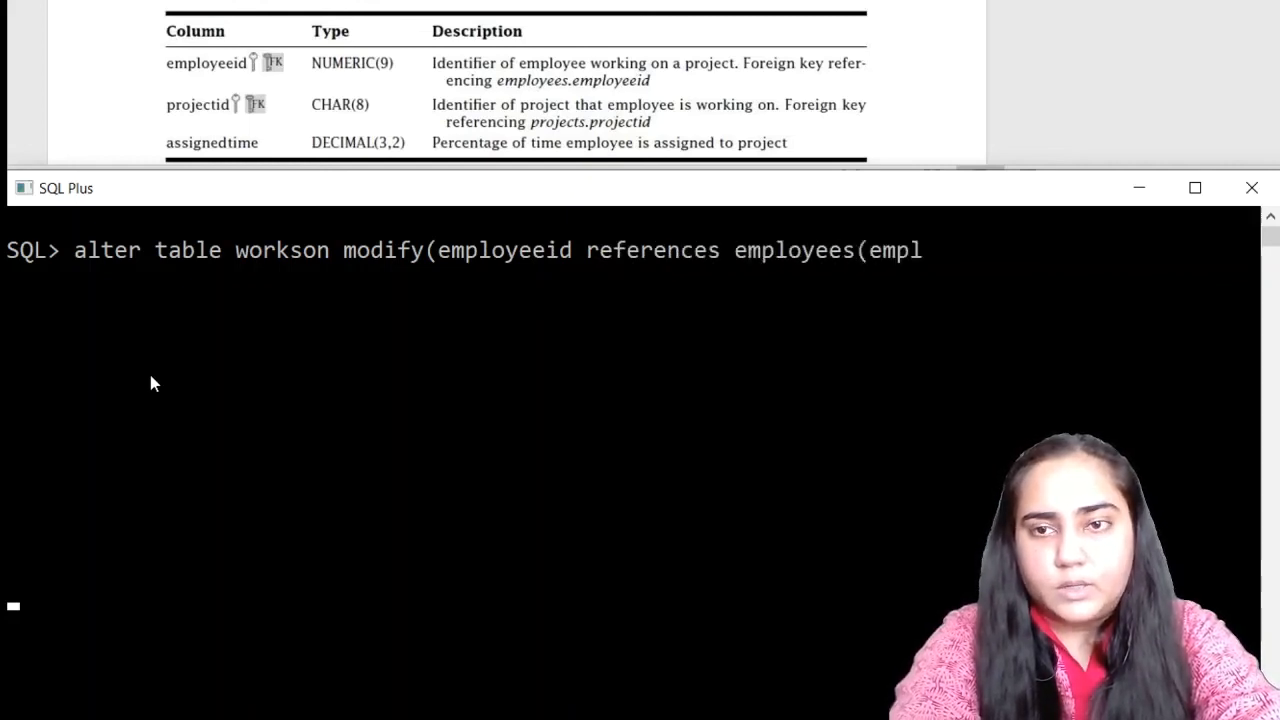
{"action": "type", "text": "oyeeid));"}
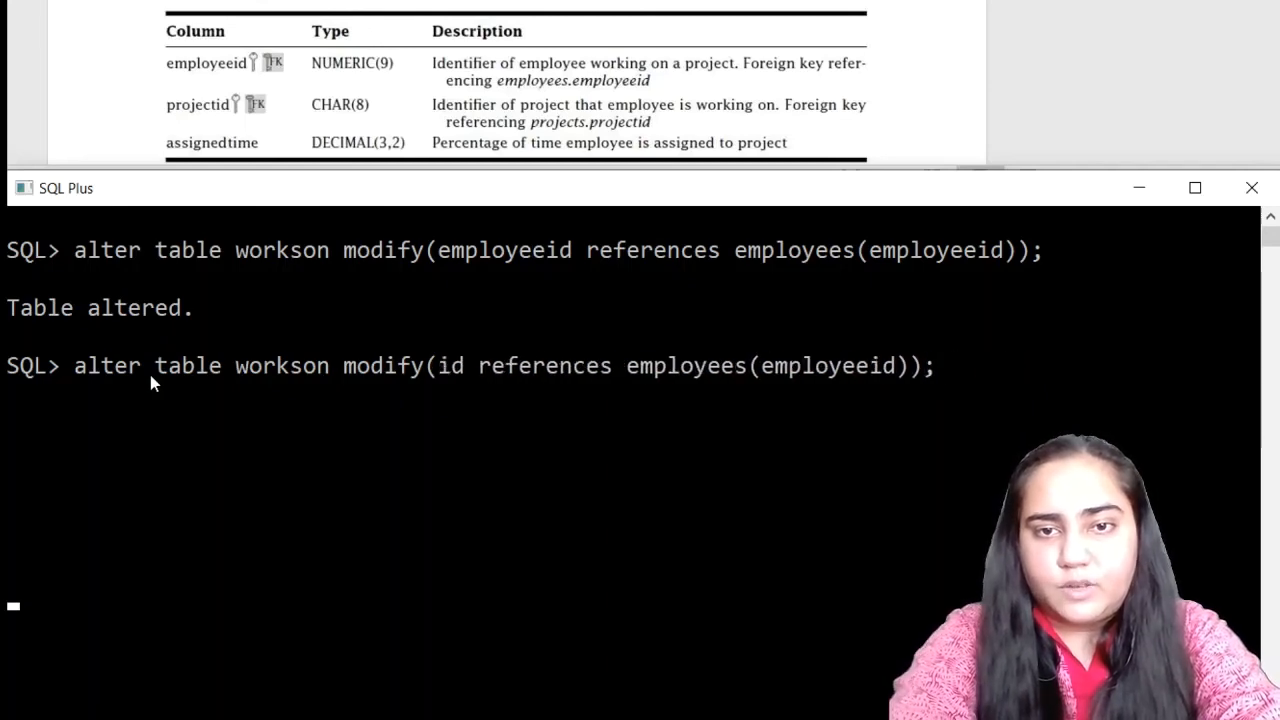
- Make workson.projectid reference projects(projectid) and type commit
{"action": "type", "text": "projectid"}
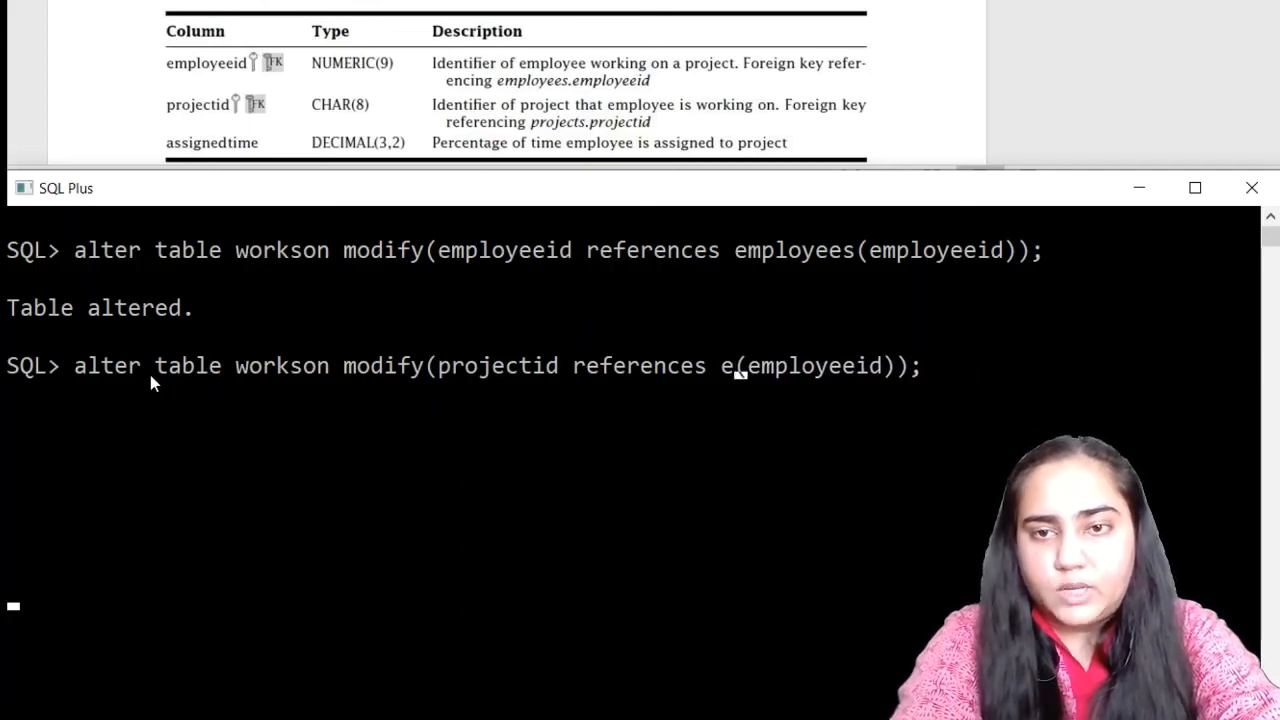
{"action": "type", "text": "projects"}
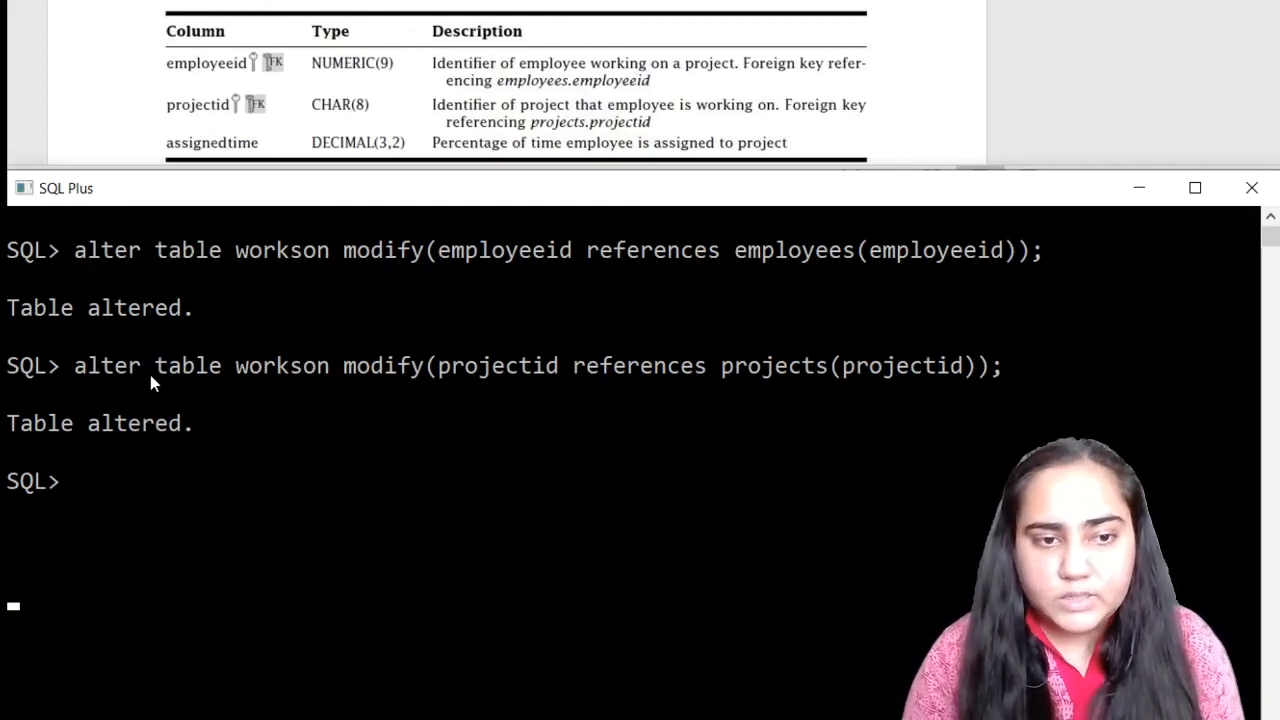
{"action": "type", "text": "commit"}
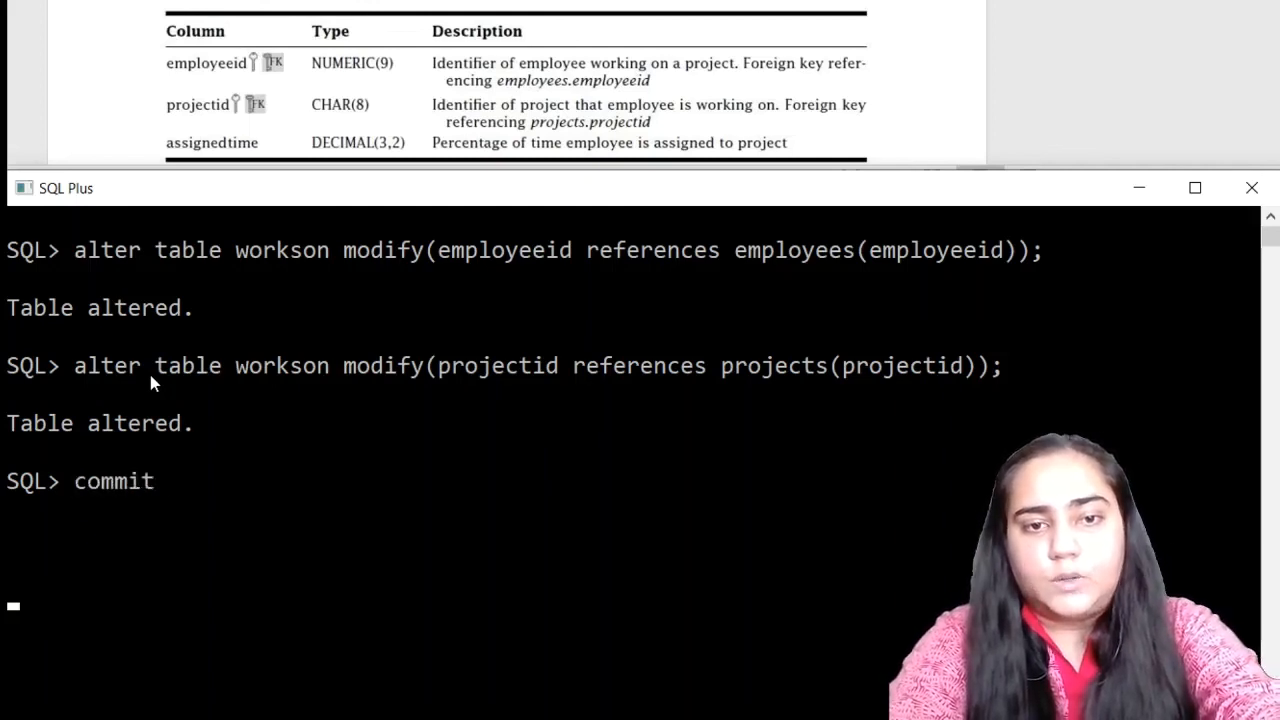